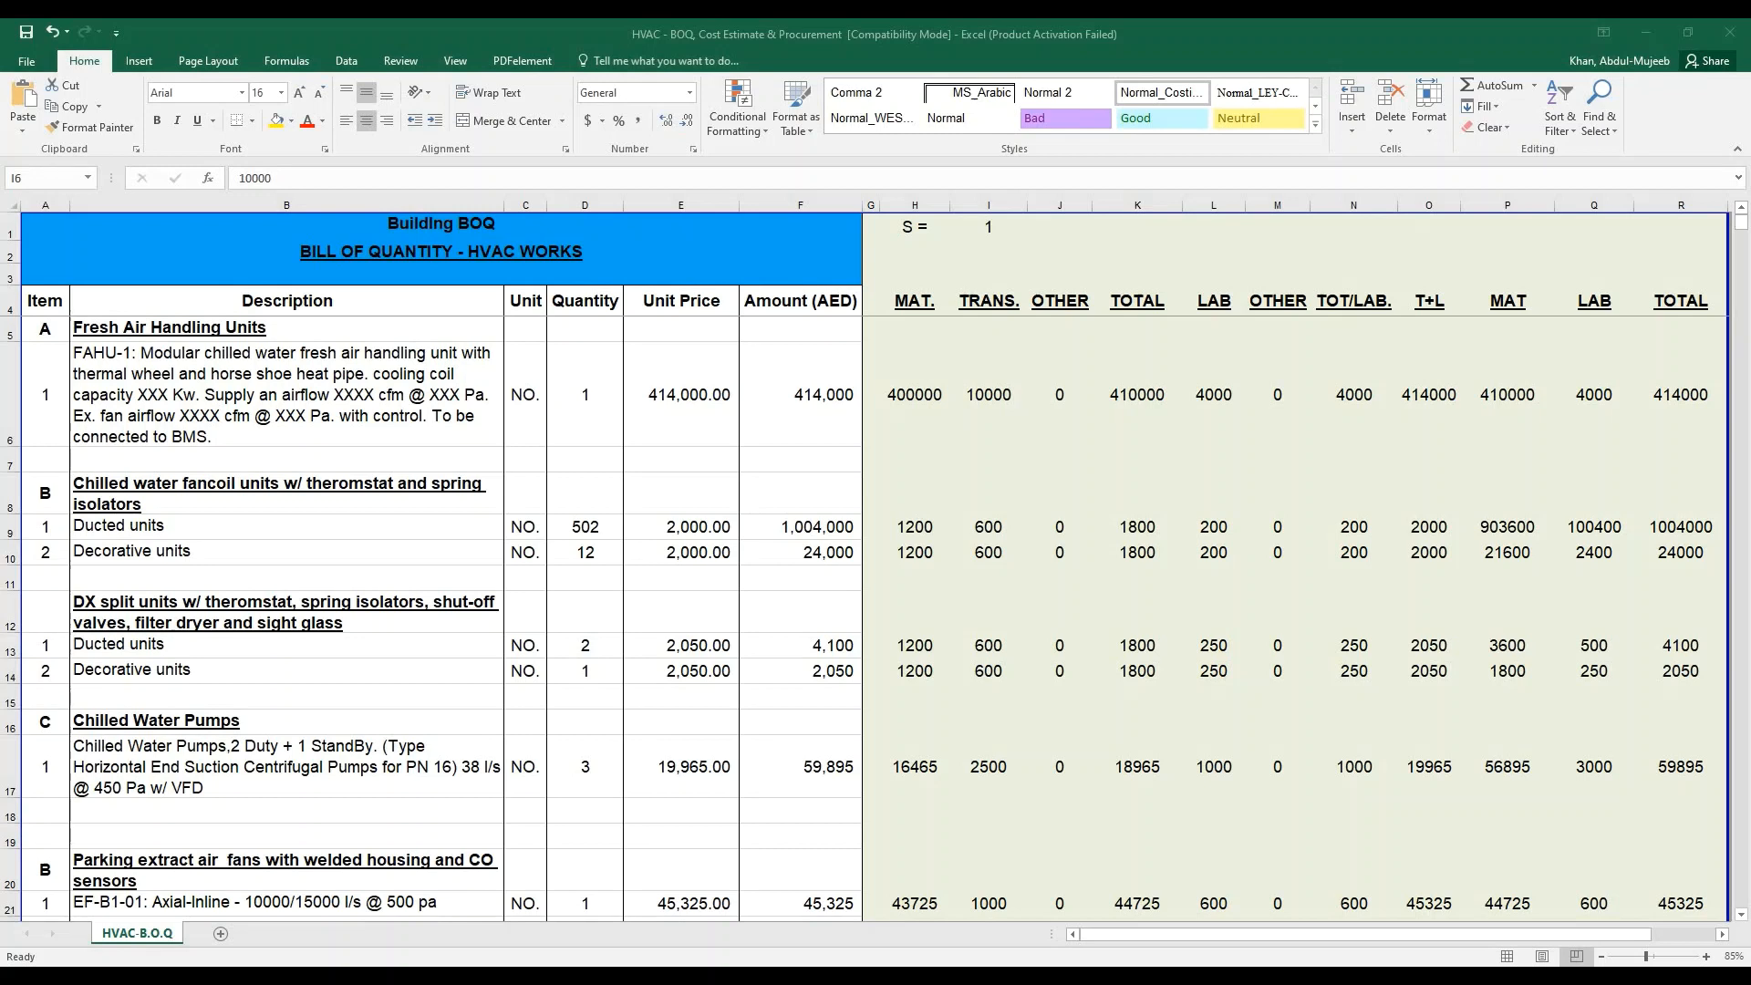
pyautogui.moveTo(854, 316)
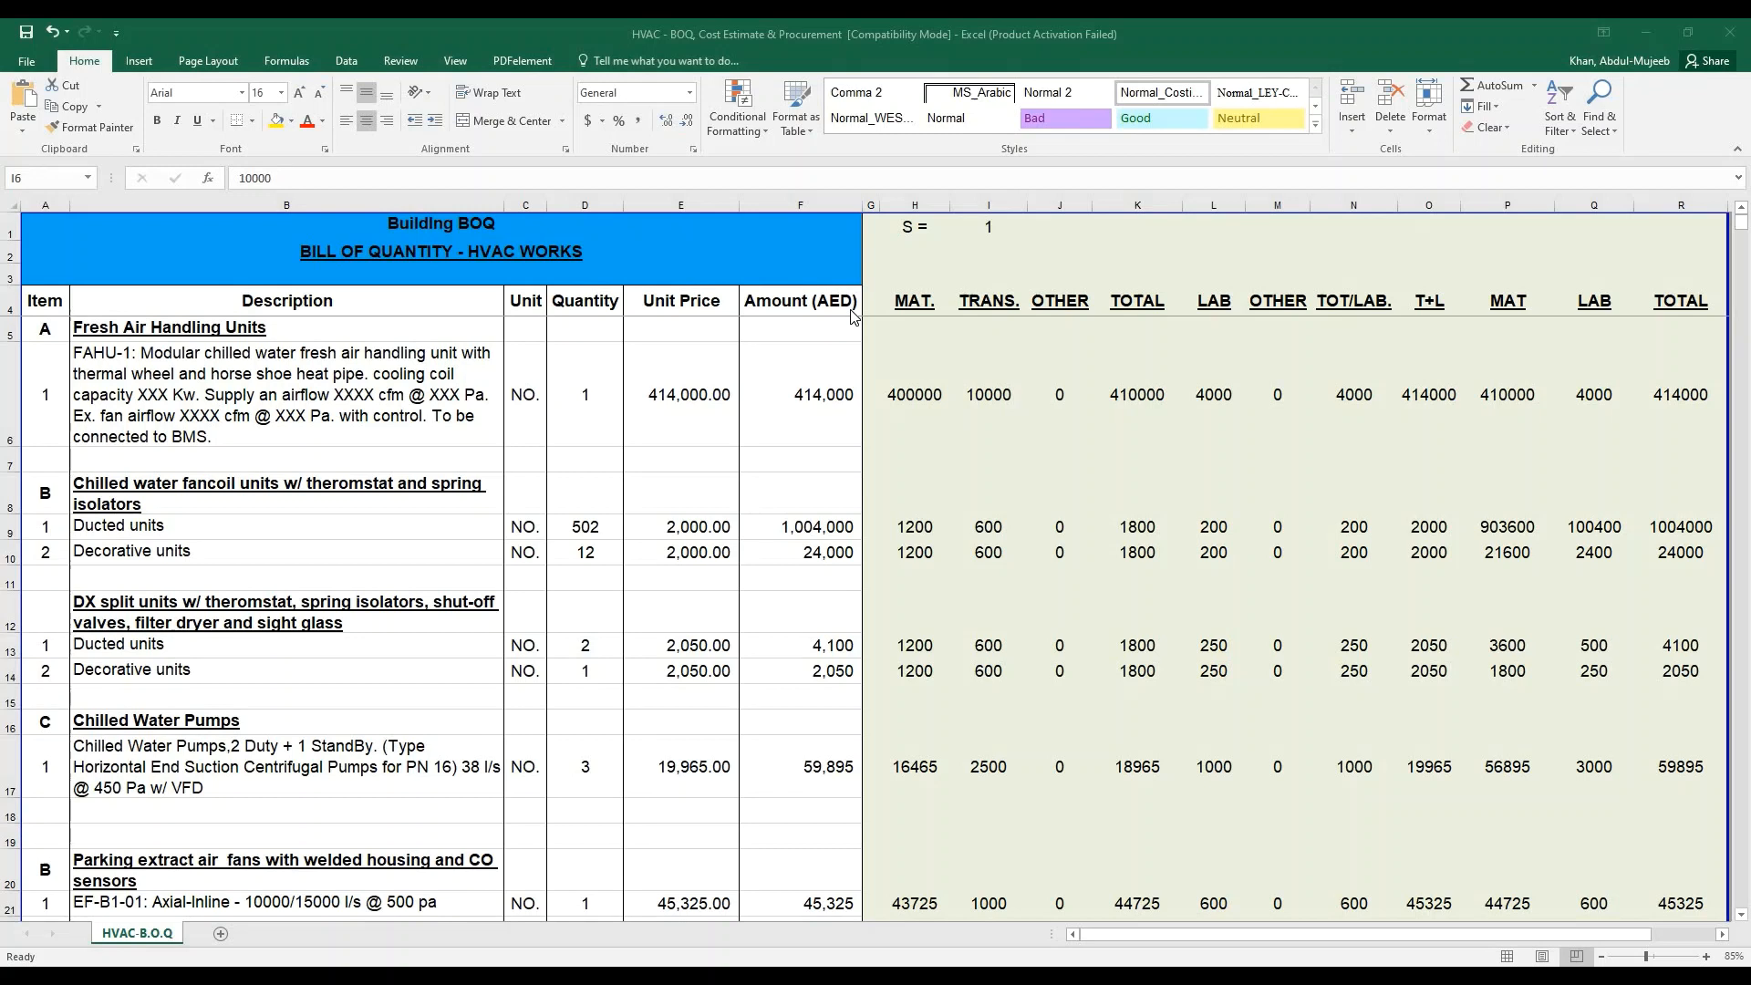
pyautogui.moveTo(910, 314)
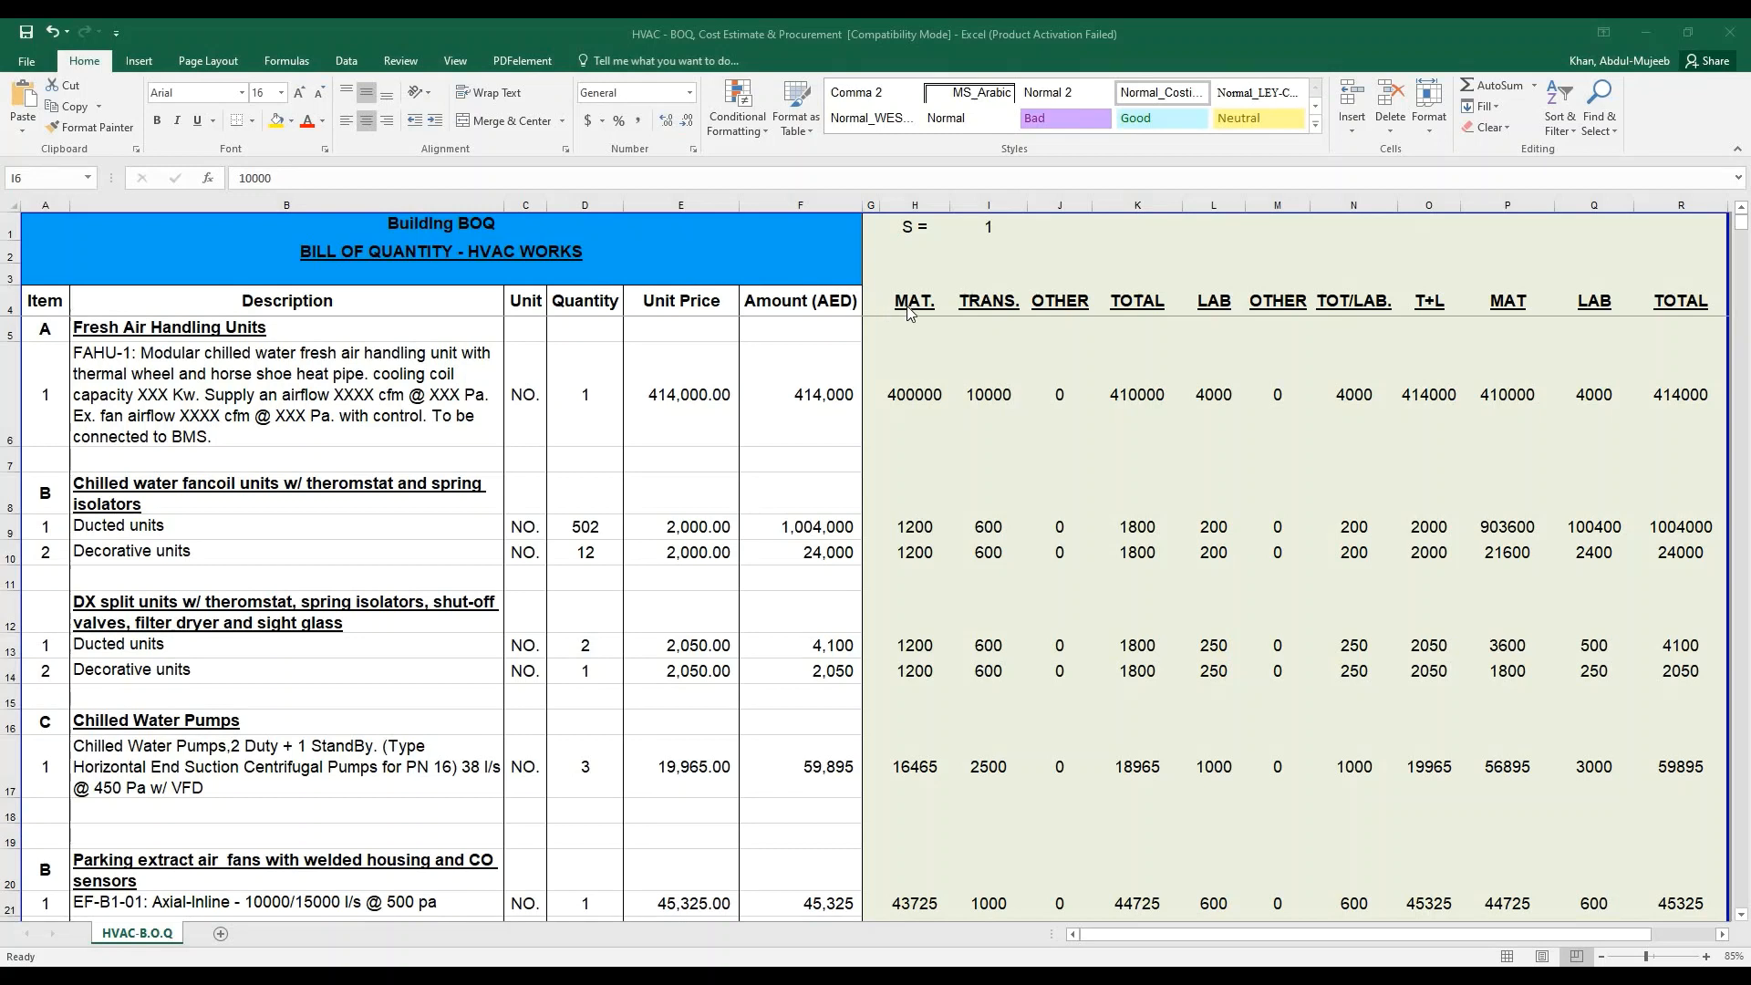
pyautogui.moveTo(1011, 309)
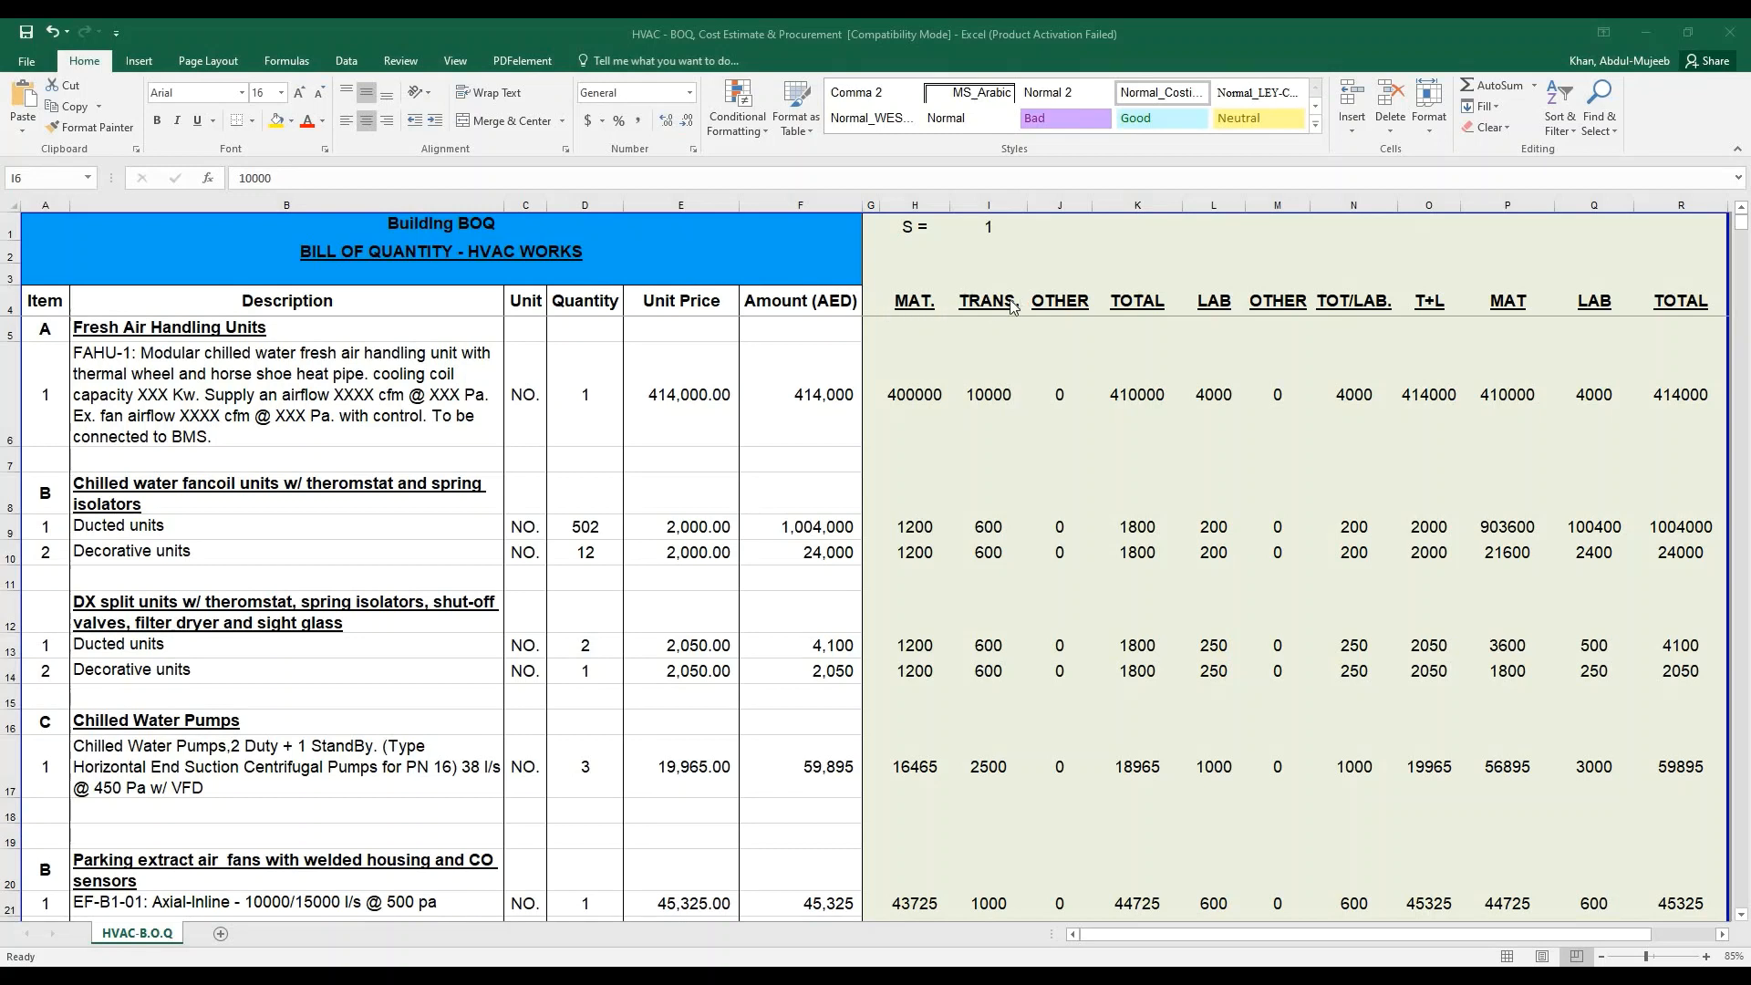
pyautogui.moveTo(1050, 310)
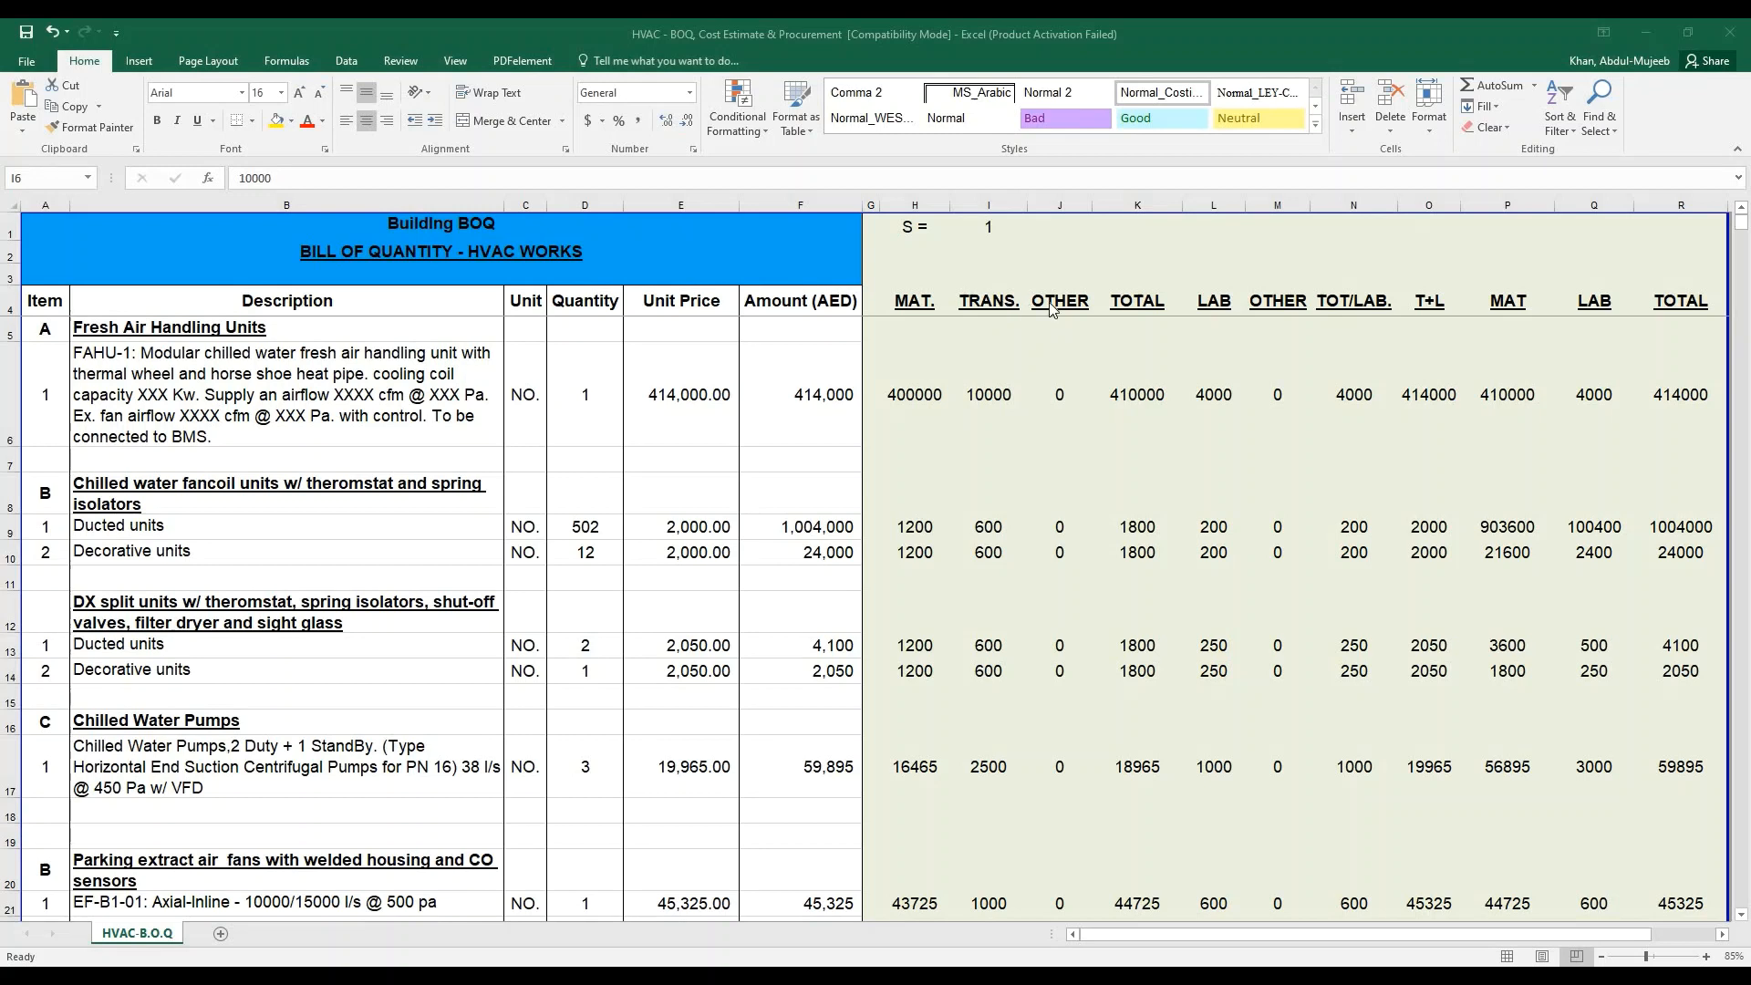
pyautogui.moveTo(952, 328)
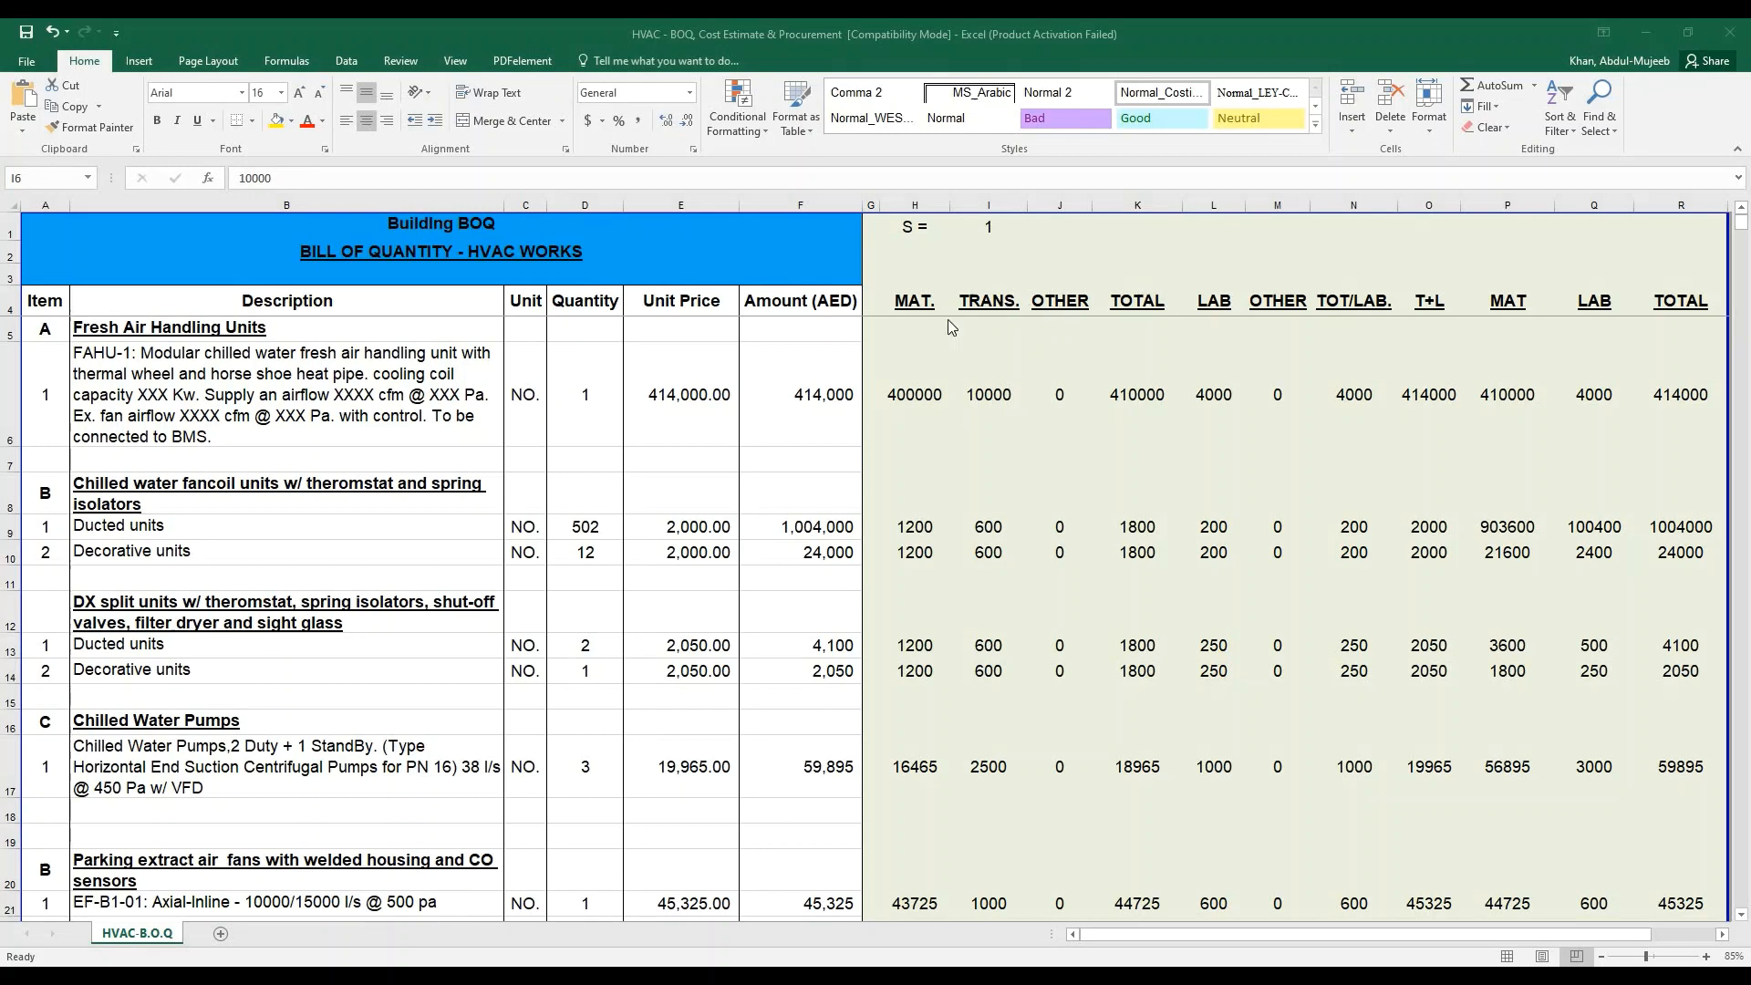
pyautogui.moveTo(1250, 304)
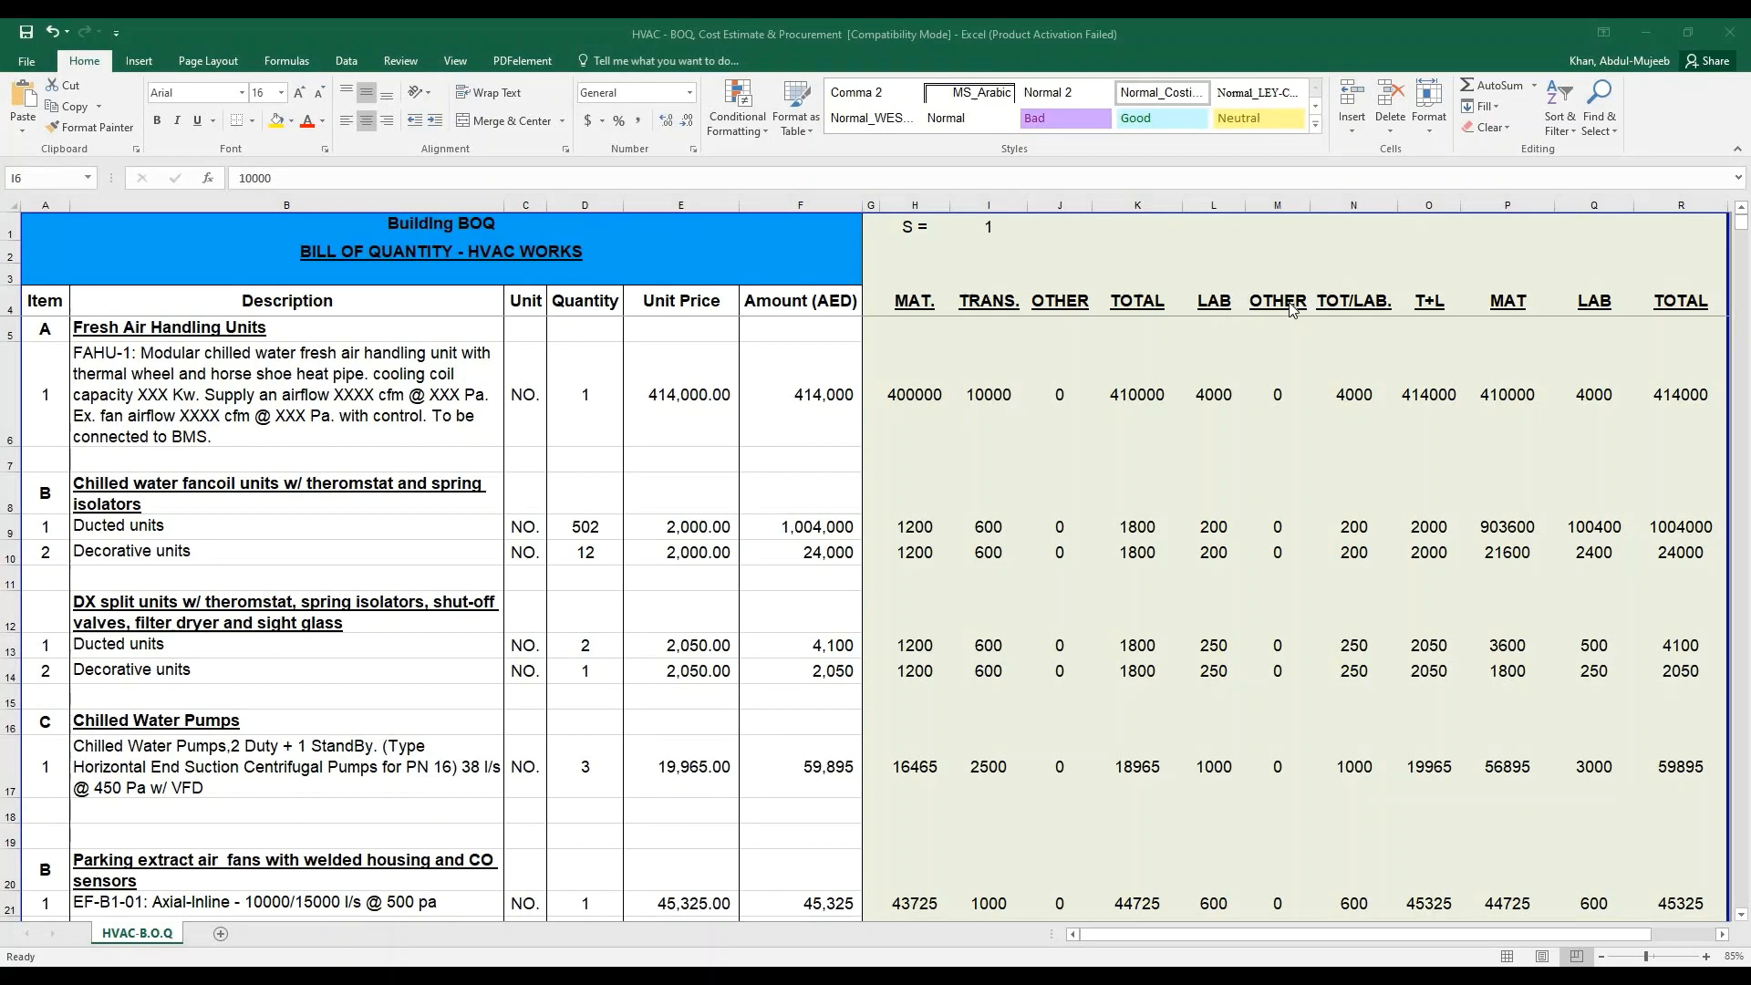
pyautogui.moveTo(1441, 316)
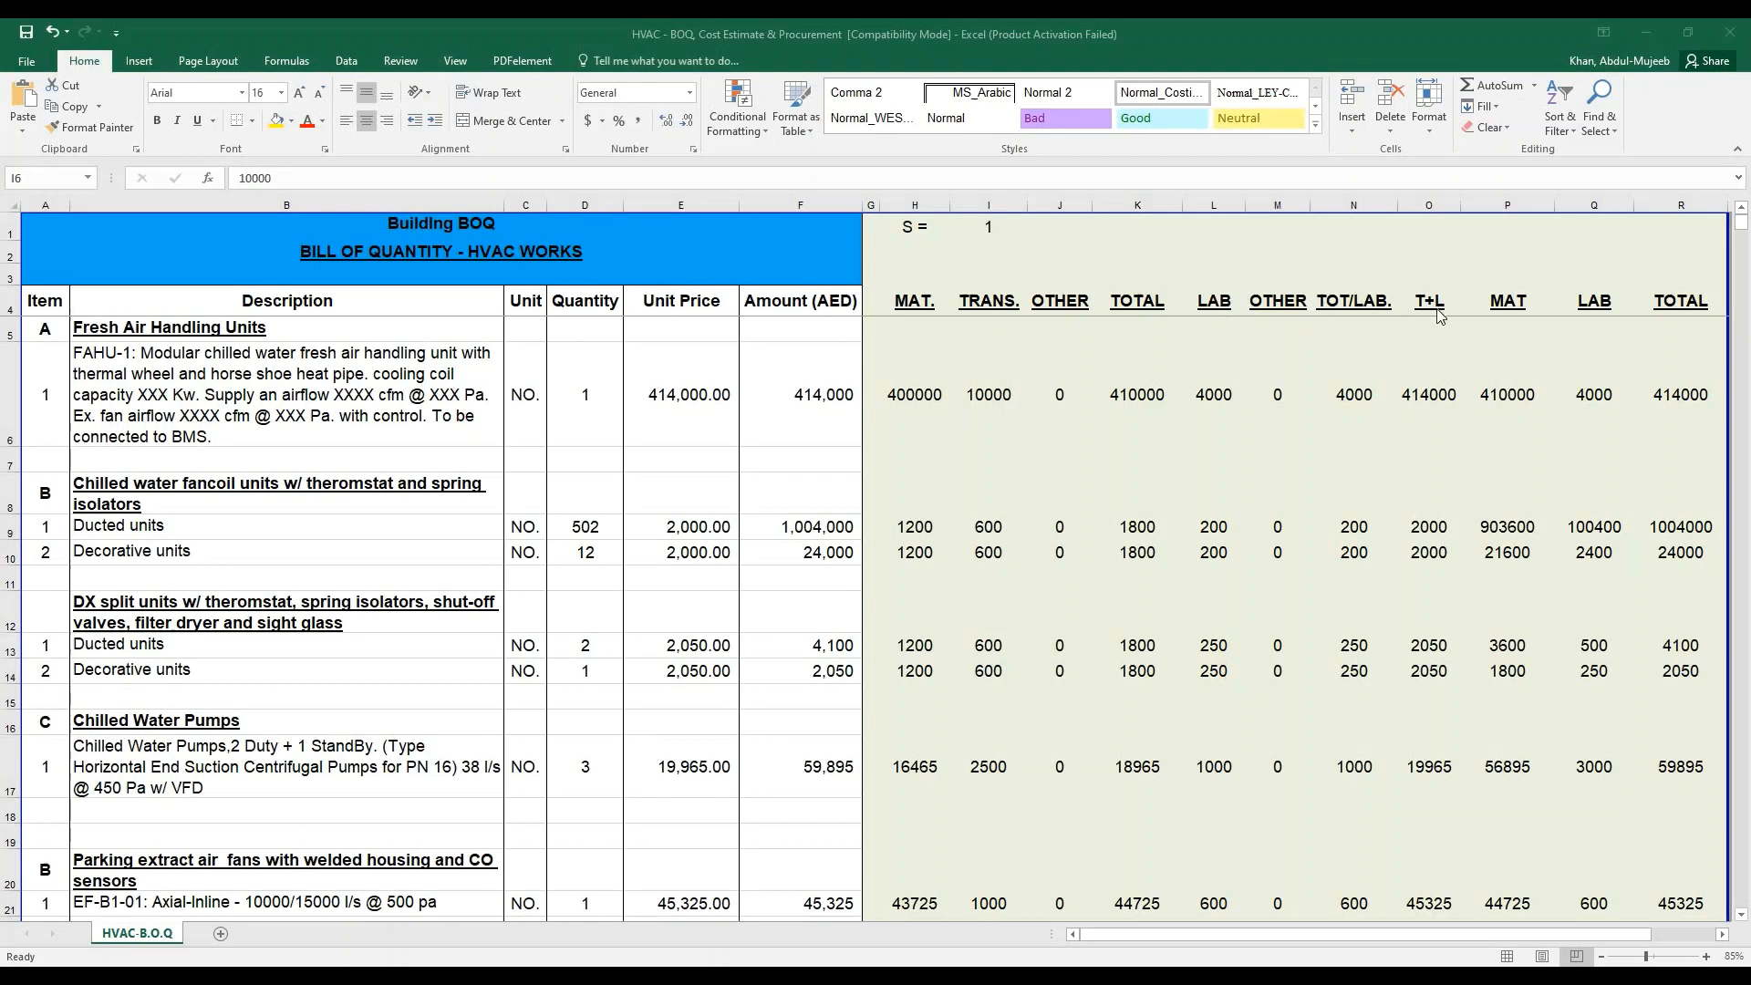
pyautogui.moveTo(1505, 314)
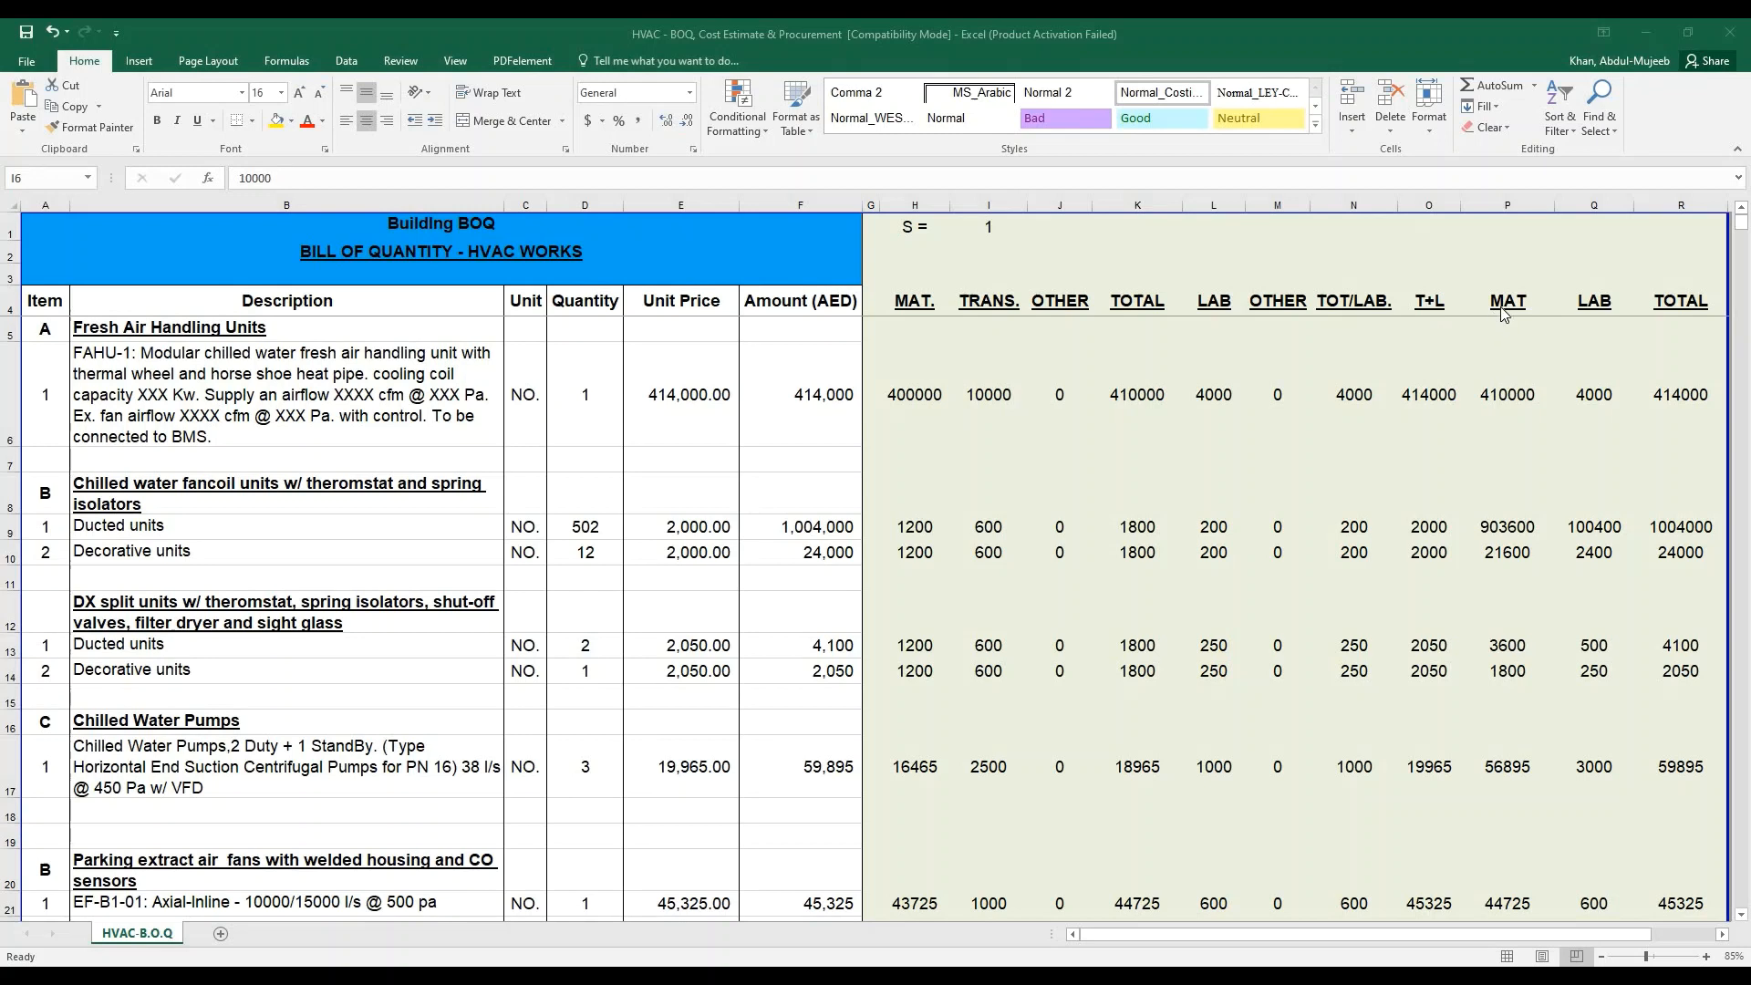
pyautogui.moveTo(959, 367)
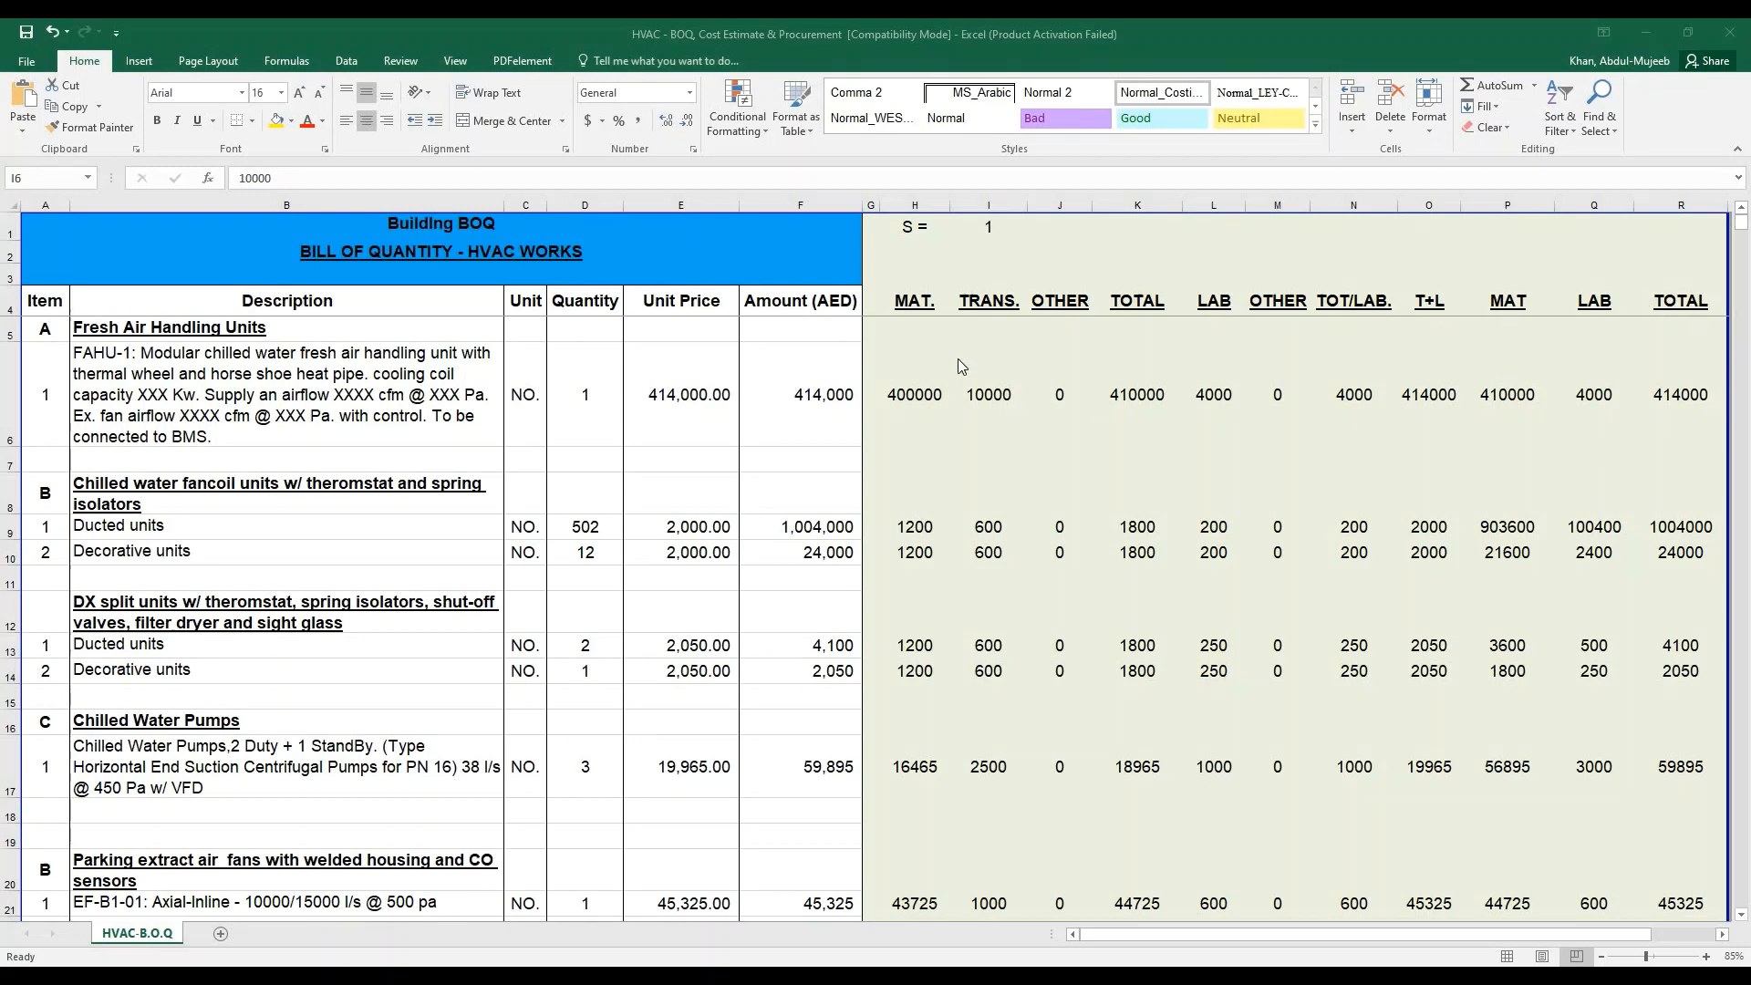
pyautogui.moveTo(1288, 387)
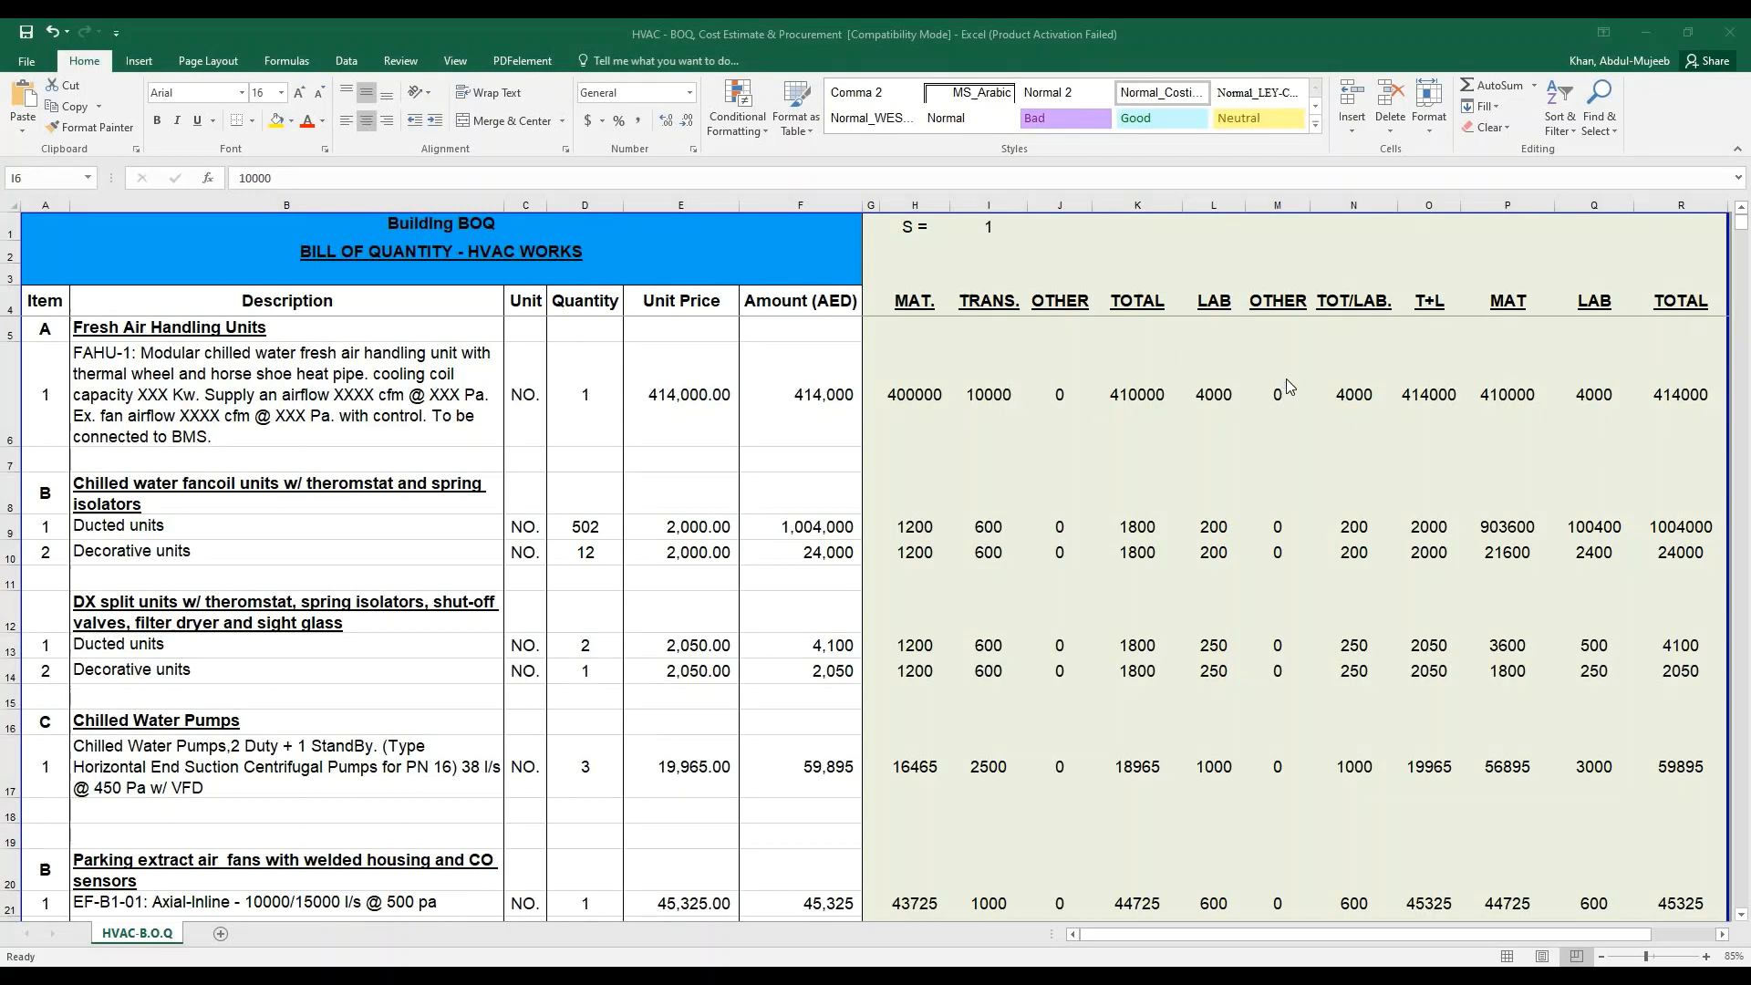
pyautogui.moveTo(869, 308)
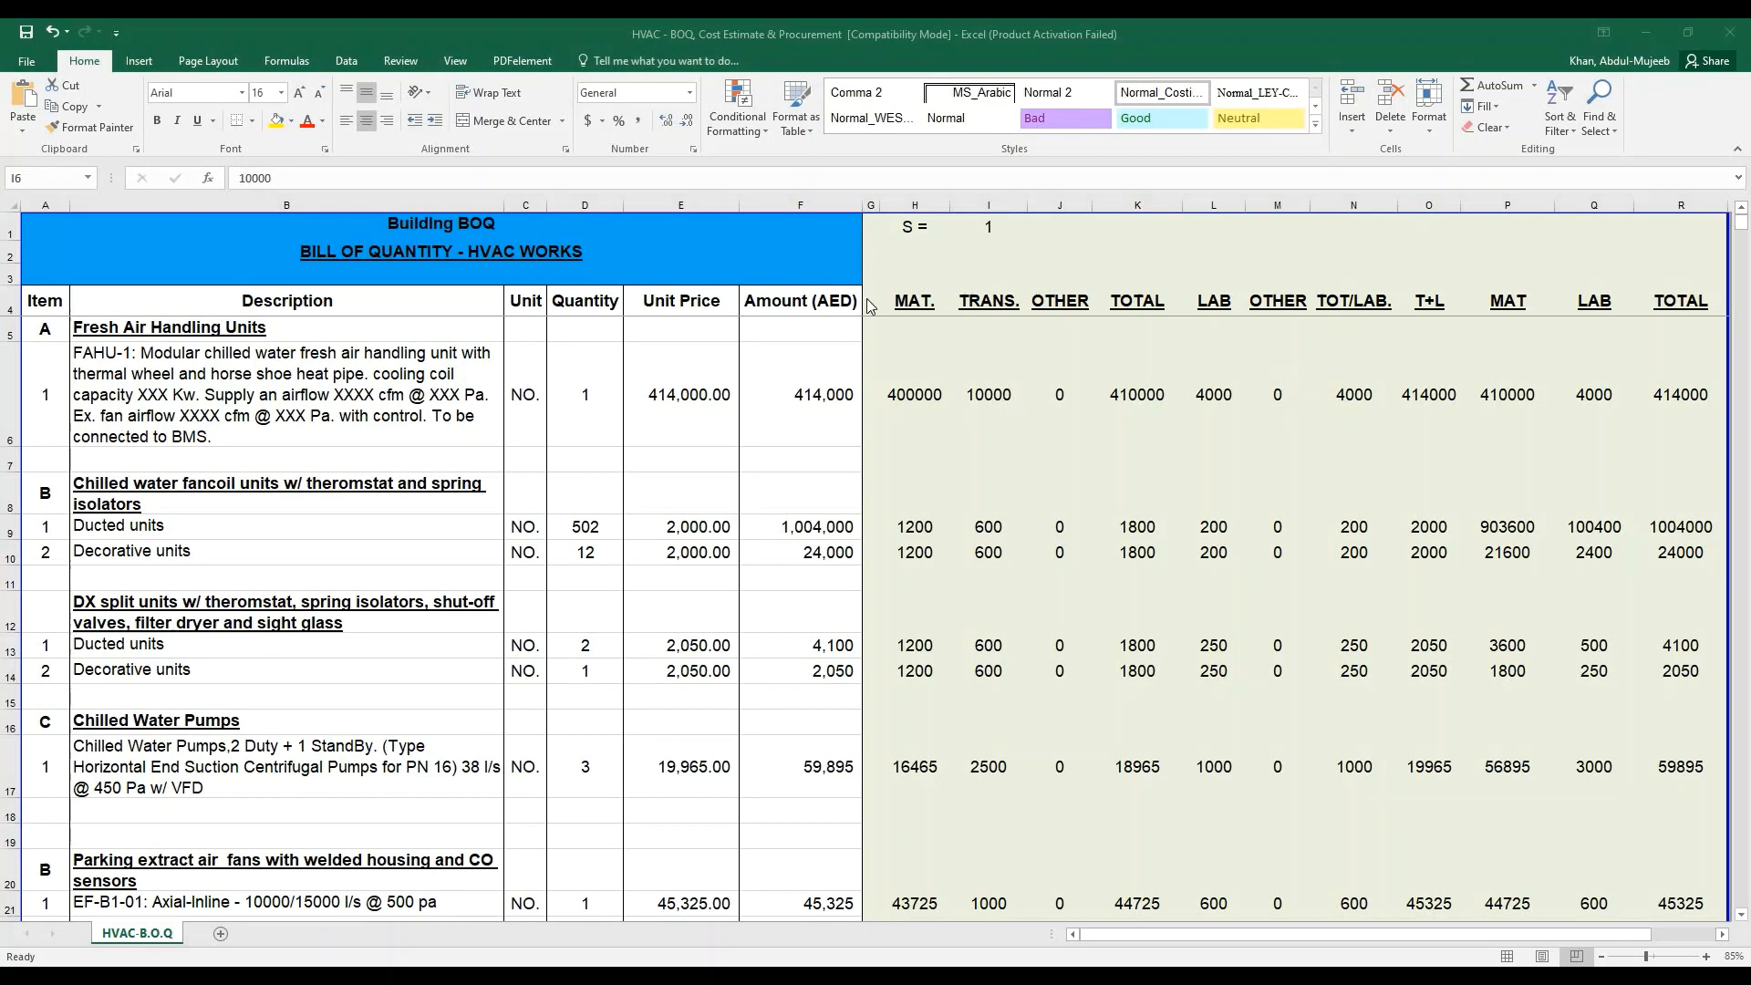
pyautogui.moveTo(704, 372)
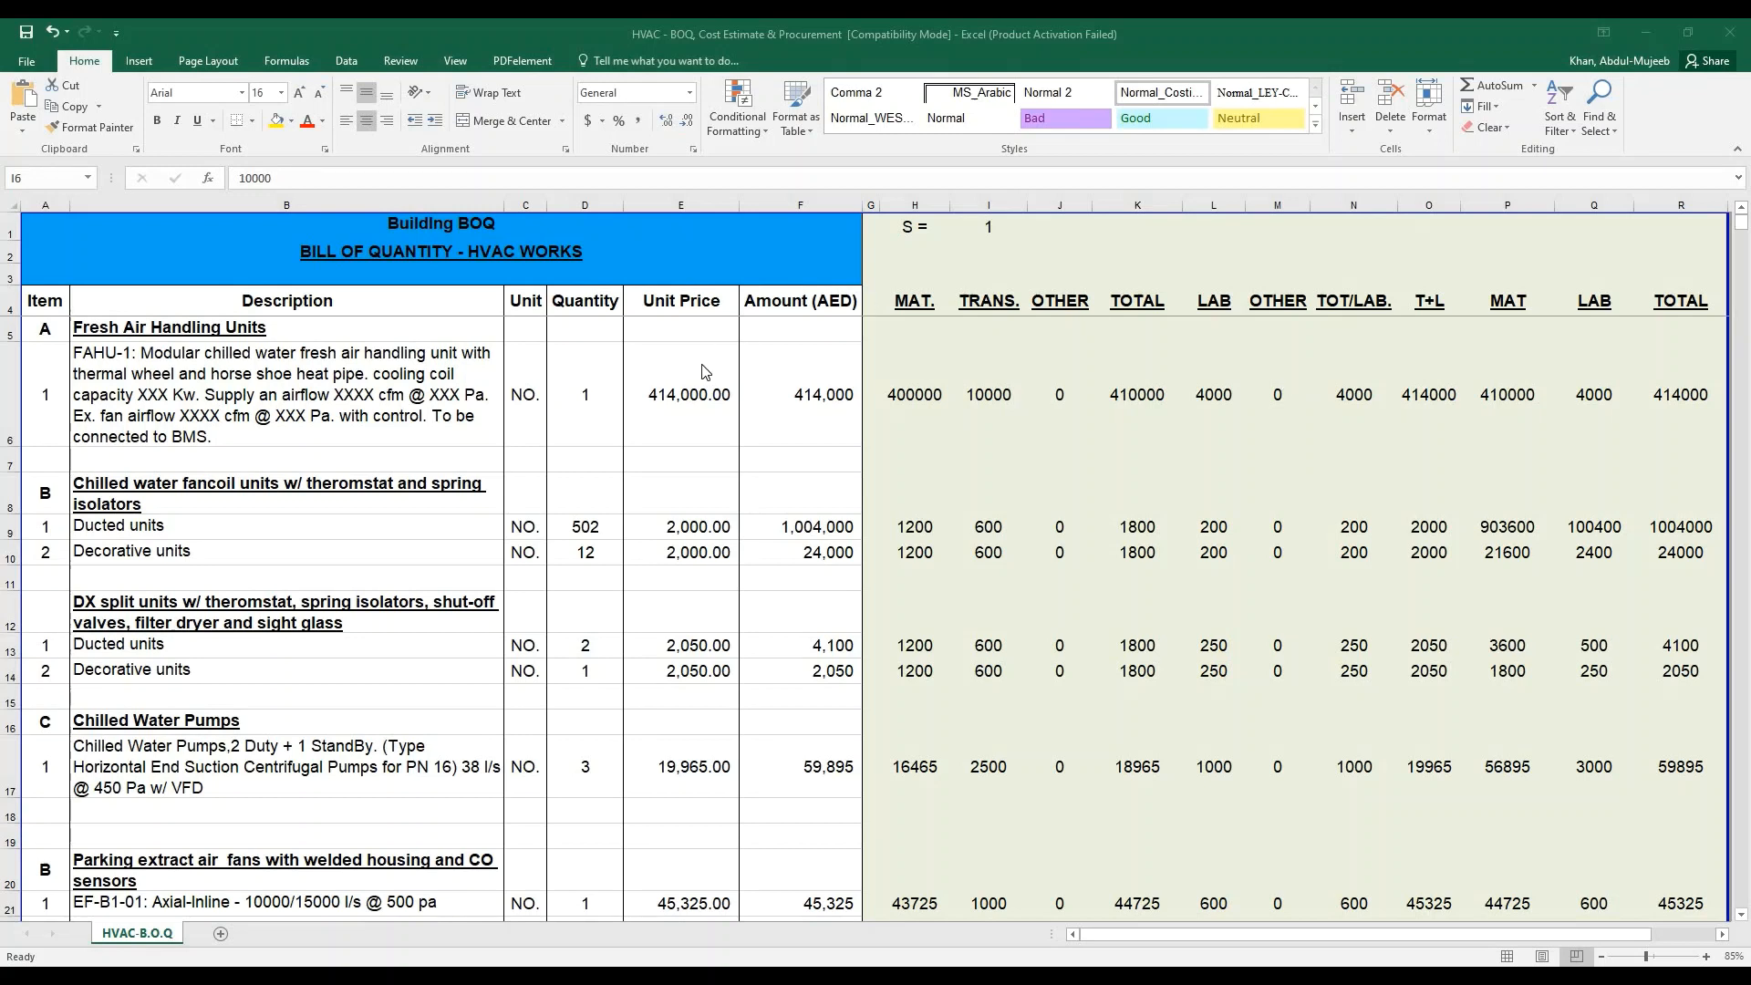
pyautogui.moveTo(771, 388)
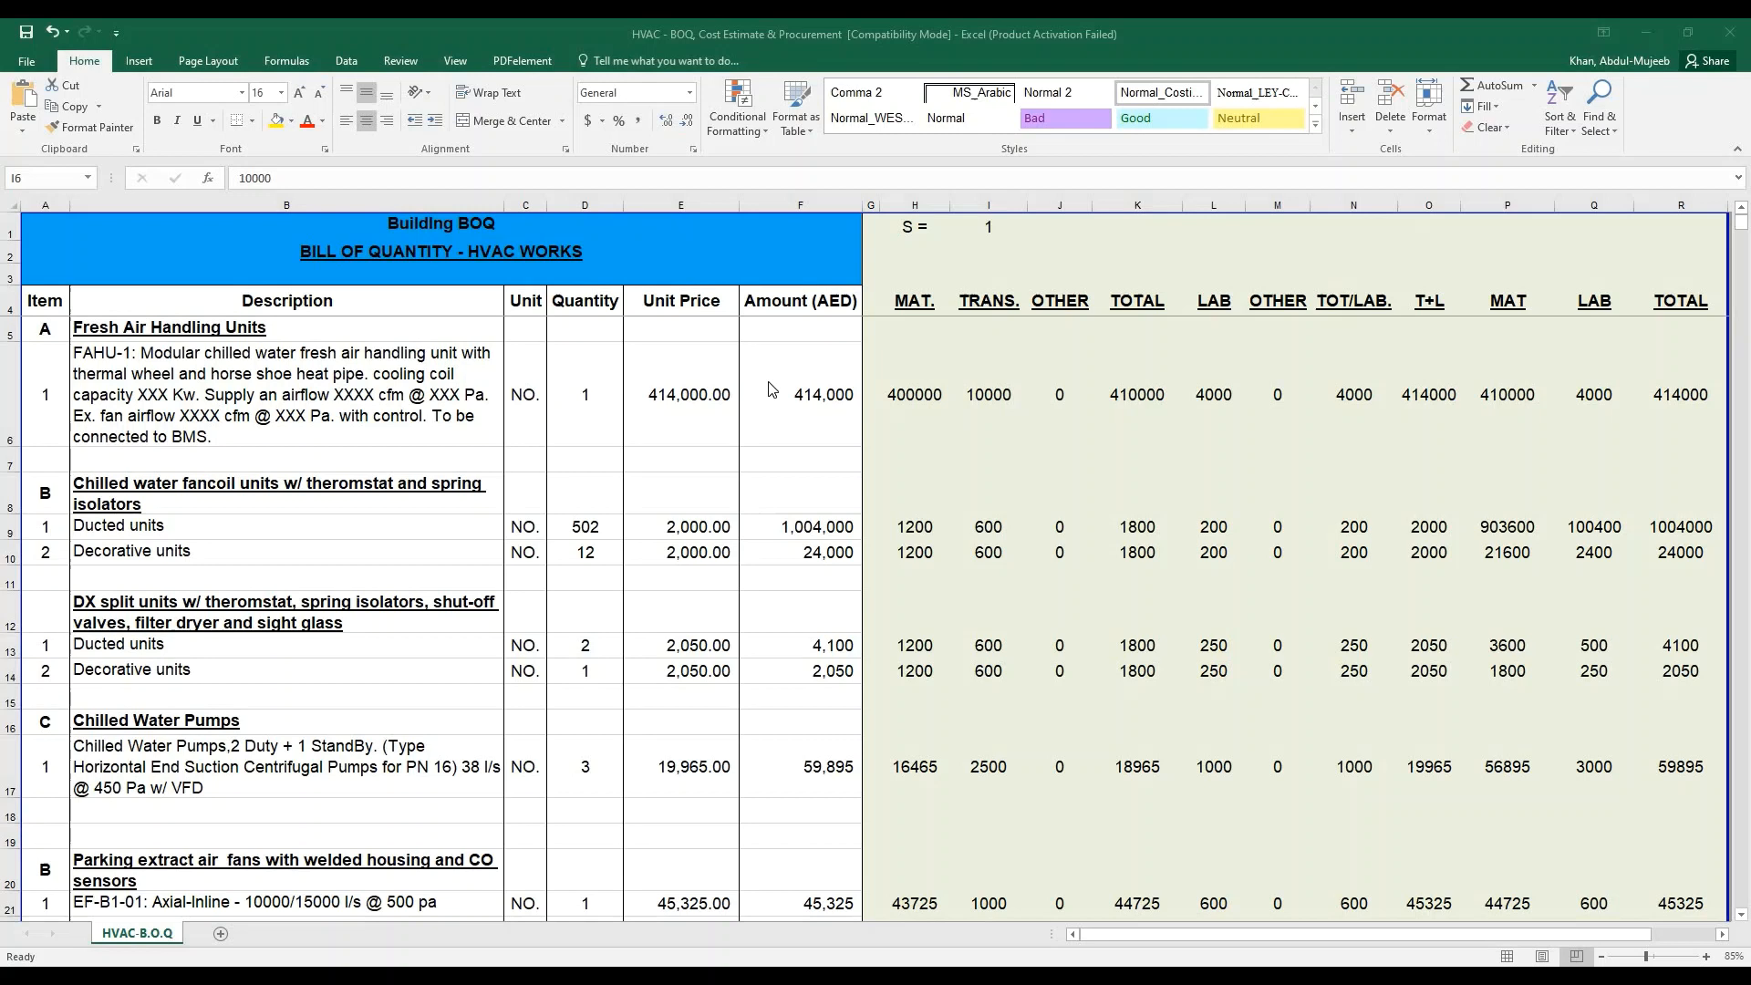
pyautogui.moveTo(690, 402)
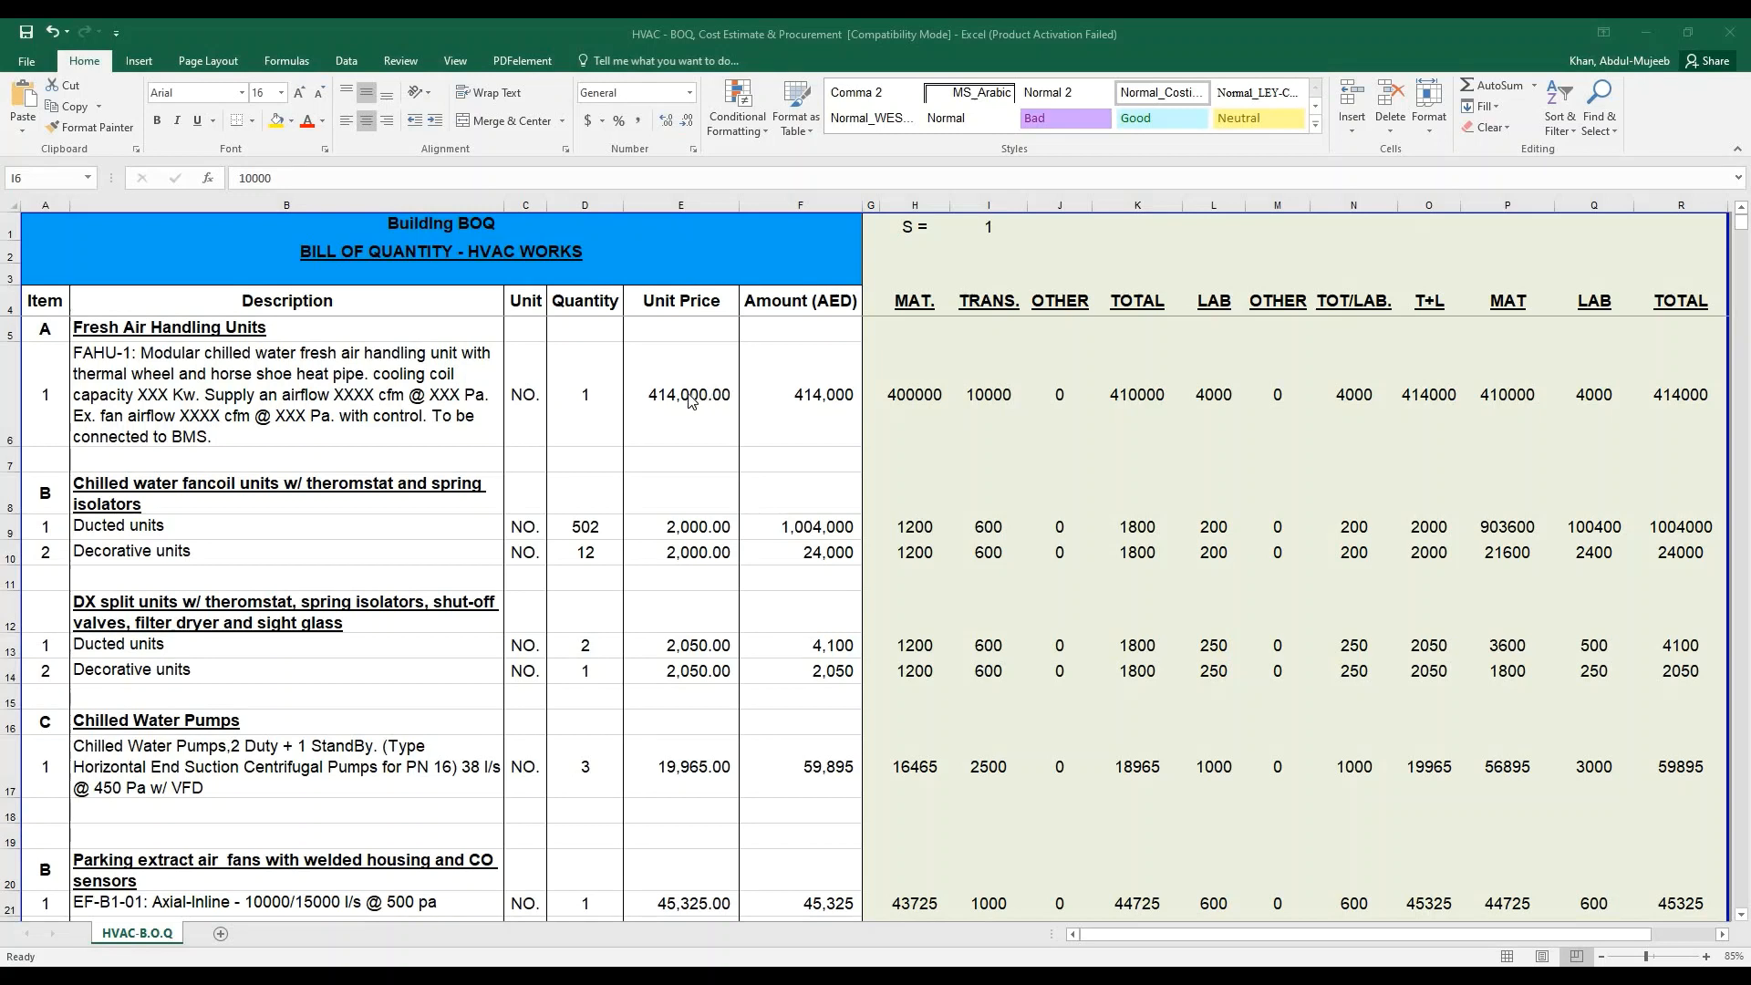
pyautogui.moveTo(690, 395)
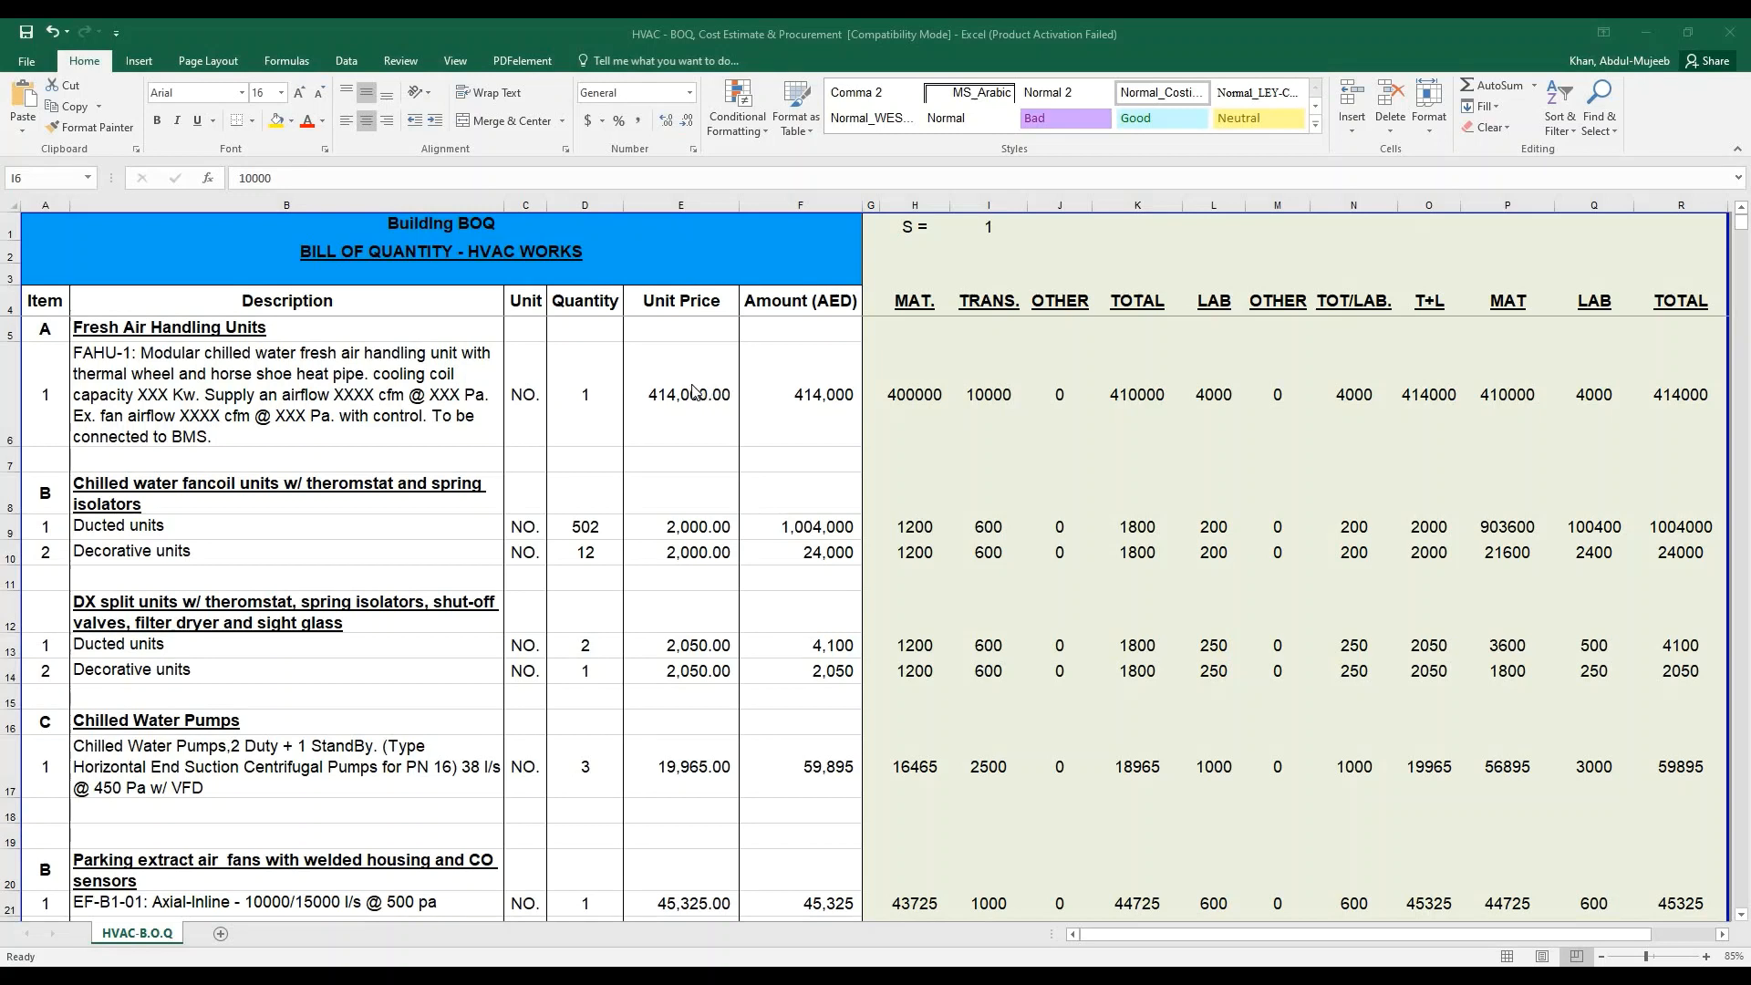
pyautogui.moveTo(310, 402)
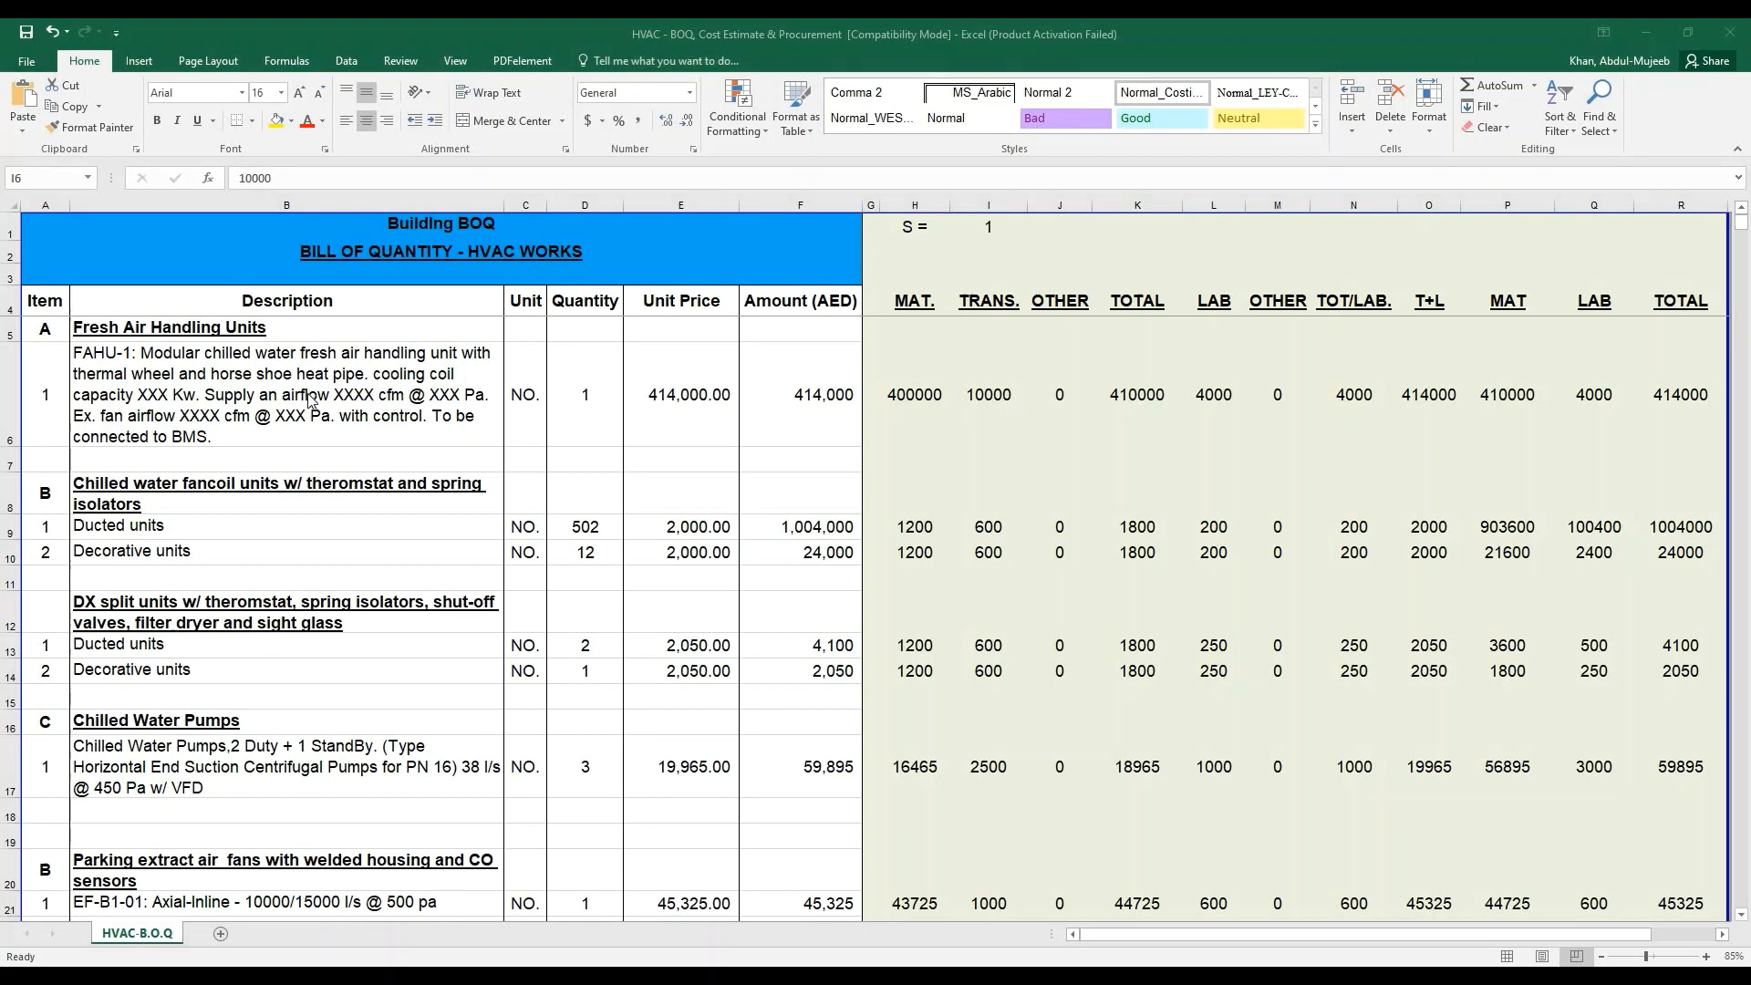
# - Inspect the FAHU-1 row: section heading, description, 400,000 material value, total and labour
pyautogui.click(987, 394)
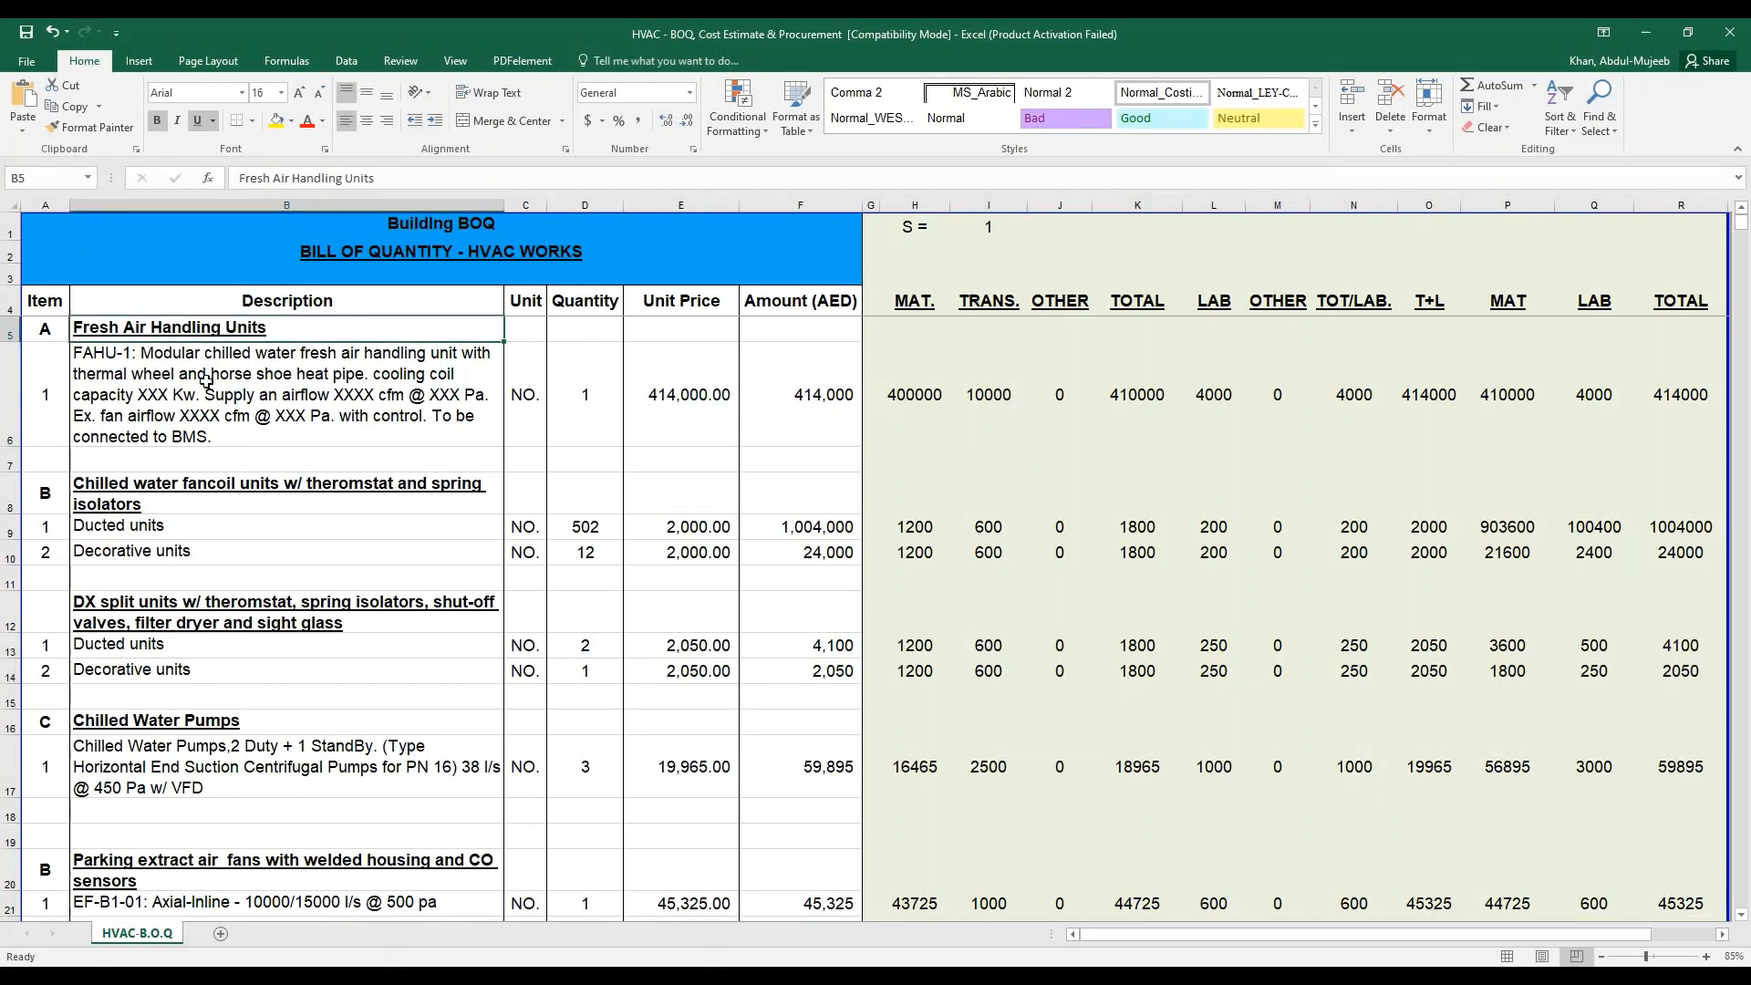
pyautogui.click(285, 394)
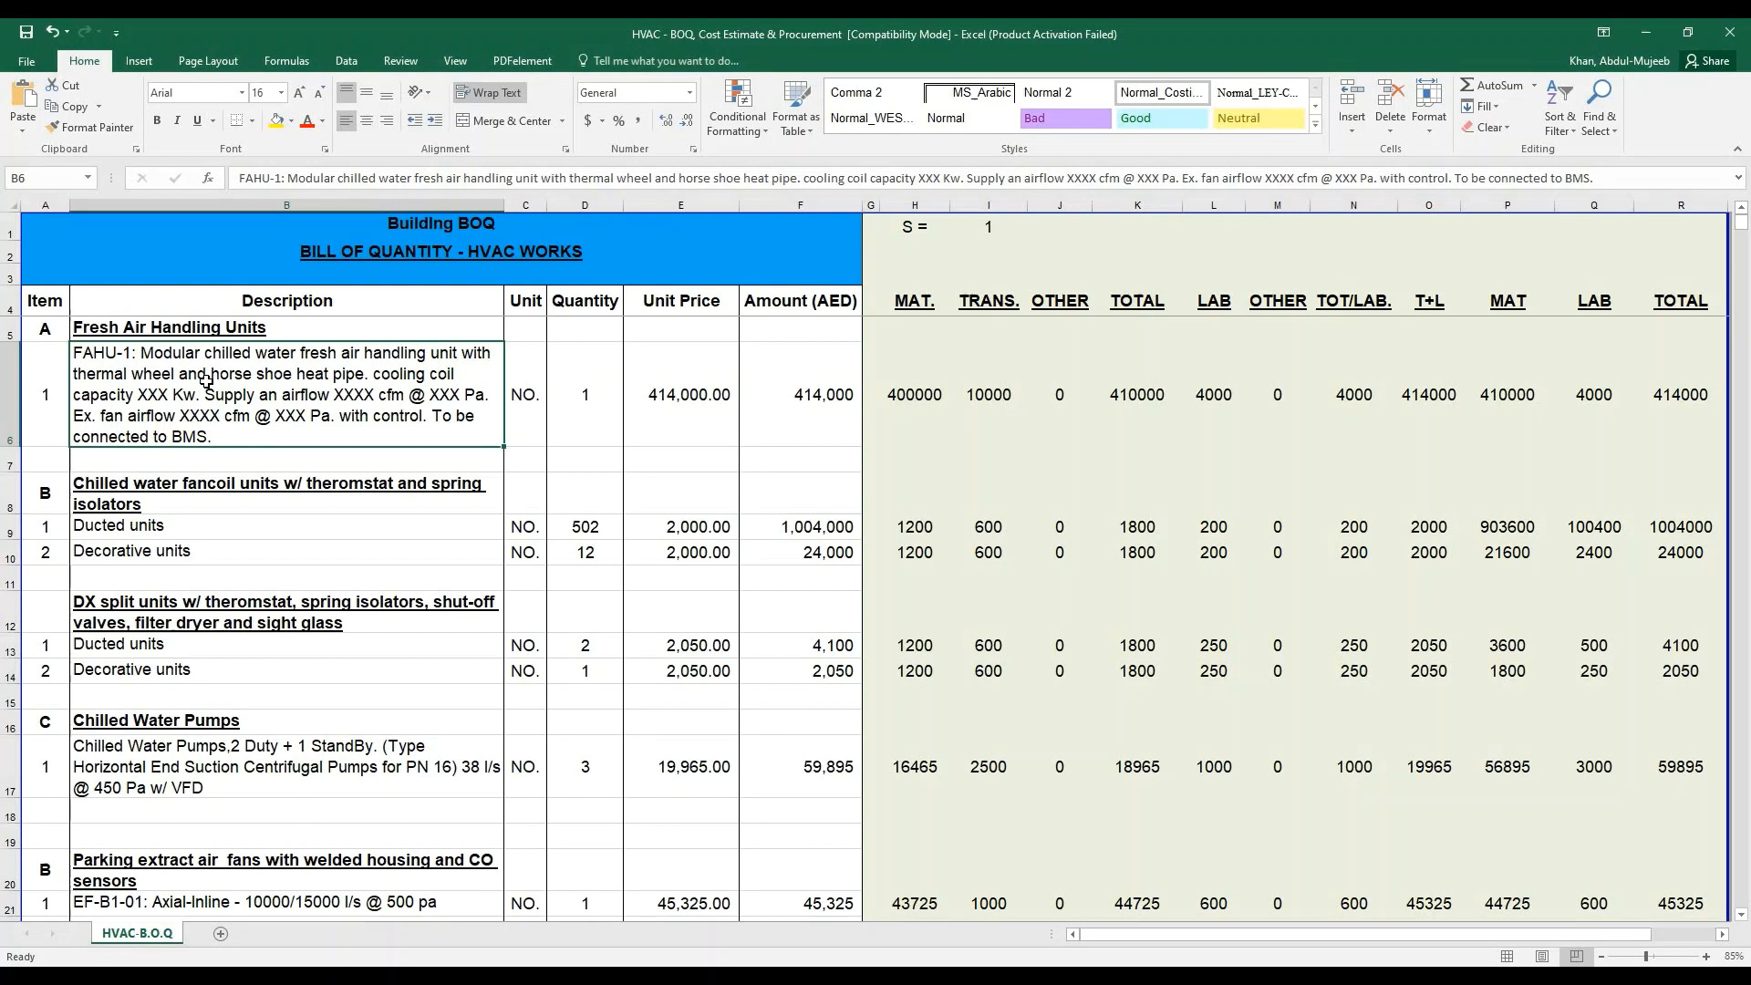
pyautogui.moveTo(223, 383)
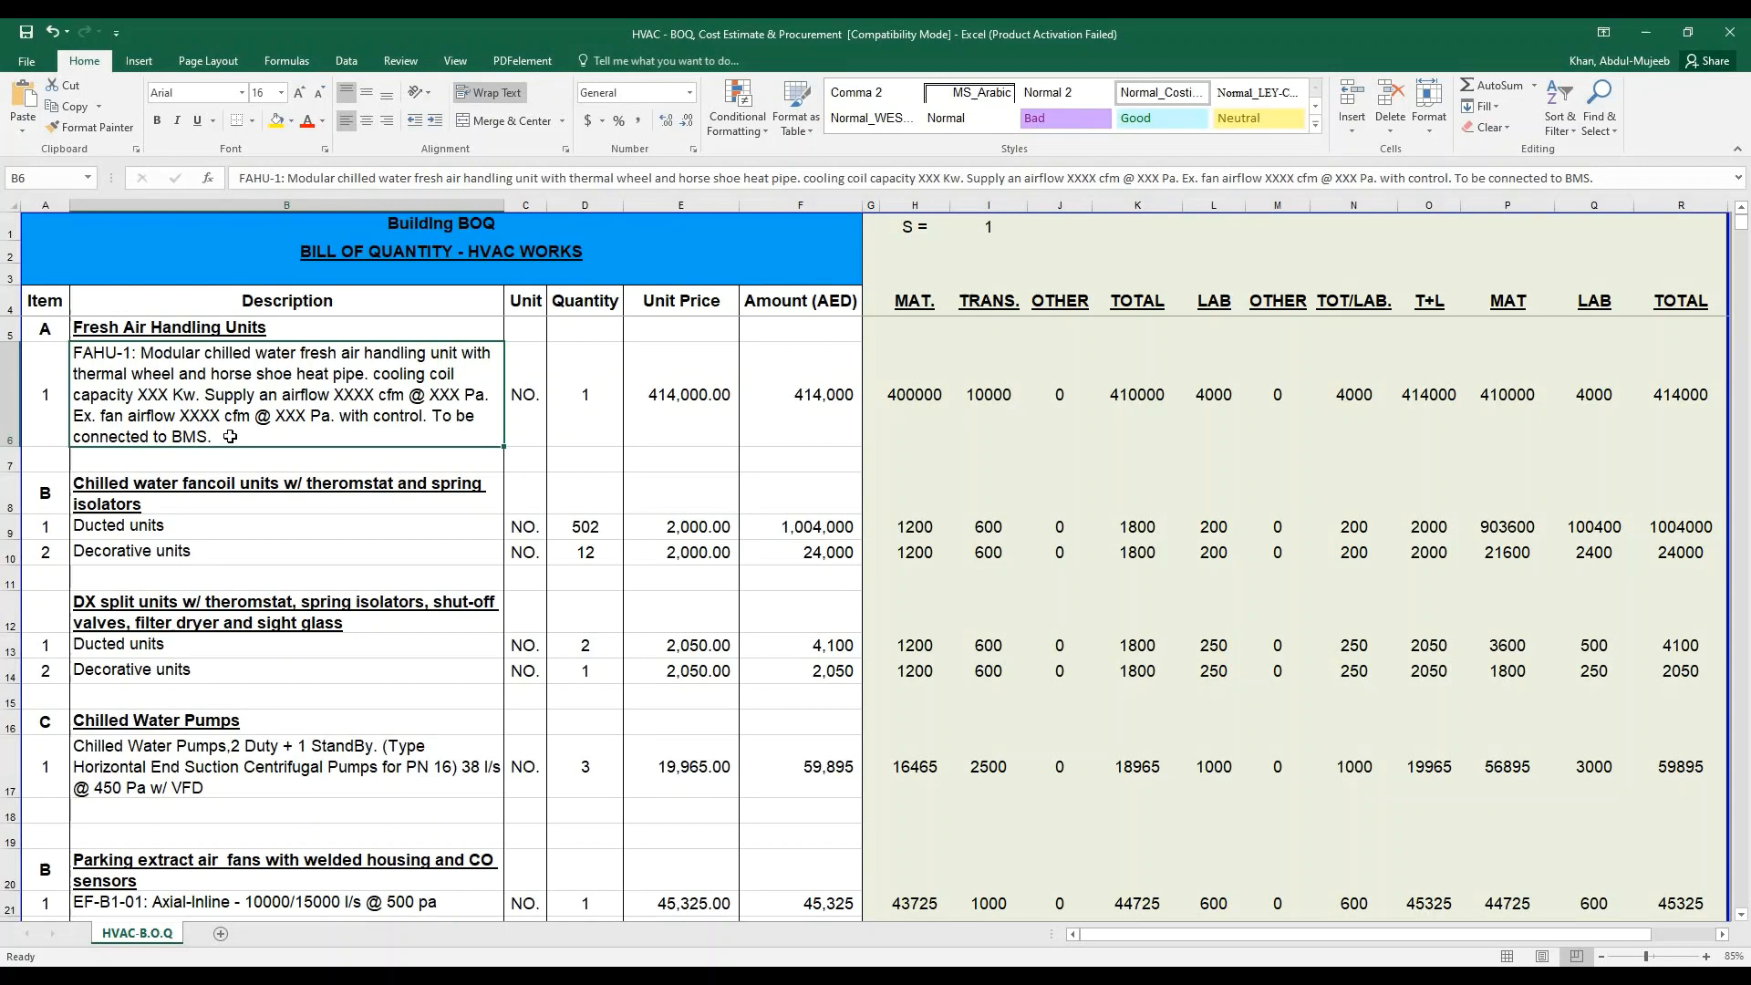
pyautogui.moveTo(196, 372)
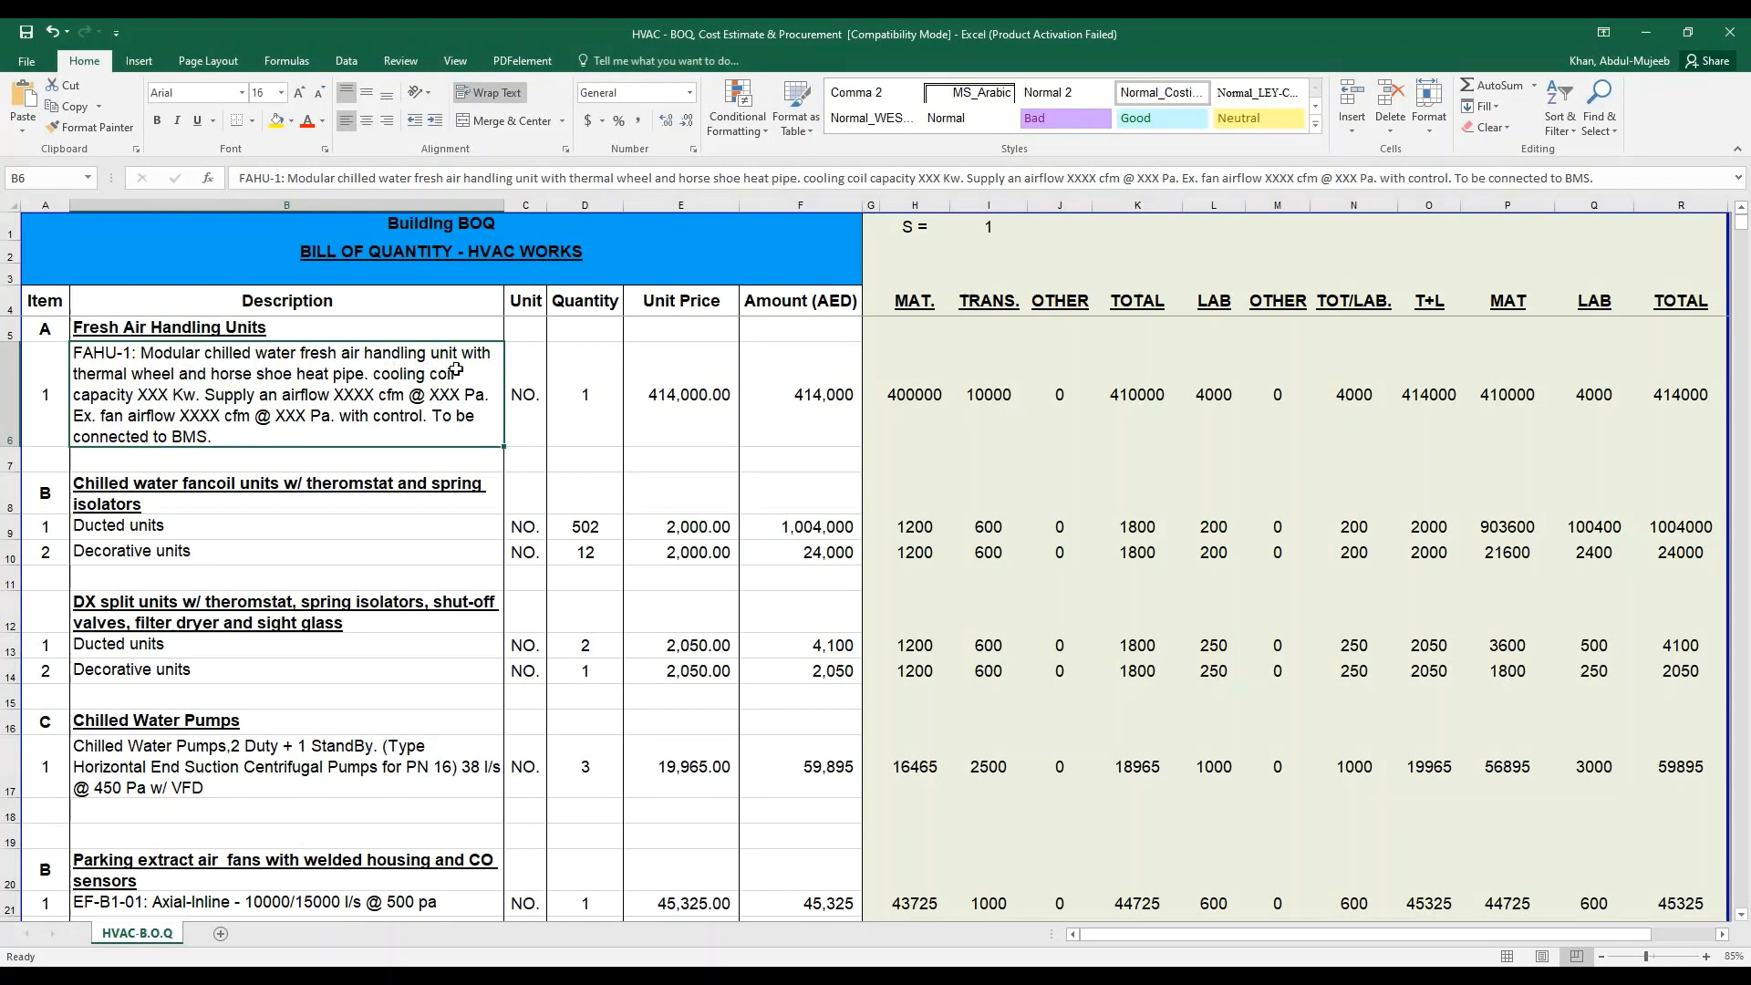
pyautogui.moveTo(306, 392)
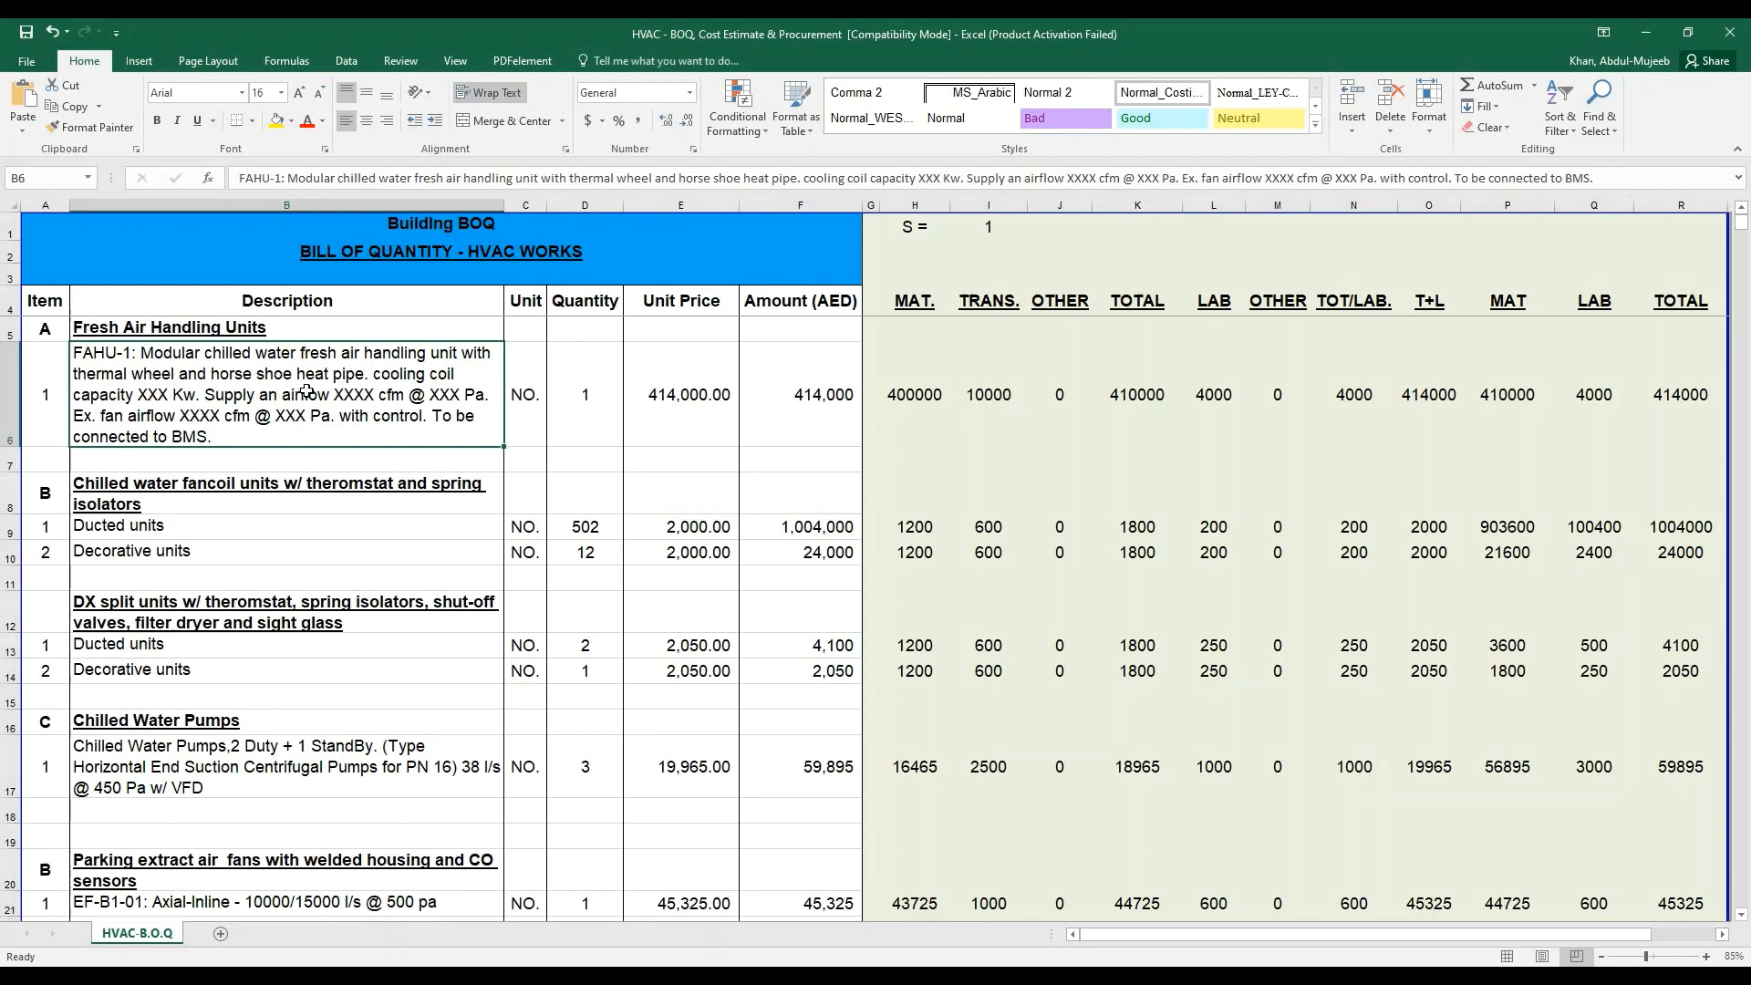
pyautogui.moveTo(189, 411)
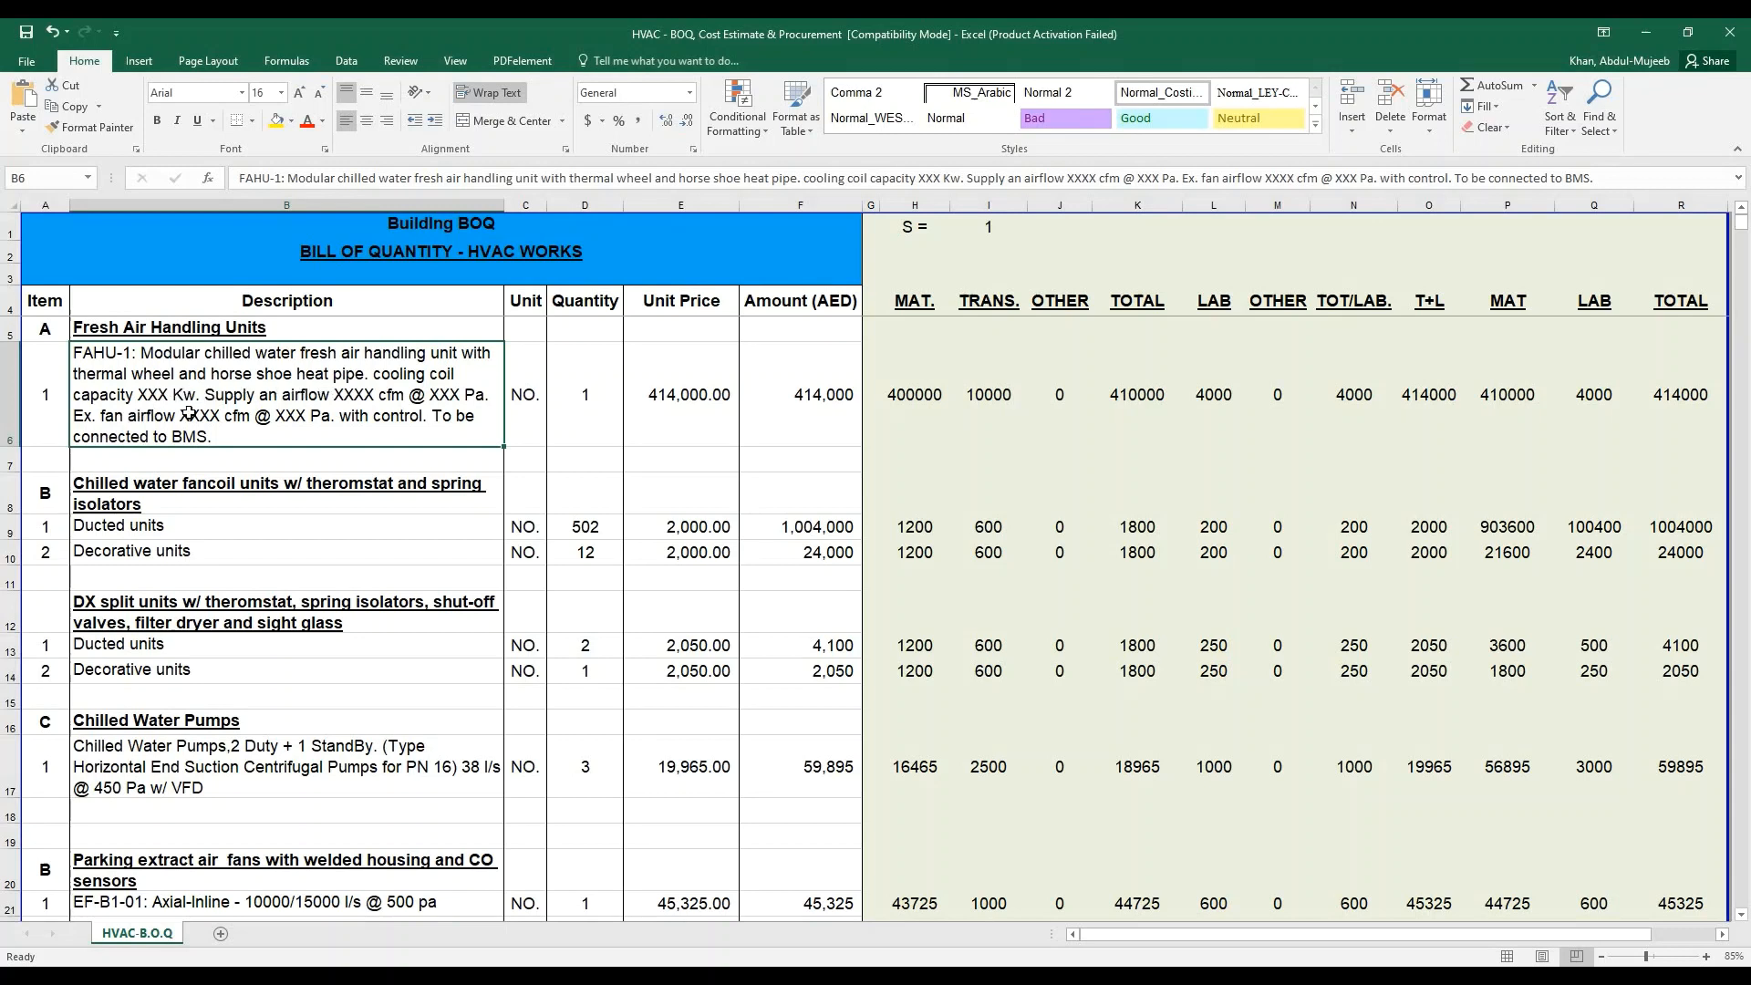
pyautogui.moveTo(355, 408)
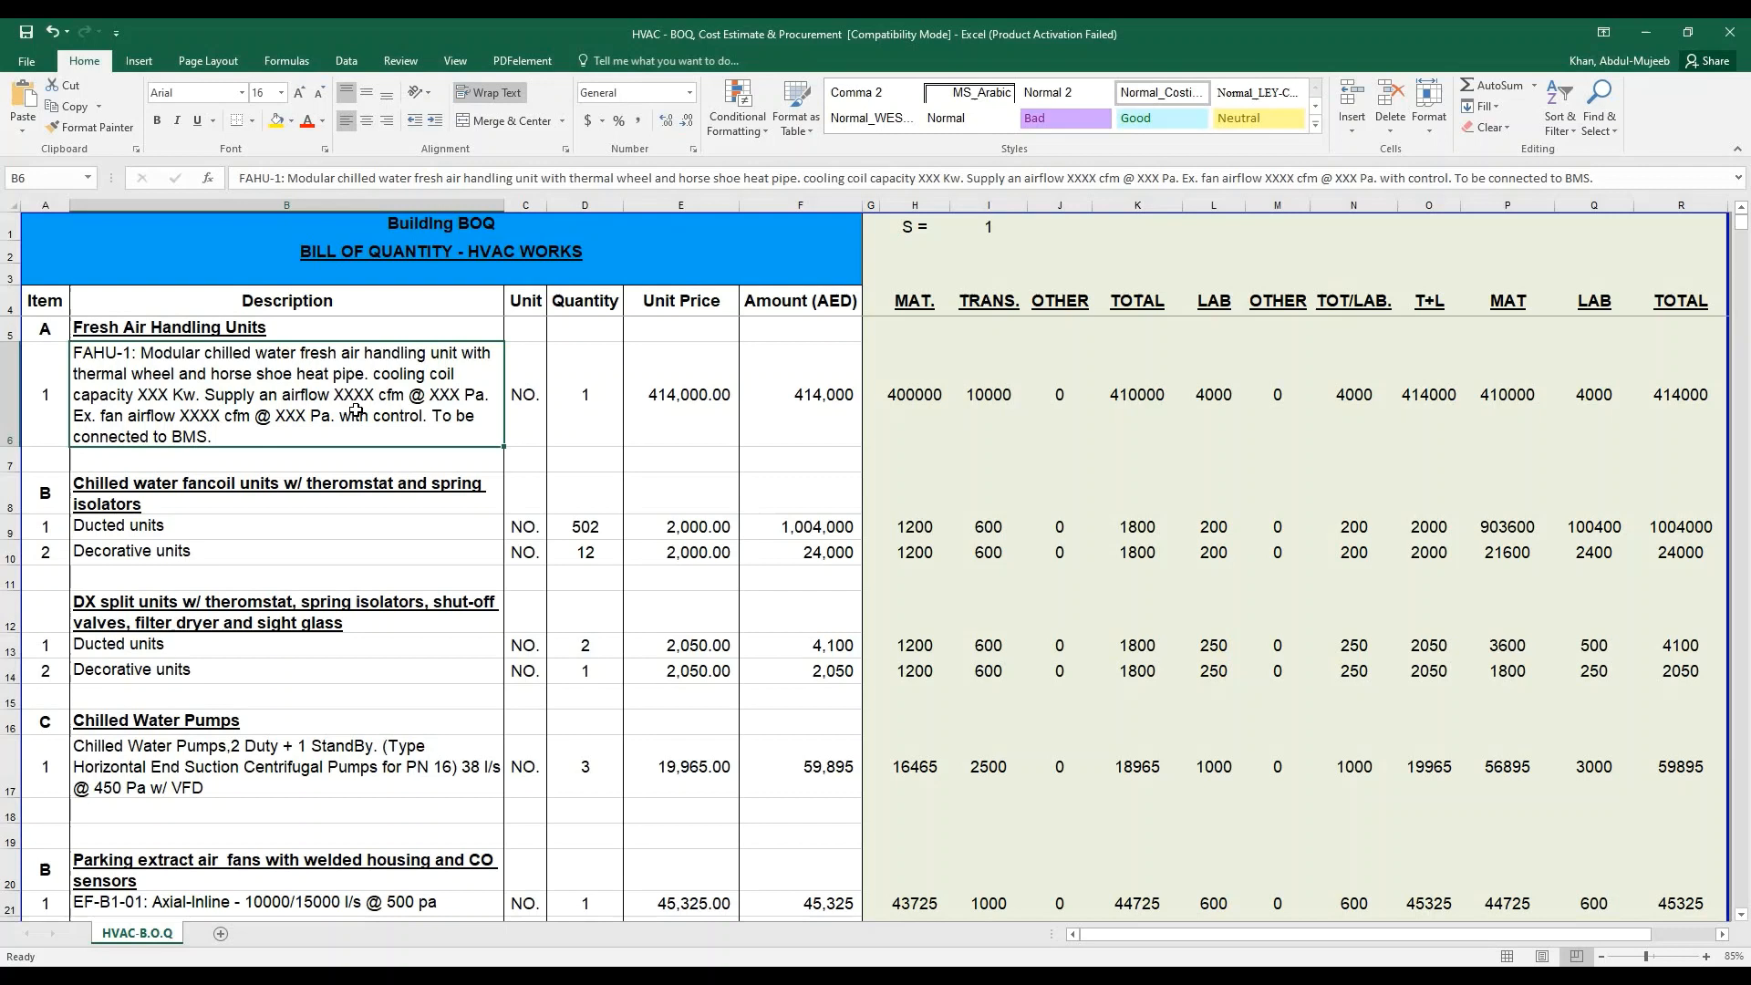
pyautogui.moveTo(439, 410)
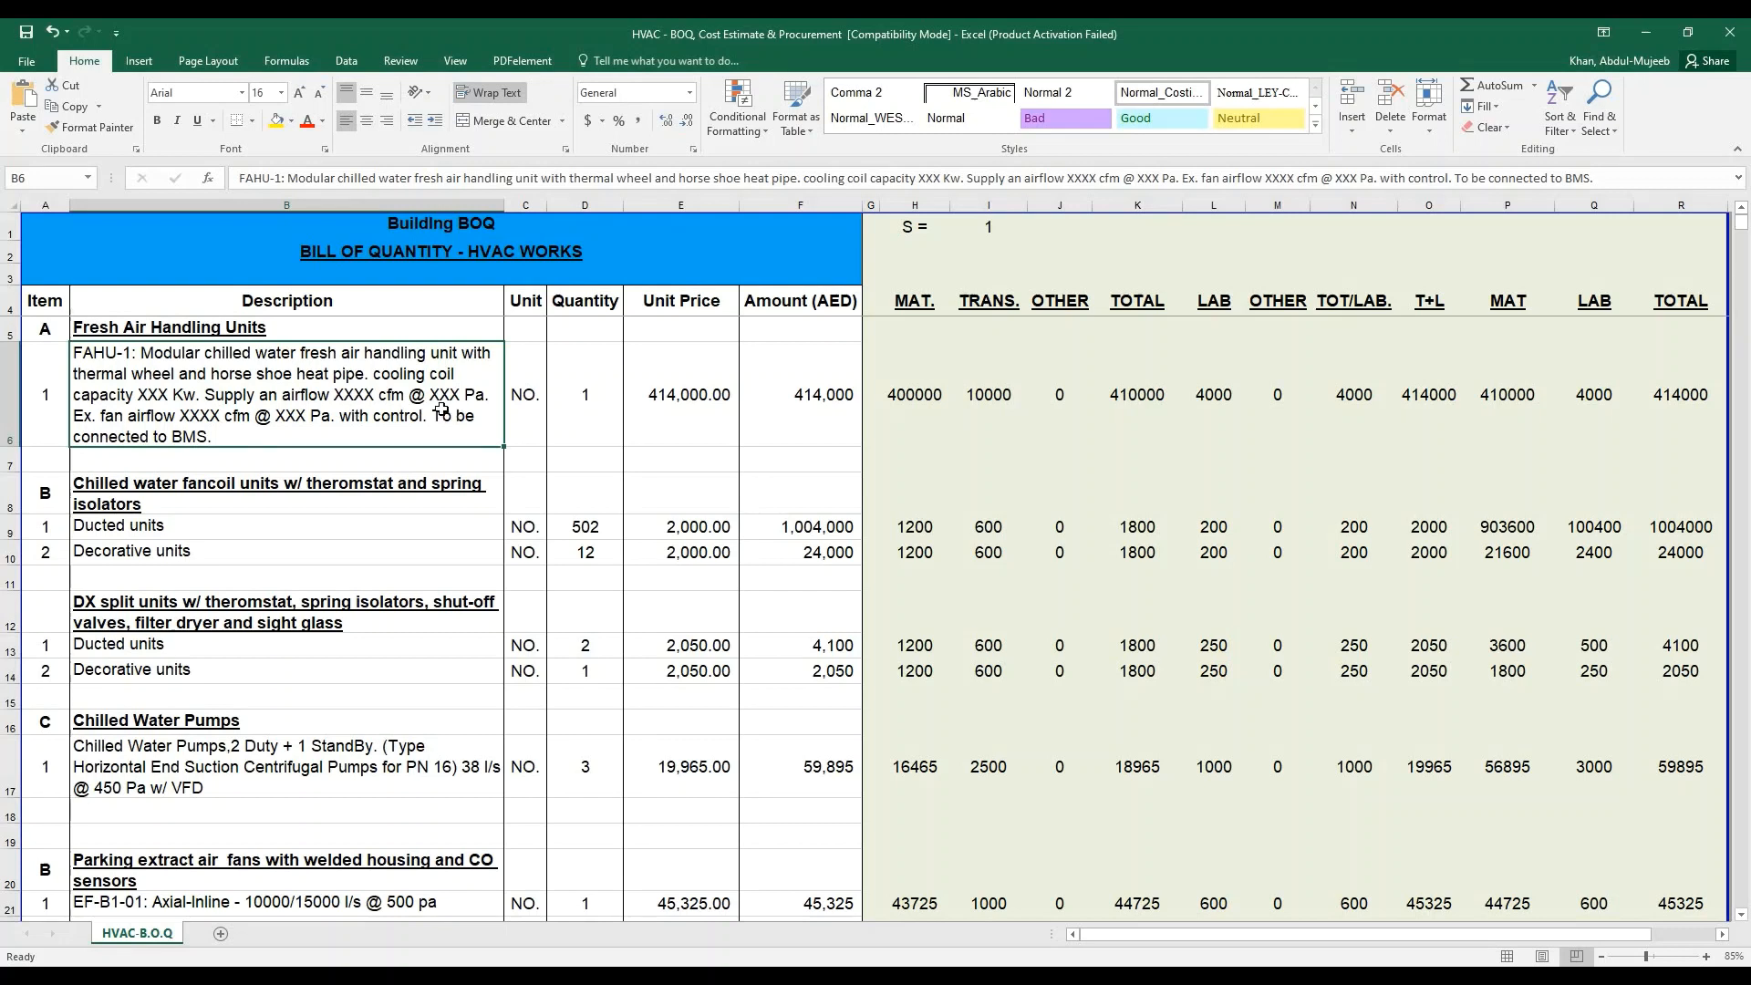
pyautogui.moveTo(230, 427)
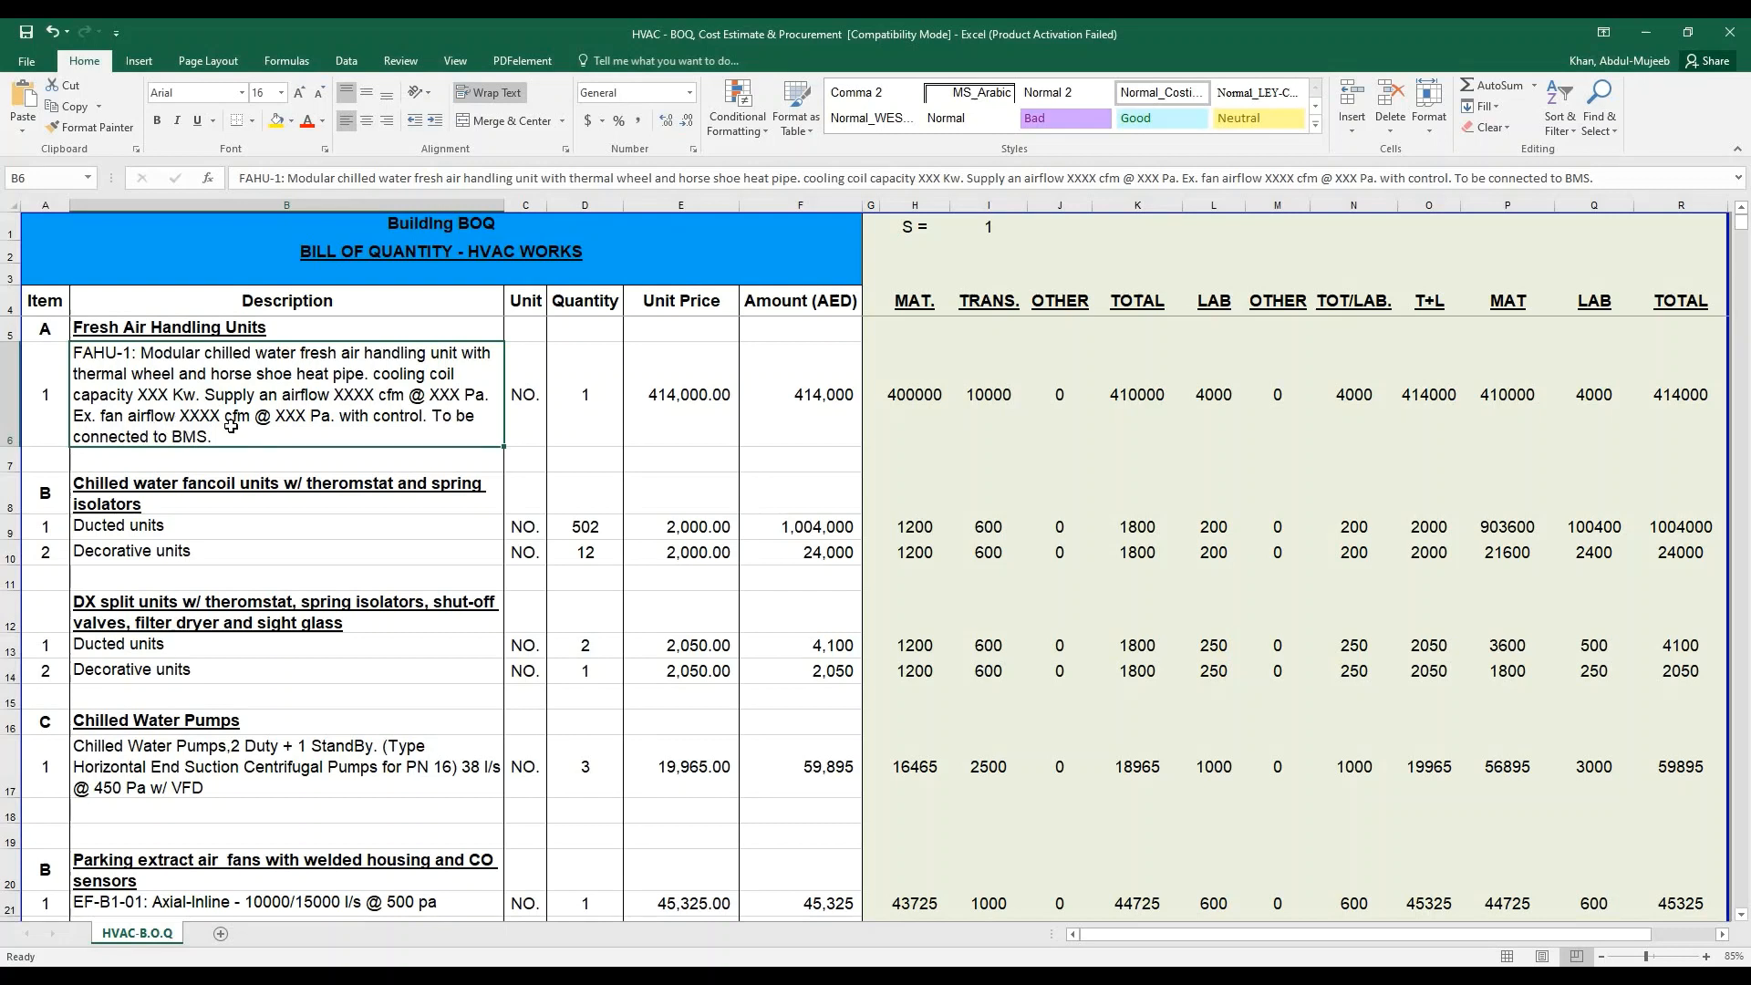
pyautogui.moveTo(395, 432)
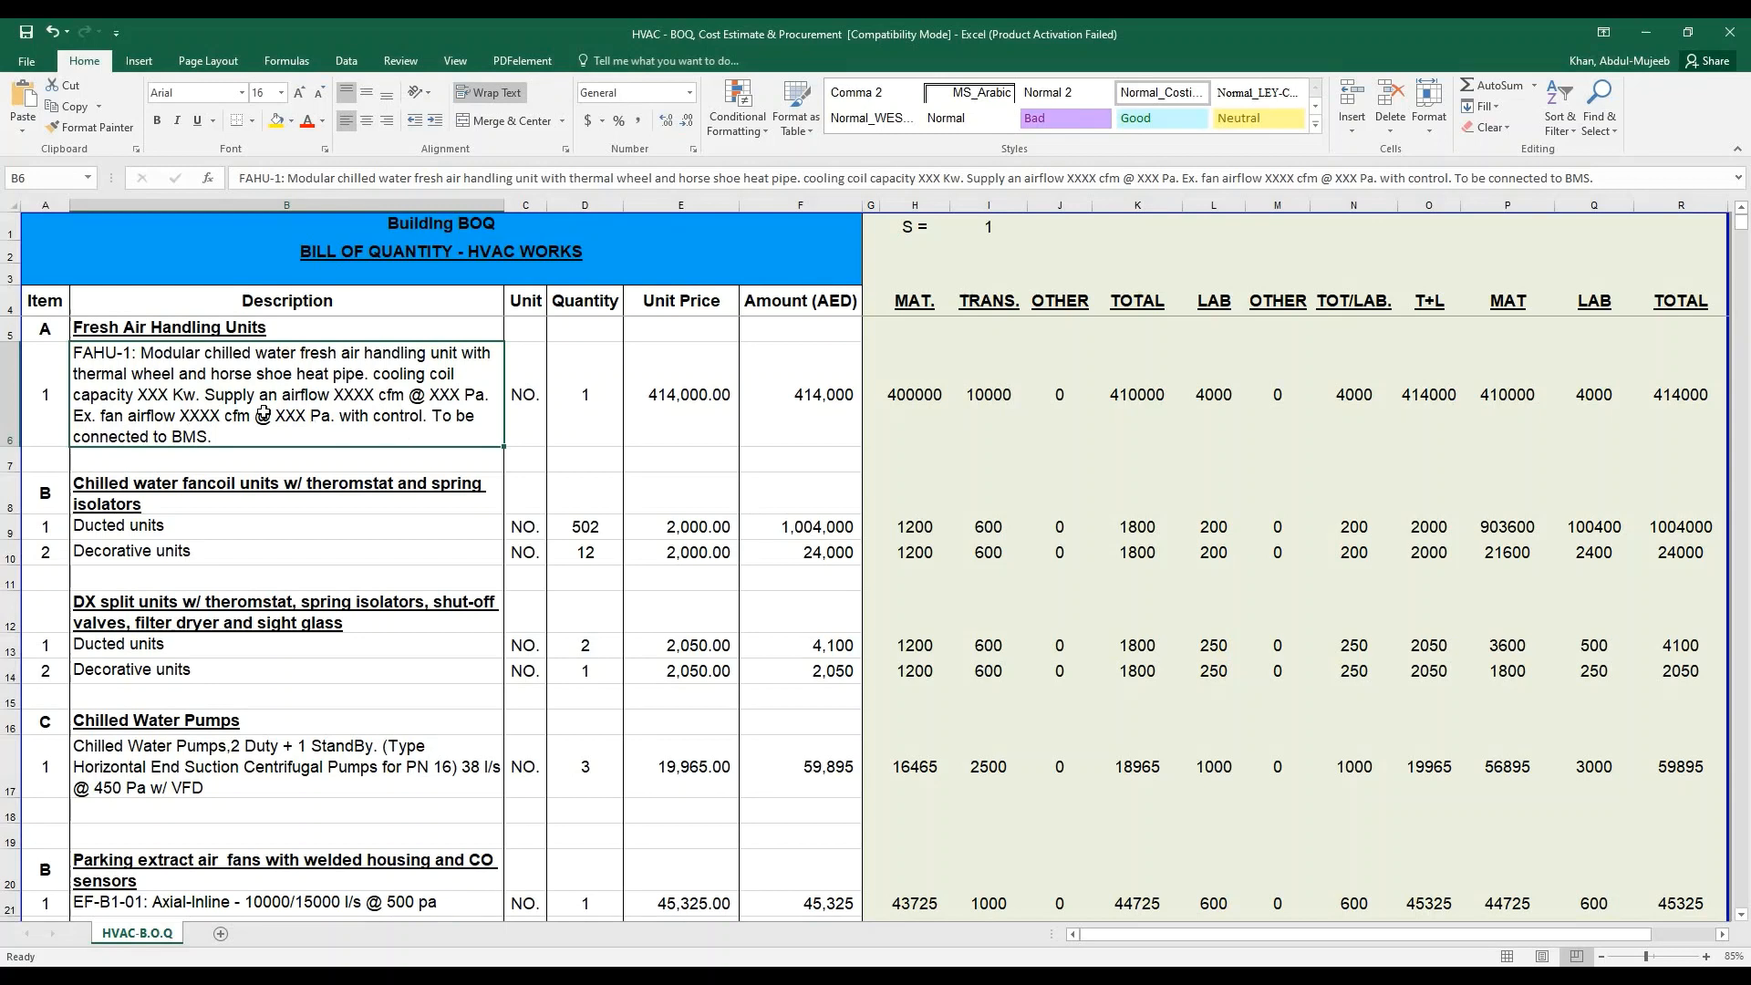
pyautogui.moveTo(302, 398)
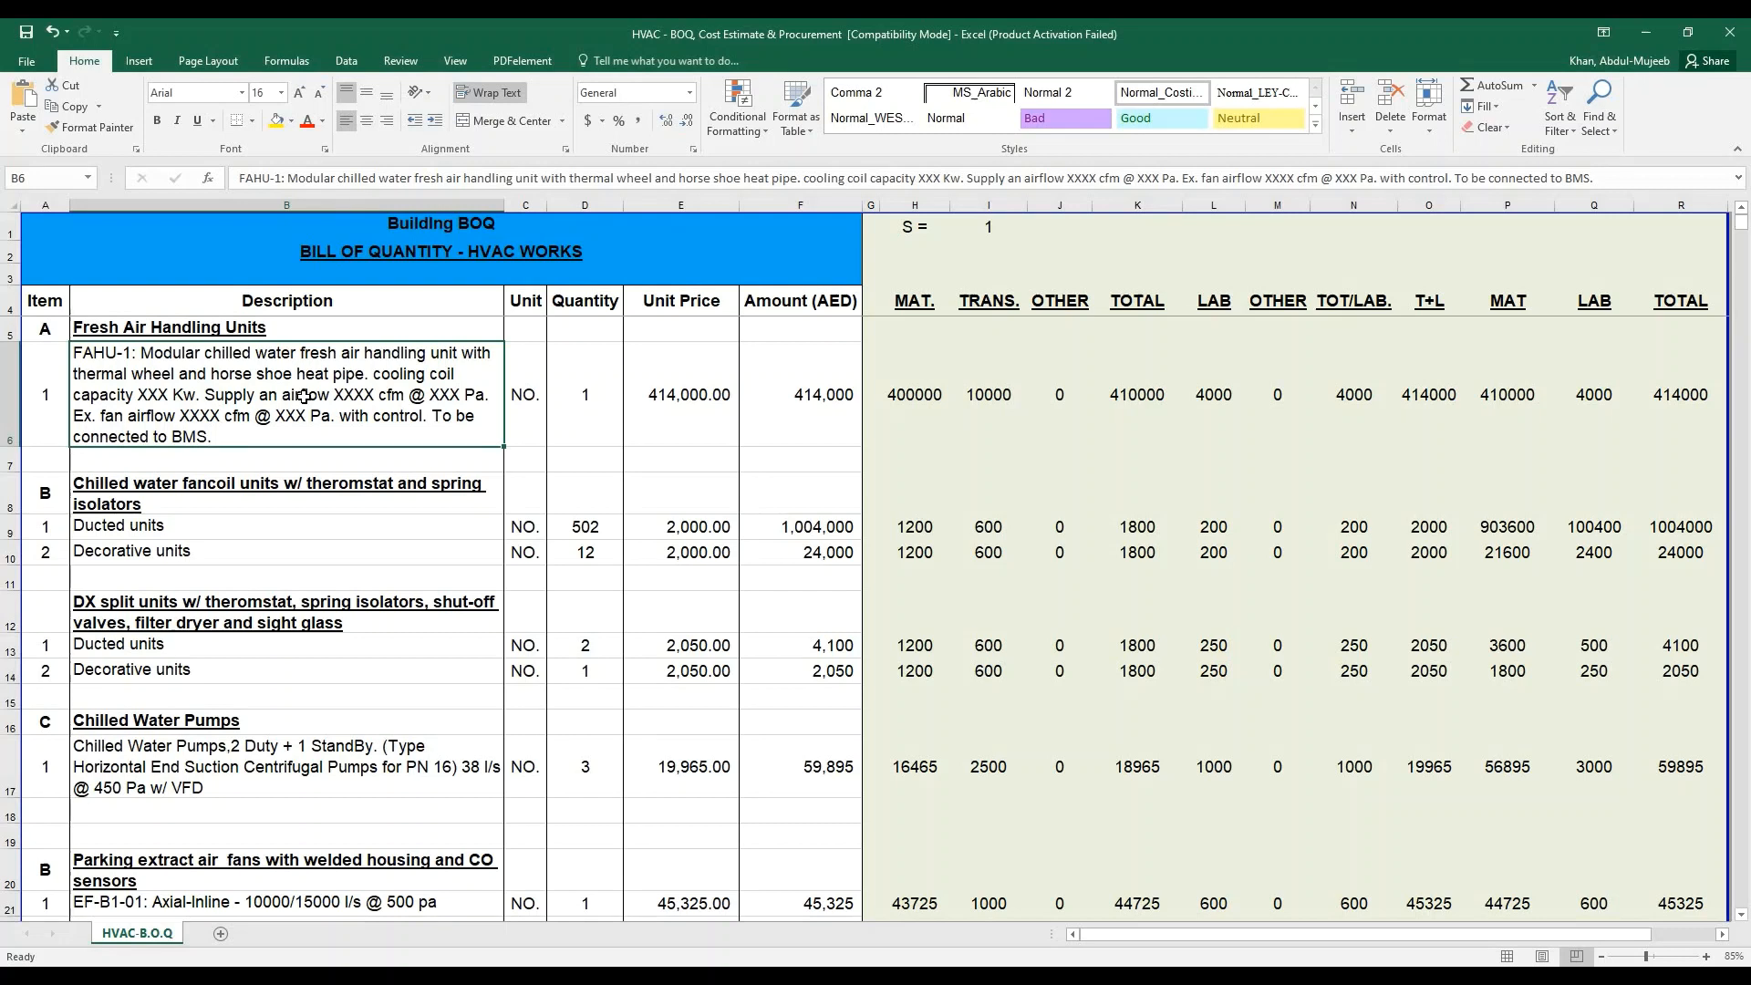
pyautogui.moveTo(285, 723)
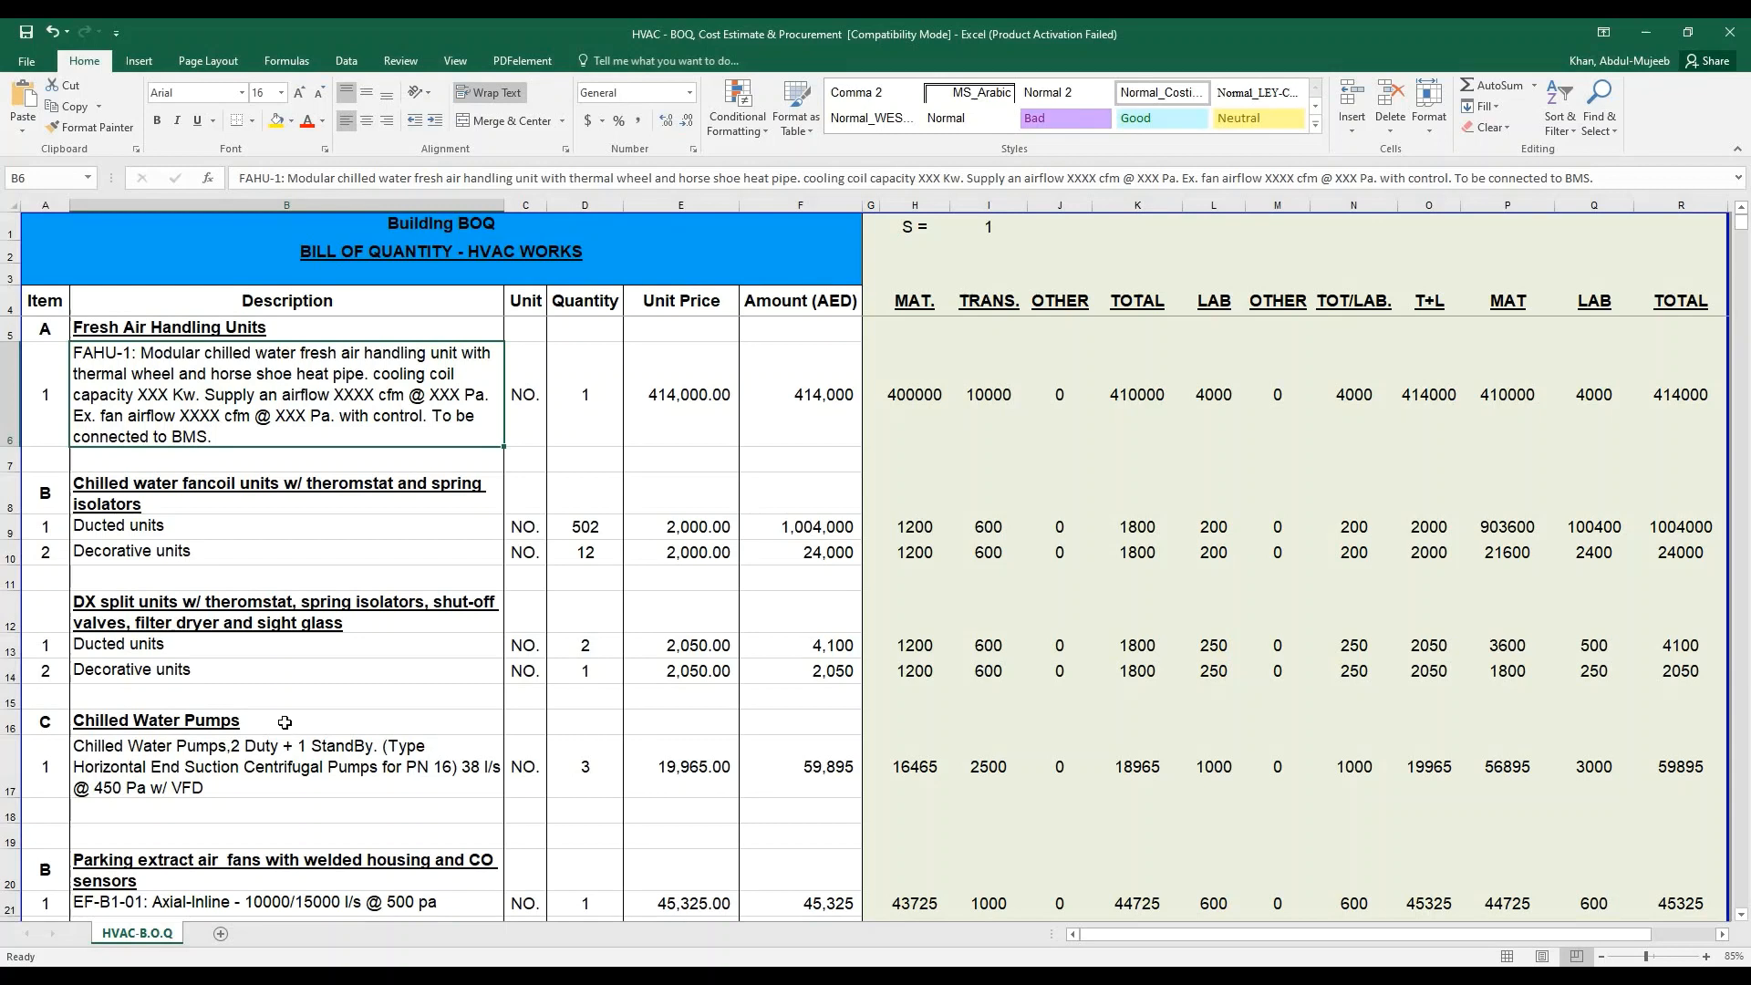
pyautogui.click(912, 394)
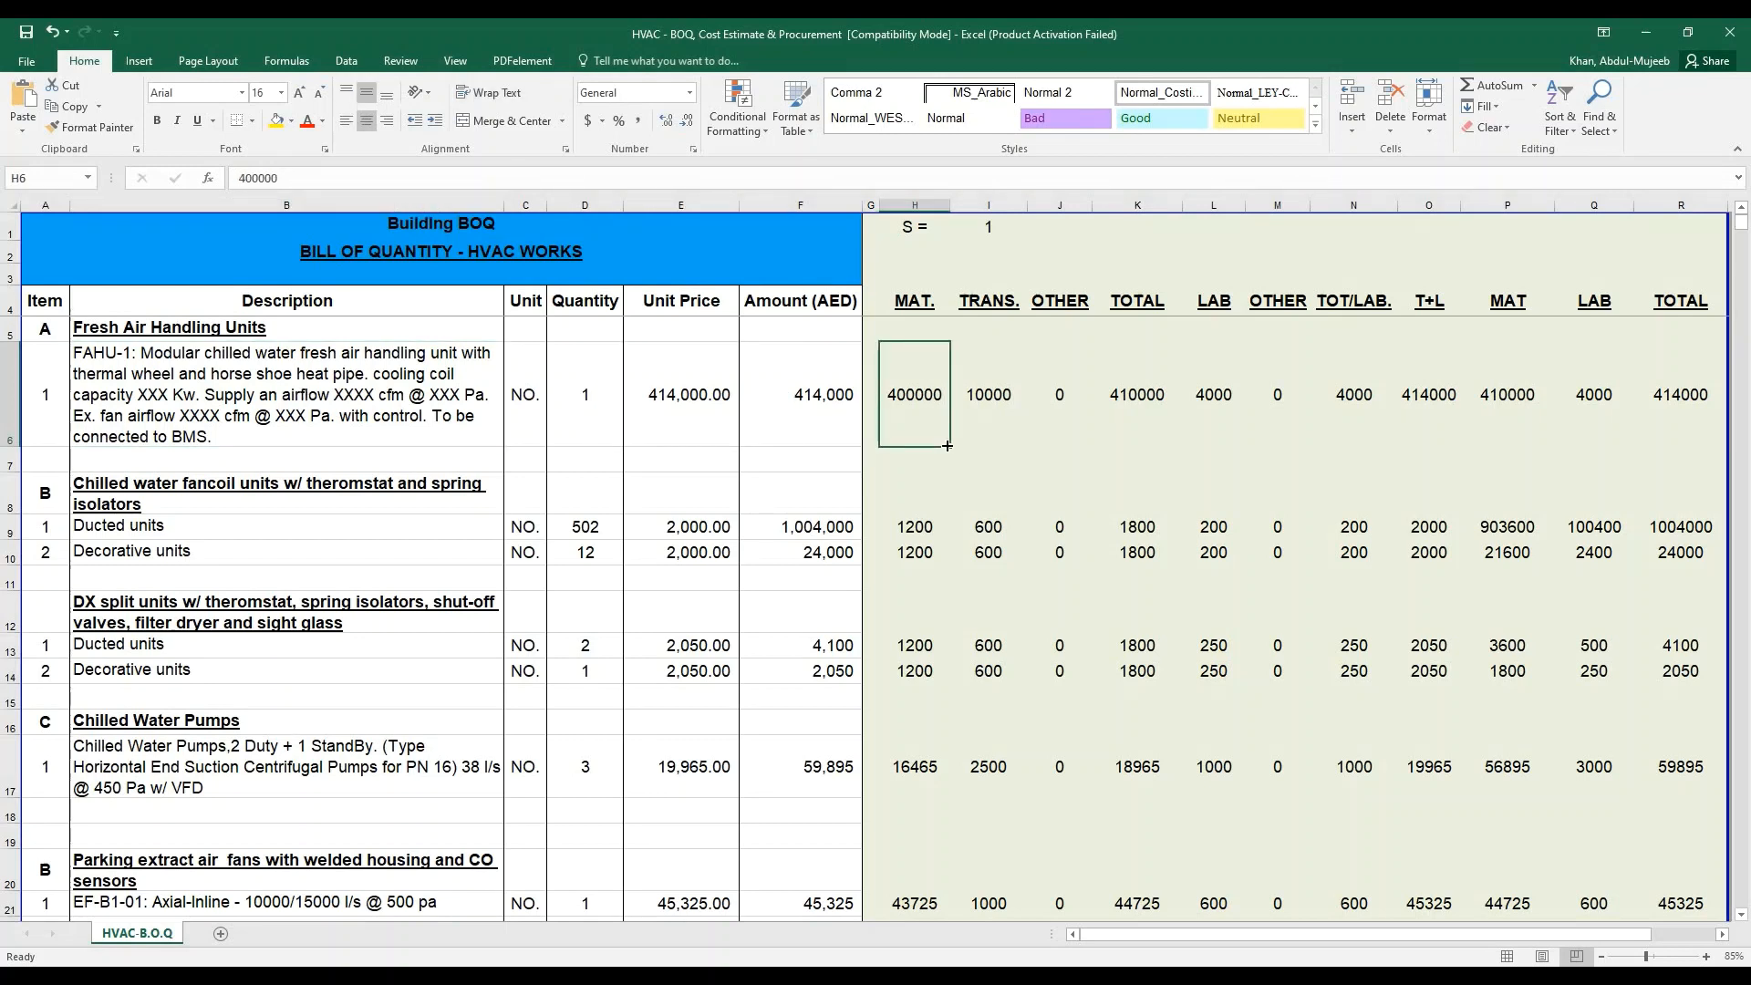
pyautogui.moveTo(921, 419)
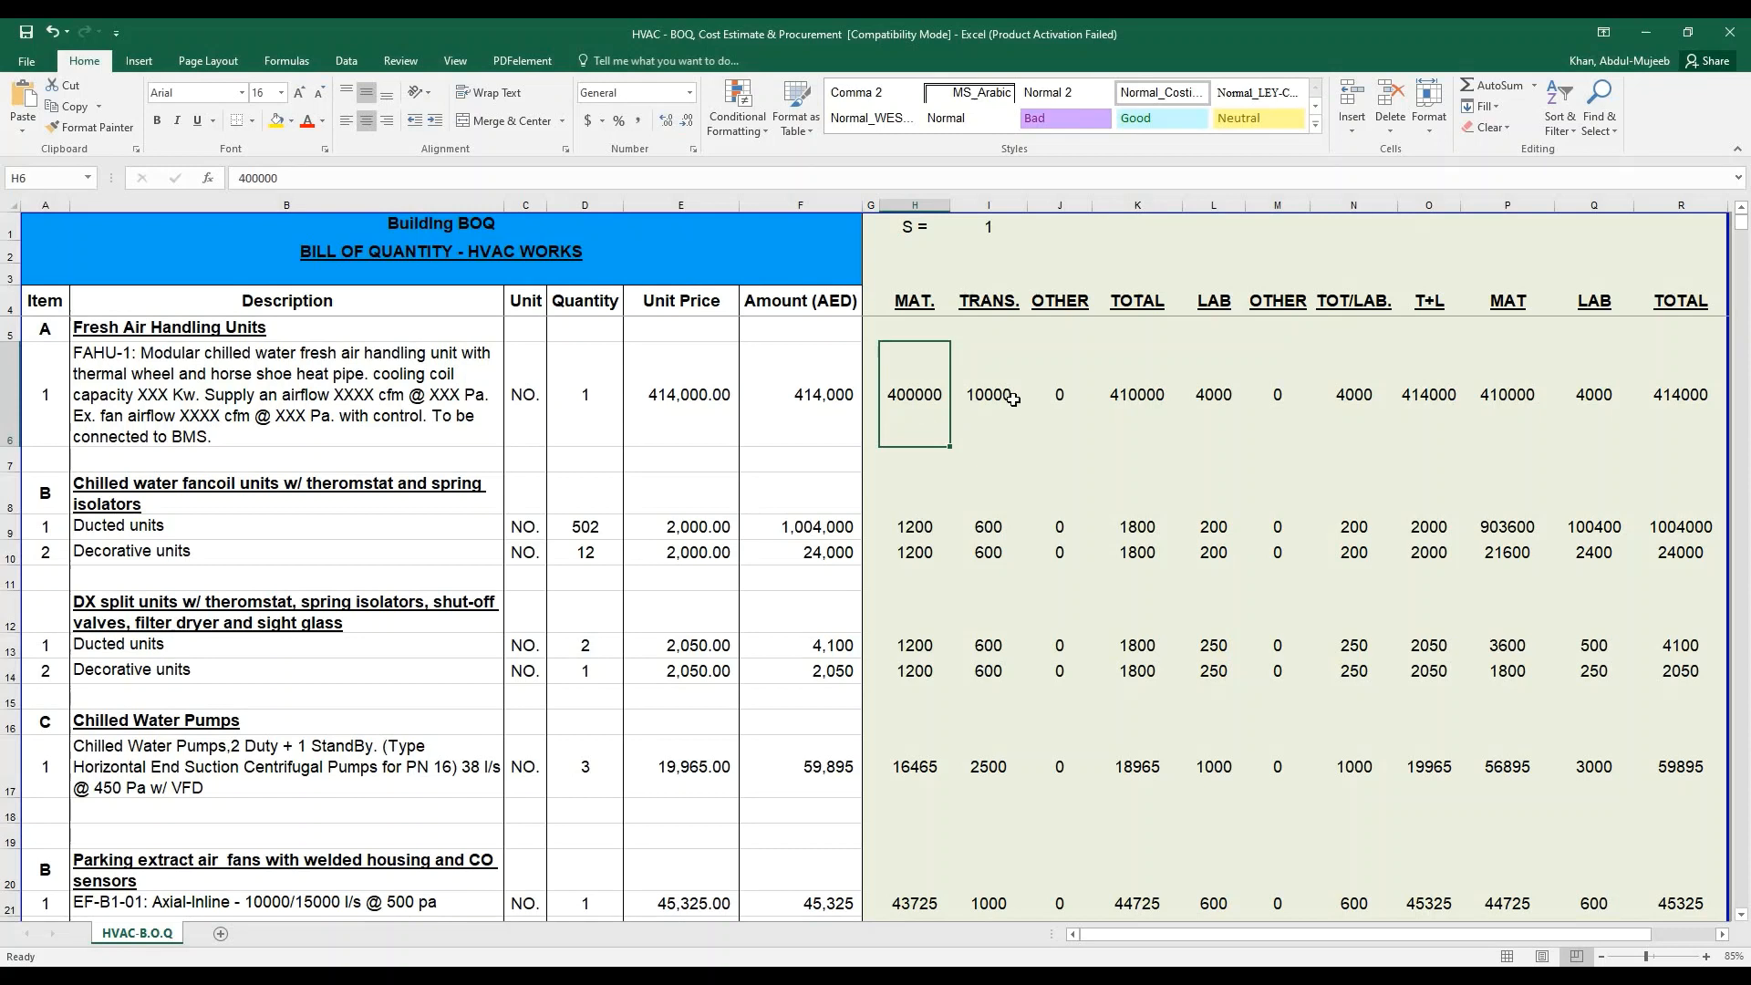
pyautogui.click(1136, 394)
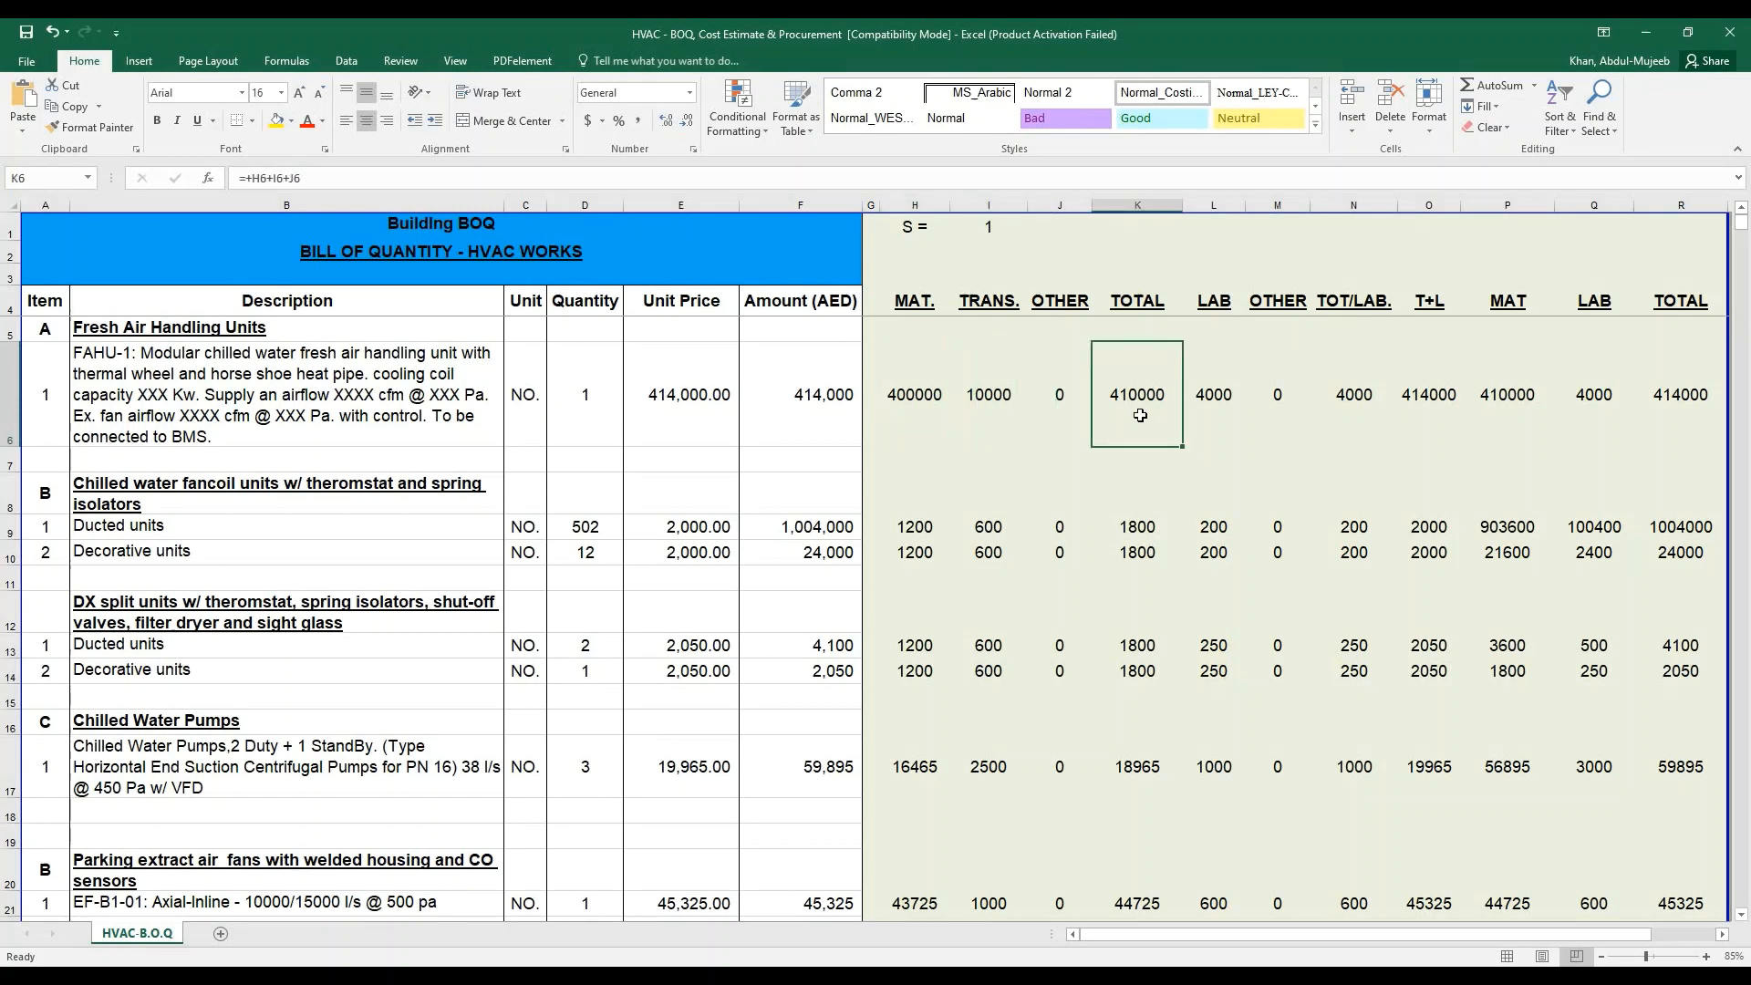
pyautogui.click(1214, 394)
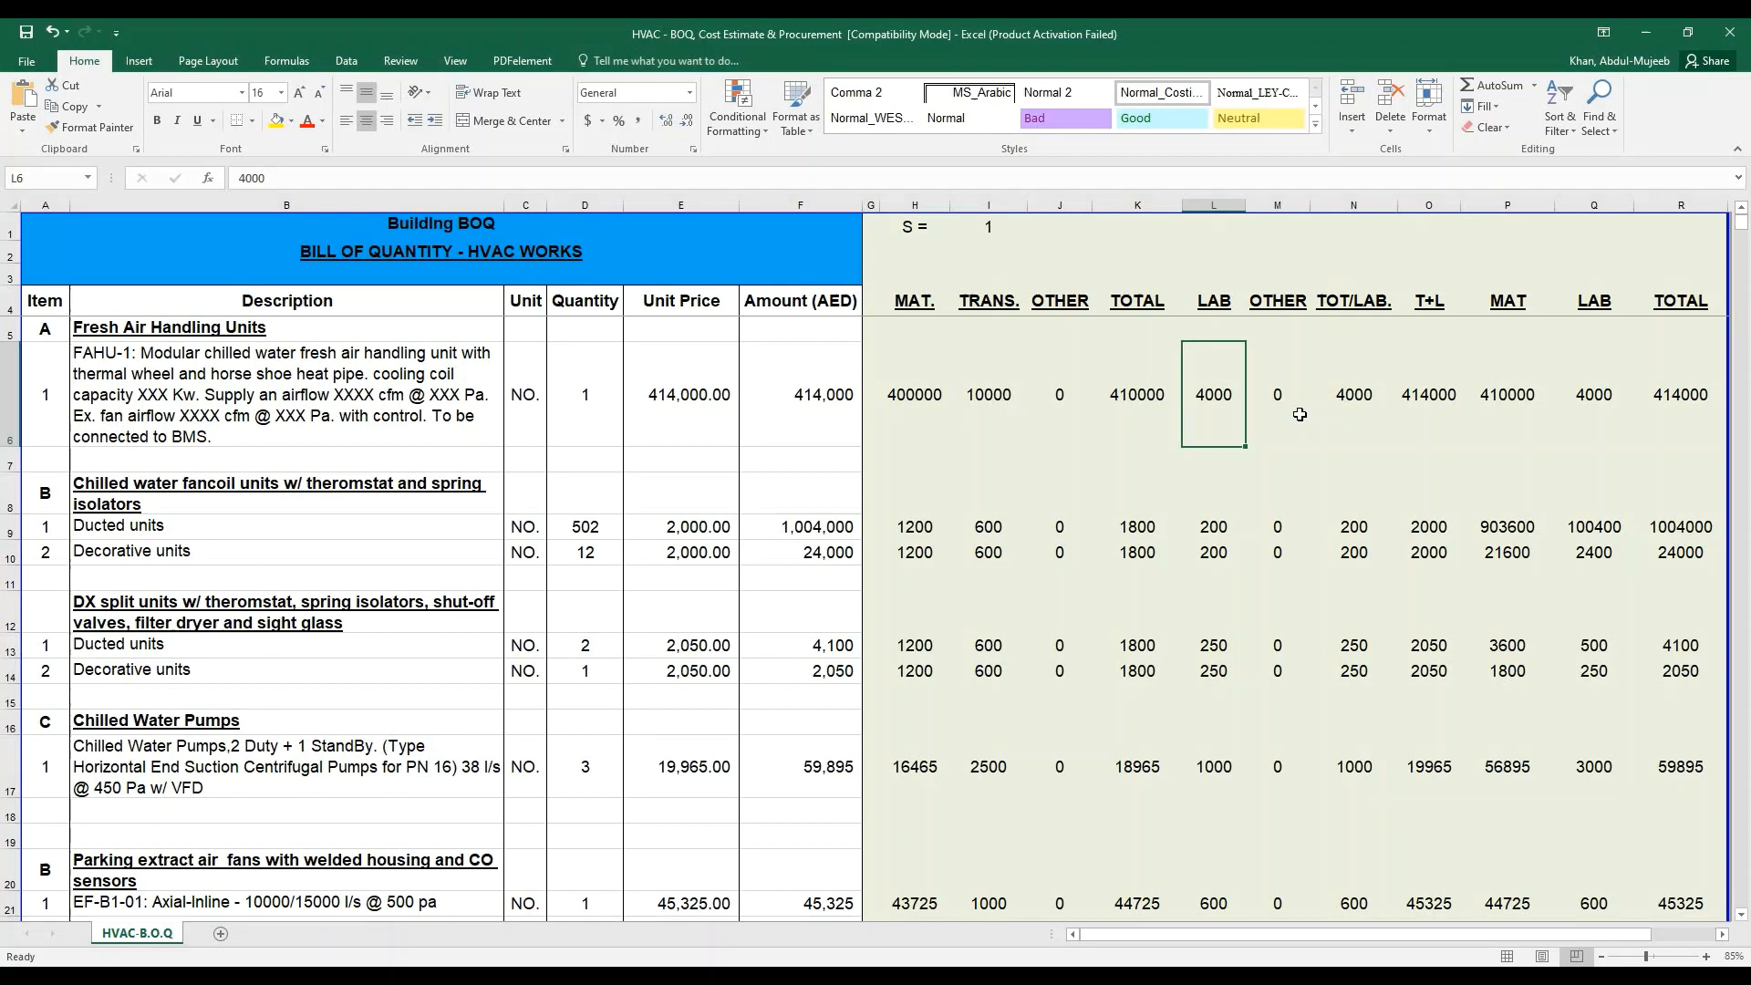
pyautogui.moveTo(1706, 412)
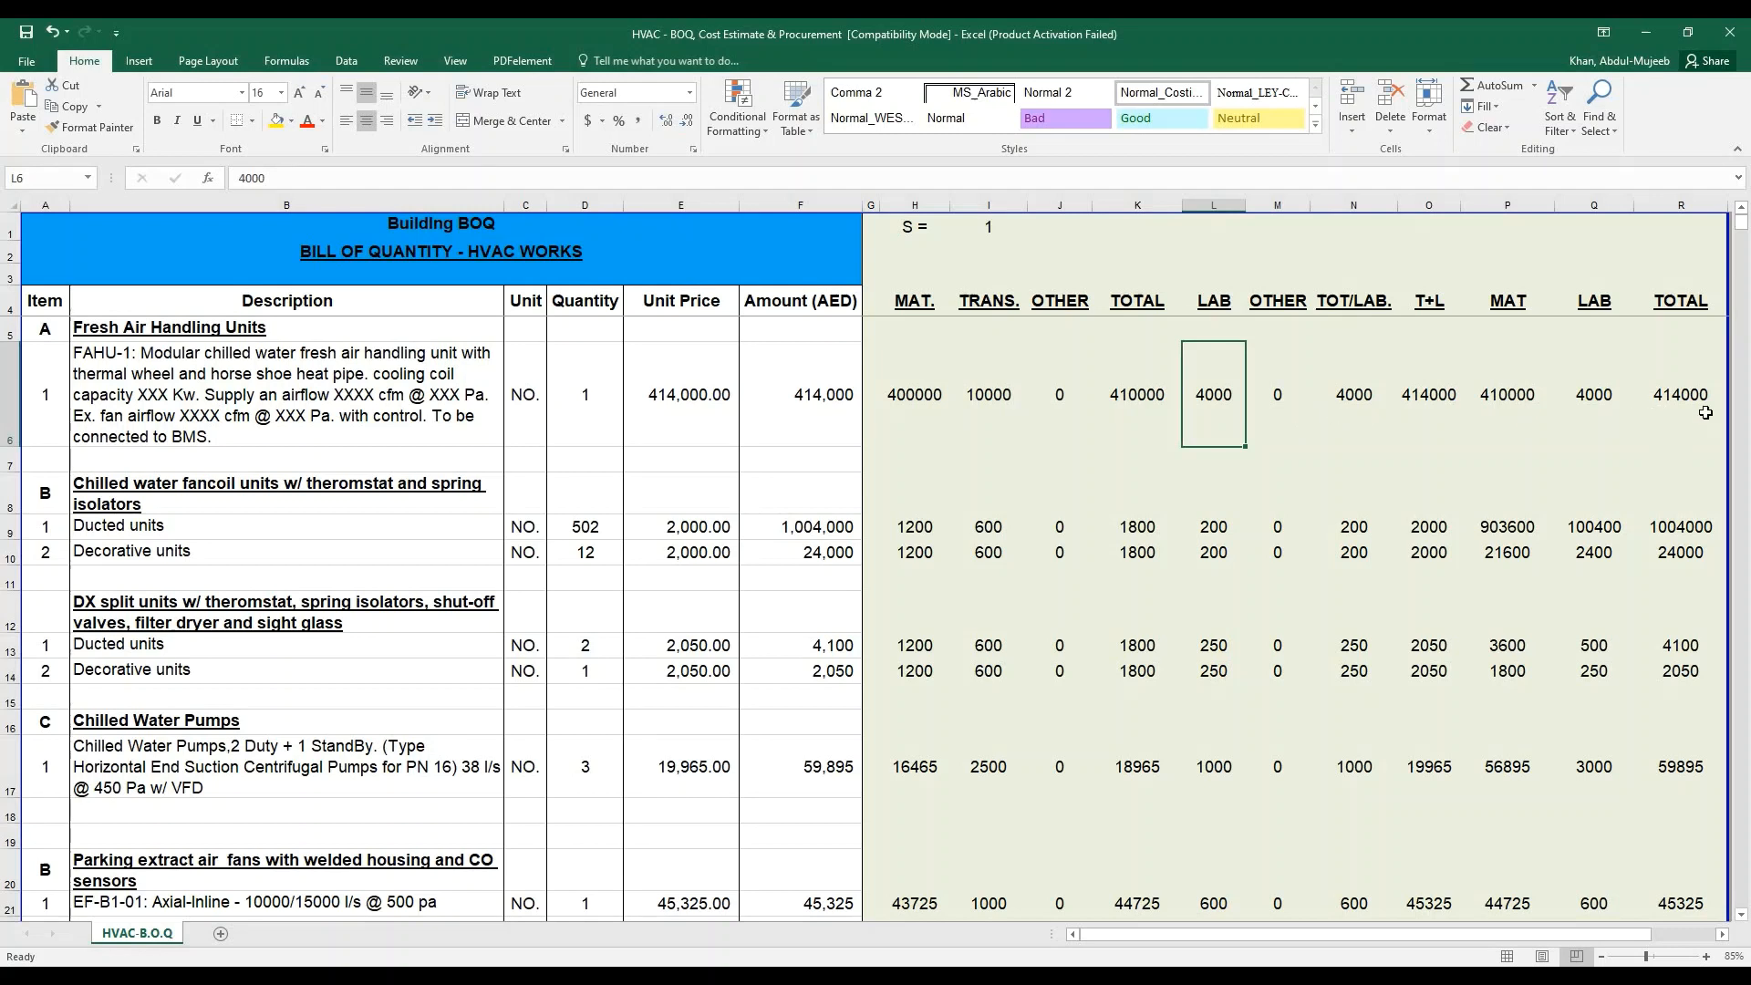
pyautogui.moveTo(580, 416)
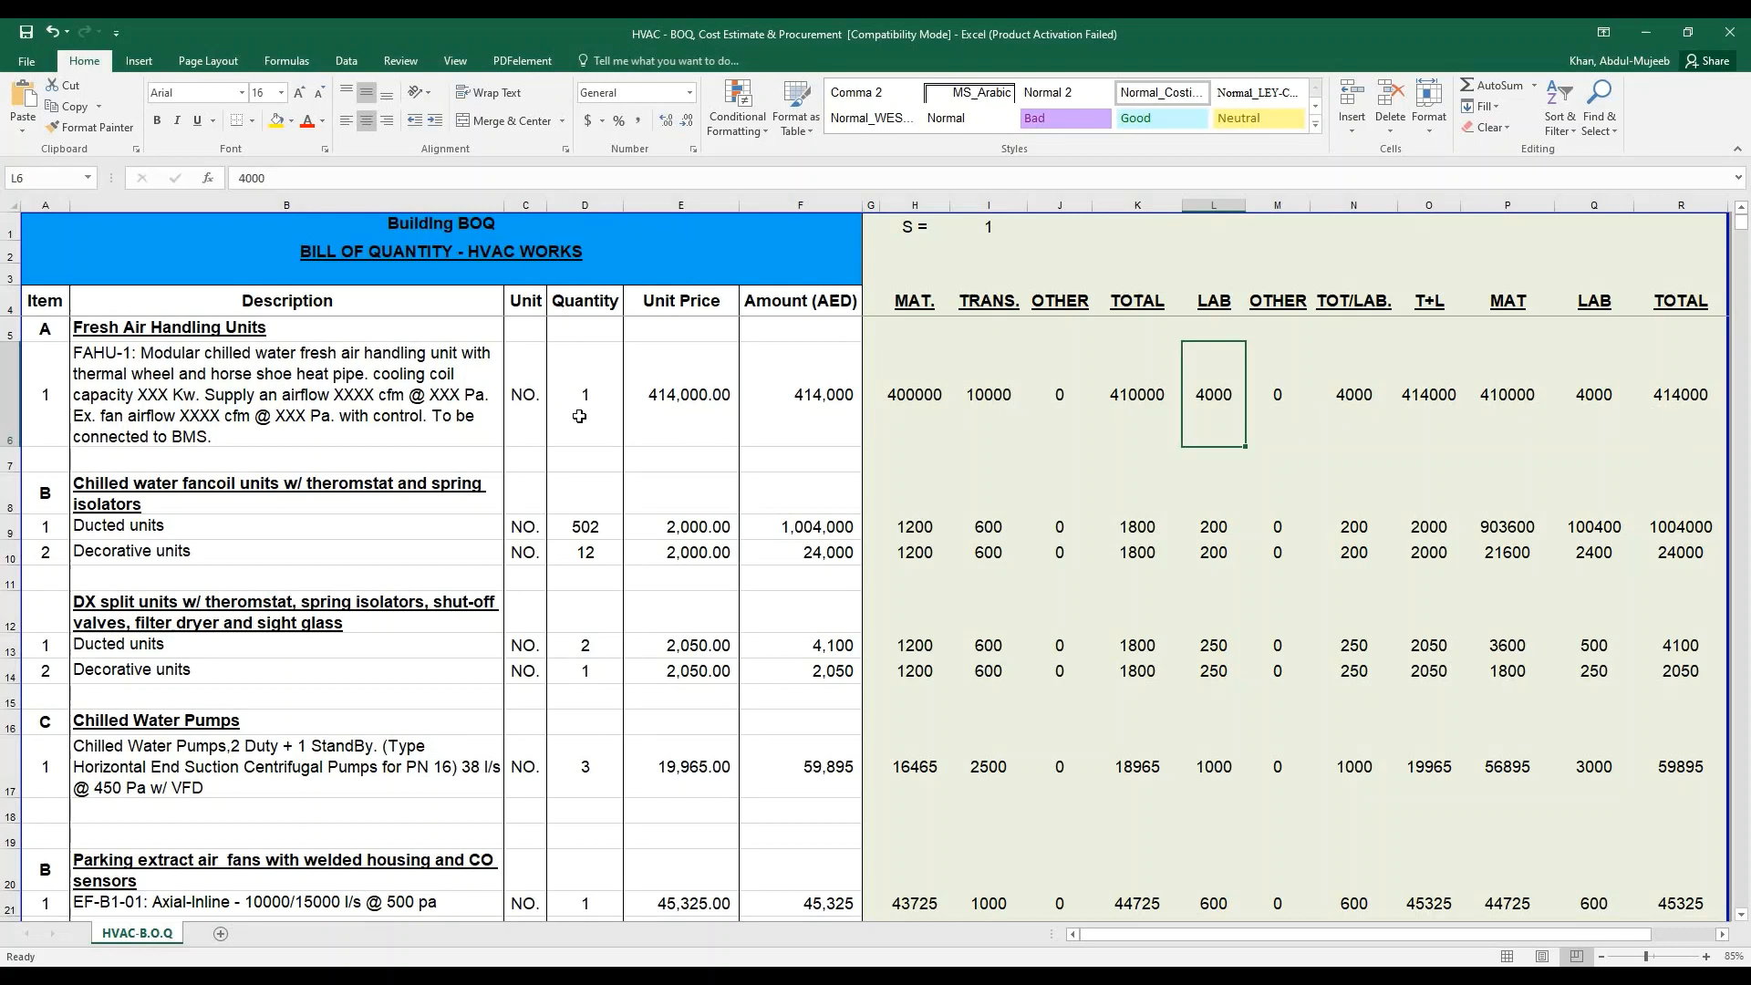
# - Change the fresh air handling unit quantity in D6 to 2
pyautogui.click(583, 393)
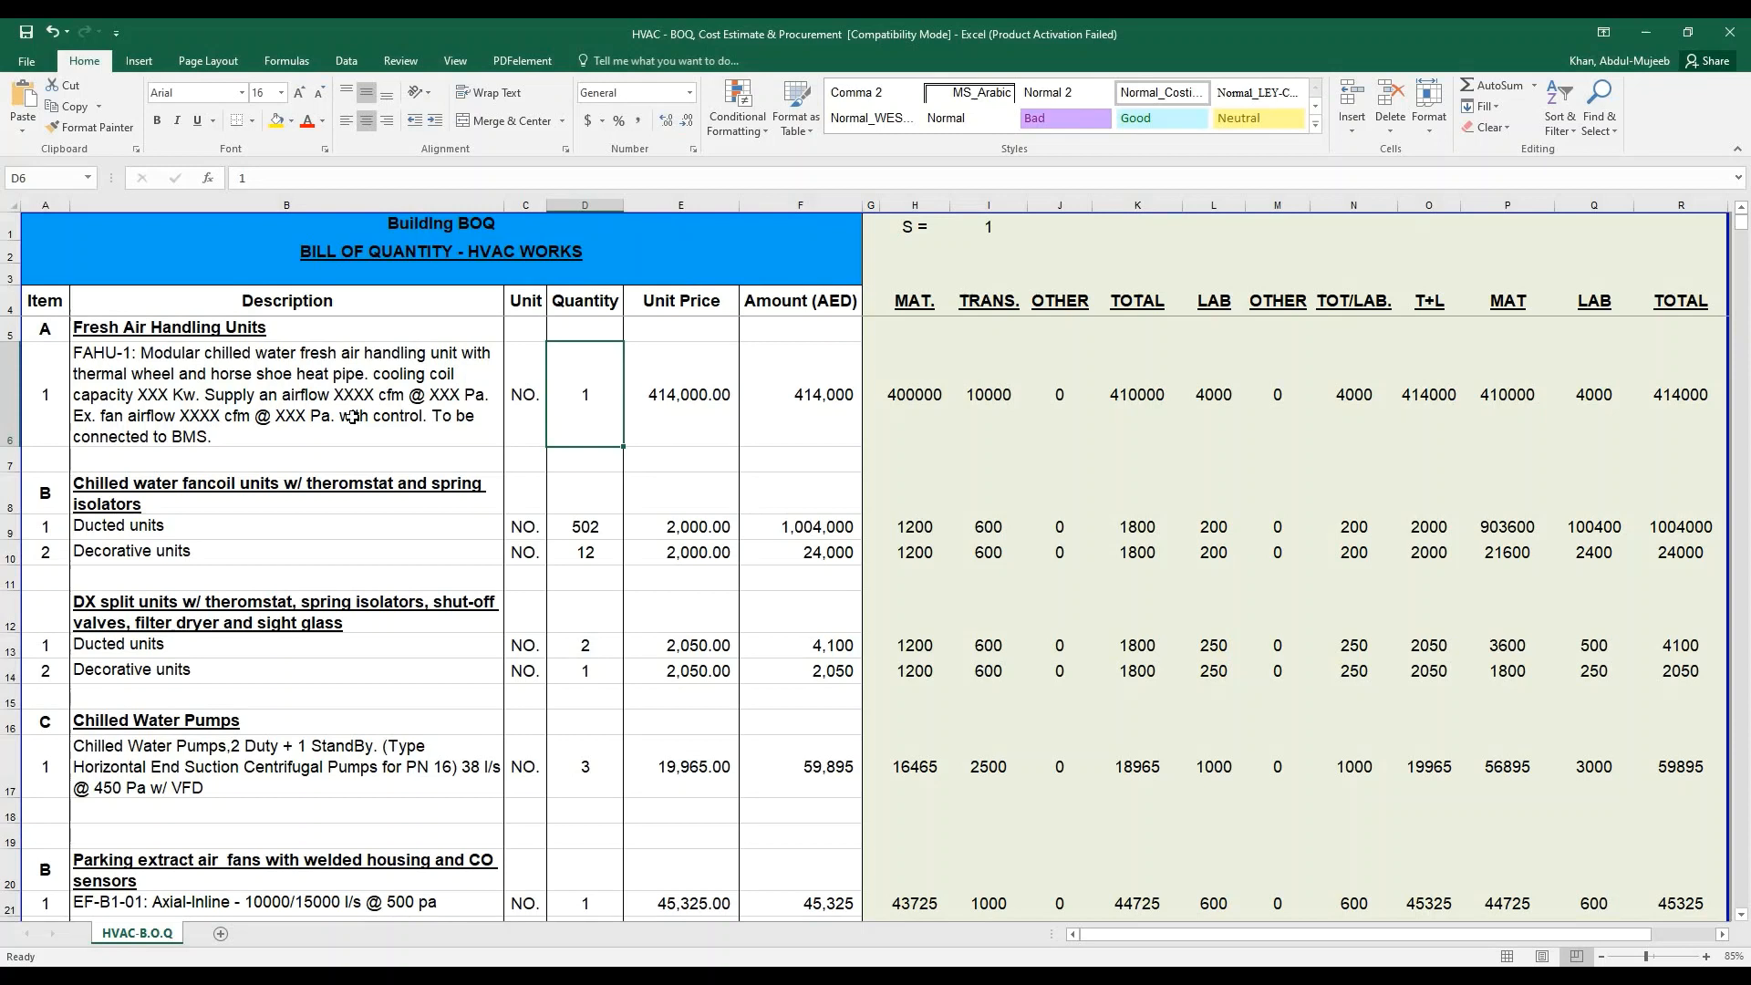
pyautogui.click(286, 394)
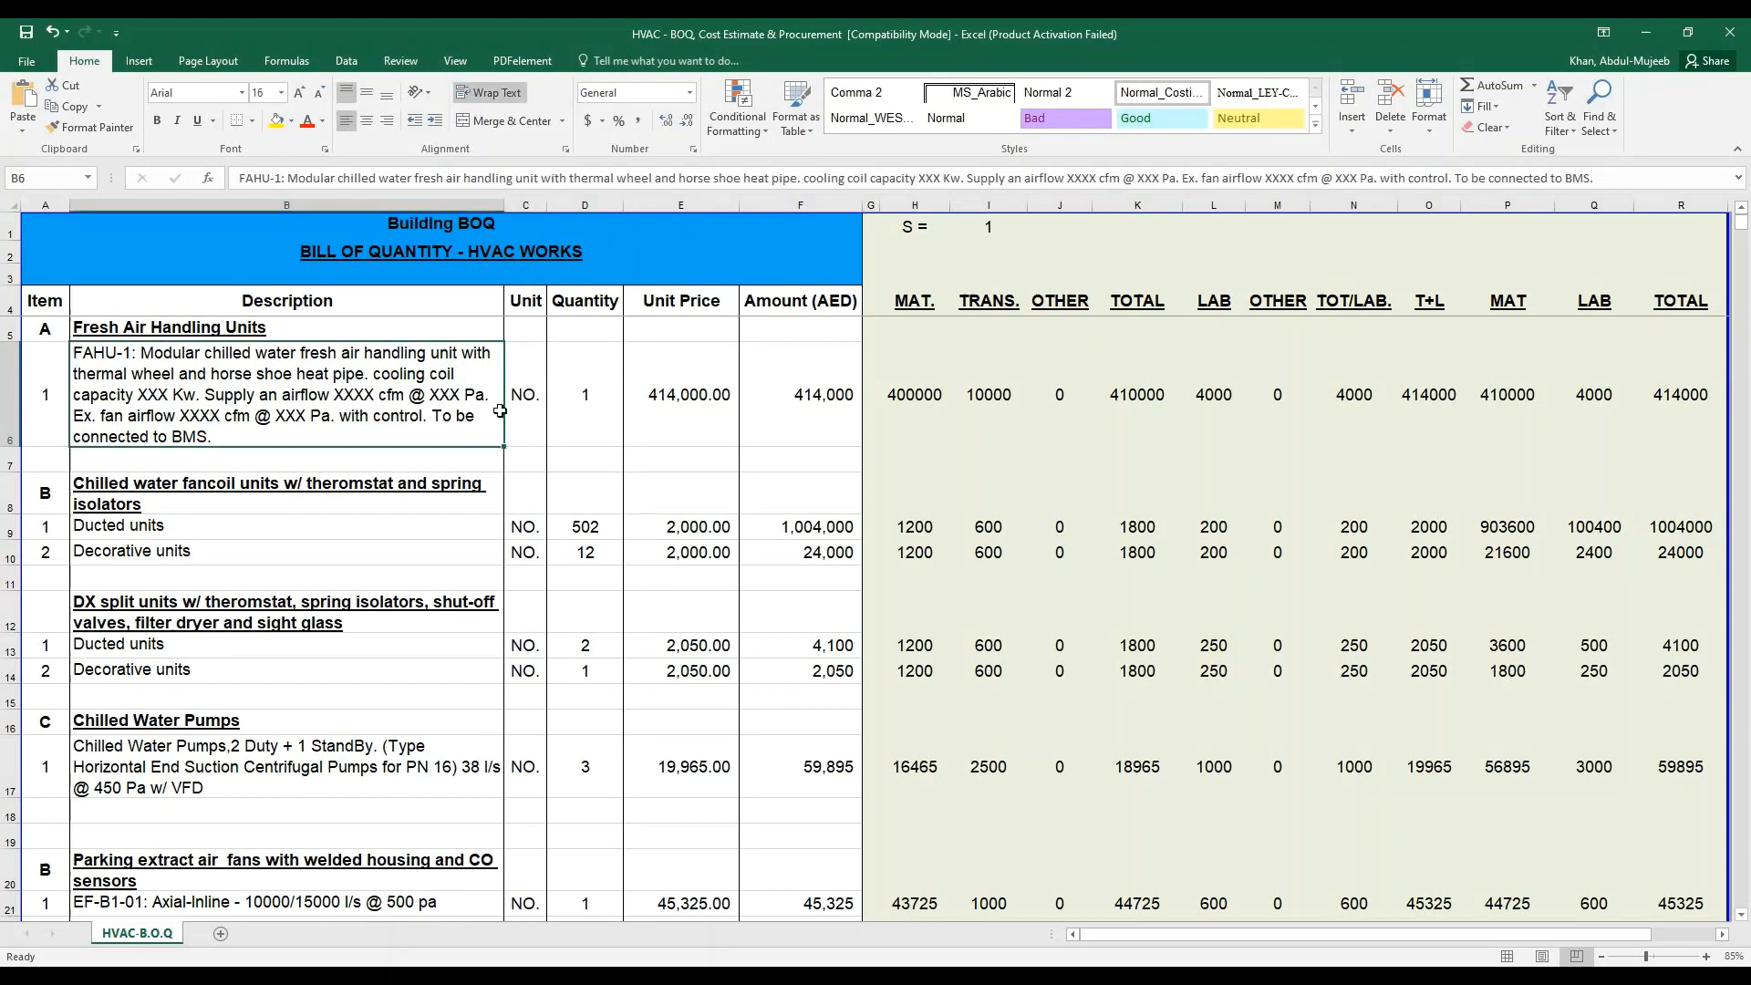
pyautogui.click(525, 394)
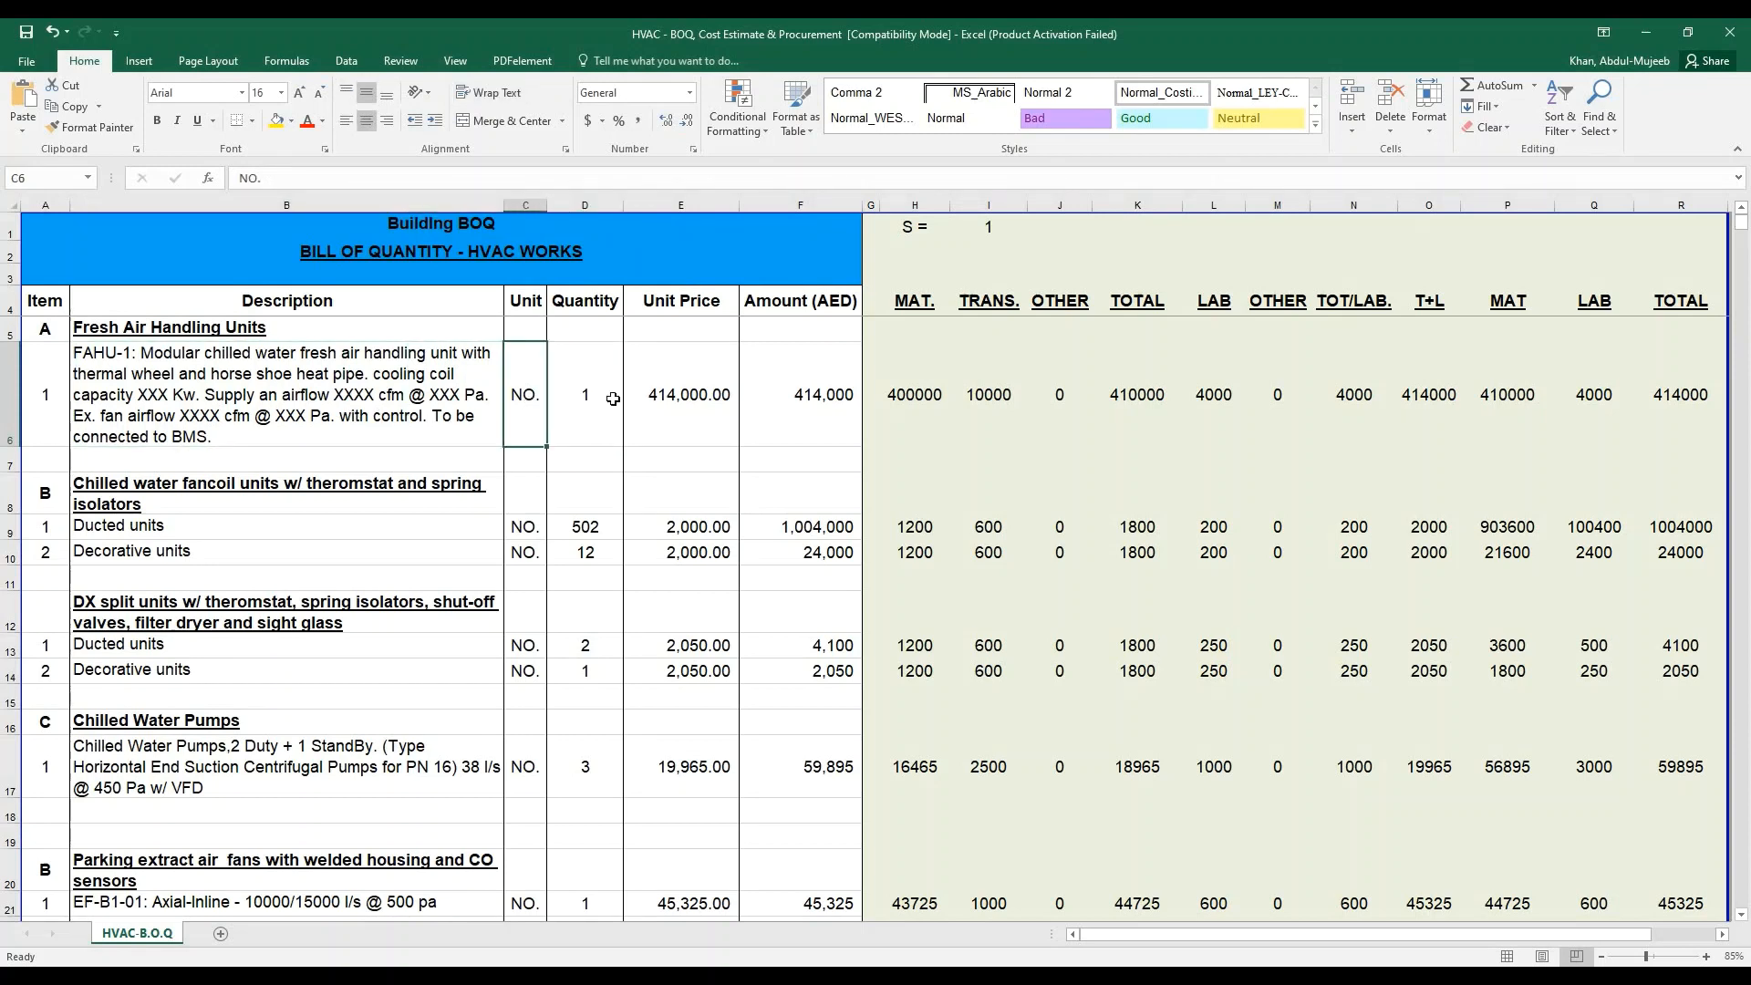
pyautogui.doubleClick(584, 394)
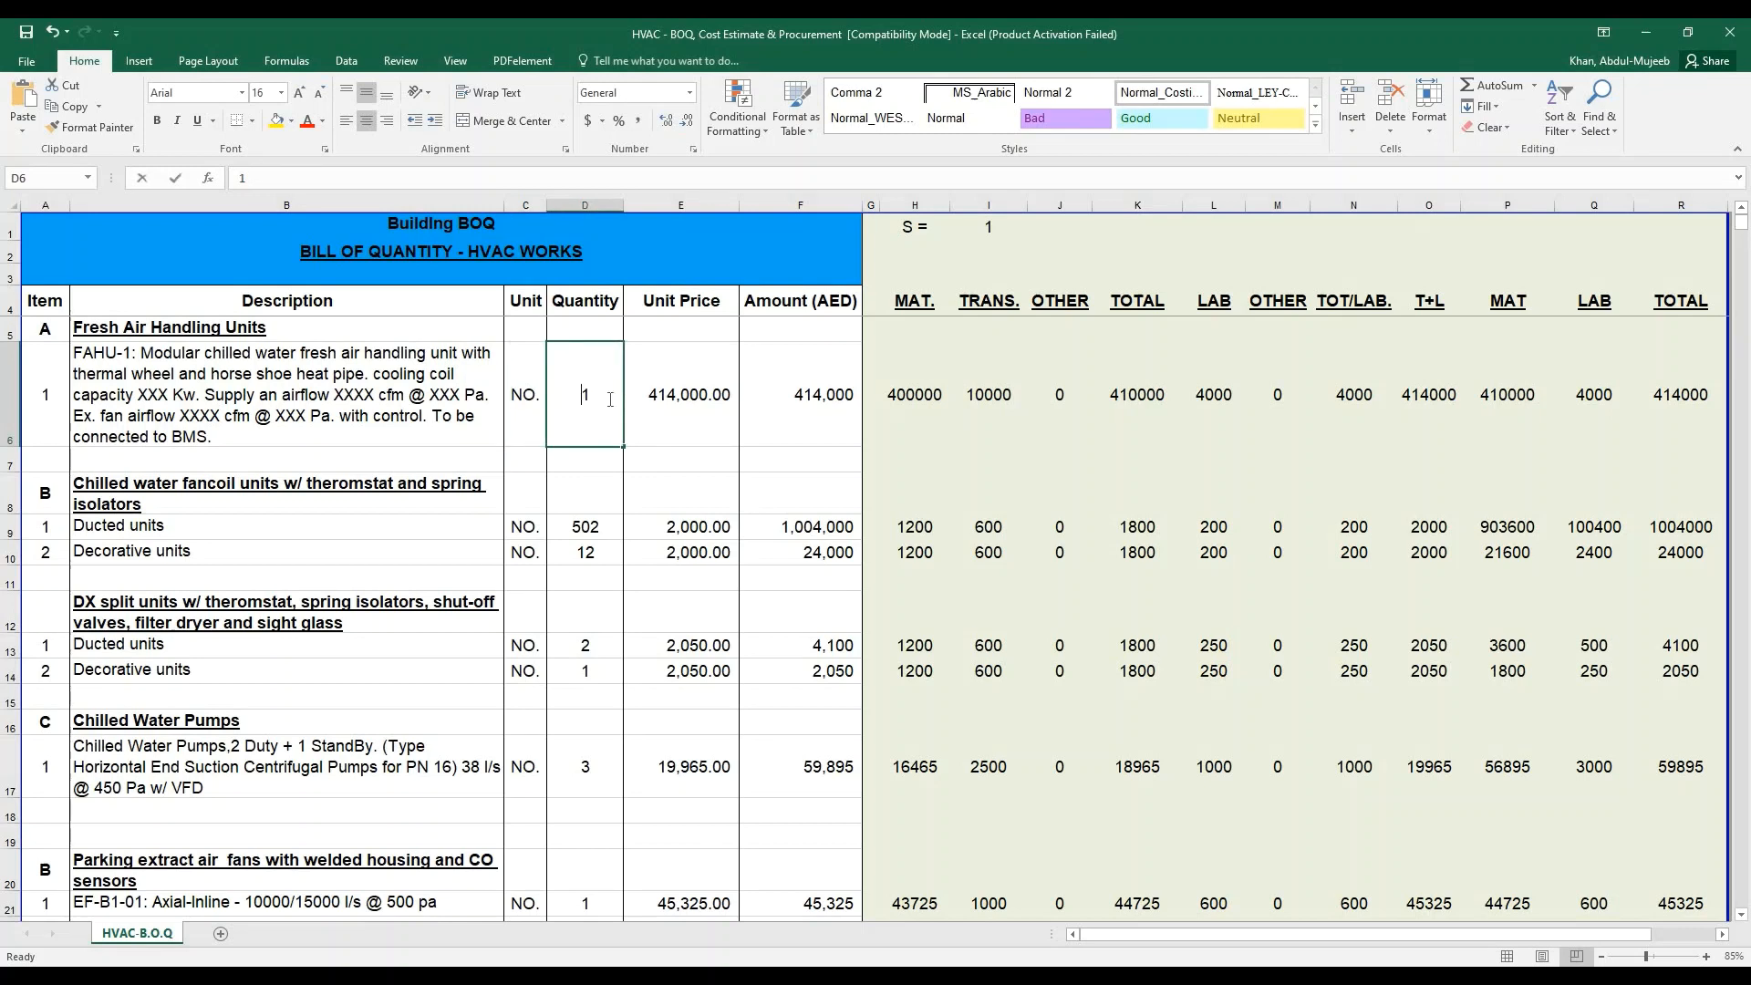
pyautogui.write('2')
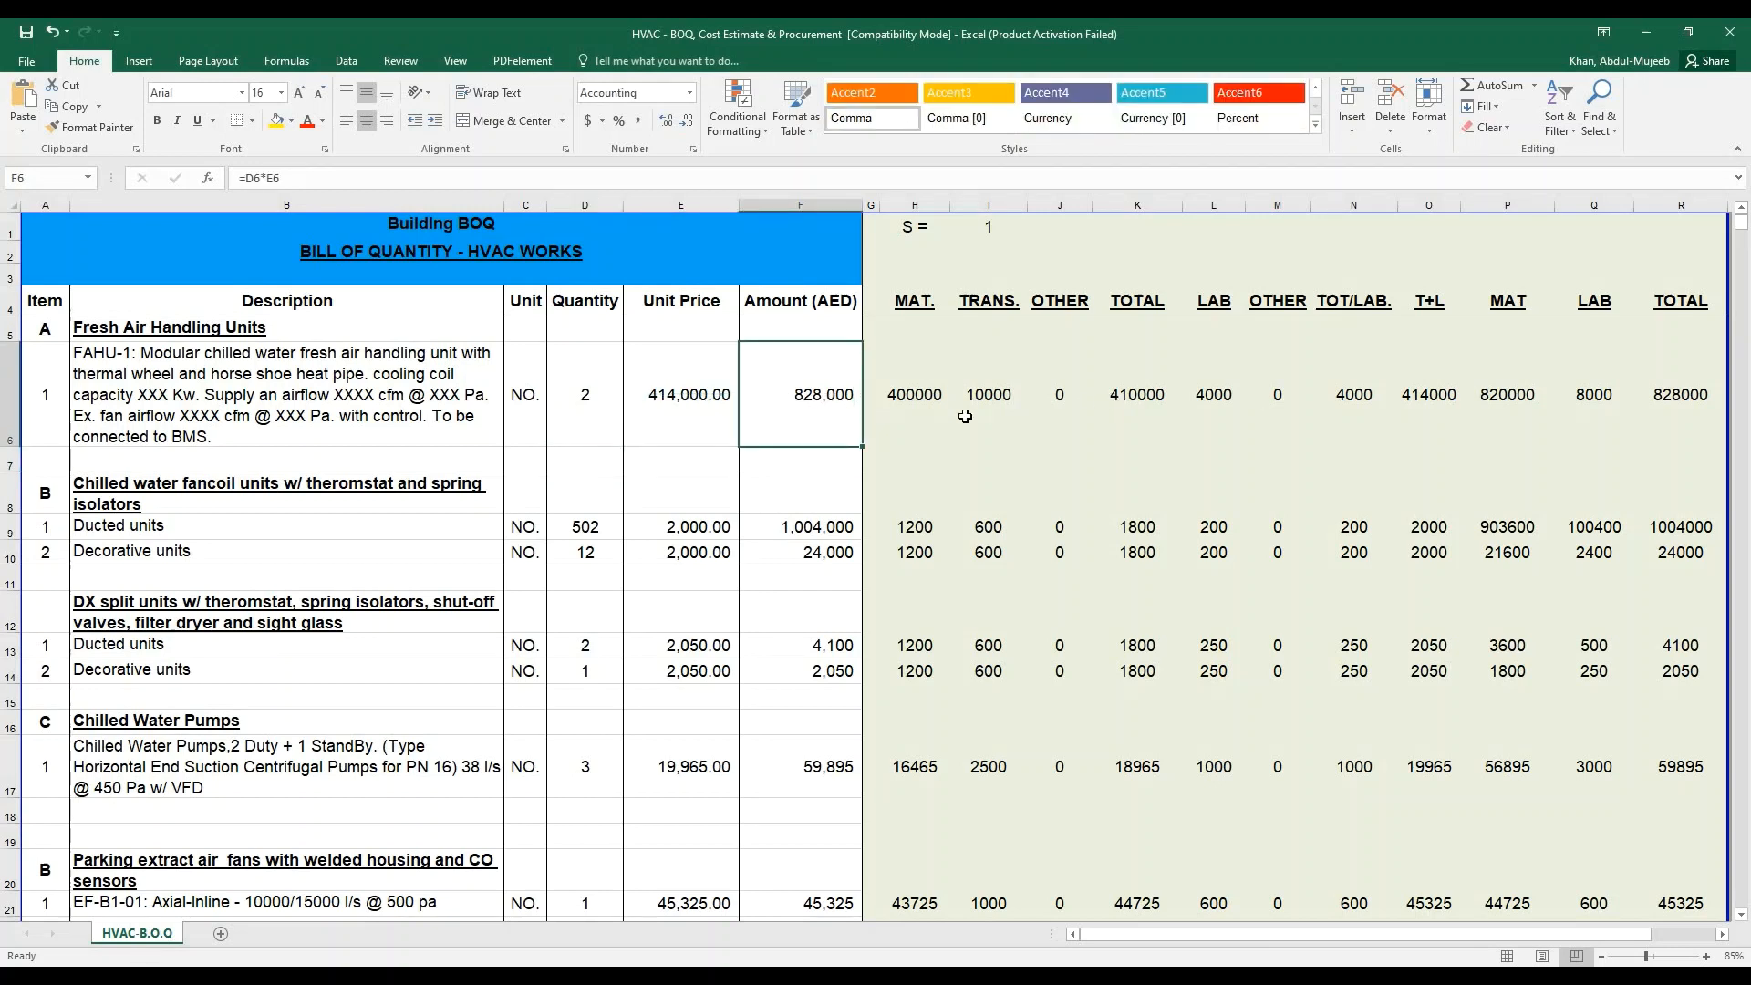
pyautogui.moveTo(1111, 418)
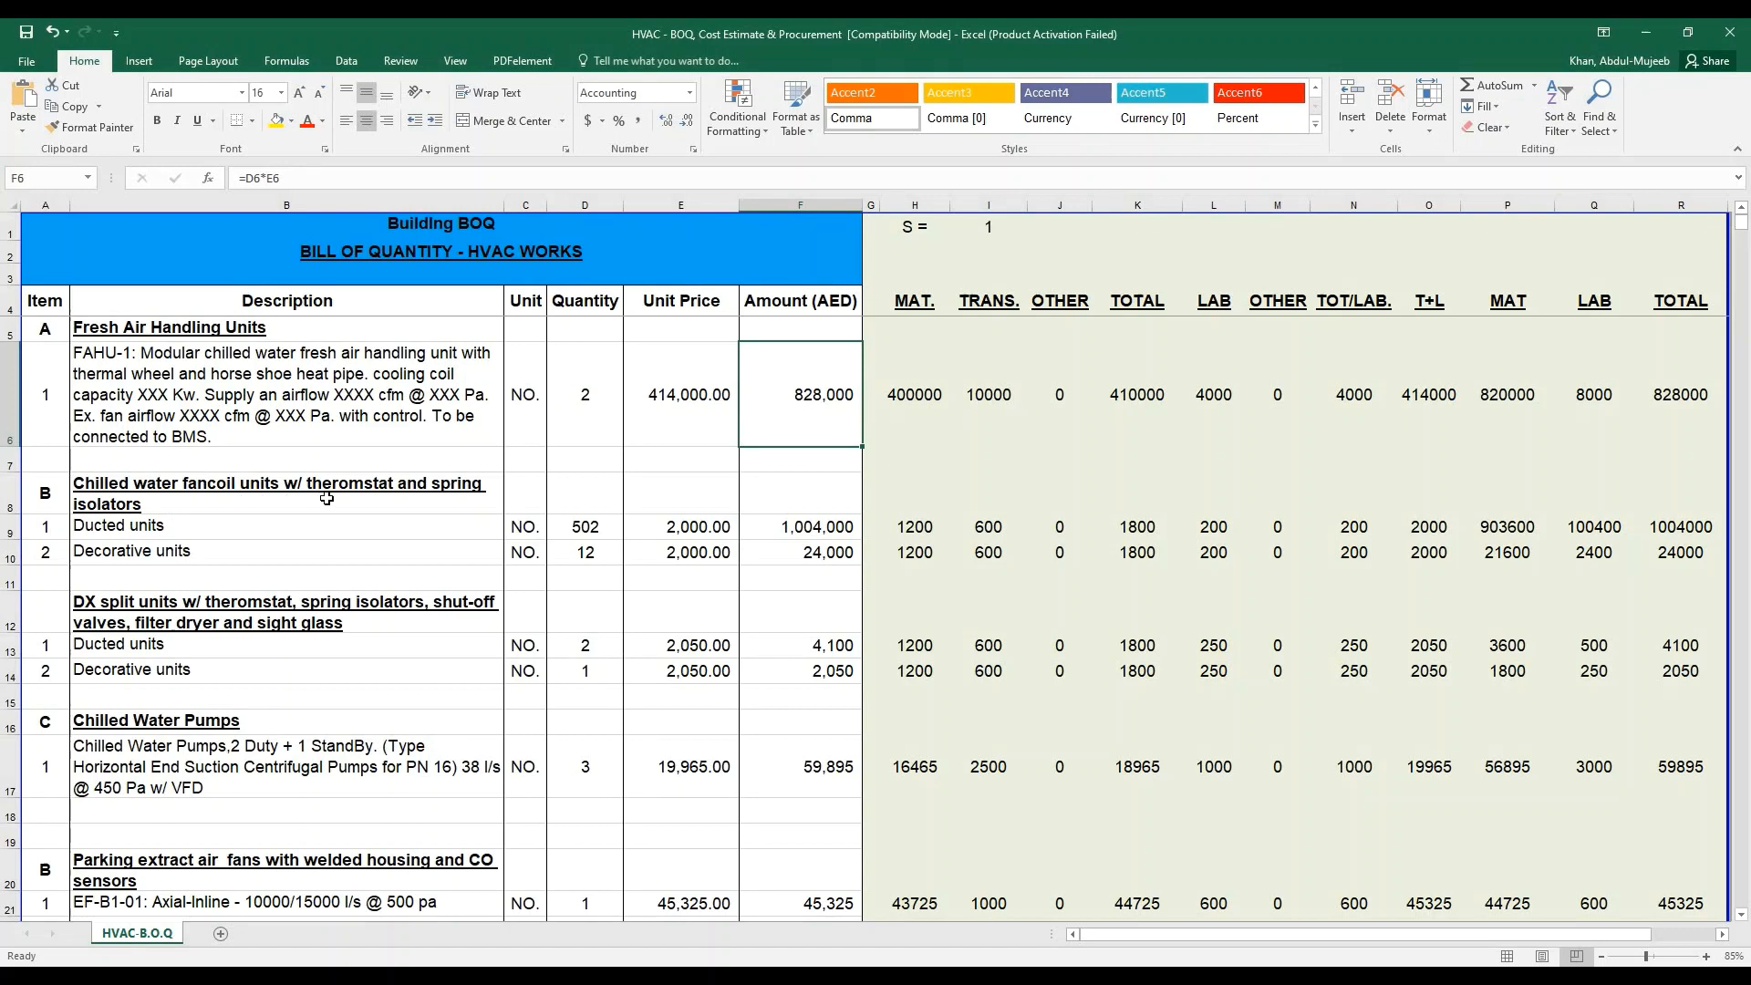
pyautogui.moveTo(145, 494)
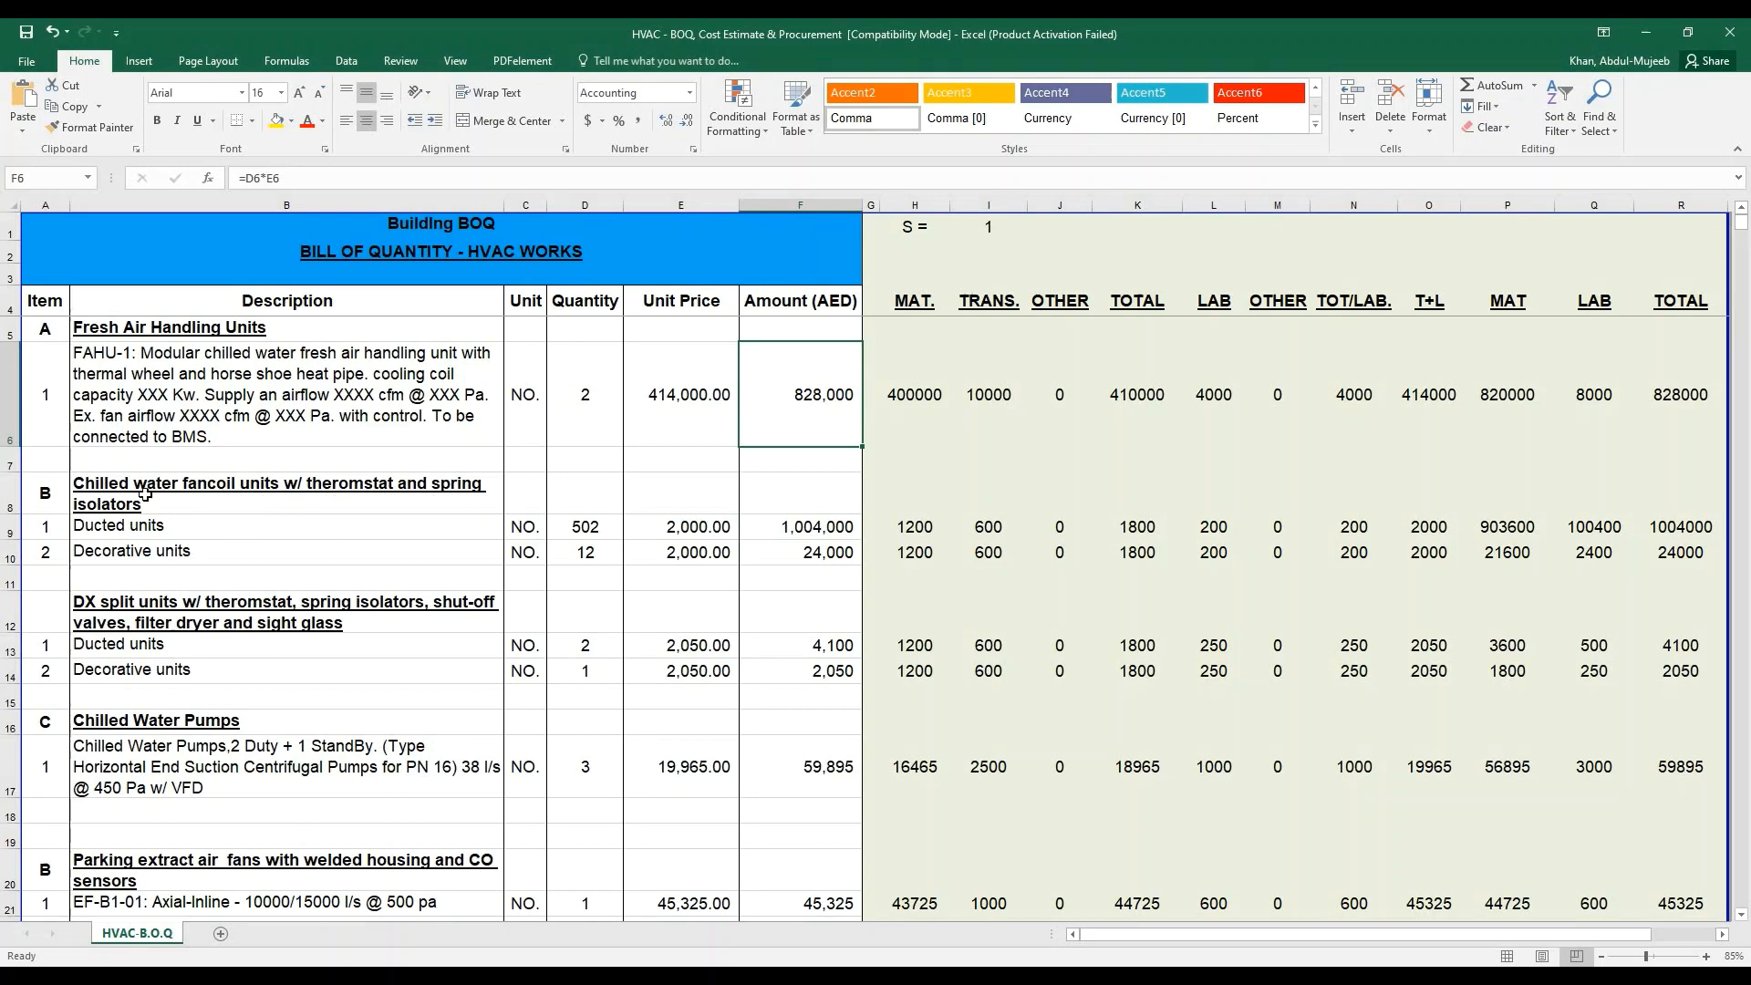
pyautogui.moveTo(201, 525)
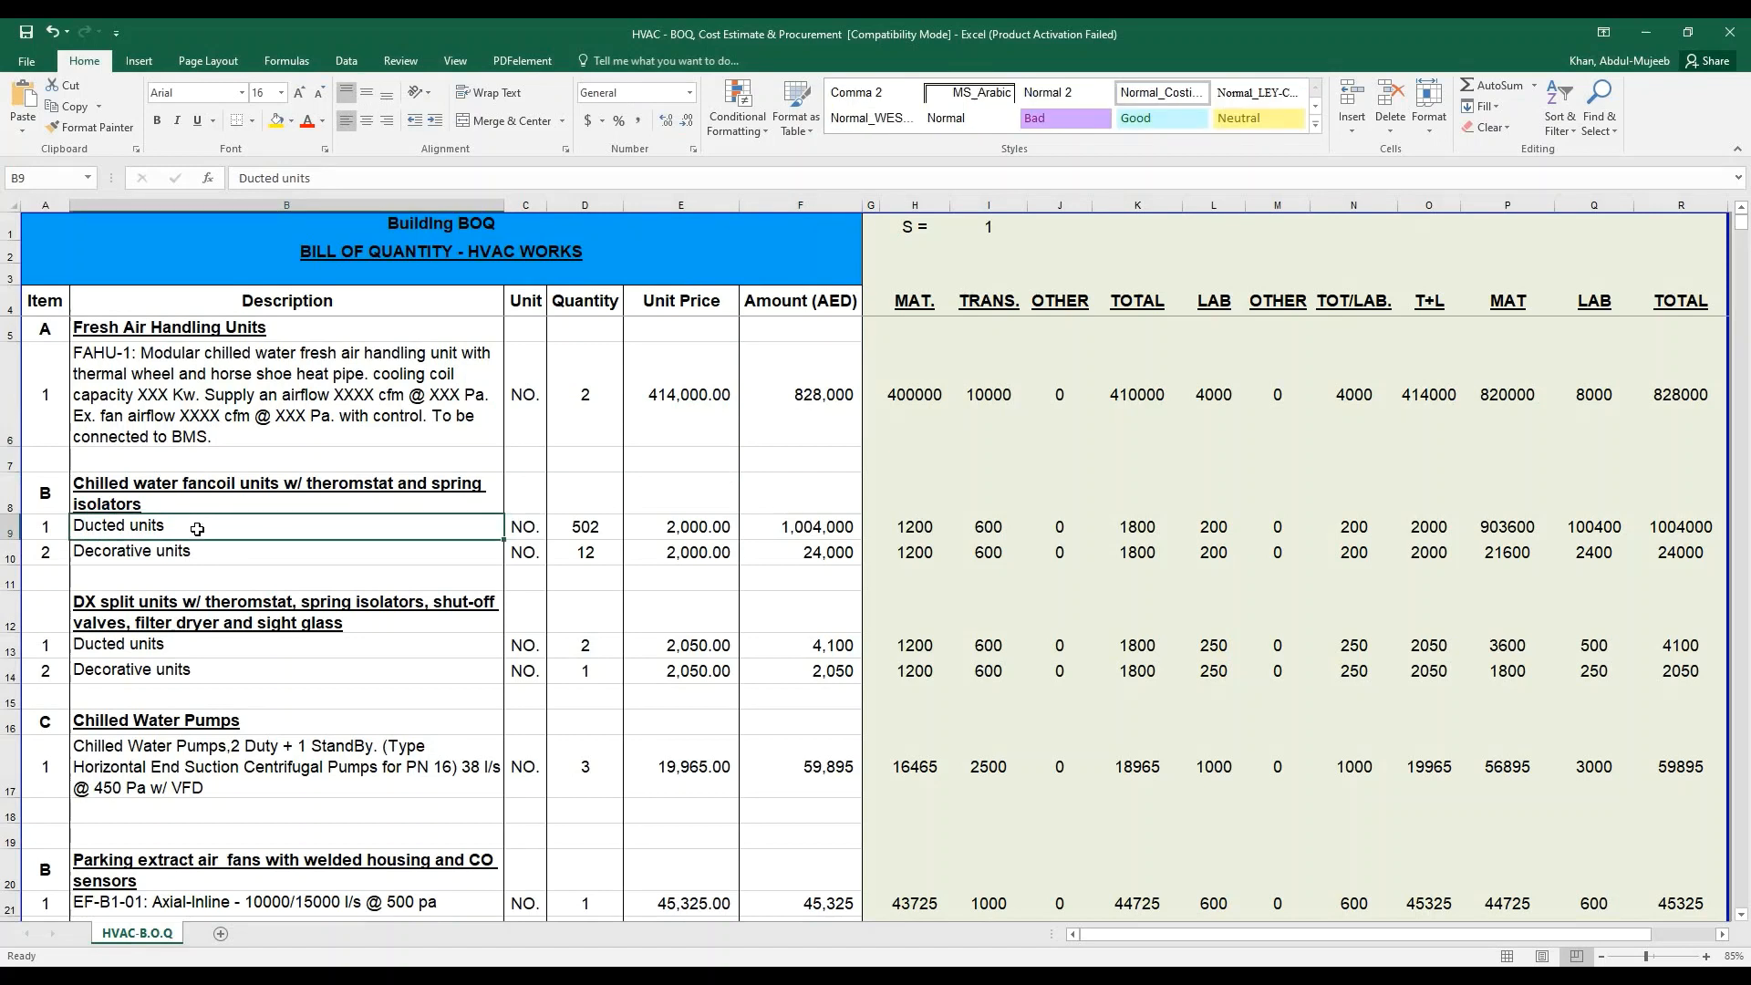
pyautogui.moveTo(205, 553)
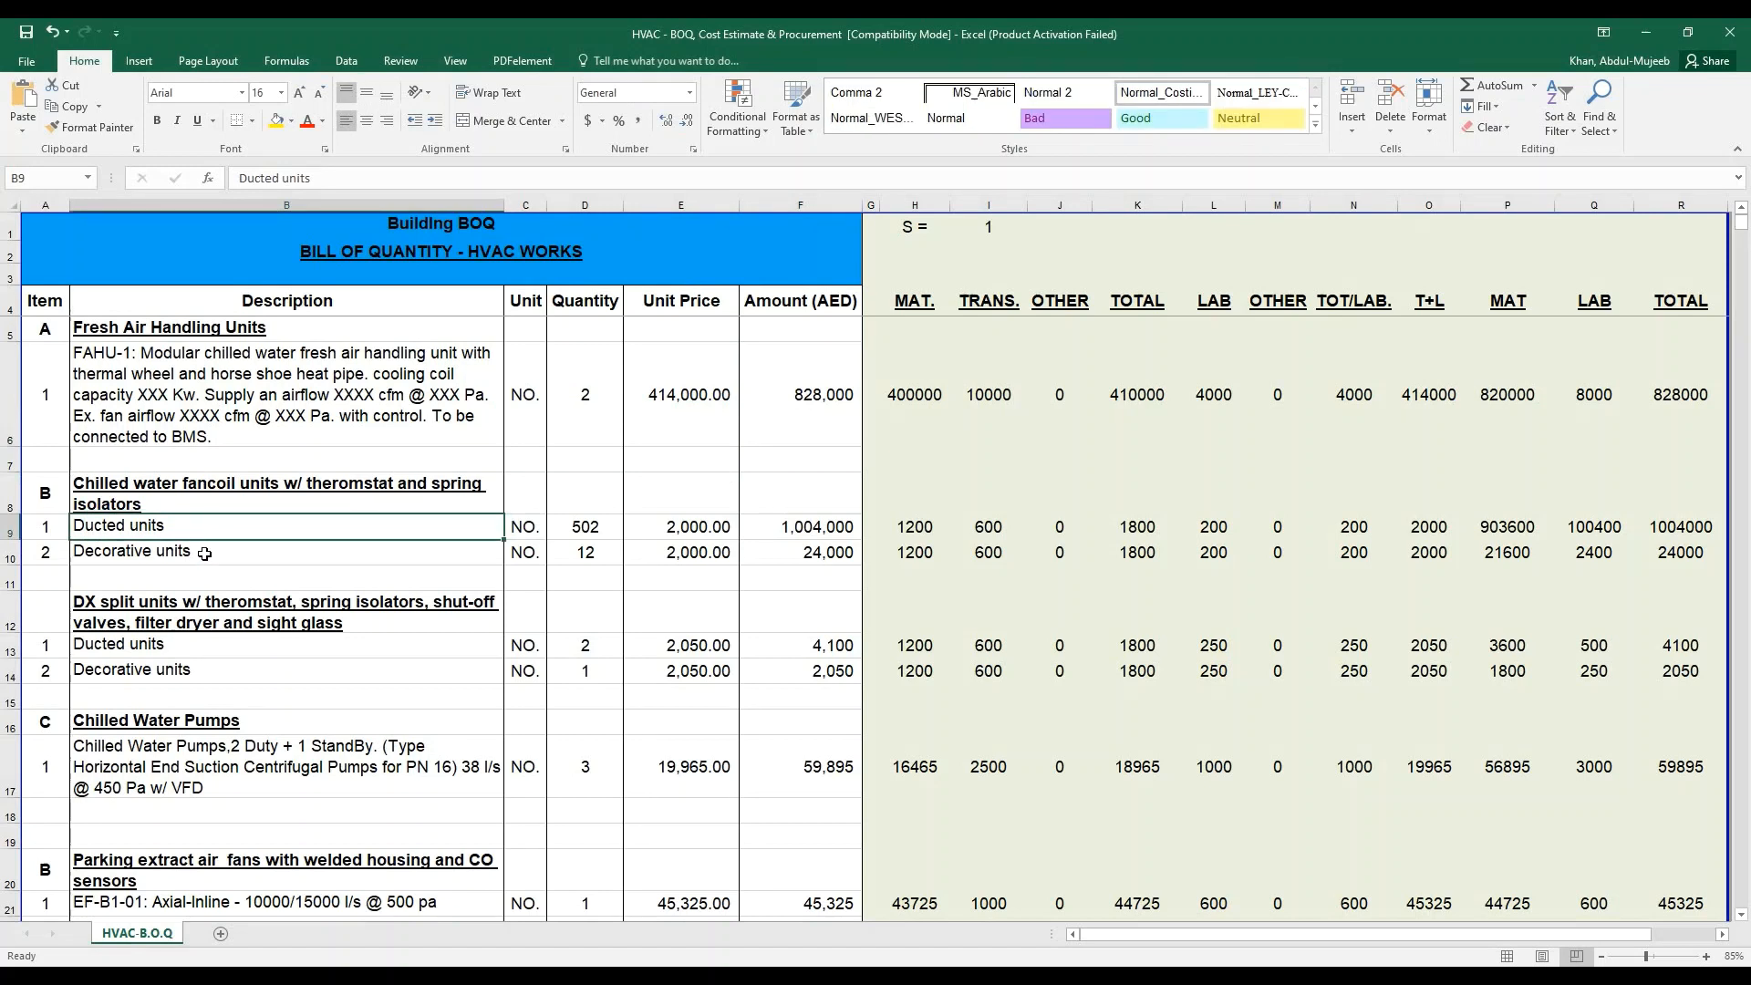
pyautogui.click(204, 552)
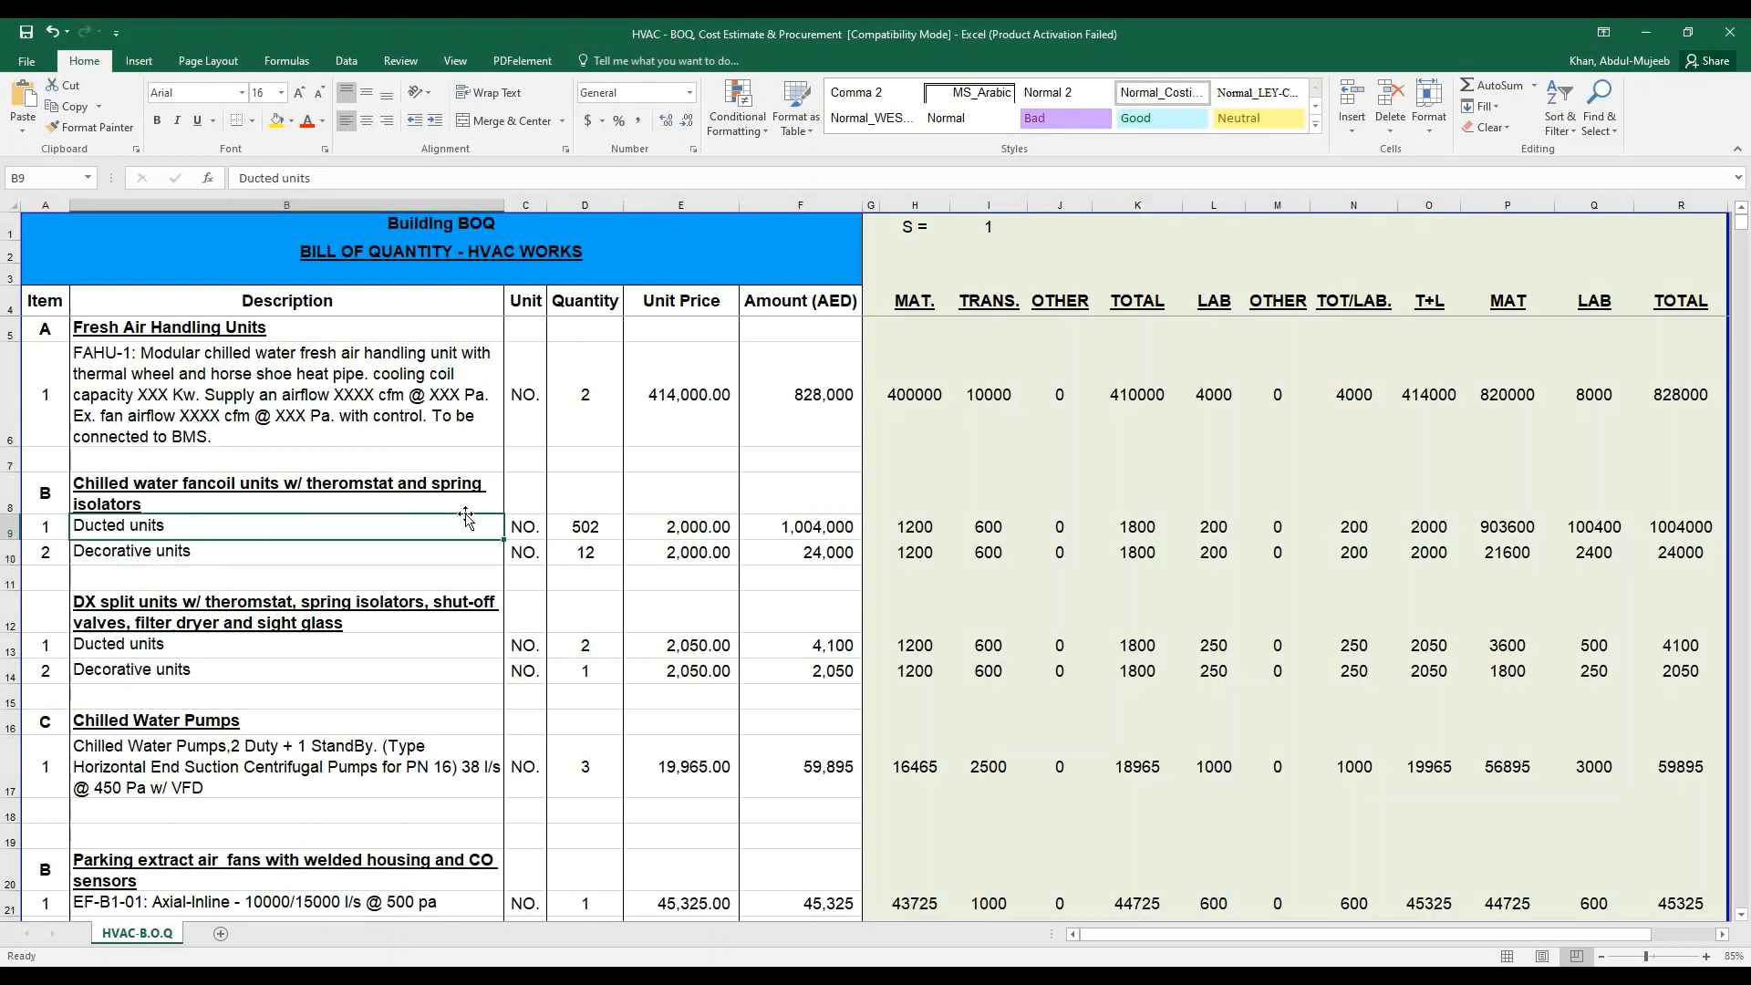
pyautogui.click(583, 526)
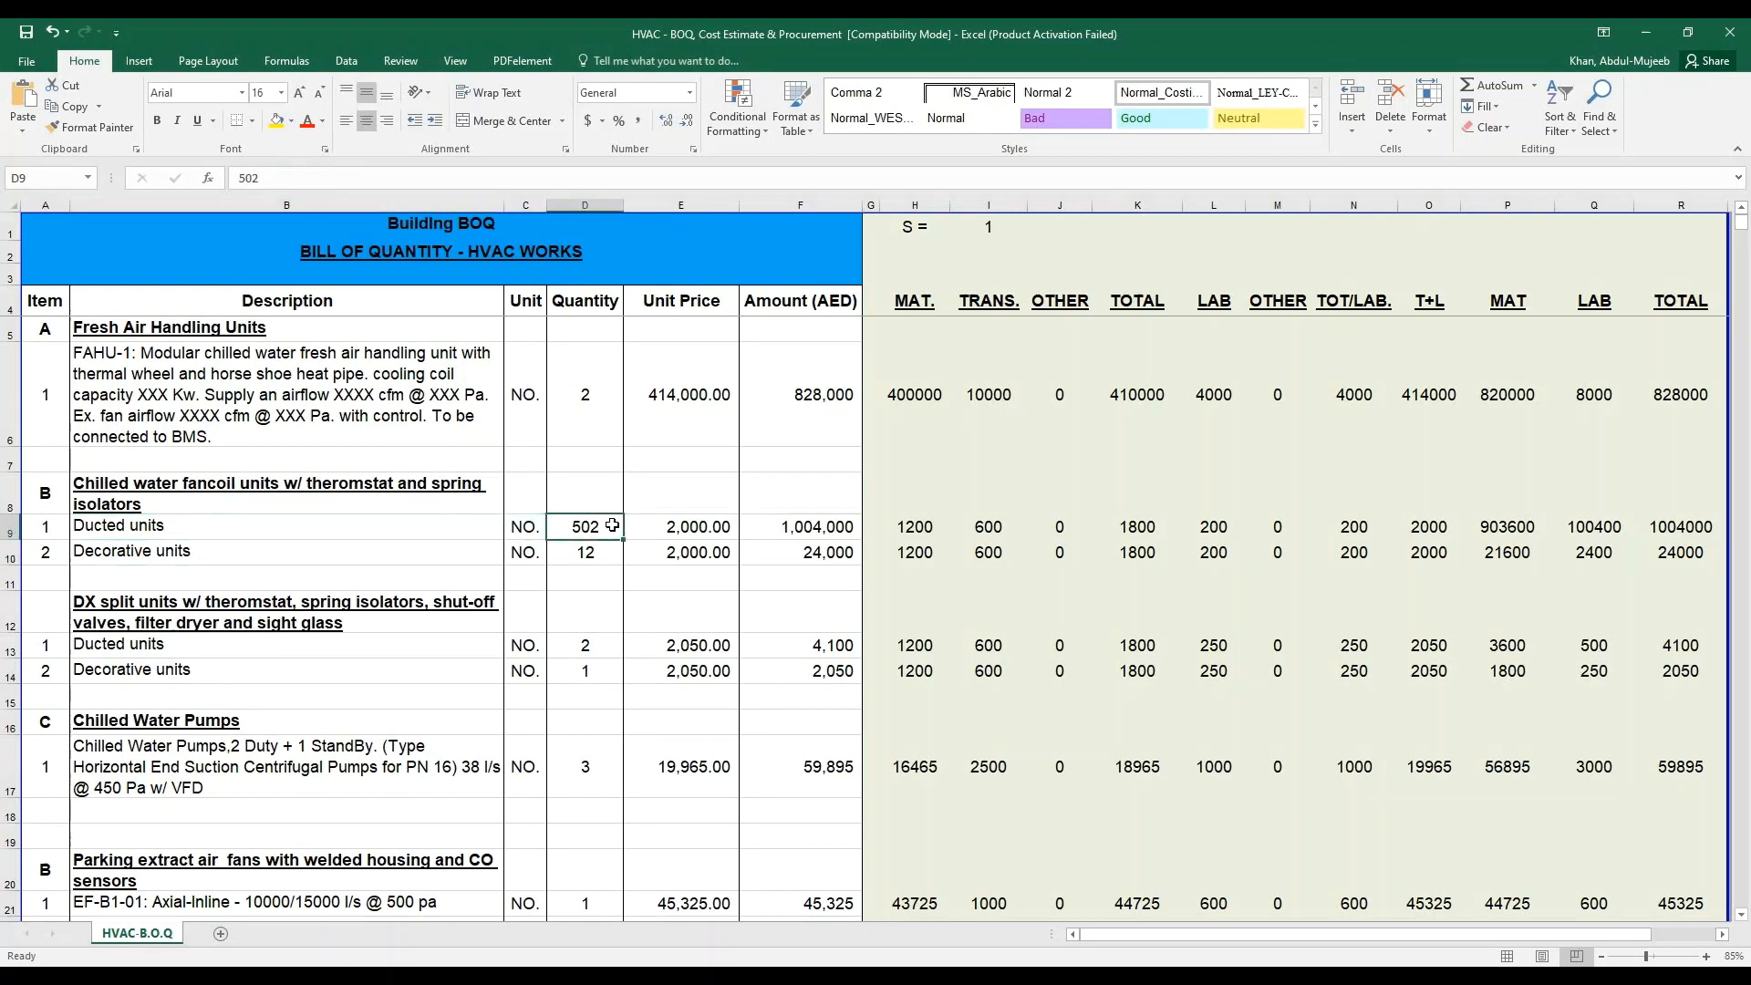
pyautogui.click(586, 552)
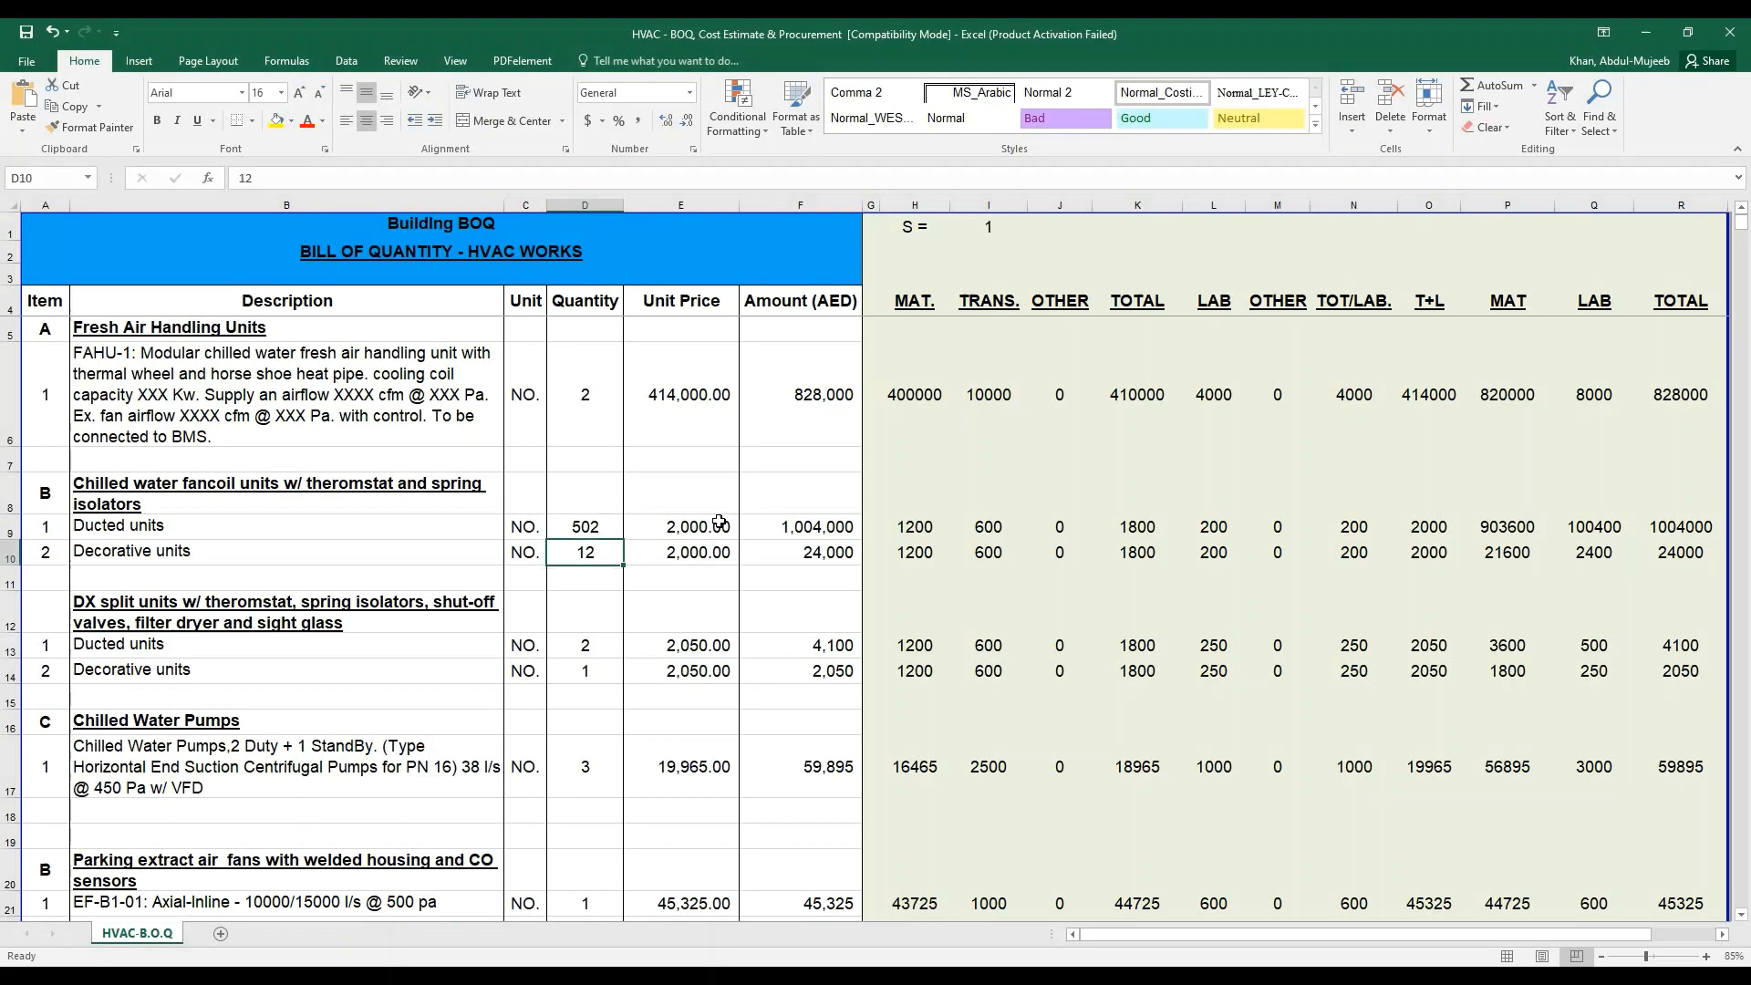
pyautogui.moveTo(320, 566)
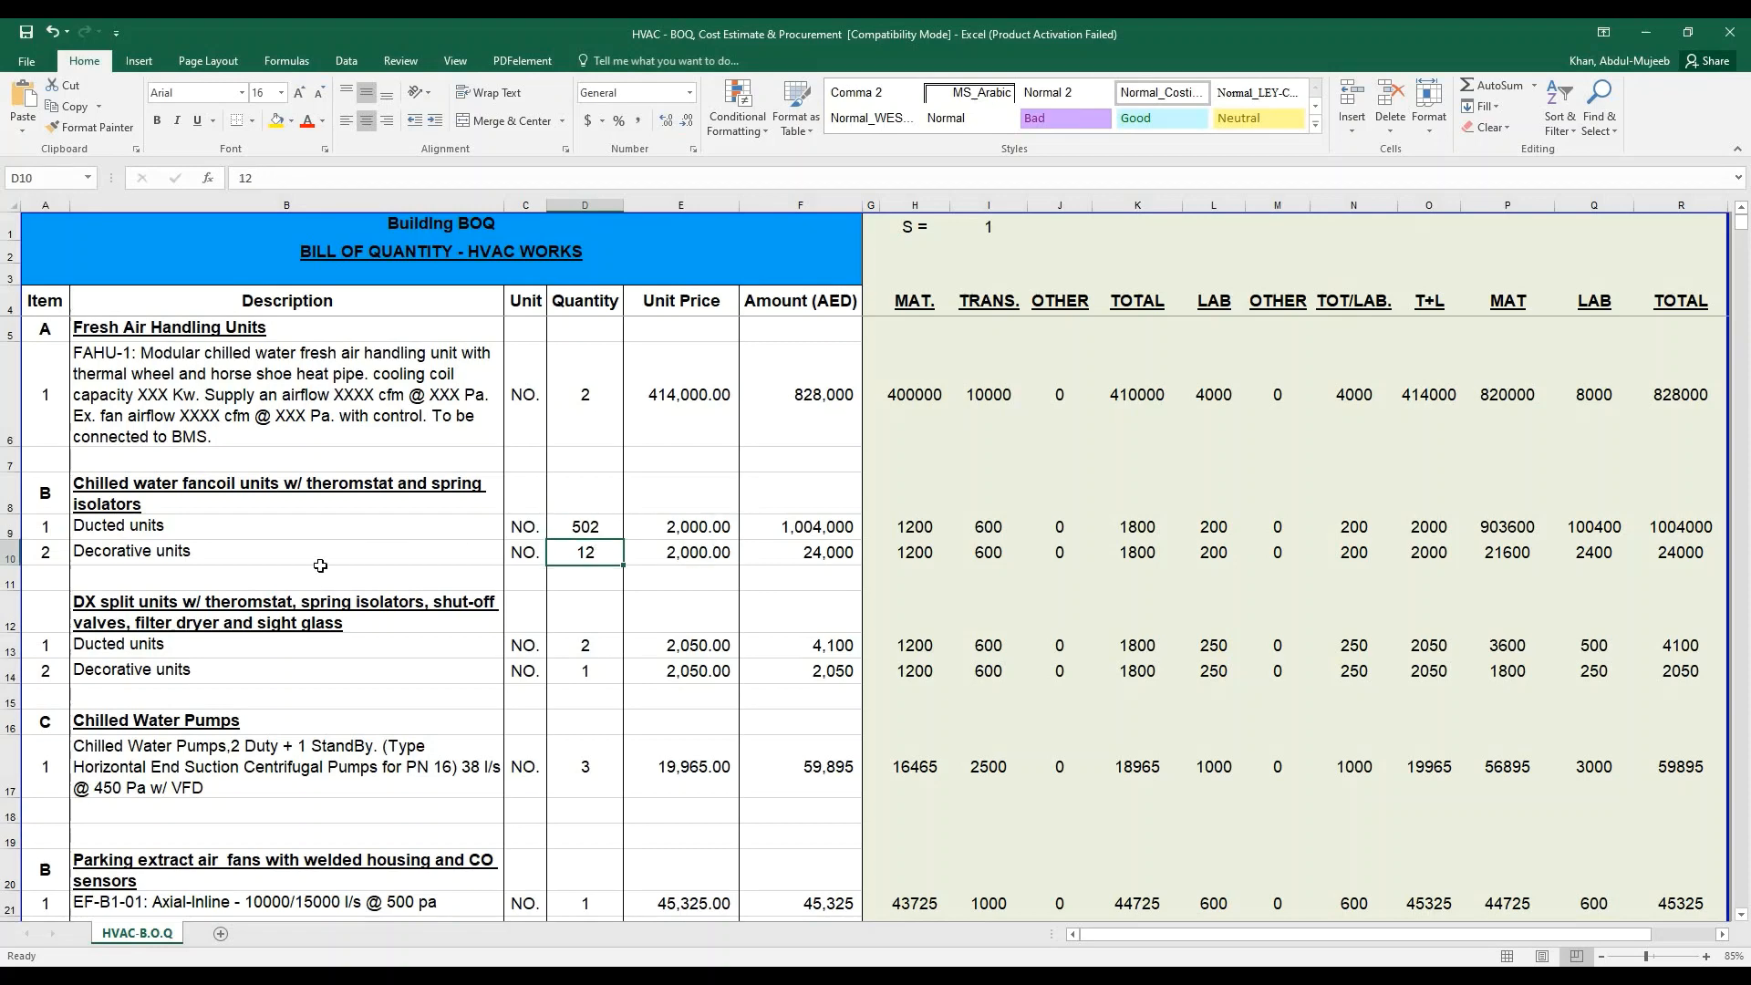
pyautogui.moveTo(450, 566)
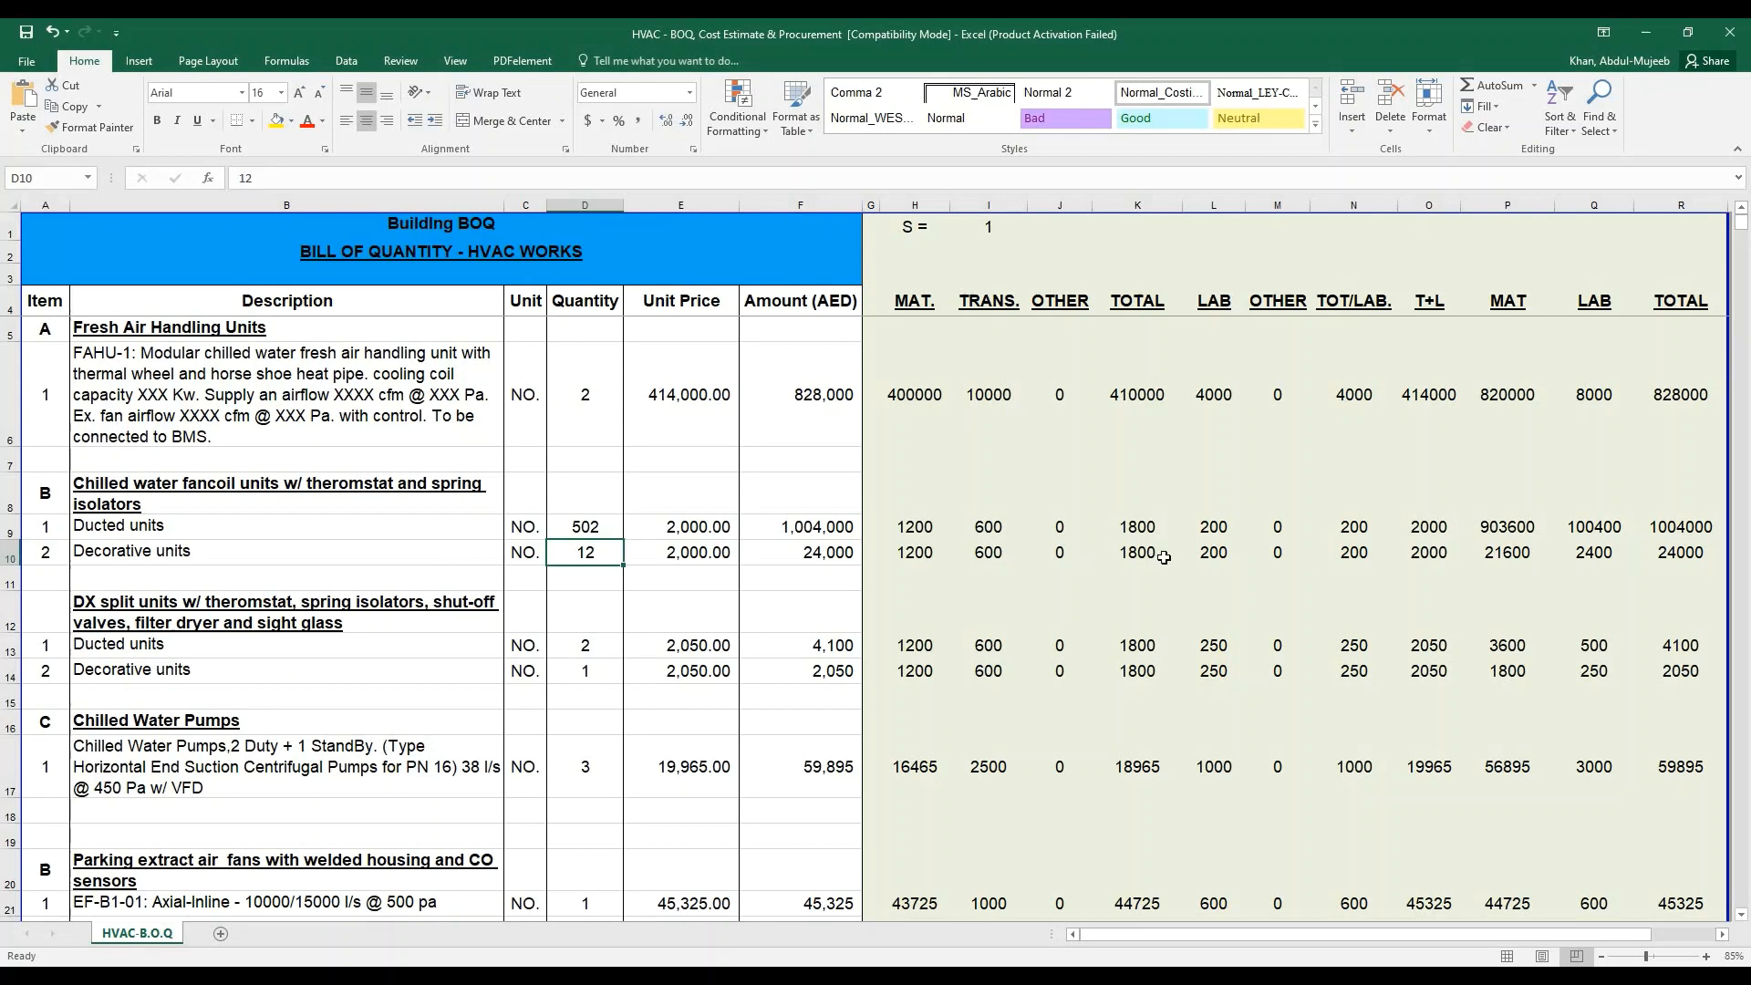
pyautogui.moveTo(936, 558)
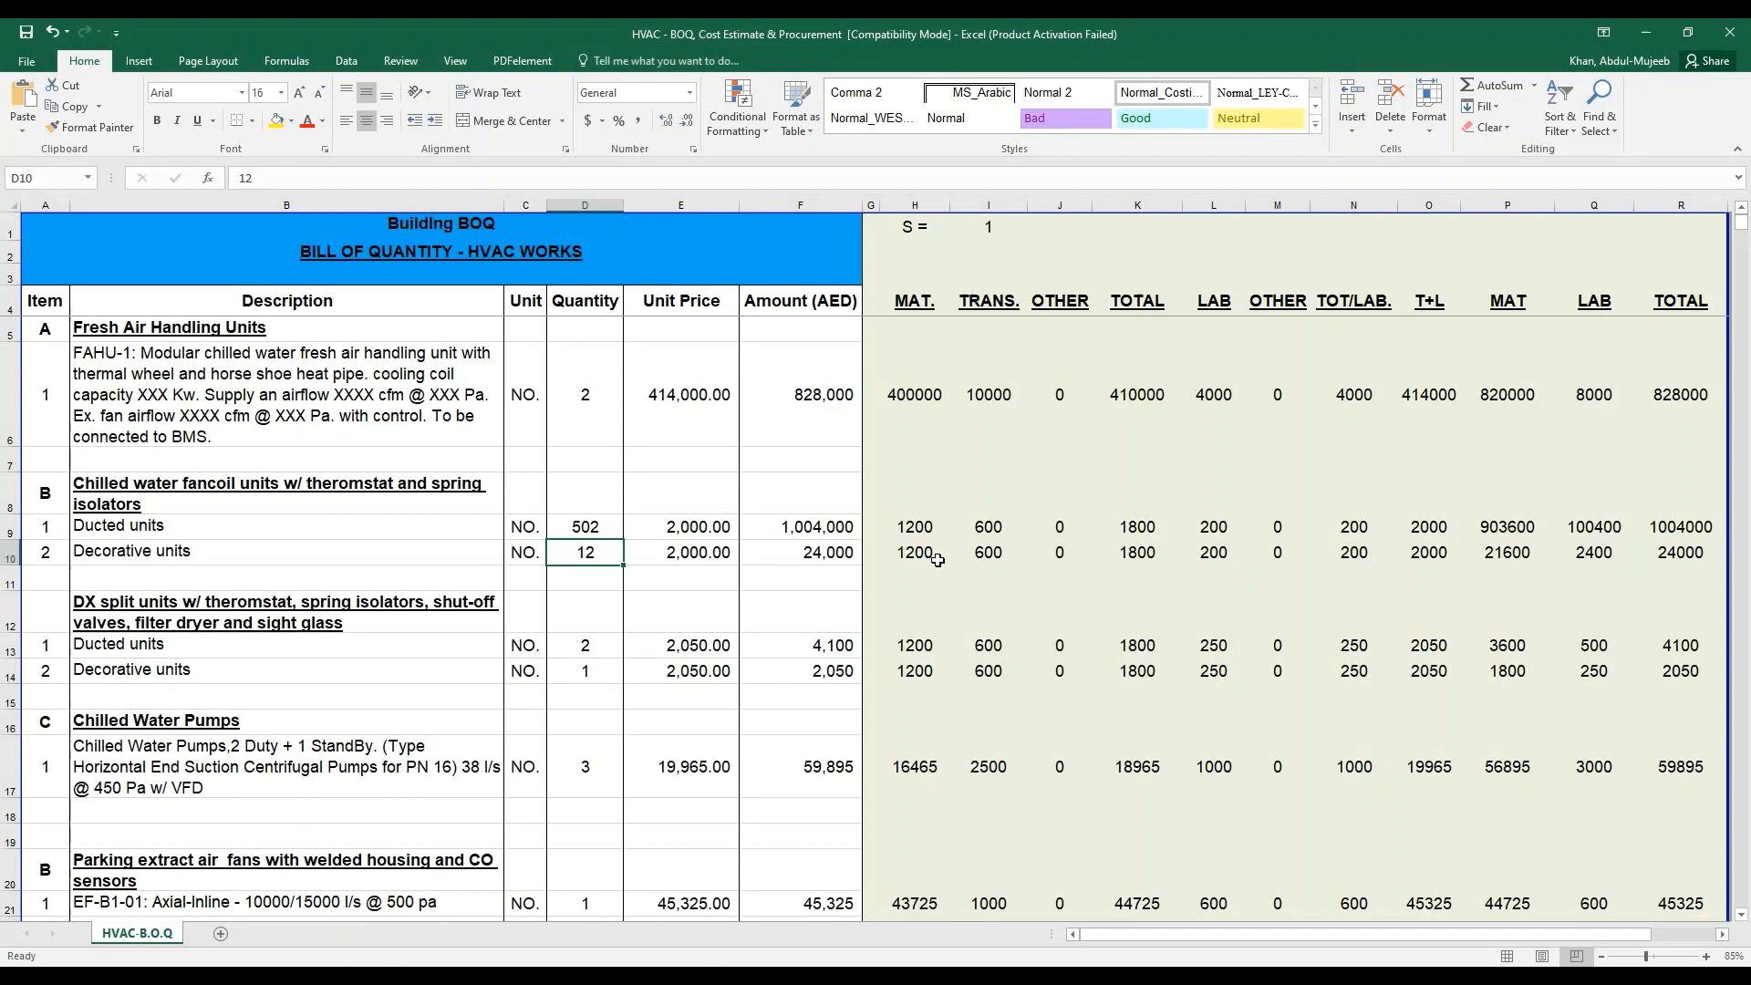
pyautogui.moveTo(1032, 600)
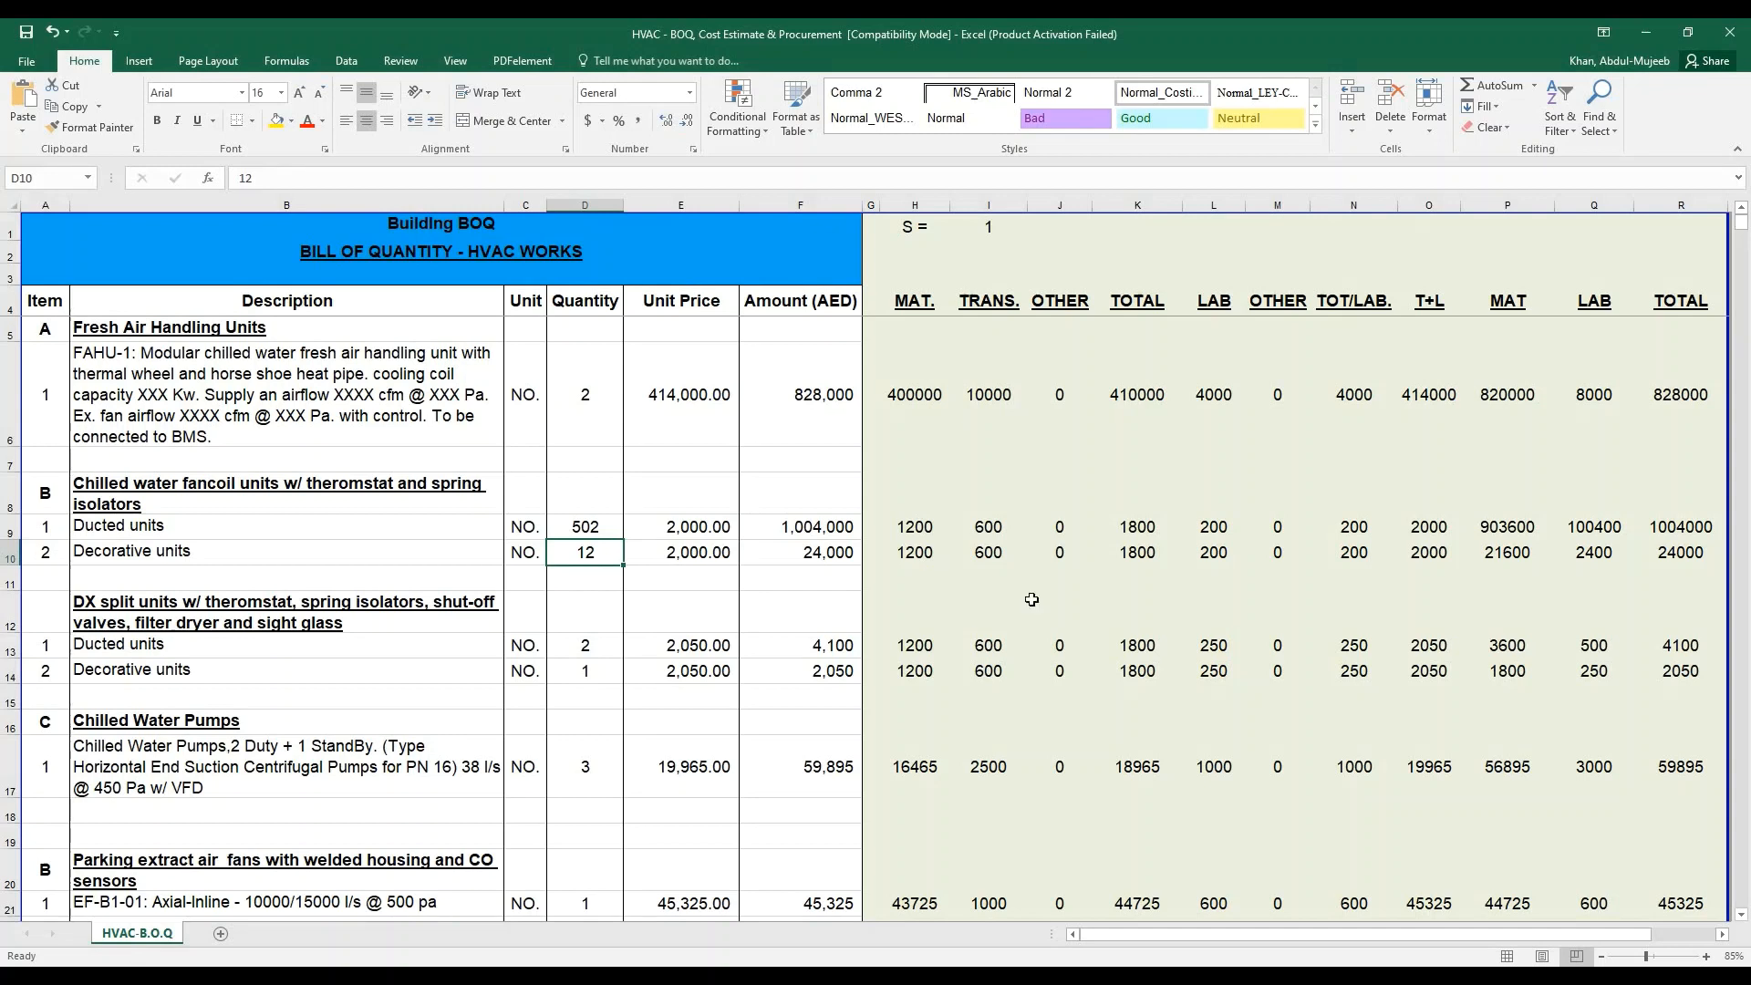
pyautogui.moveTo(1013, 597)
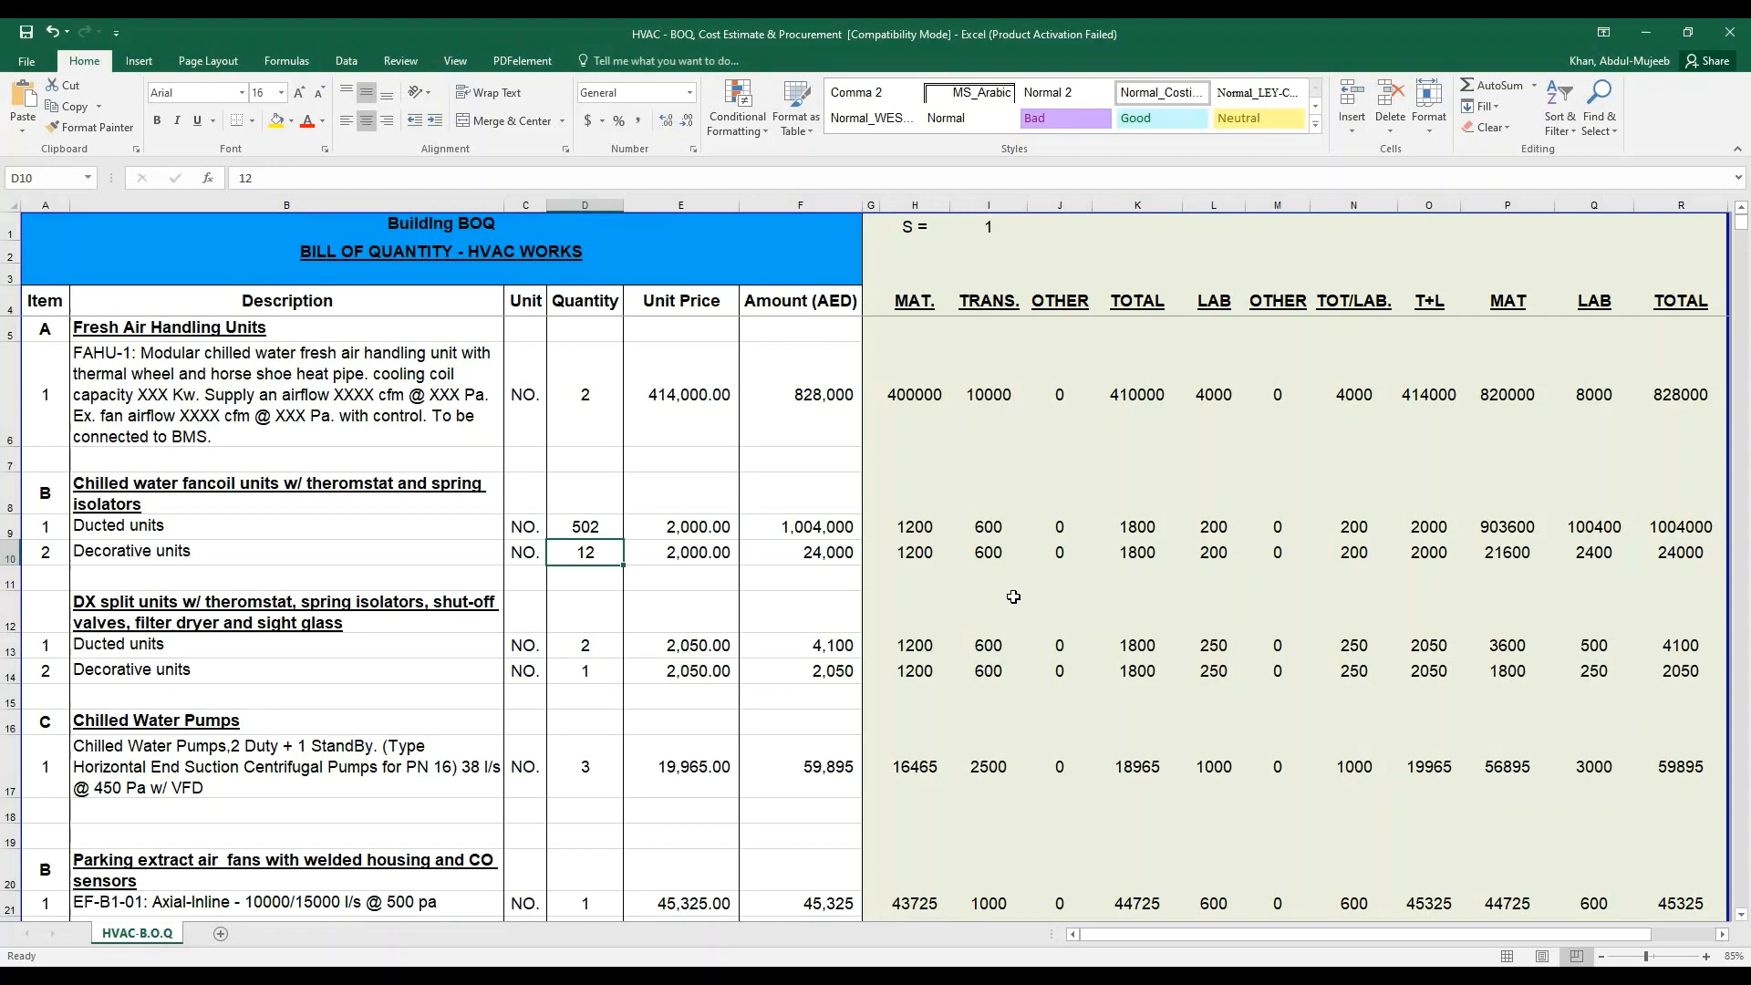
pyautogui.scroll(-3)
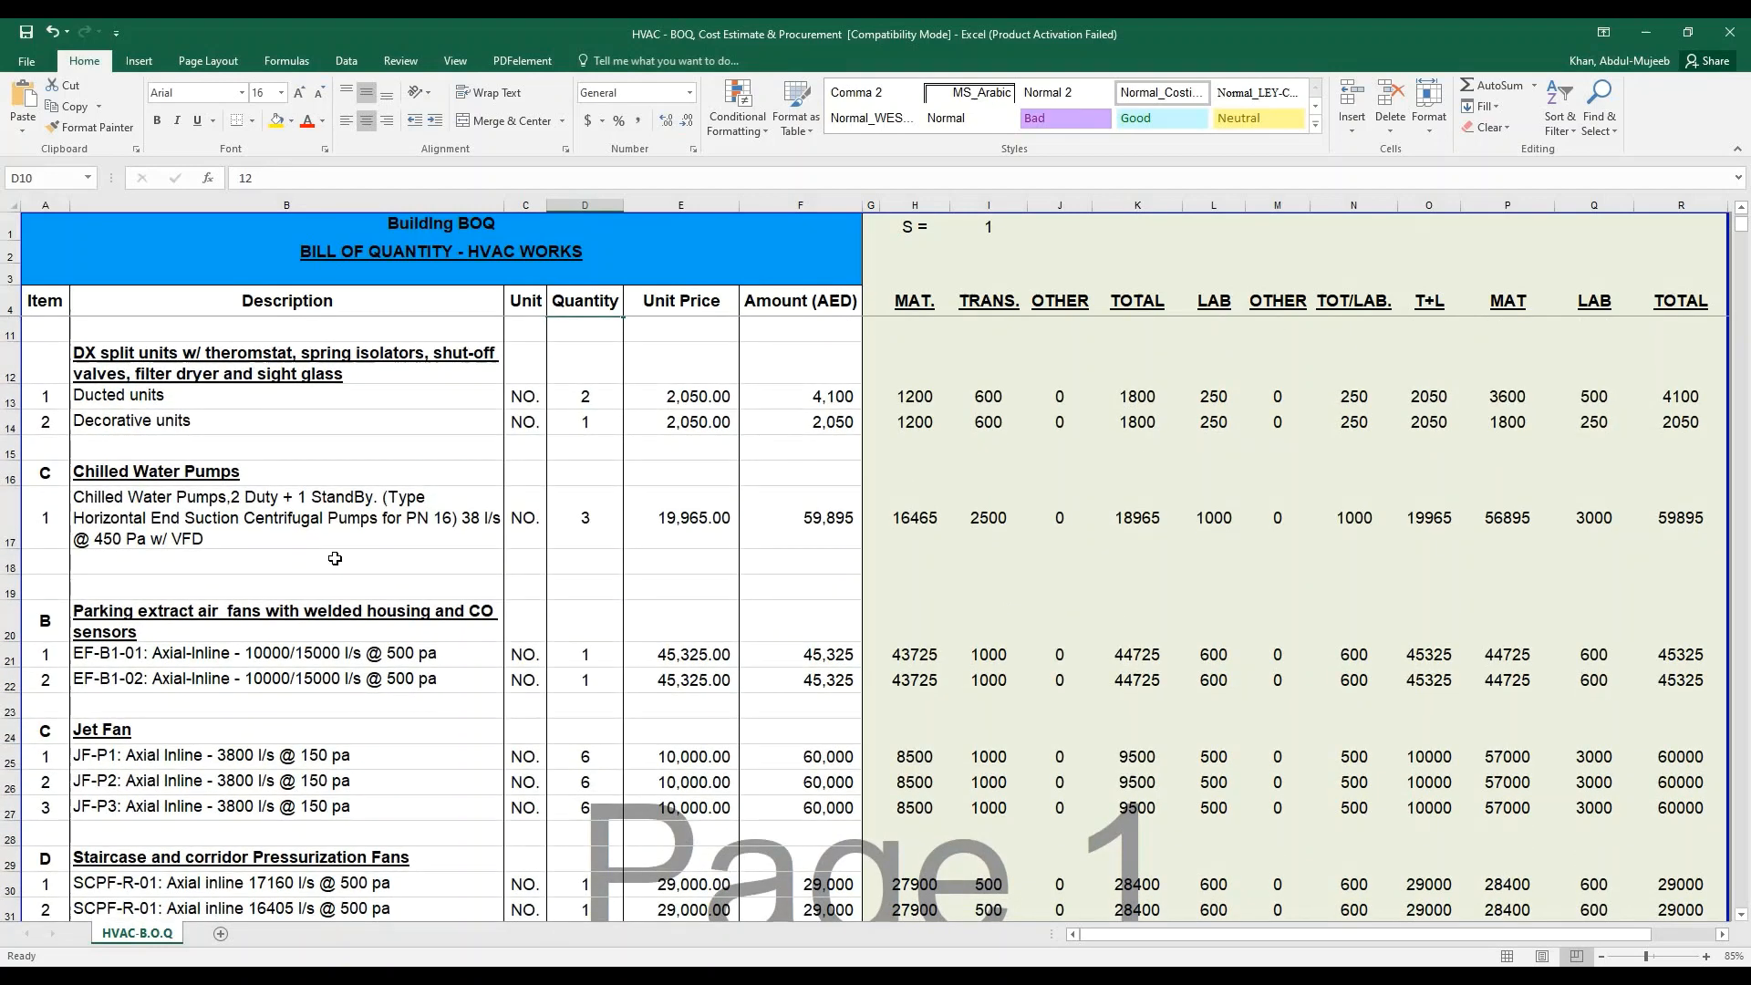
# - Set the chilled water pumps quantity in D17 to 4, bringing its amount to 79,860
pyautogui.click(285, 517)
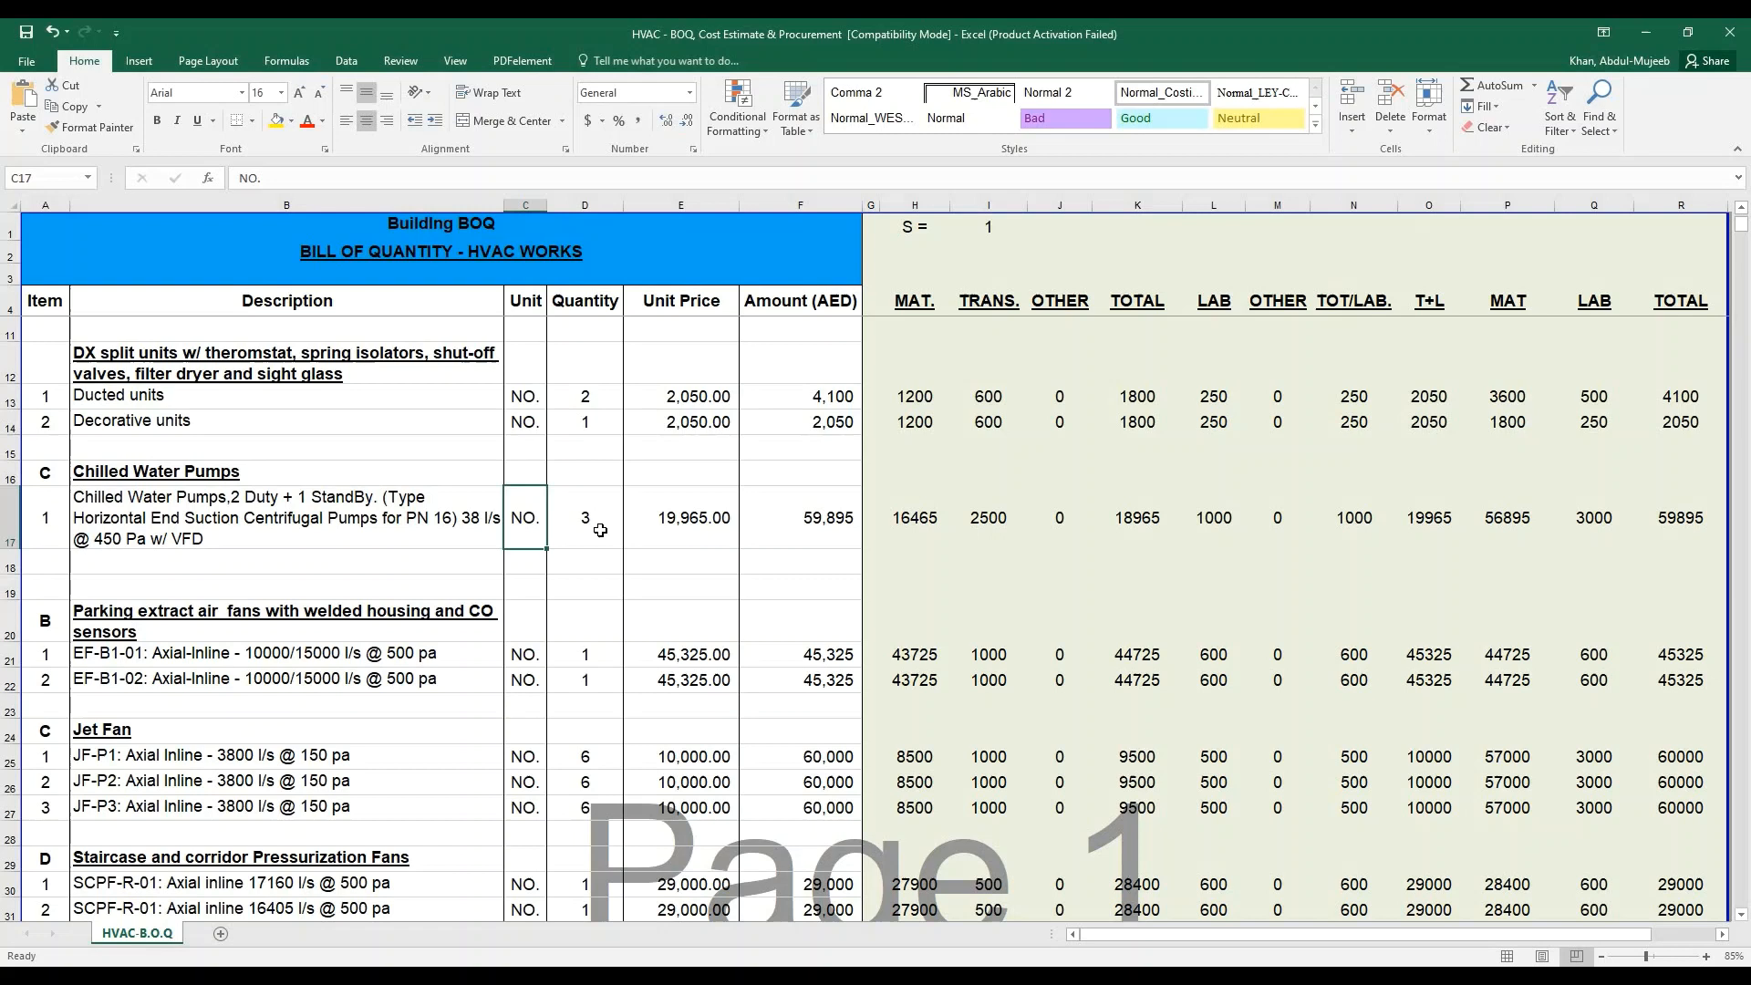
pyautogui.click(584, 517)
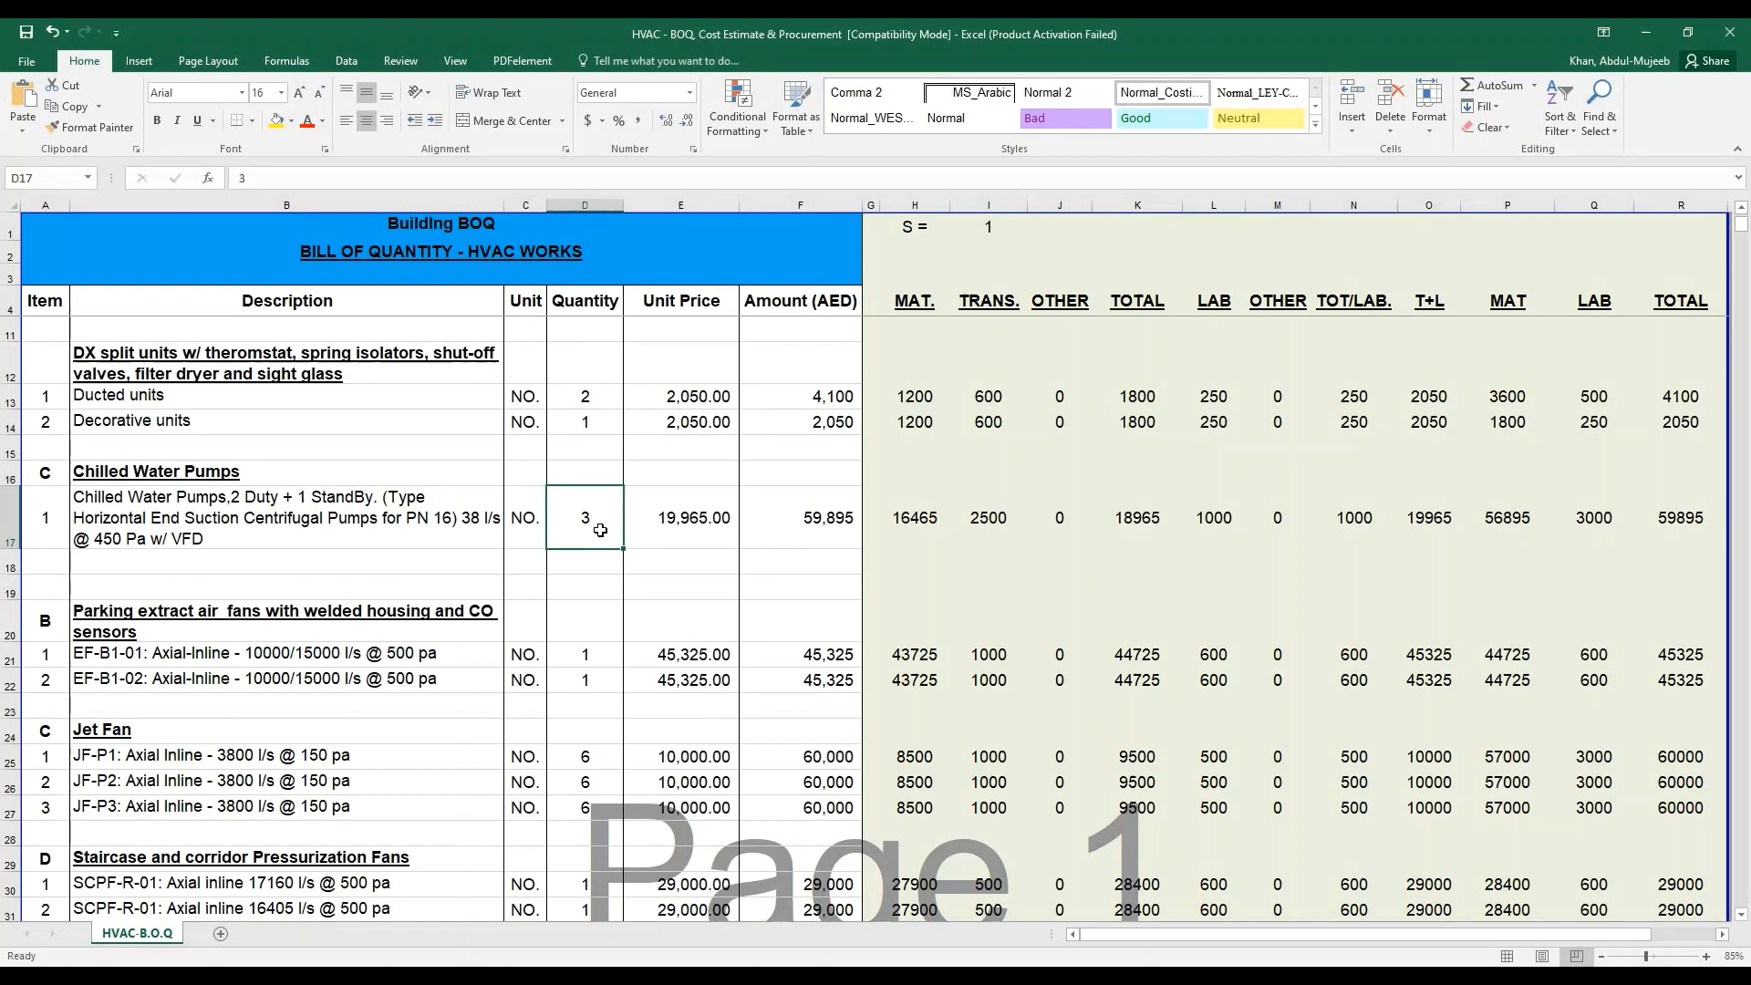
pyautogui.moveTo(601, 531)
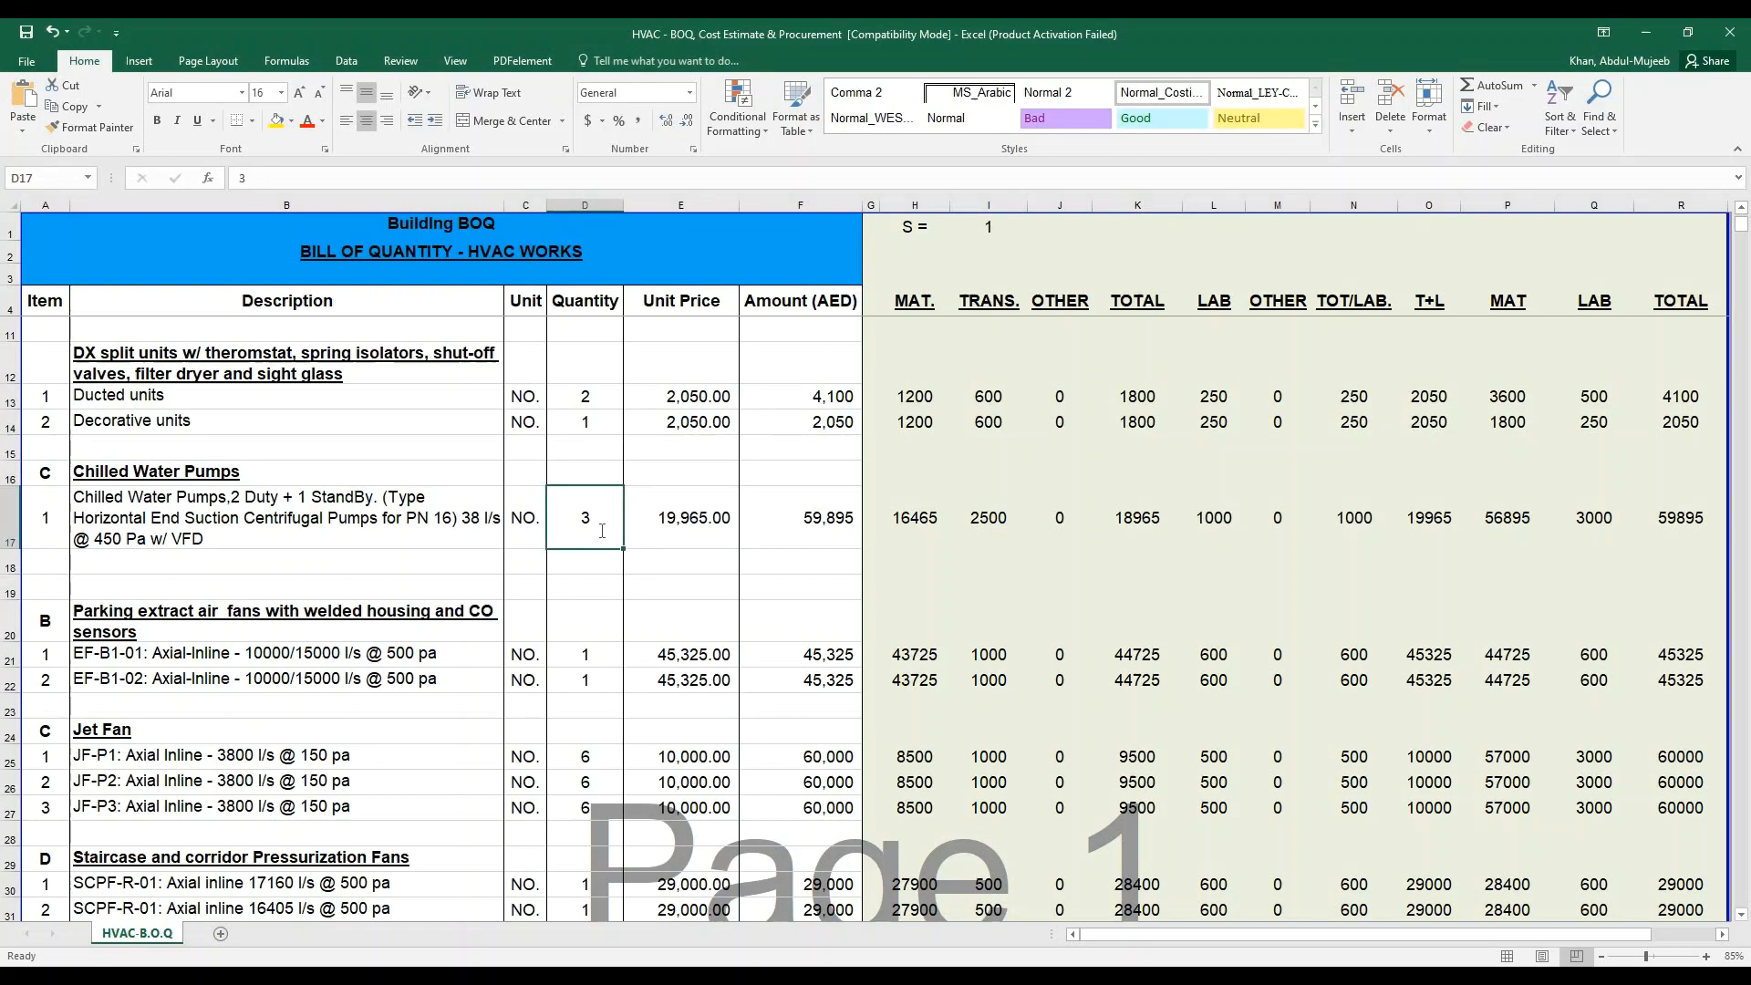
pyautogui.write('4')
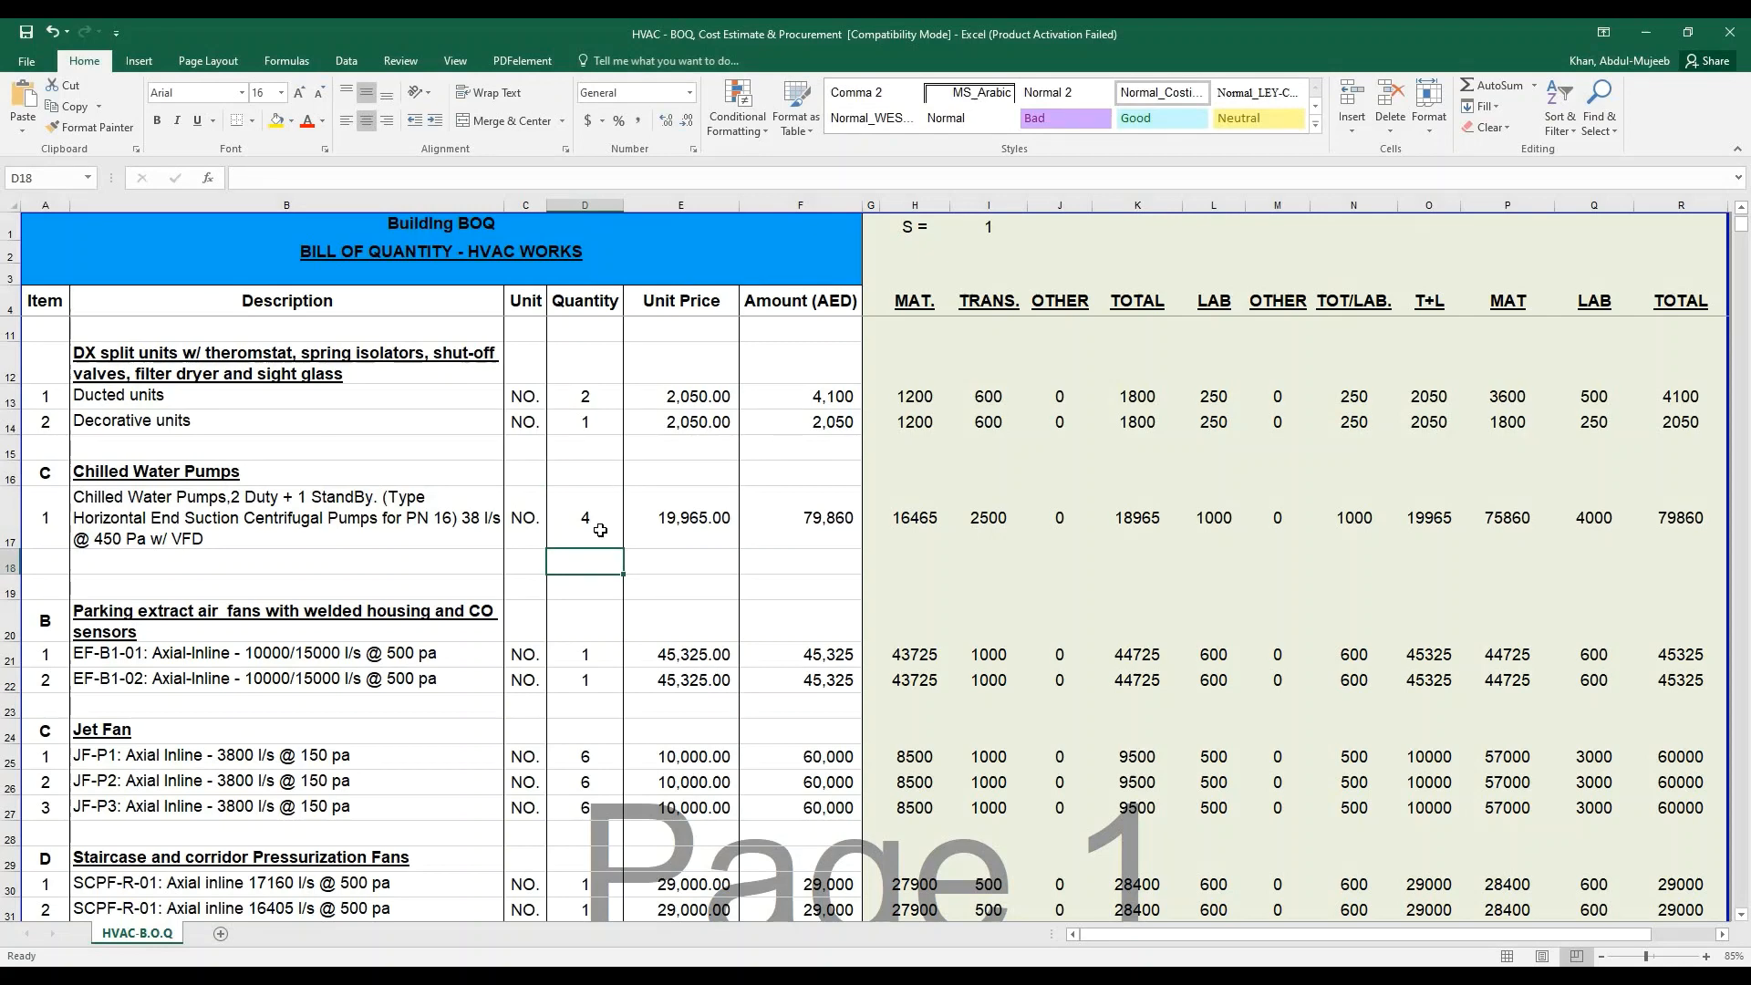
pyautogui.scroll(-3)
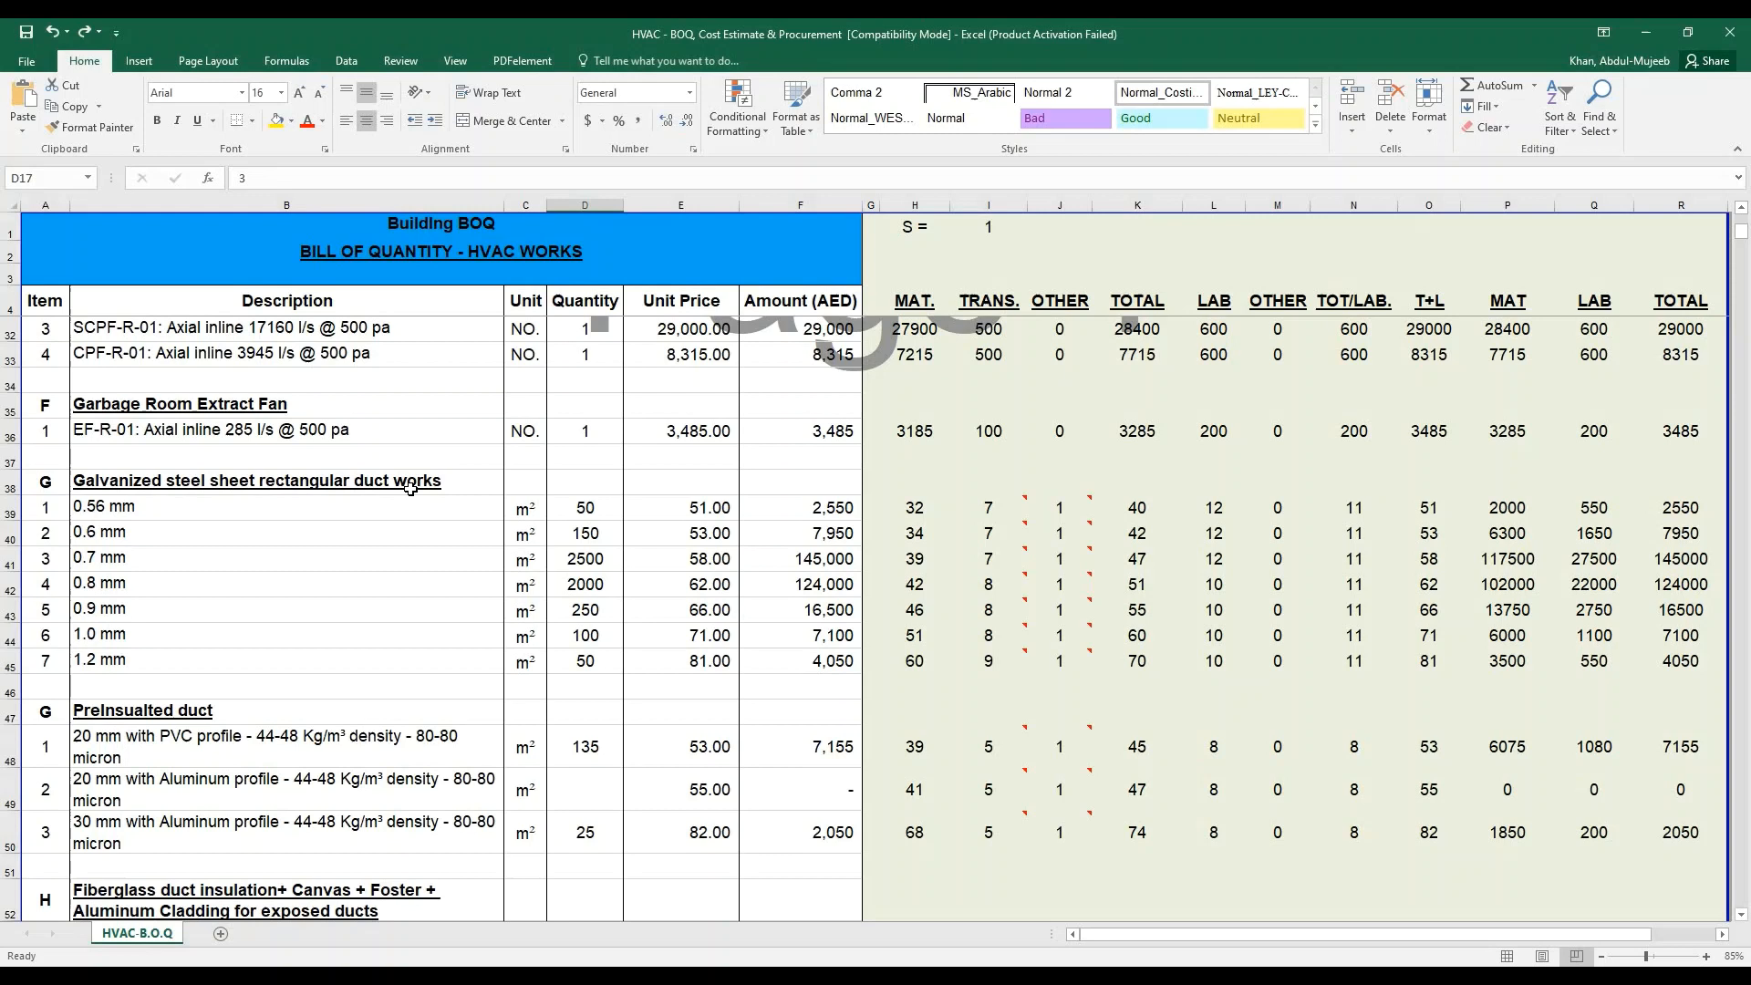
pyautogui.click(285, 481)
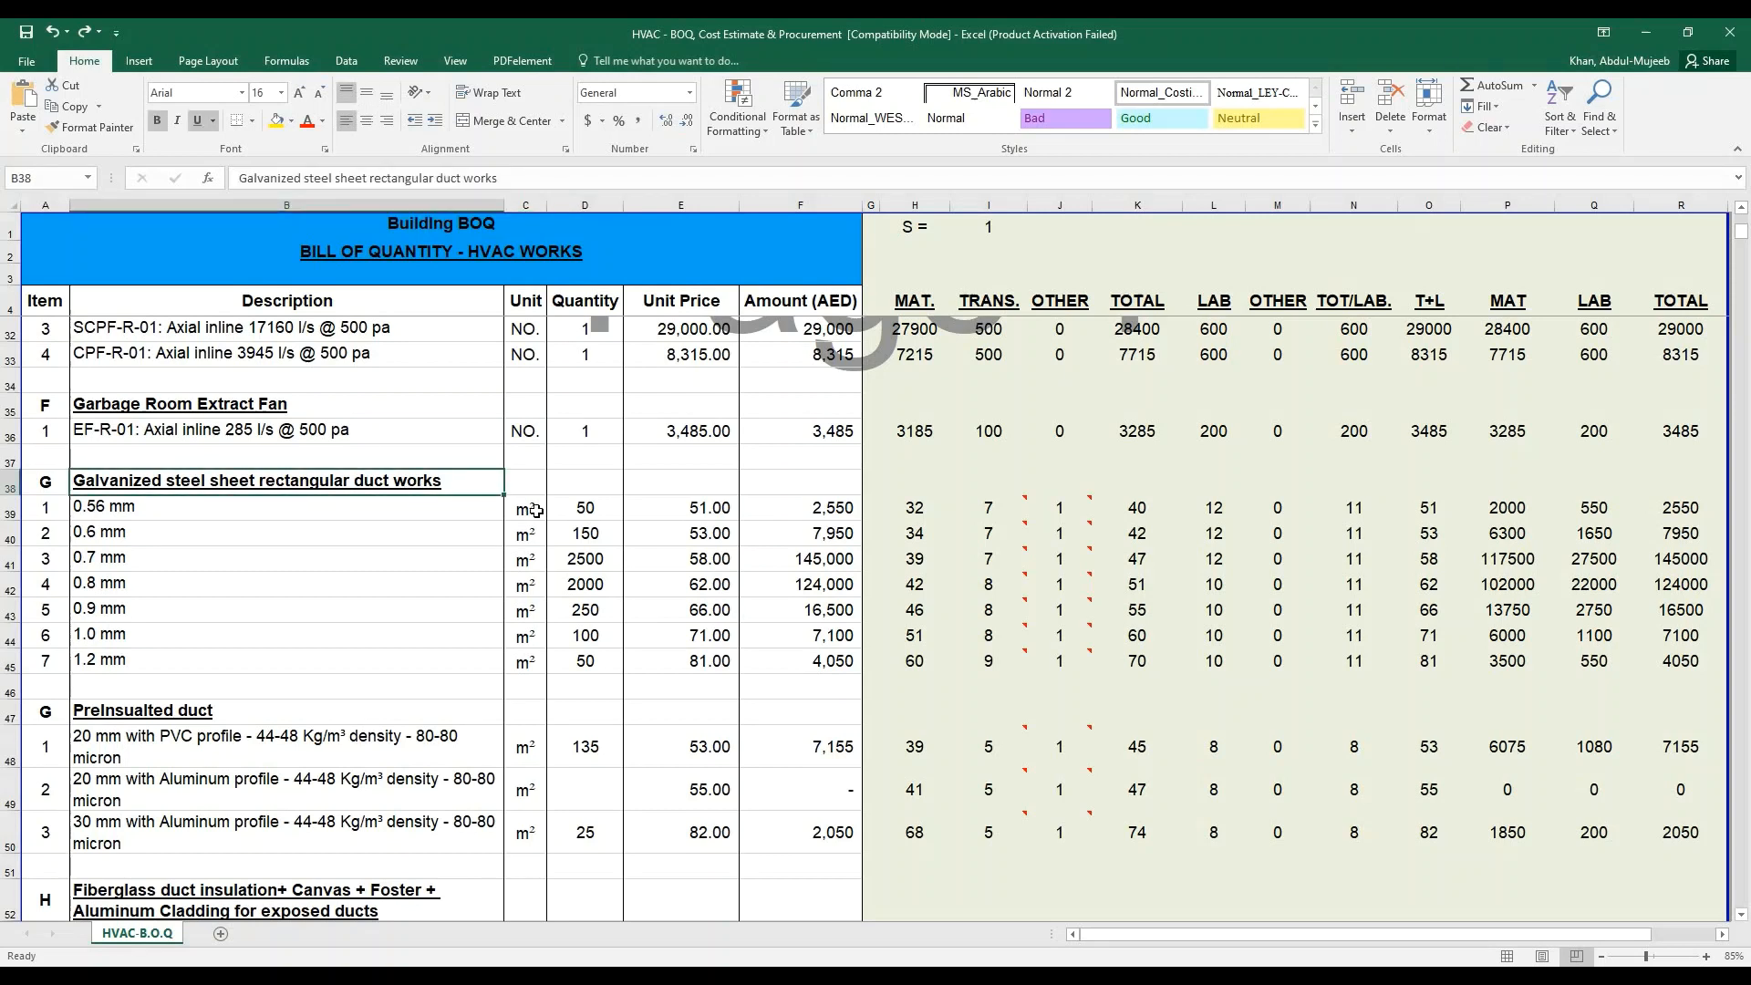
pyautogui.click(526, 507)
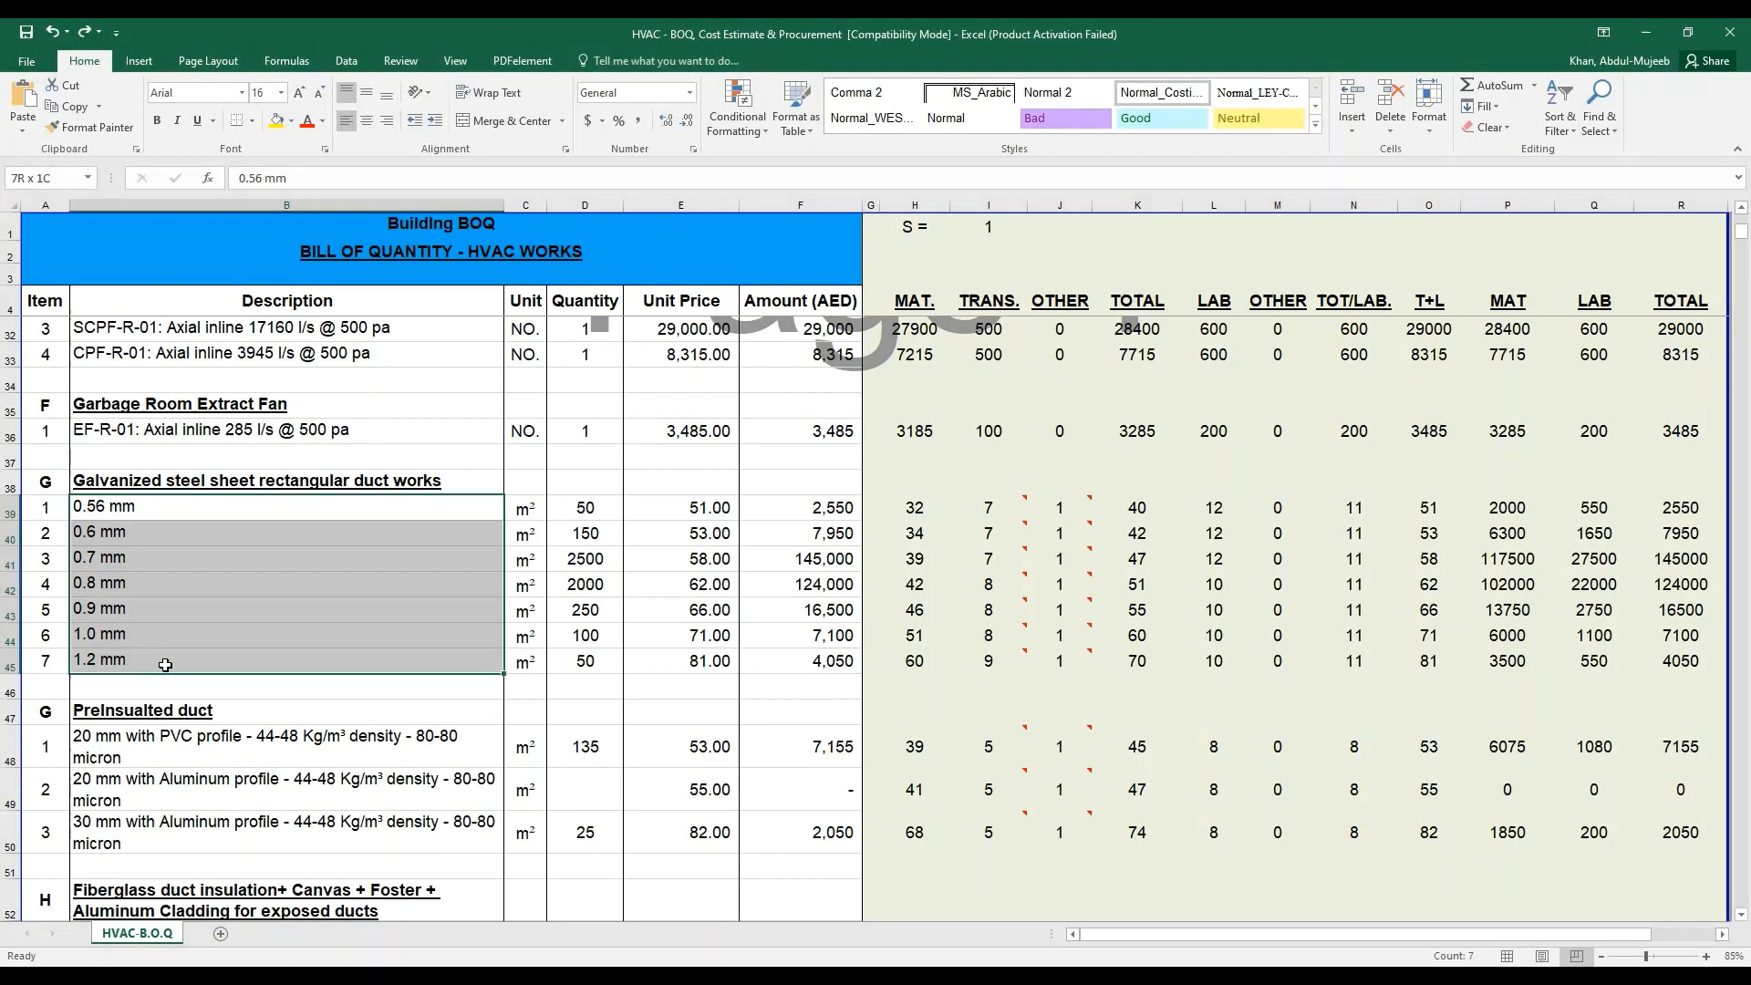
pyautogui.click(173, 515)
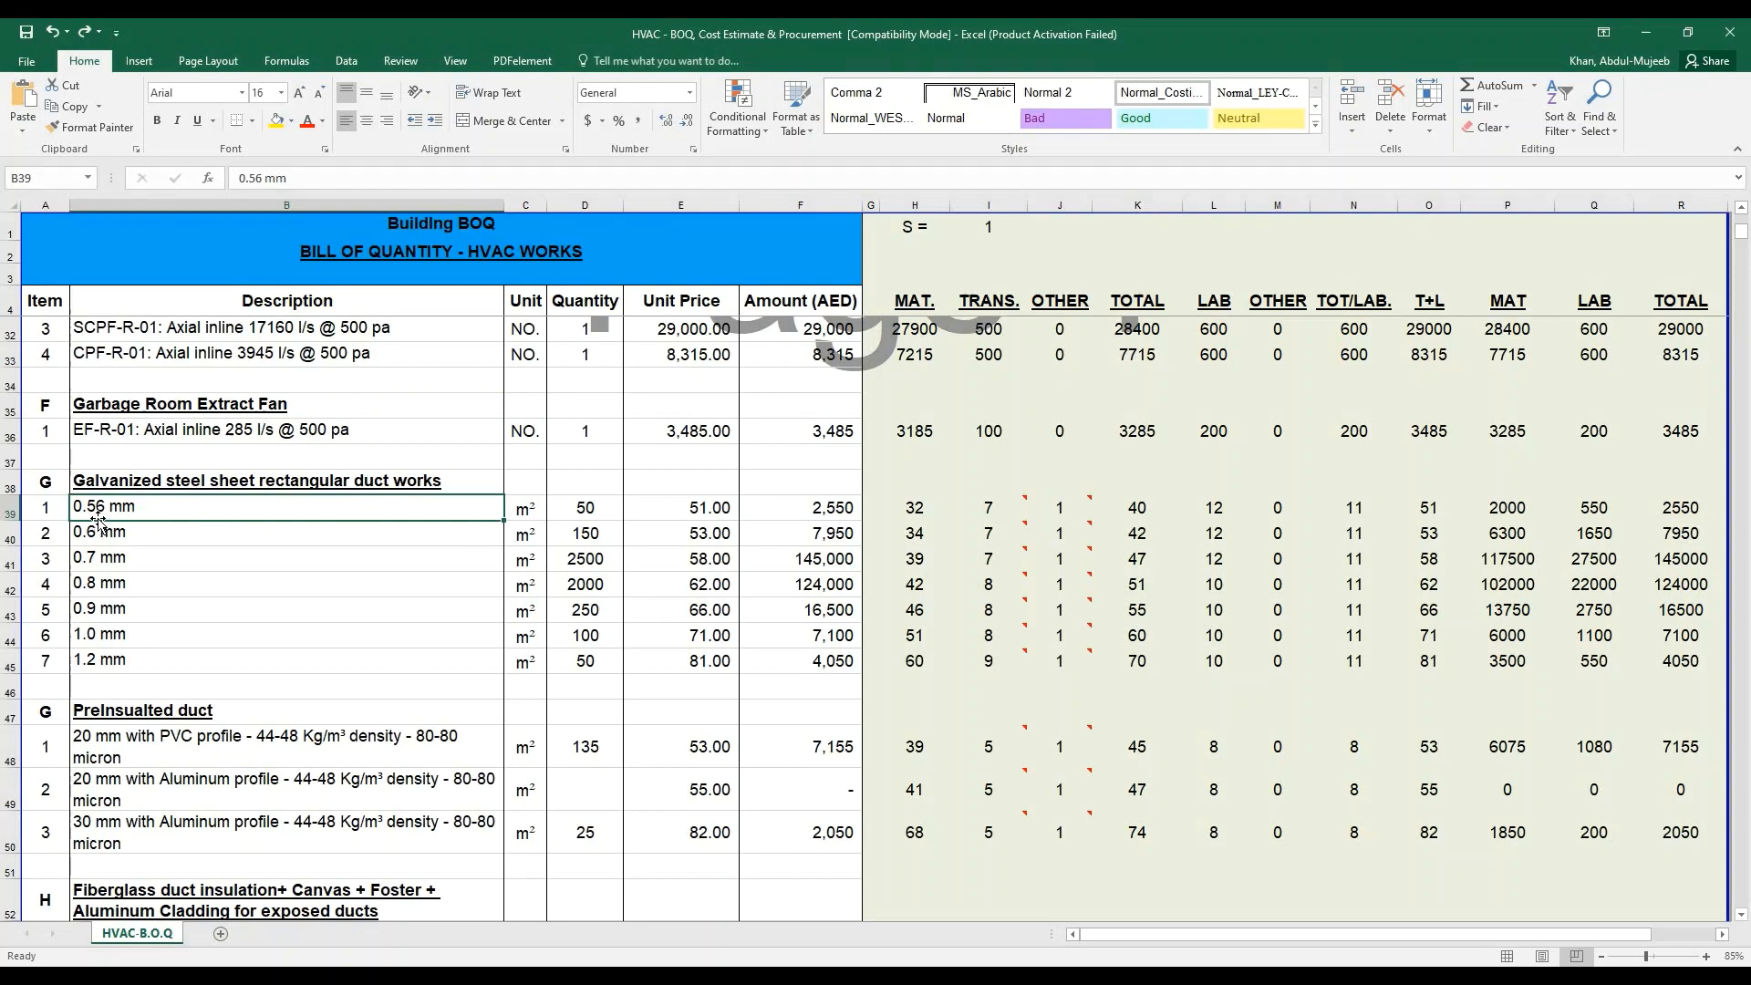
pyautogui.moveTo(519, 511)
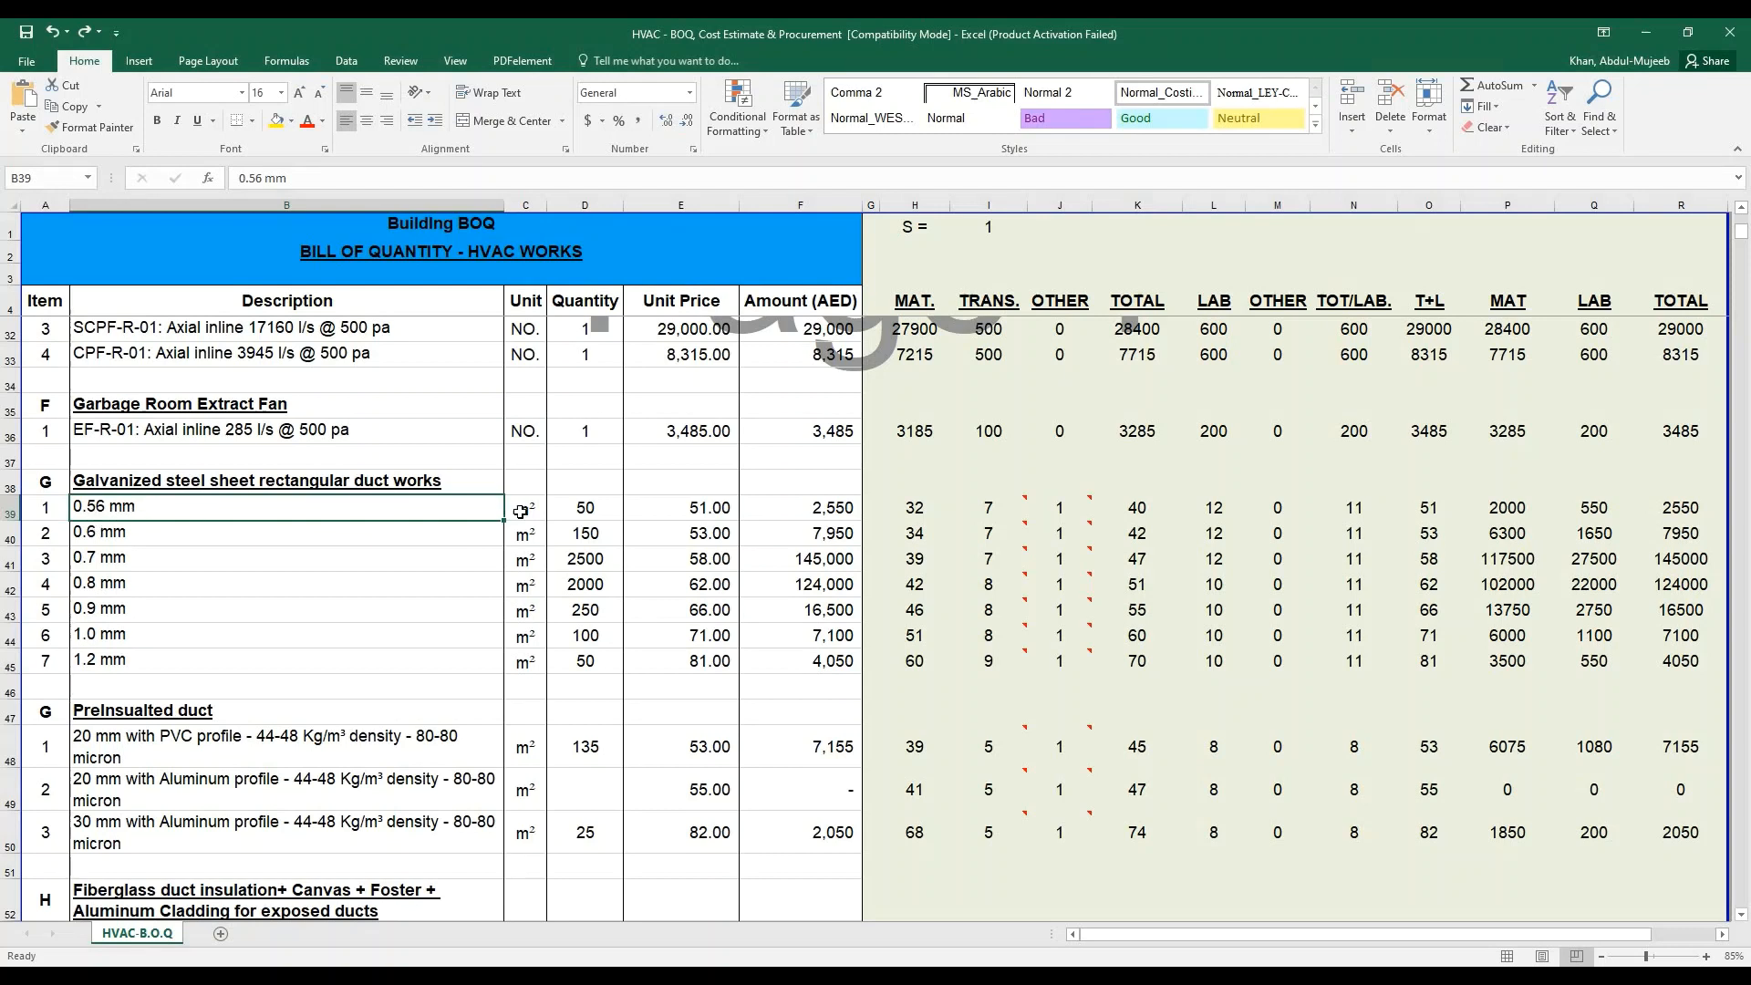
pyautogui.click(525, 507)
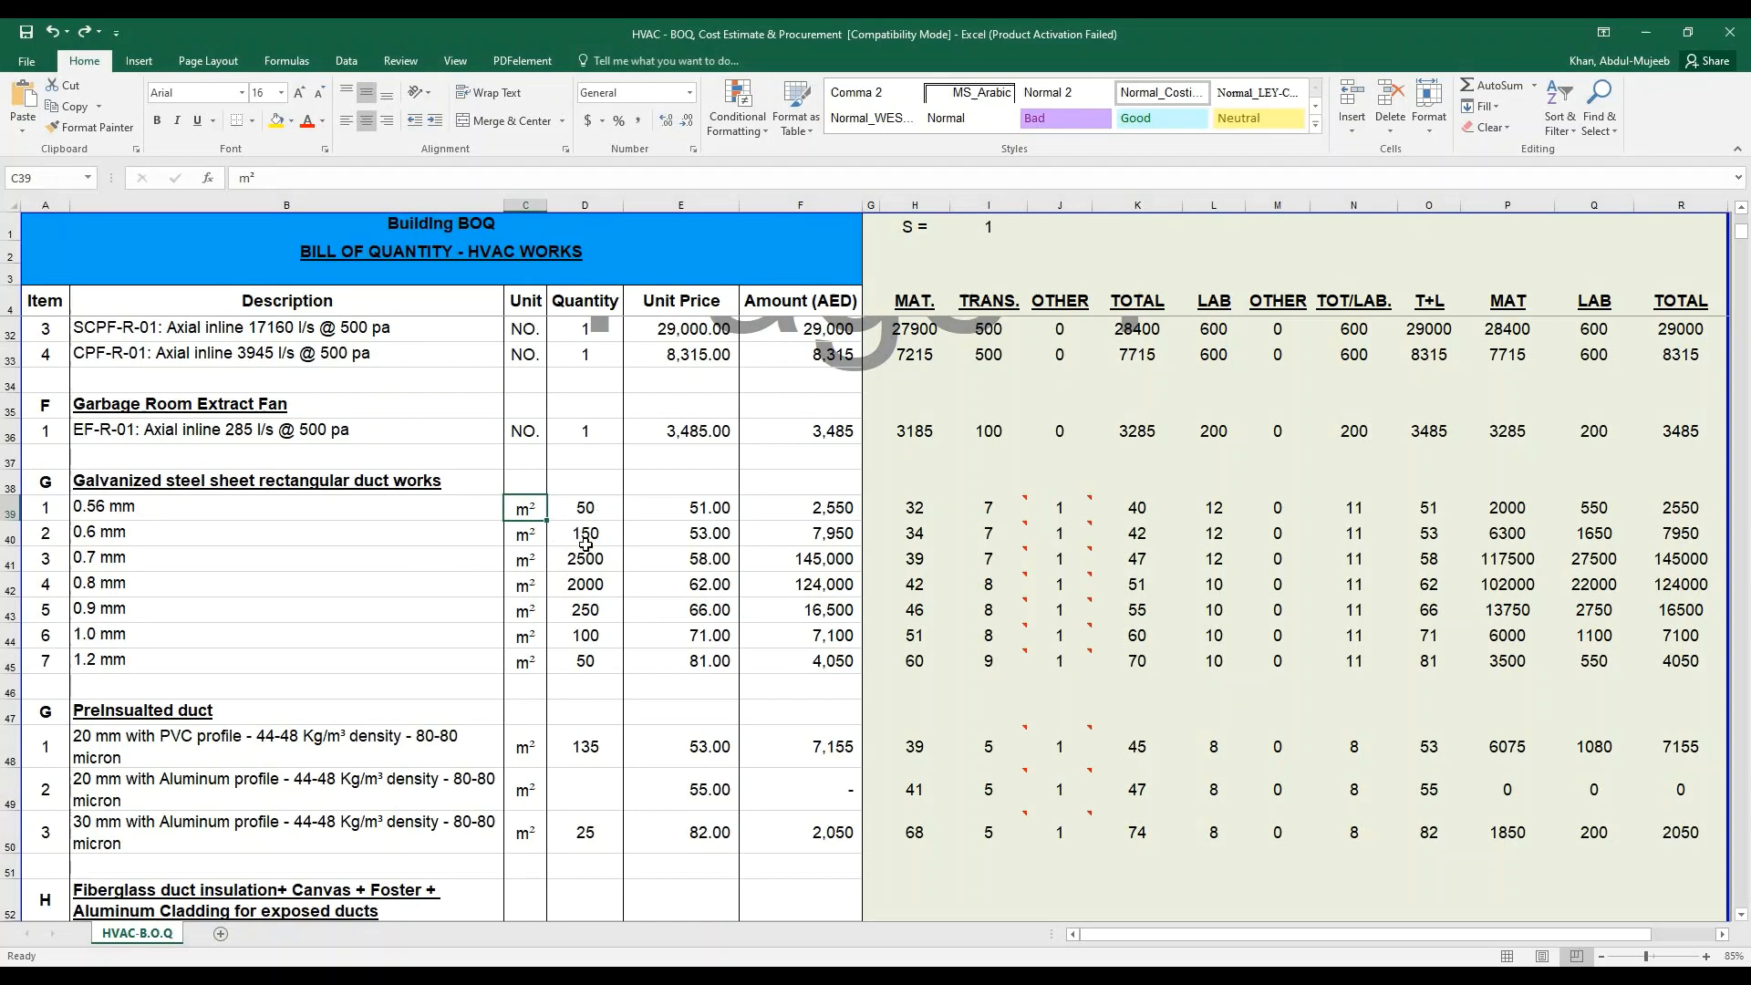
pyautogui.click(584, 507)
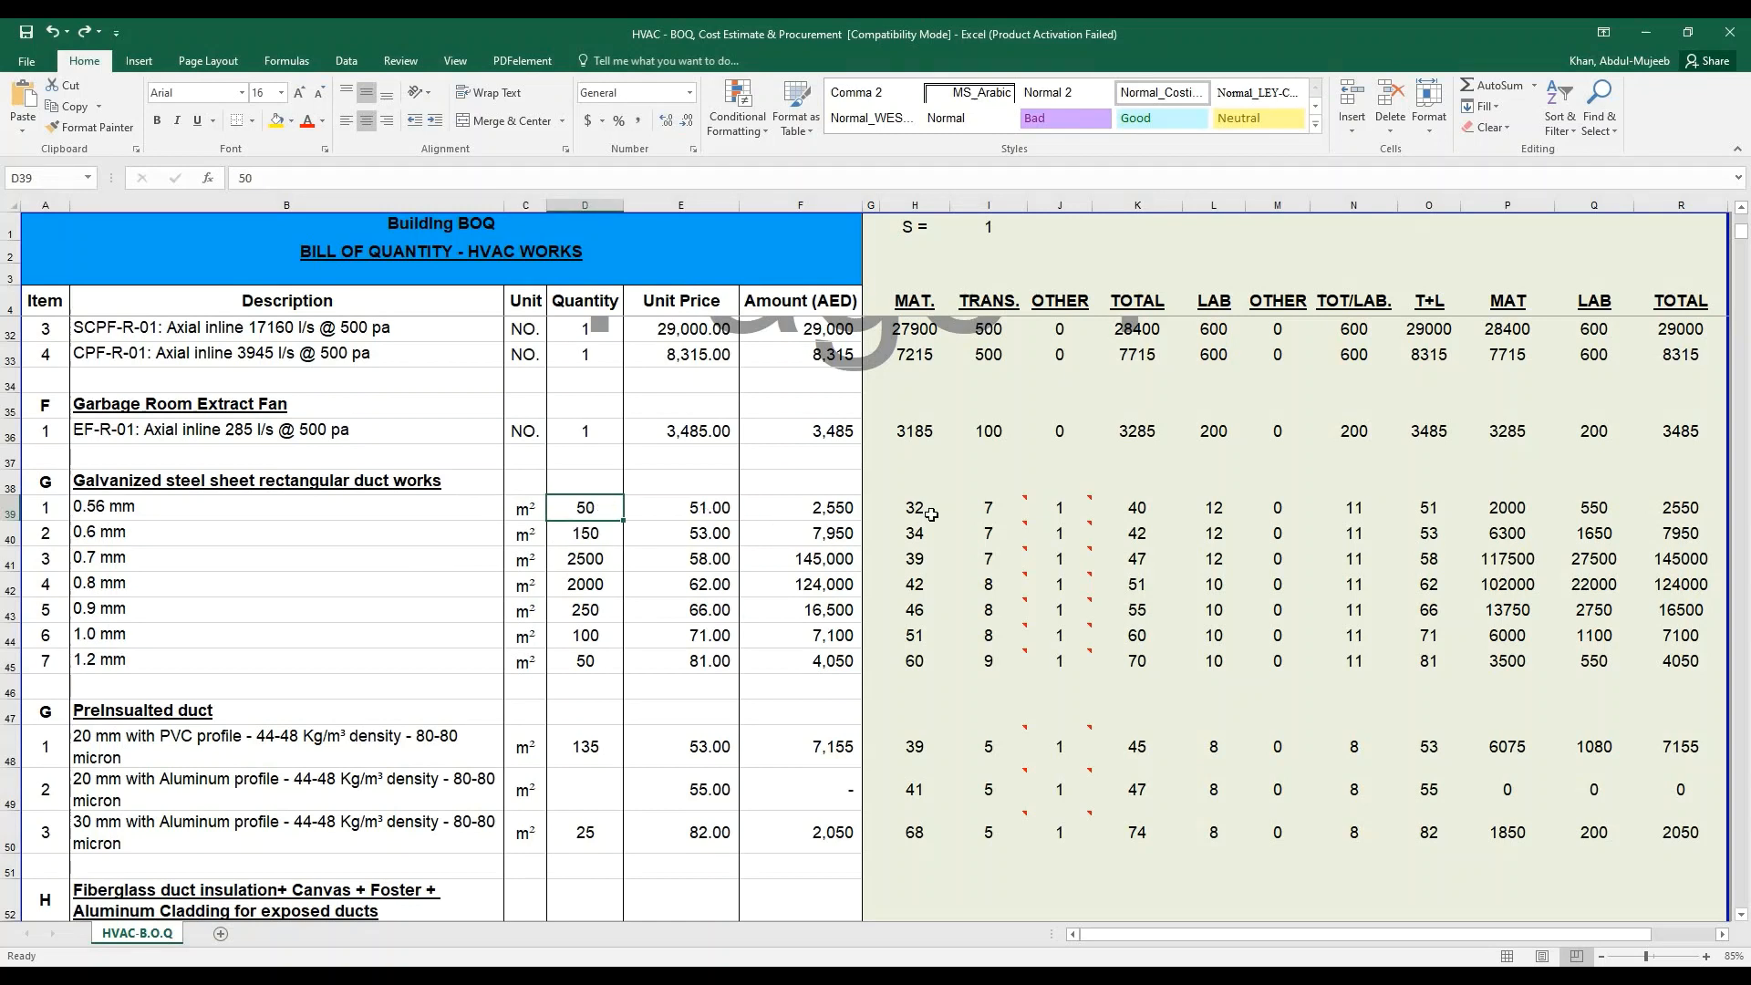
pyautogui.click(914, 507)
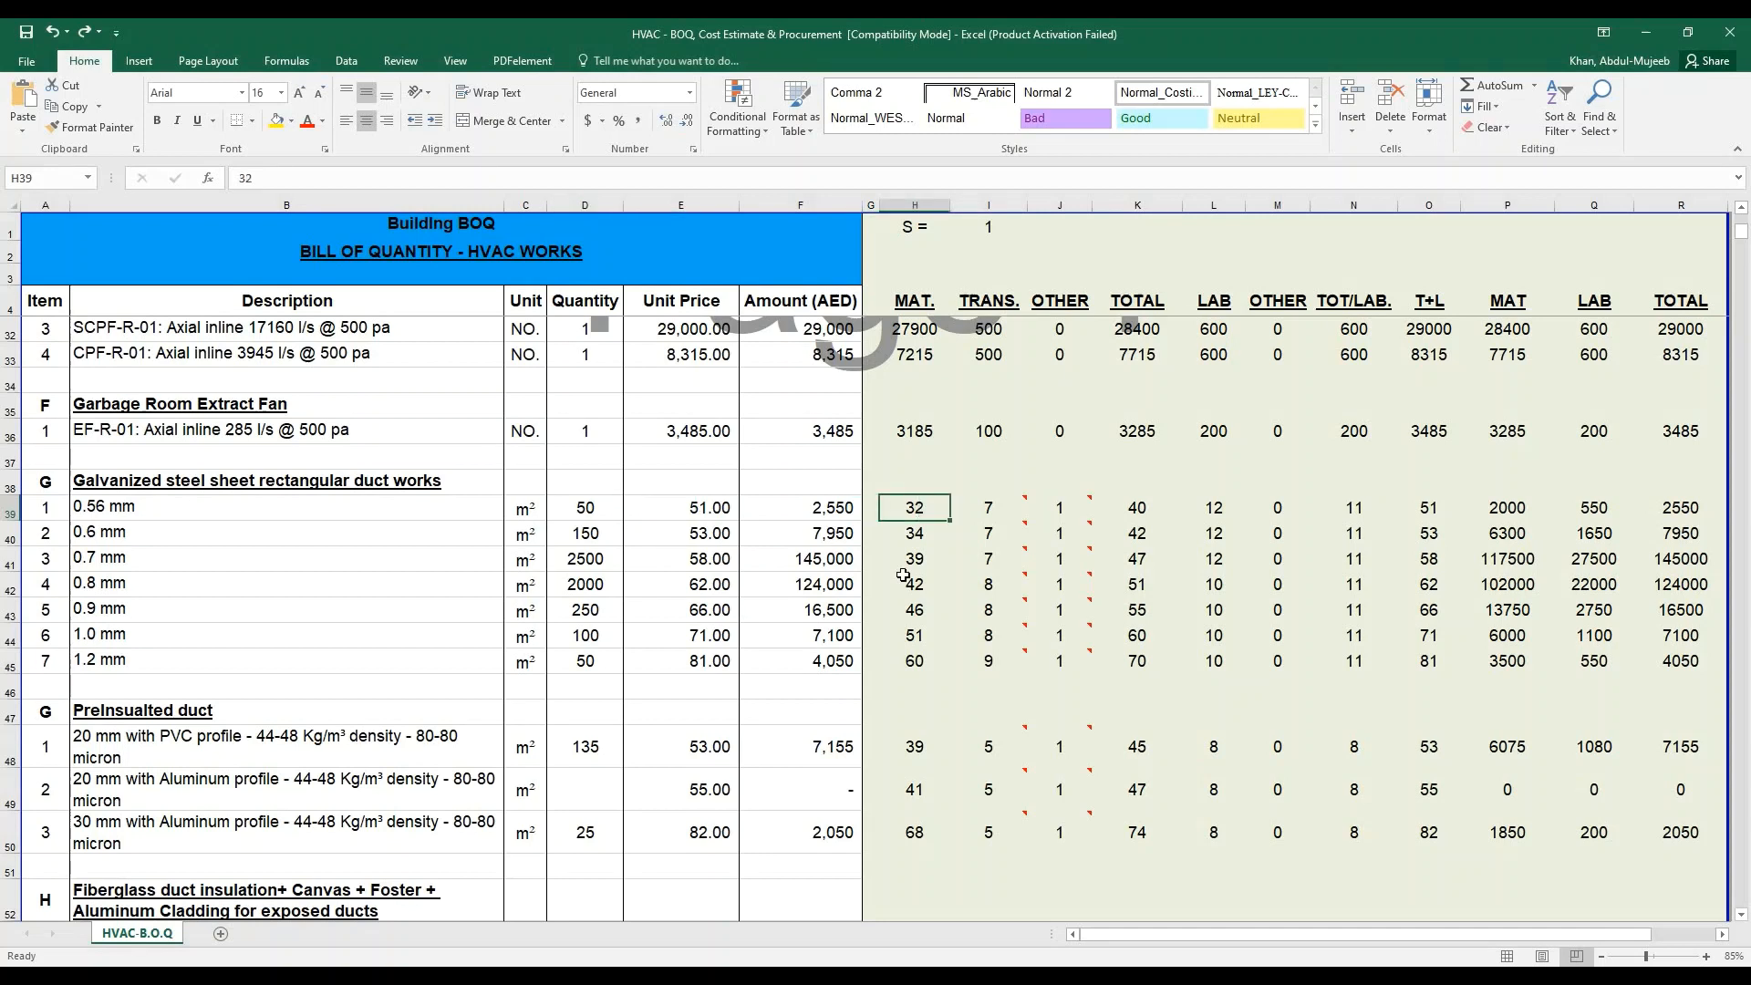
pyautogui.moveTo(612, 556)
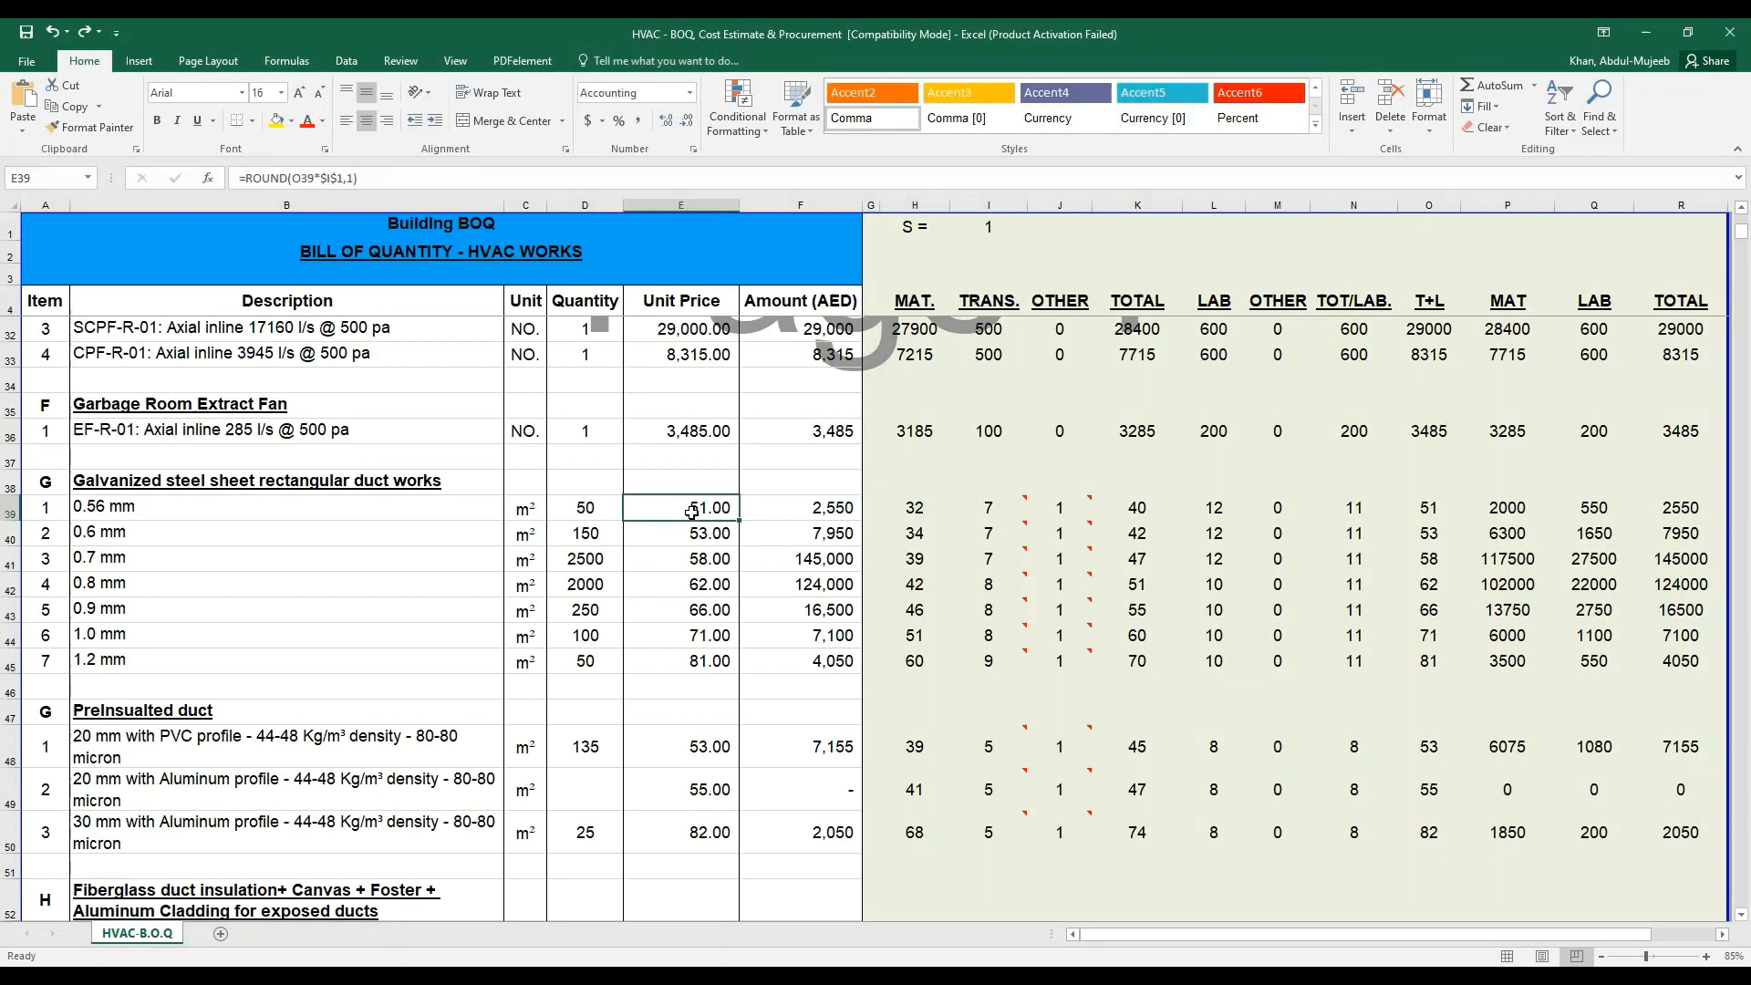
# - Scroll down past the Supply Slot Linear Diffuser heading
pyautogui.scroll(-3)
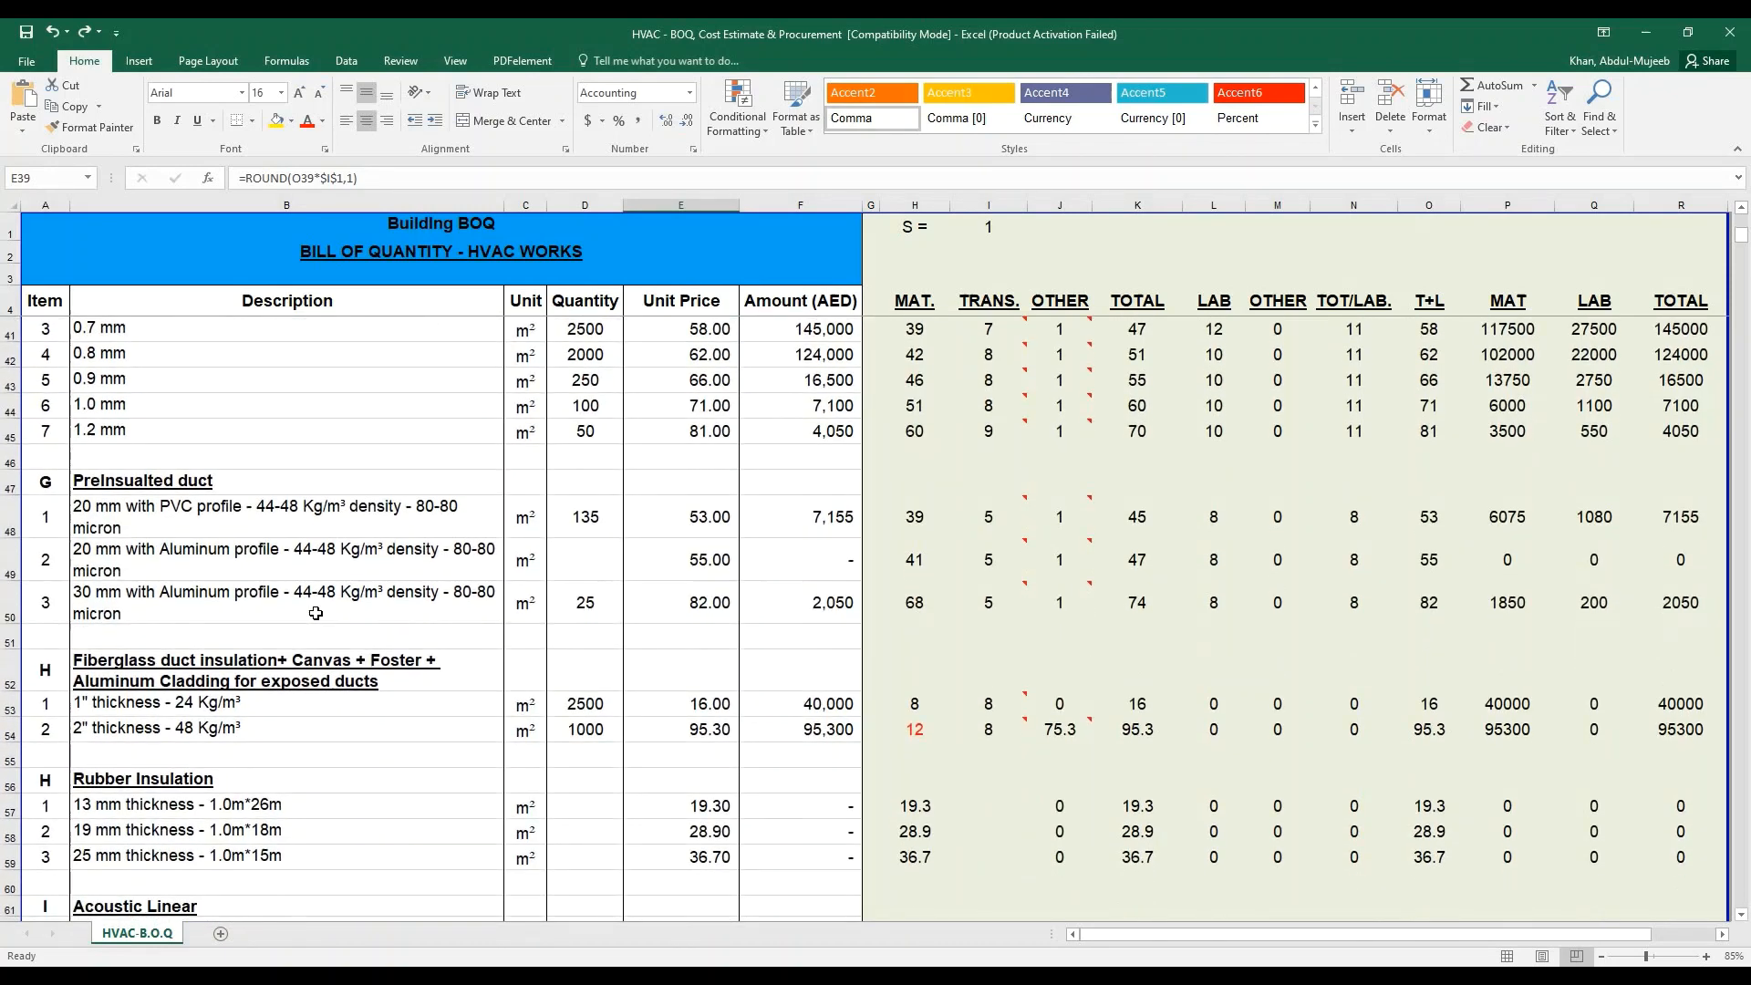
pyautogui.scroll(-3)
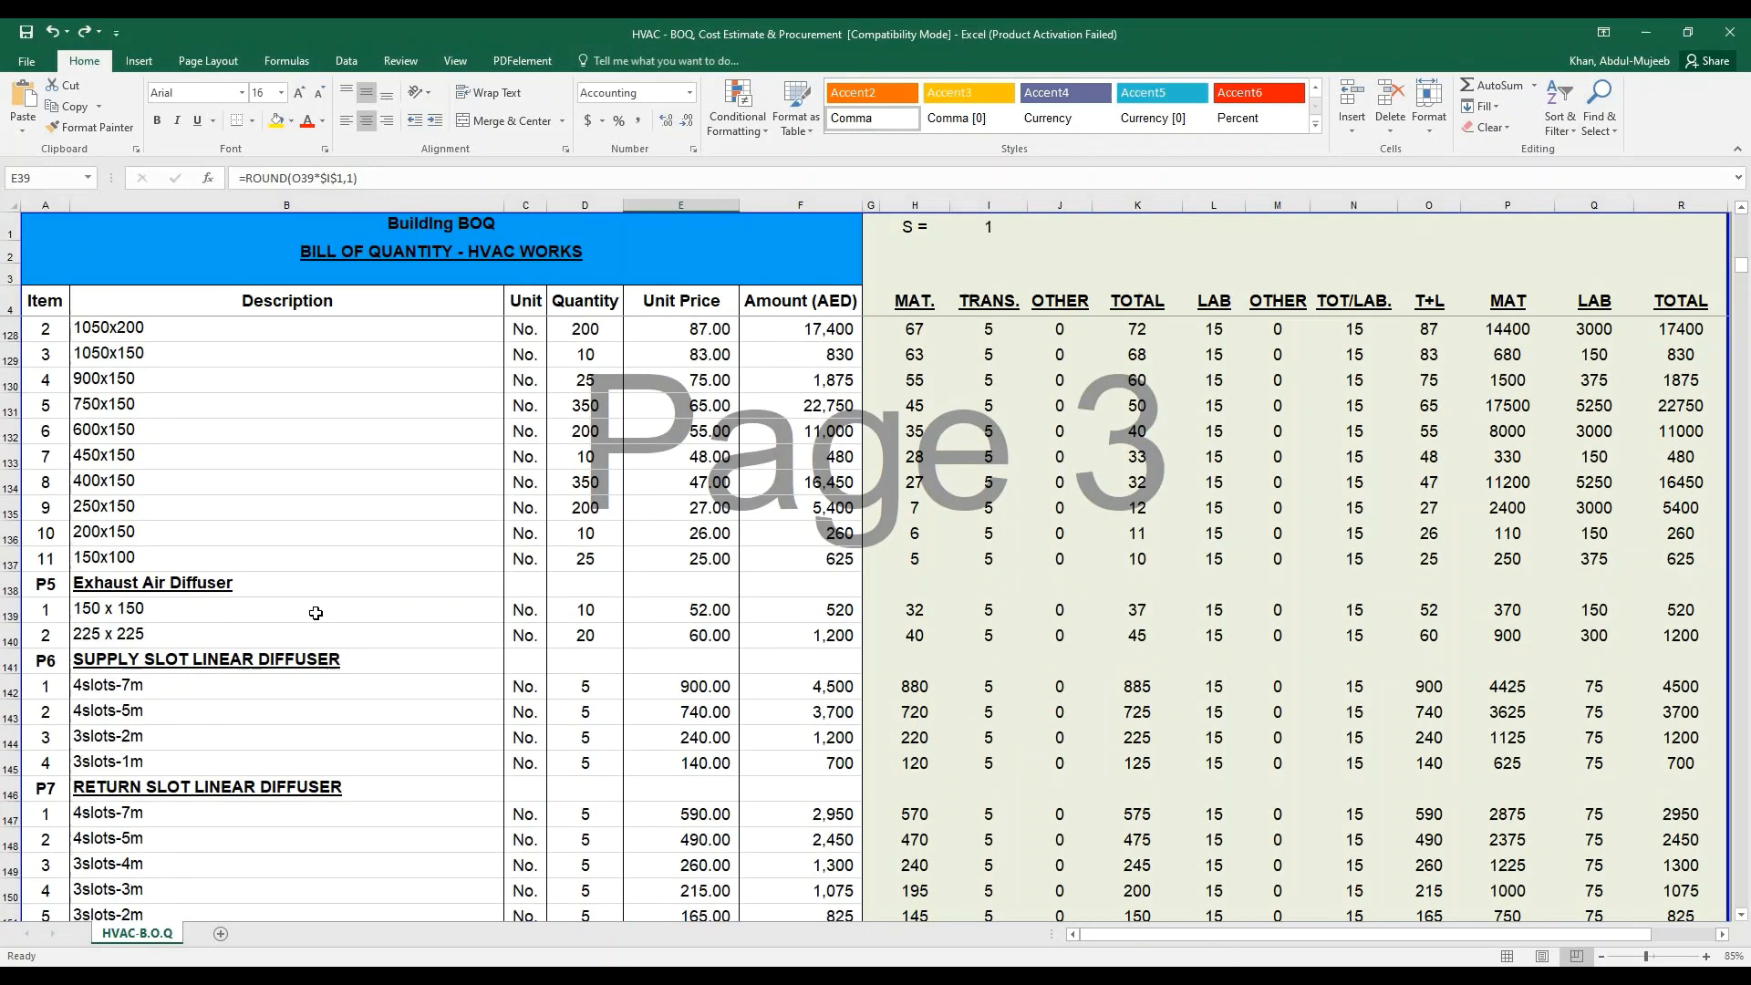
pyautogui.click(152, 582)
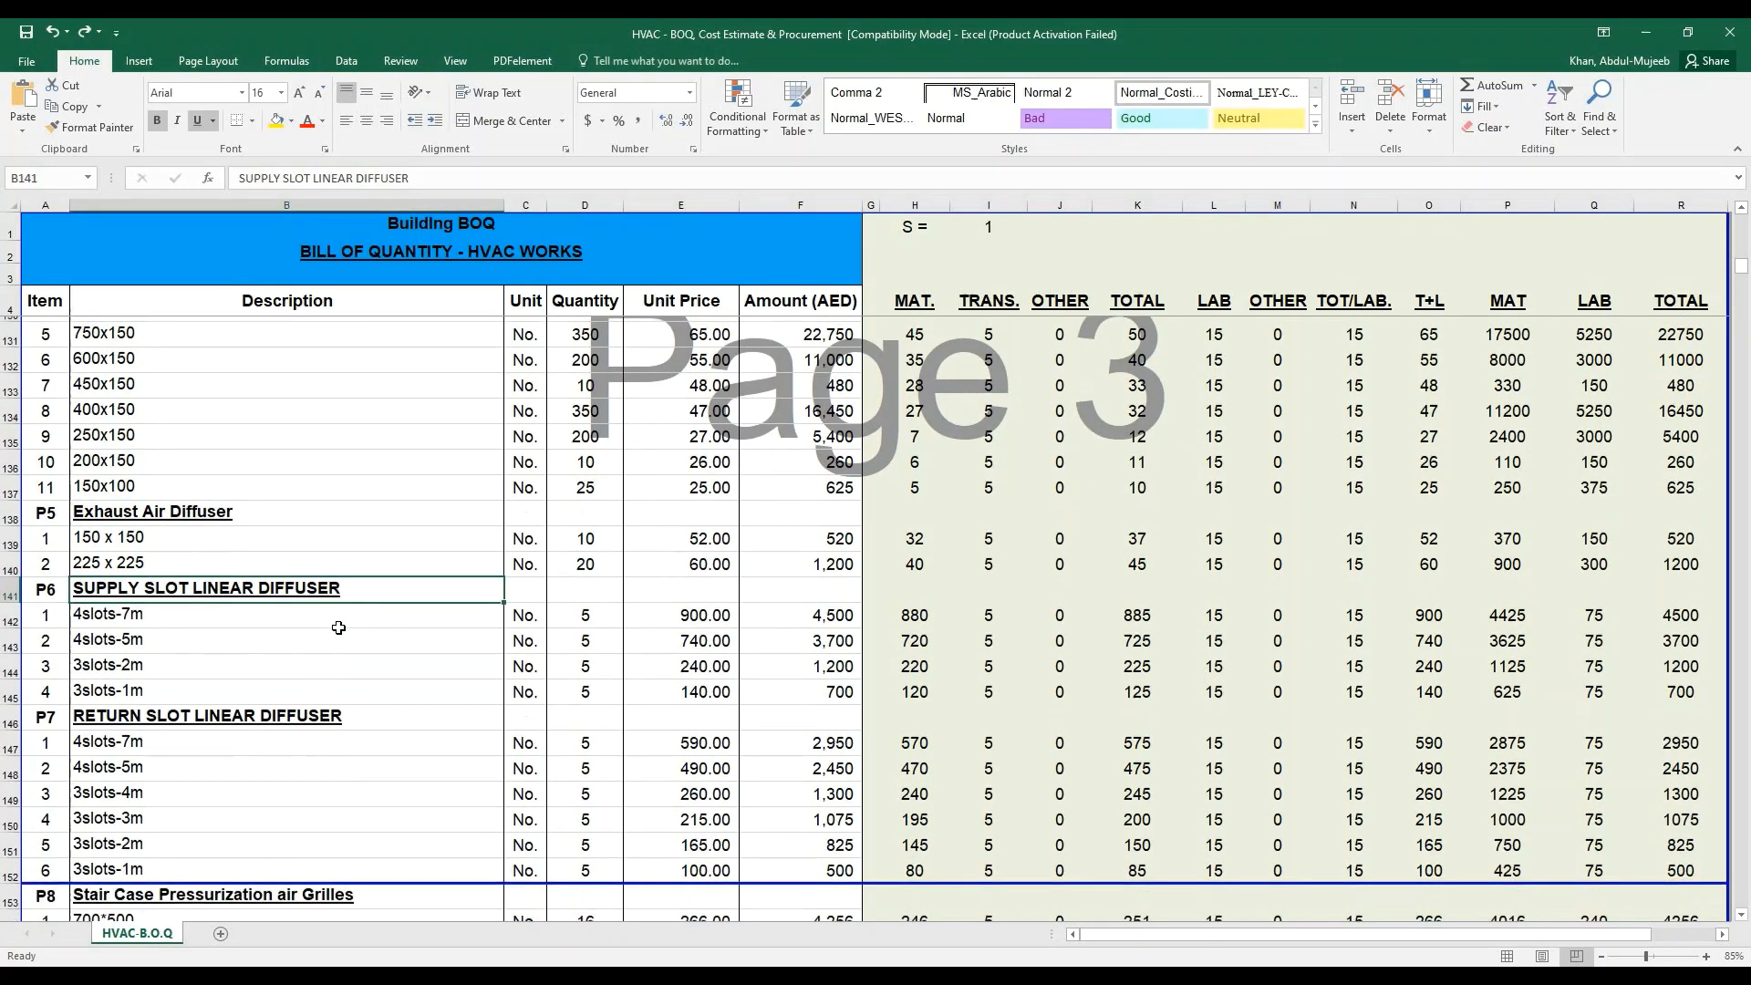
pyautogui.scroll(-3)
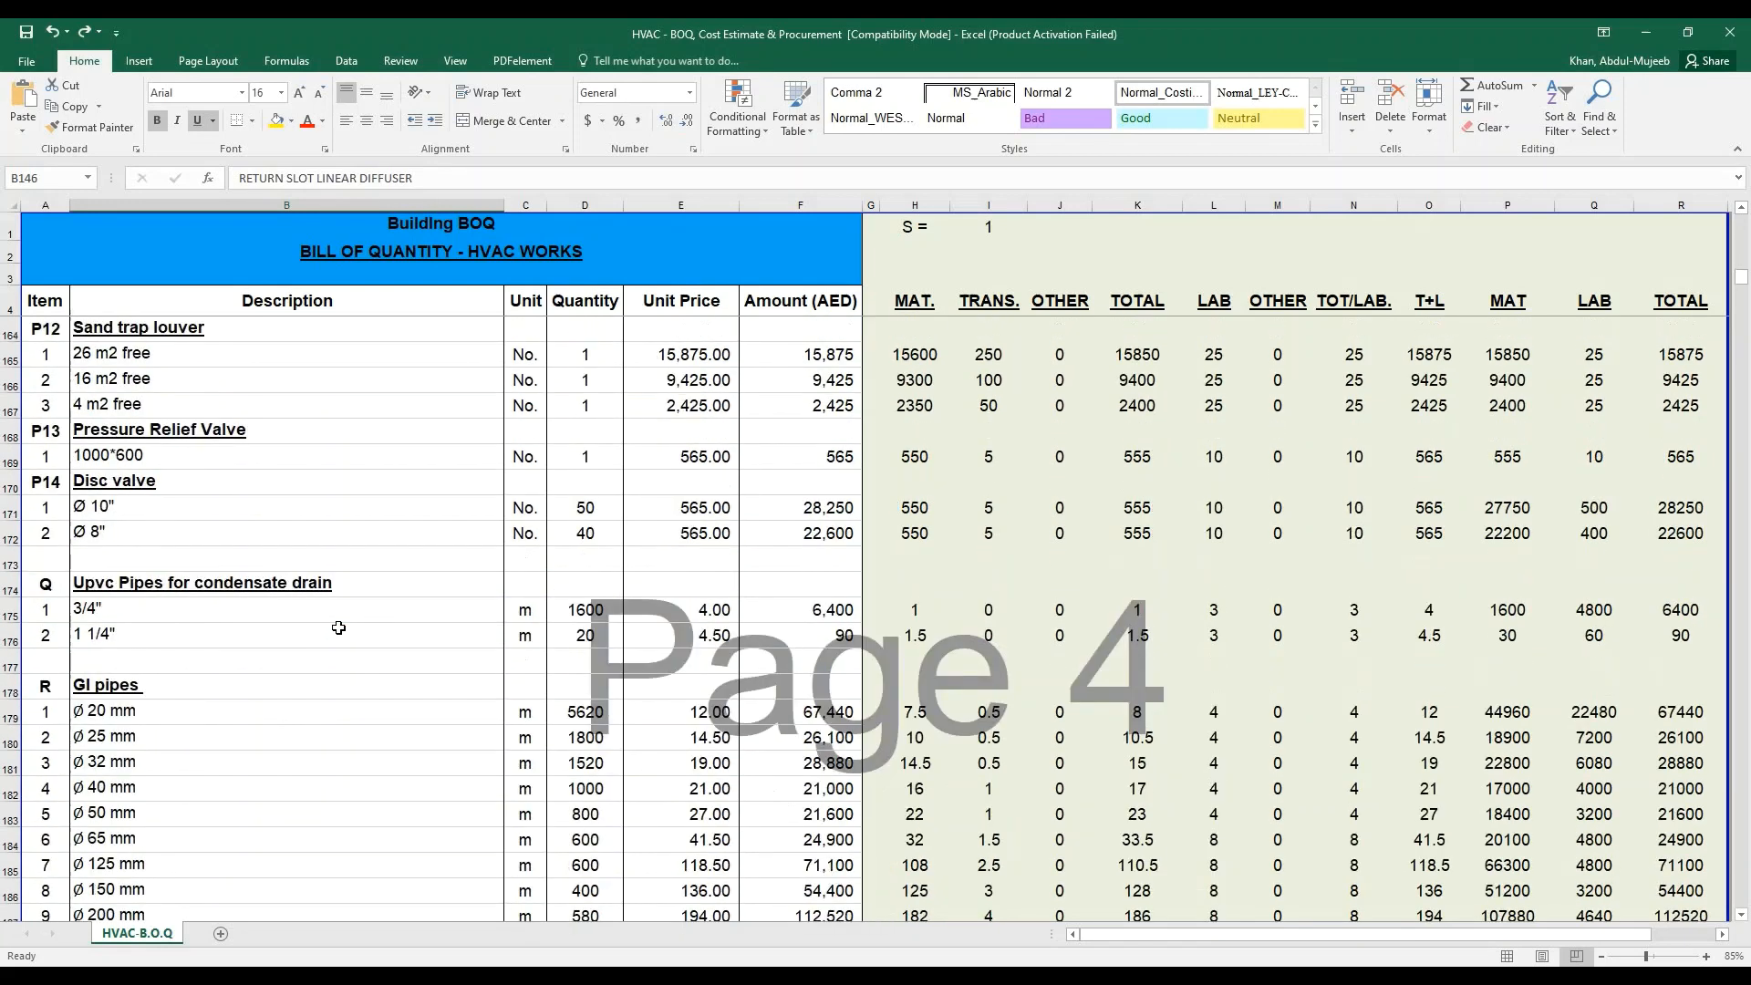
pyautogui.scroll(-3)
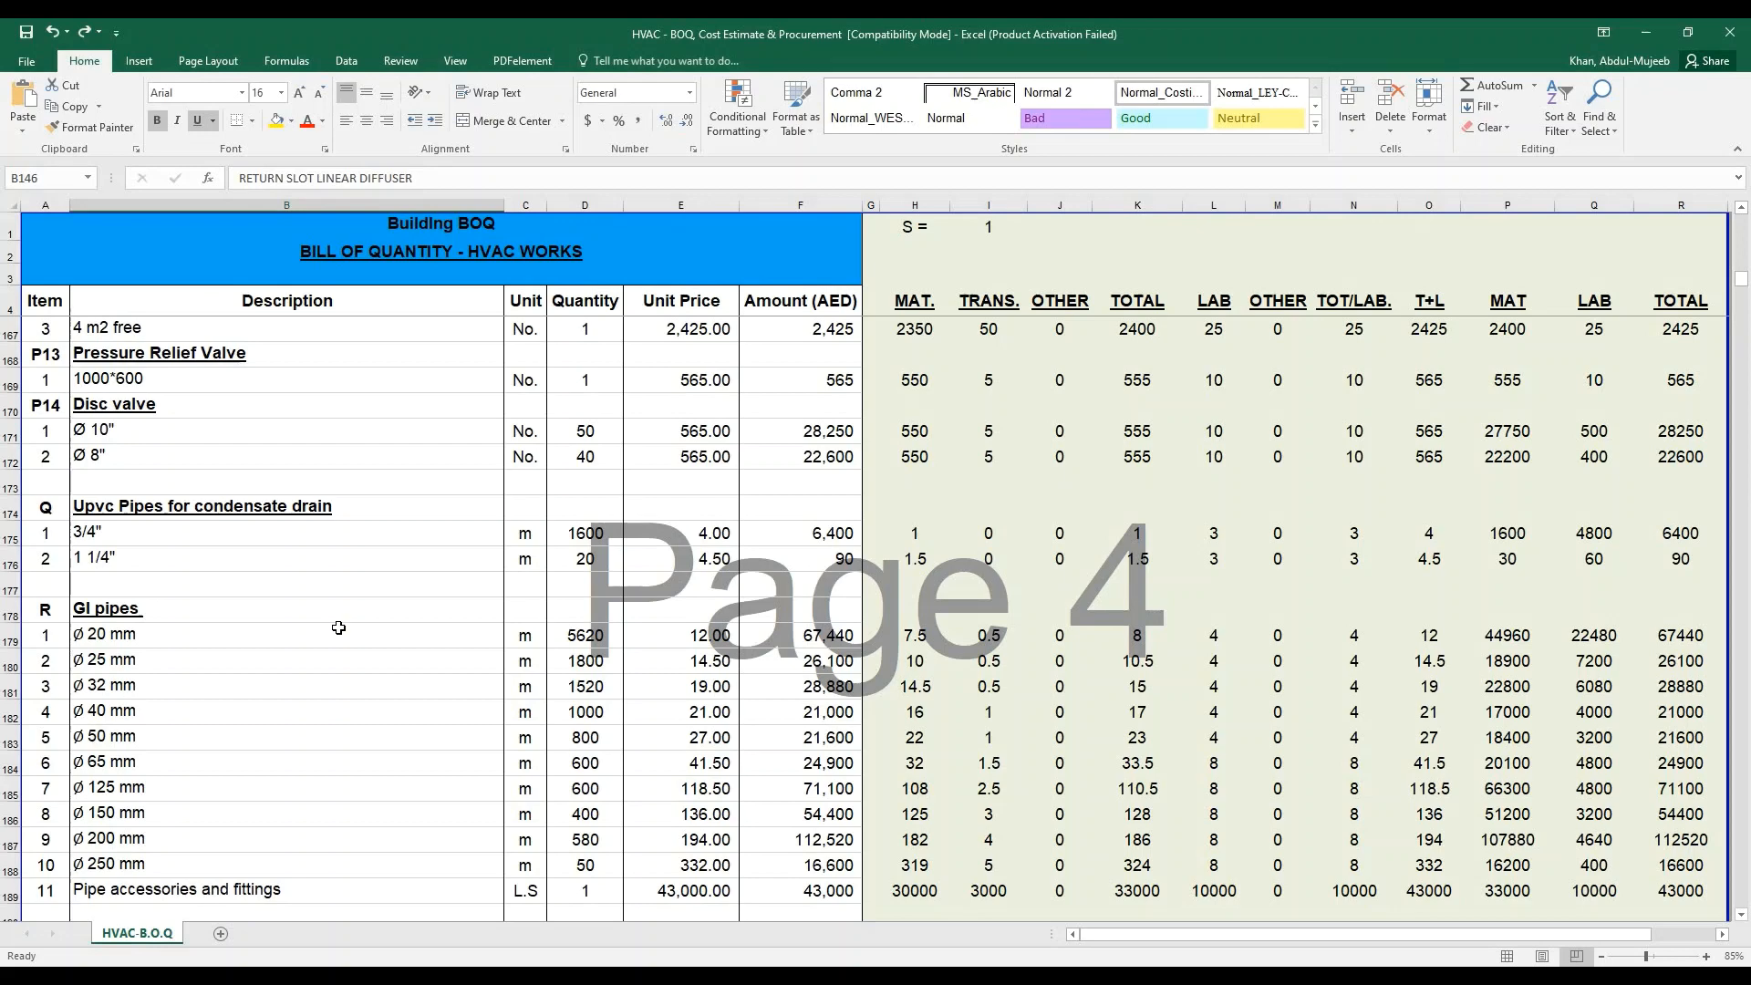
# - Scroll from pipe insulation down to the Project Management items near the total
pyautogui.scroll(-3)
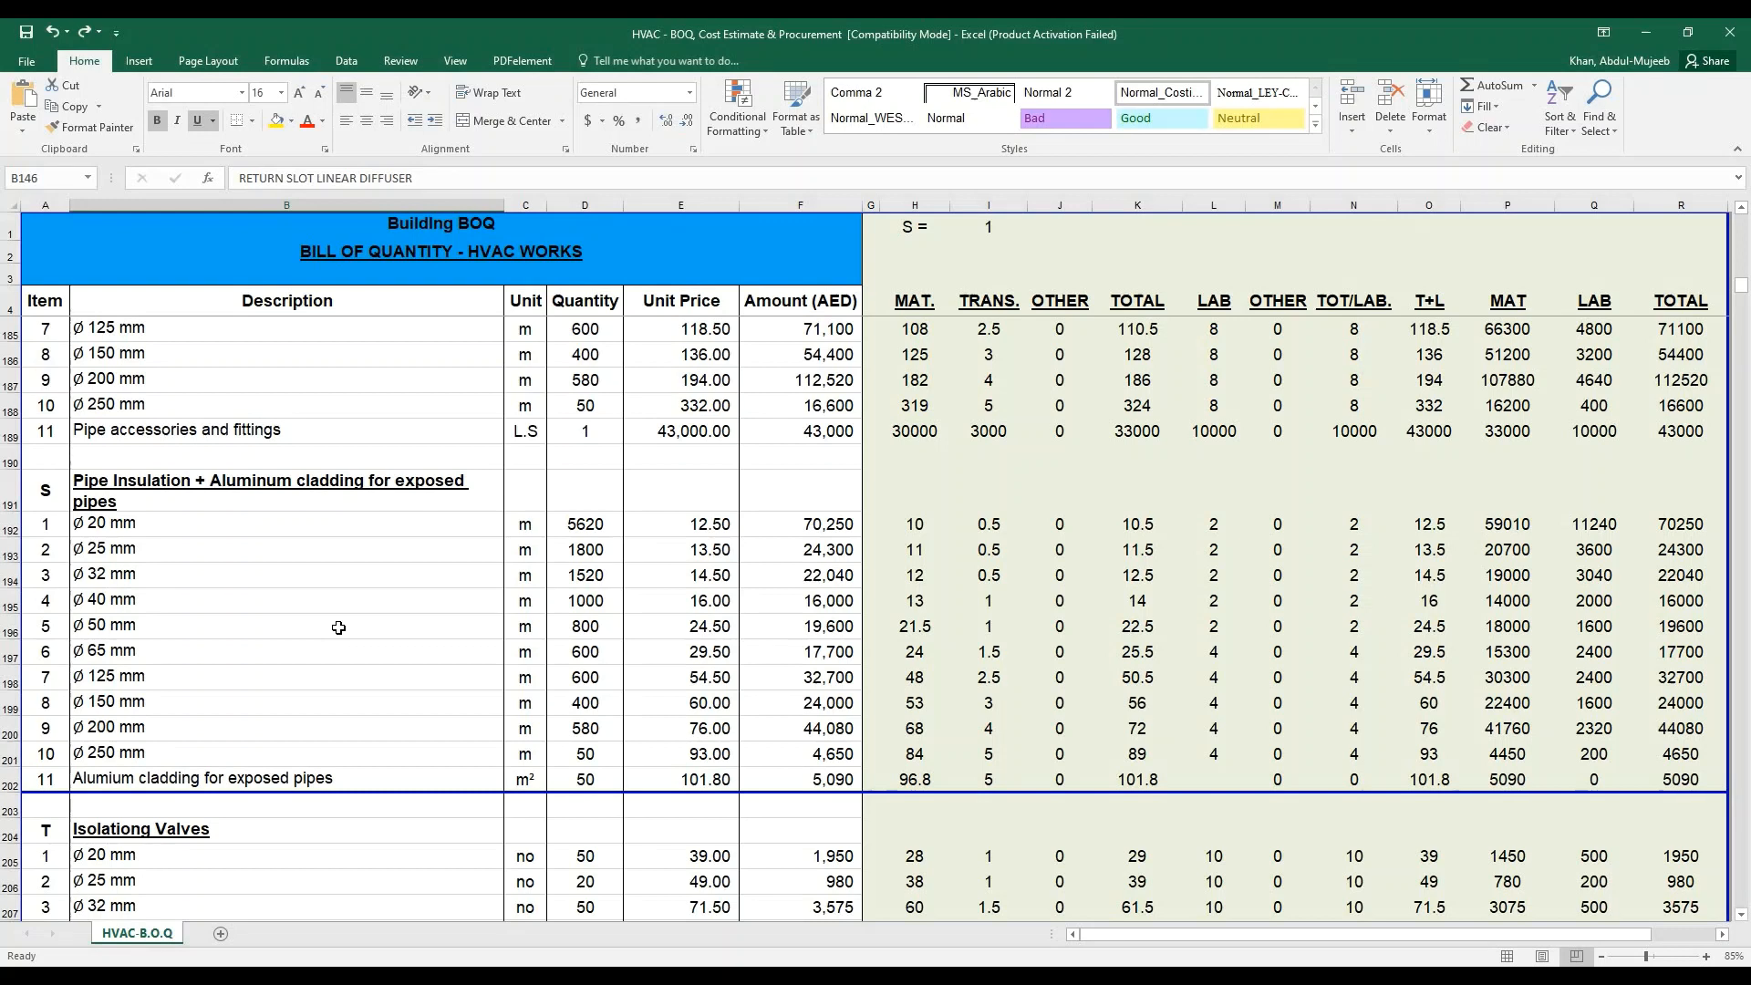
pyautogui.moveTo(148, 679)
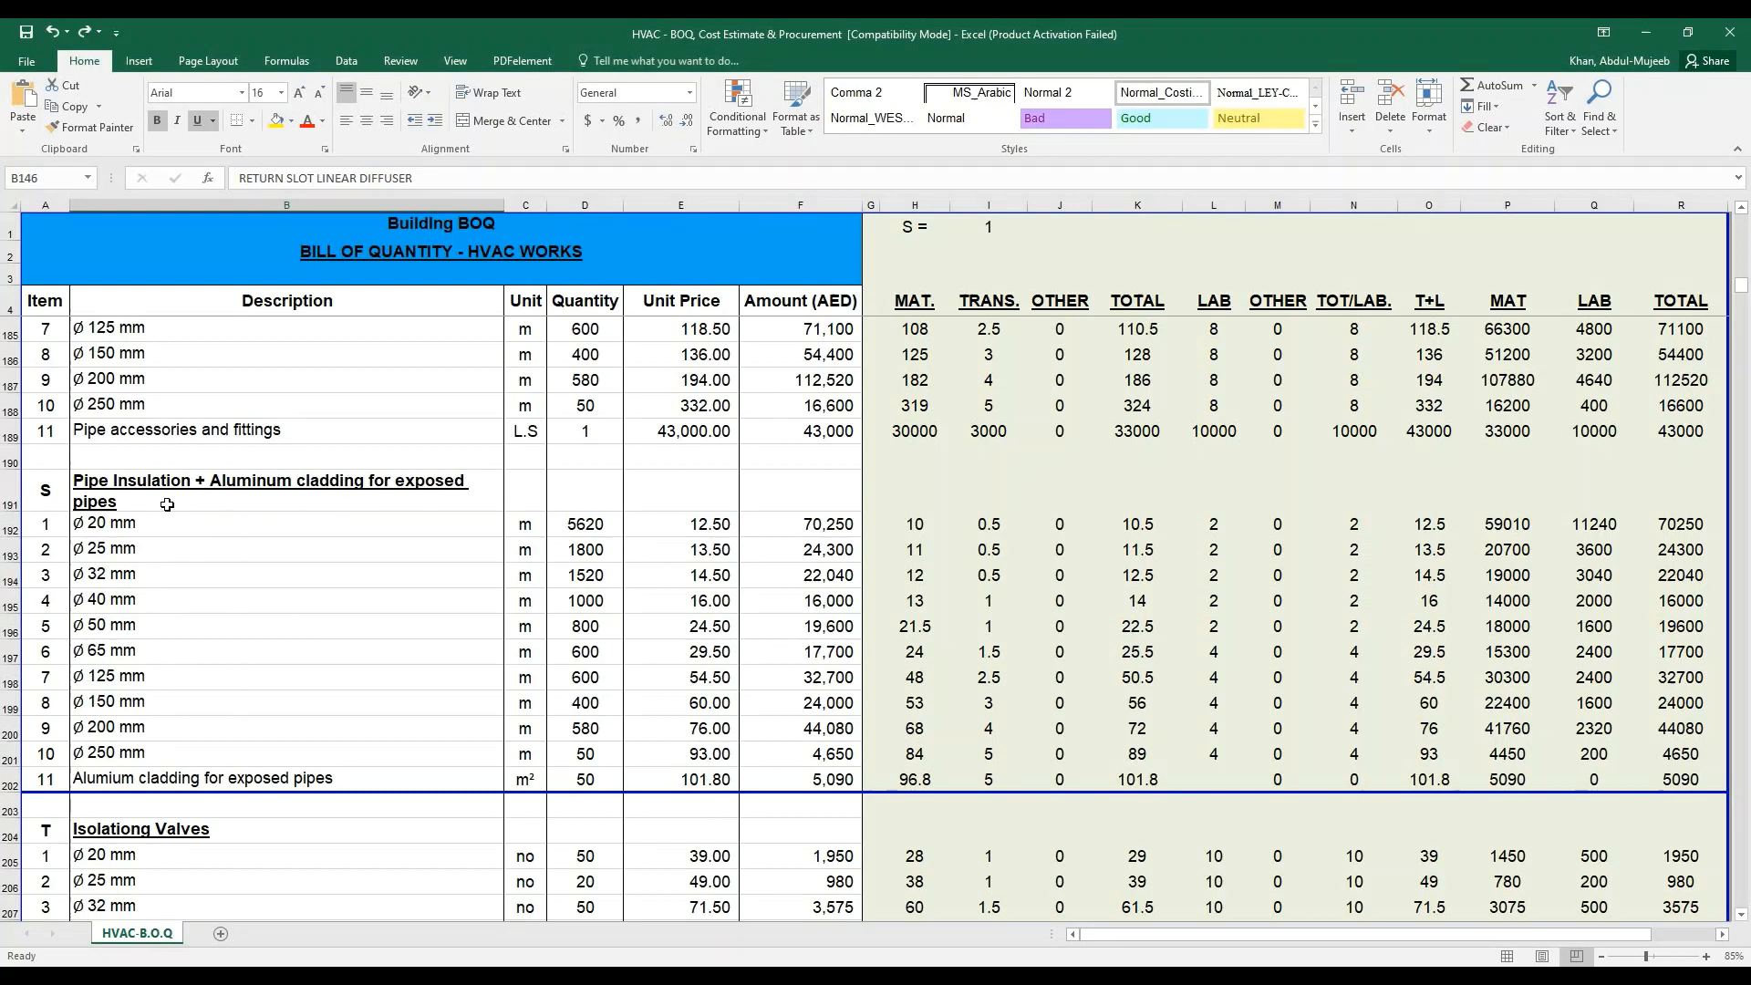
pyautogui.moveTo(511, 488)
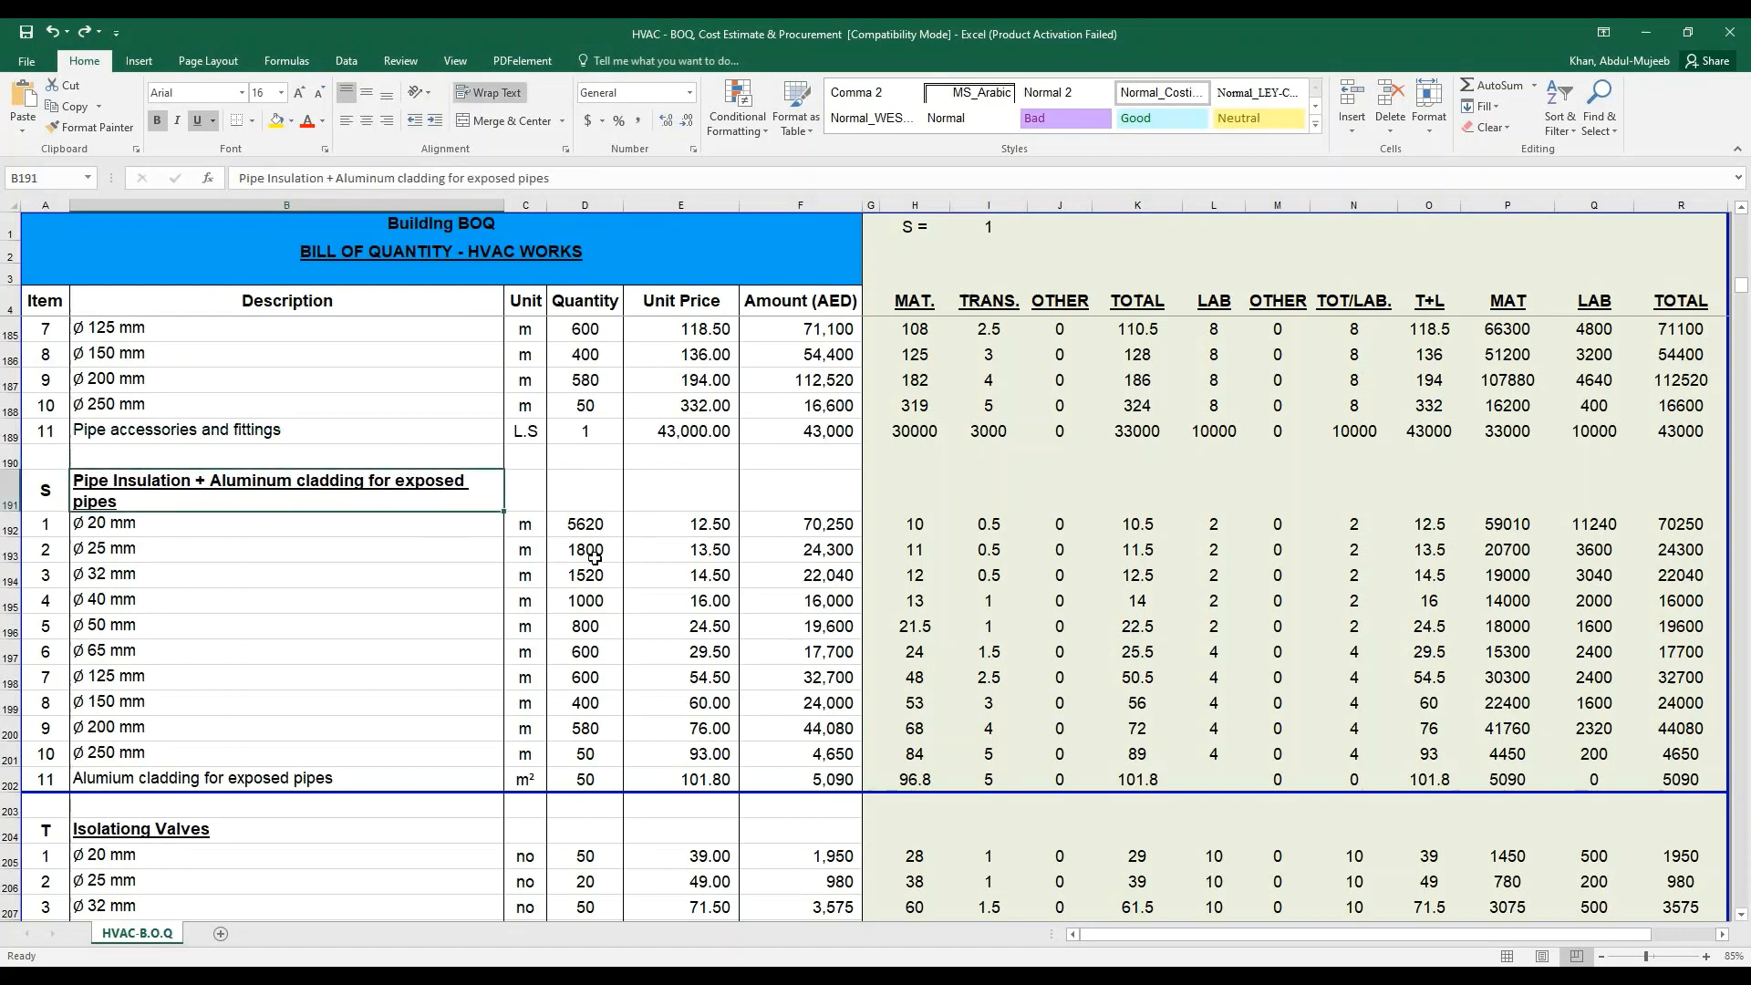
pyautogui.click(526, 523)
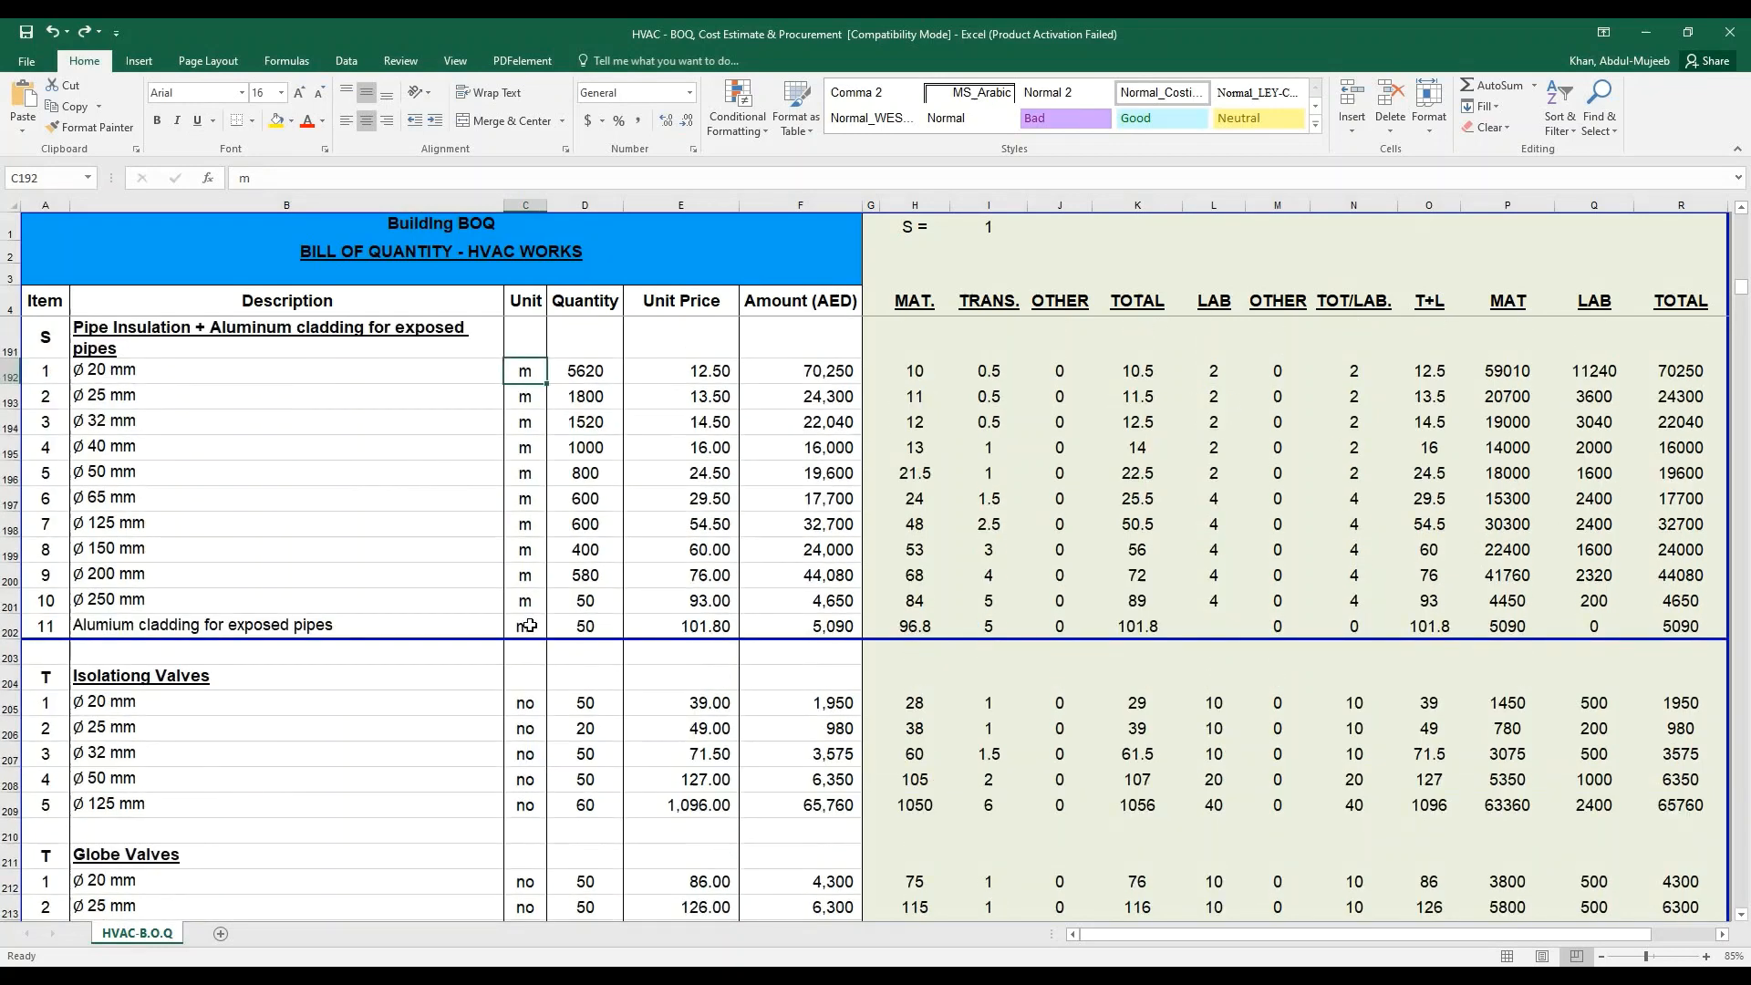
pyautogui.scroll(-3)
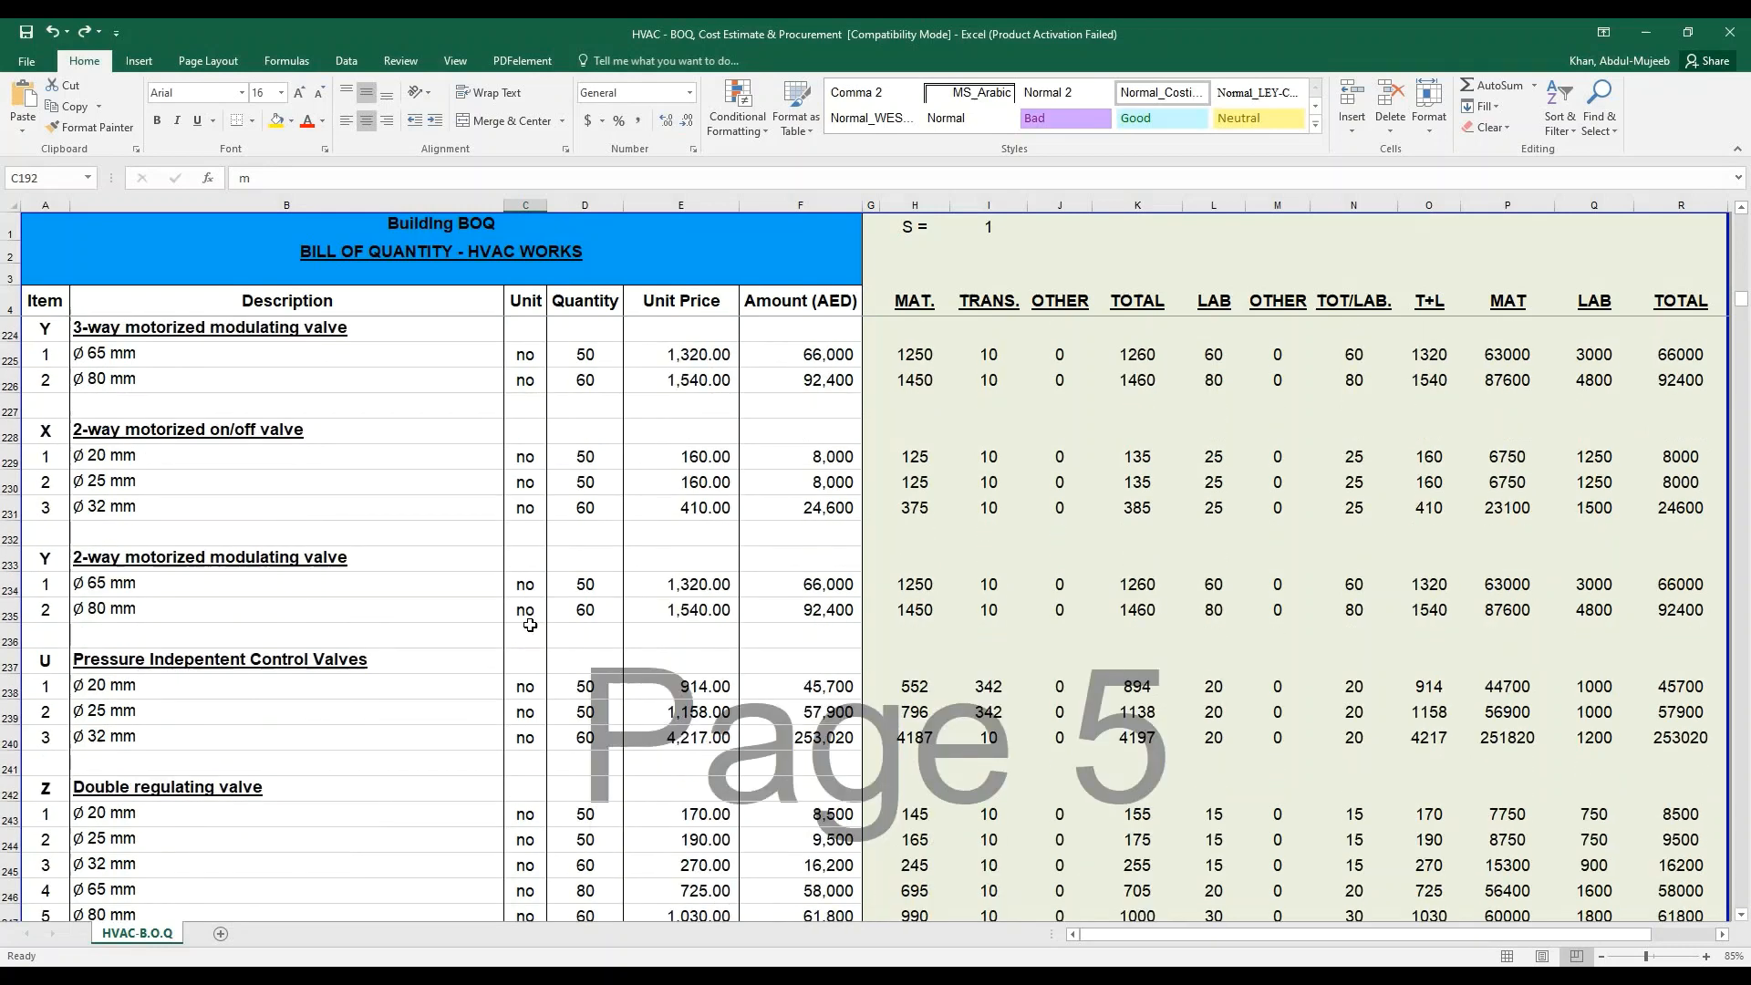
pyautogui.scroll(-3)
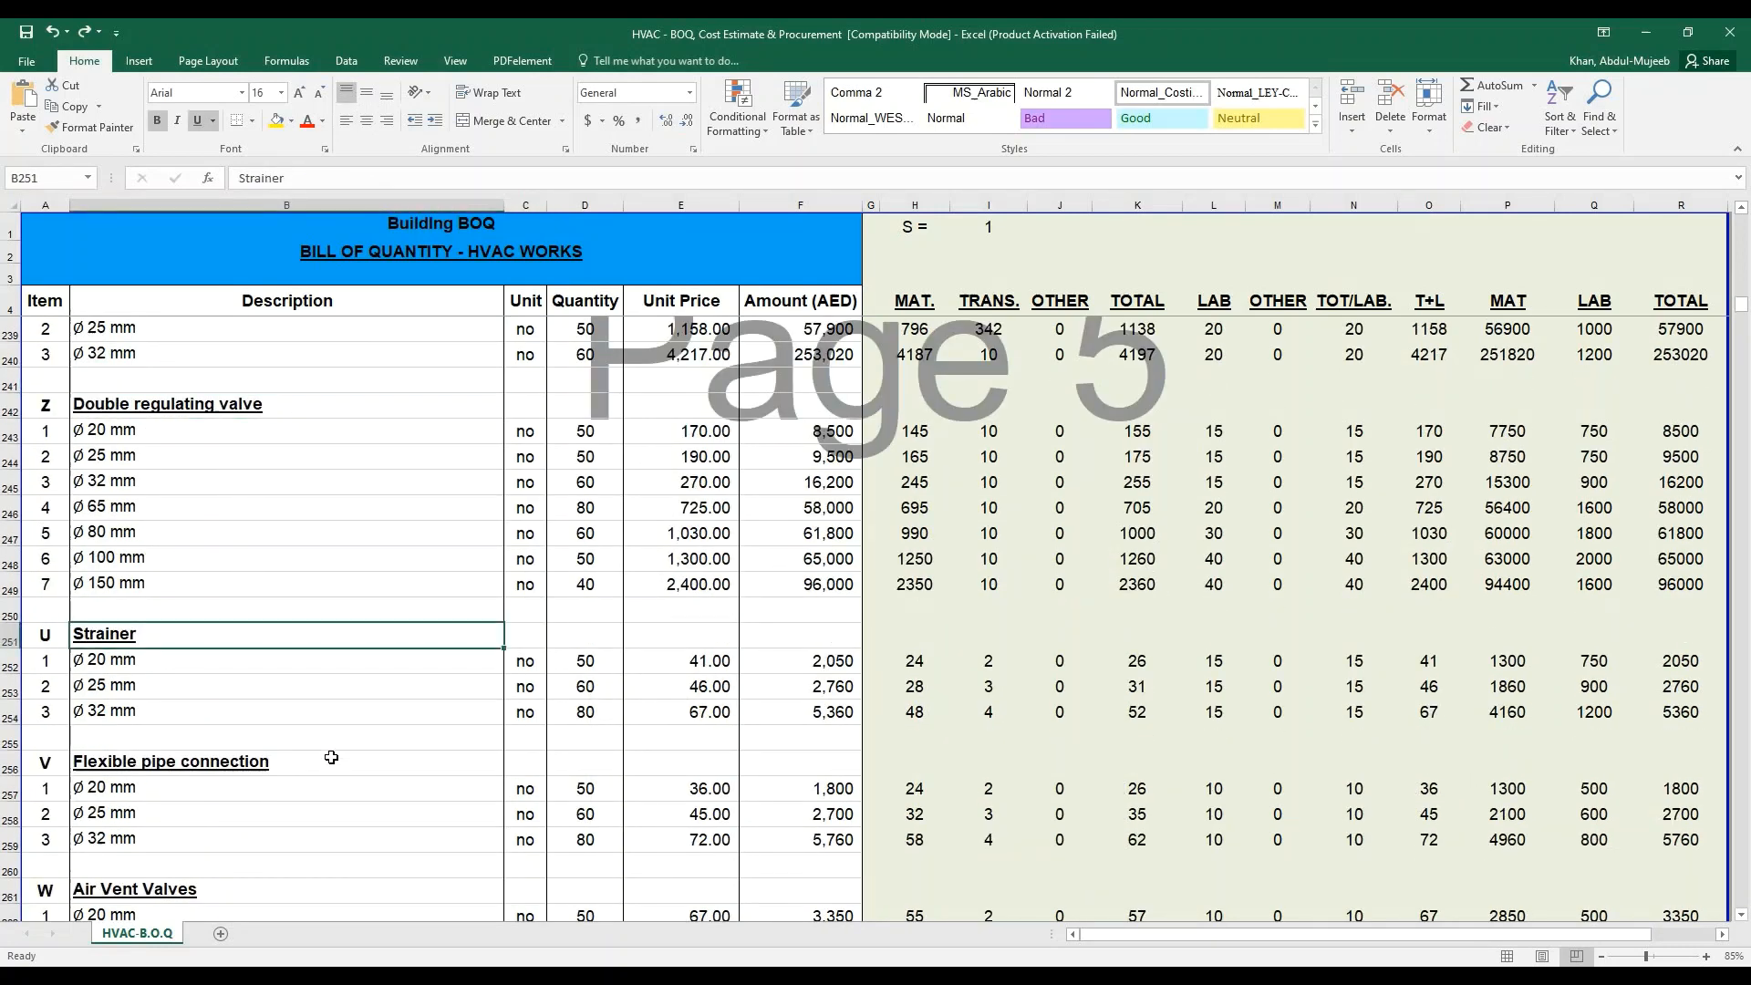
pyautogui.scroll(-3)
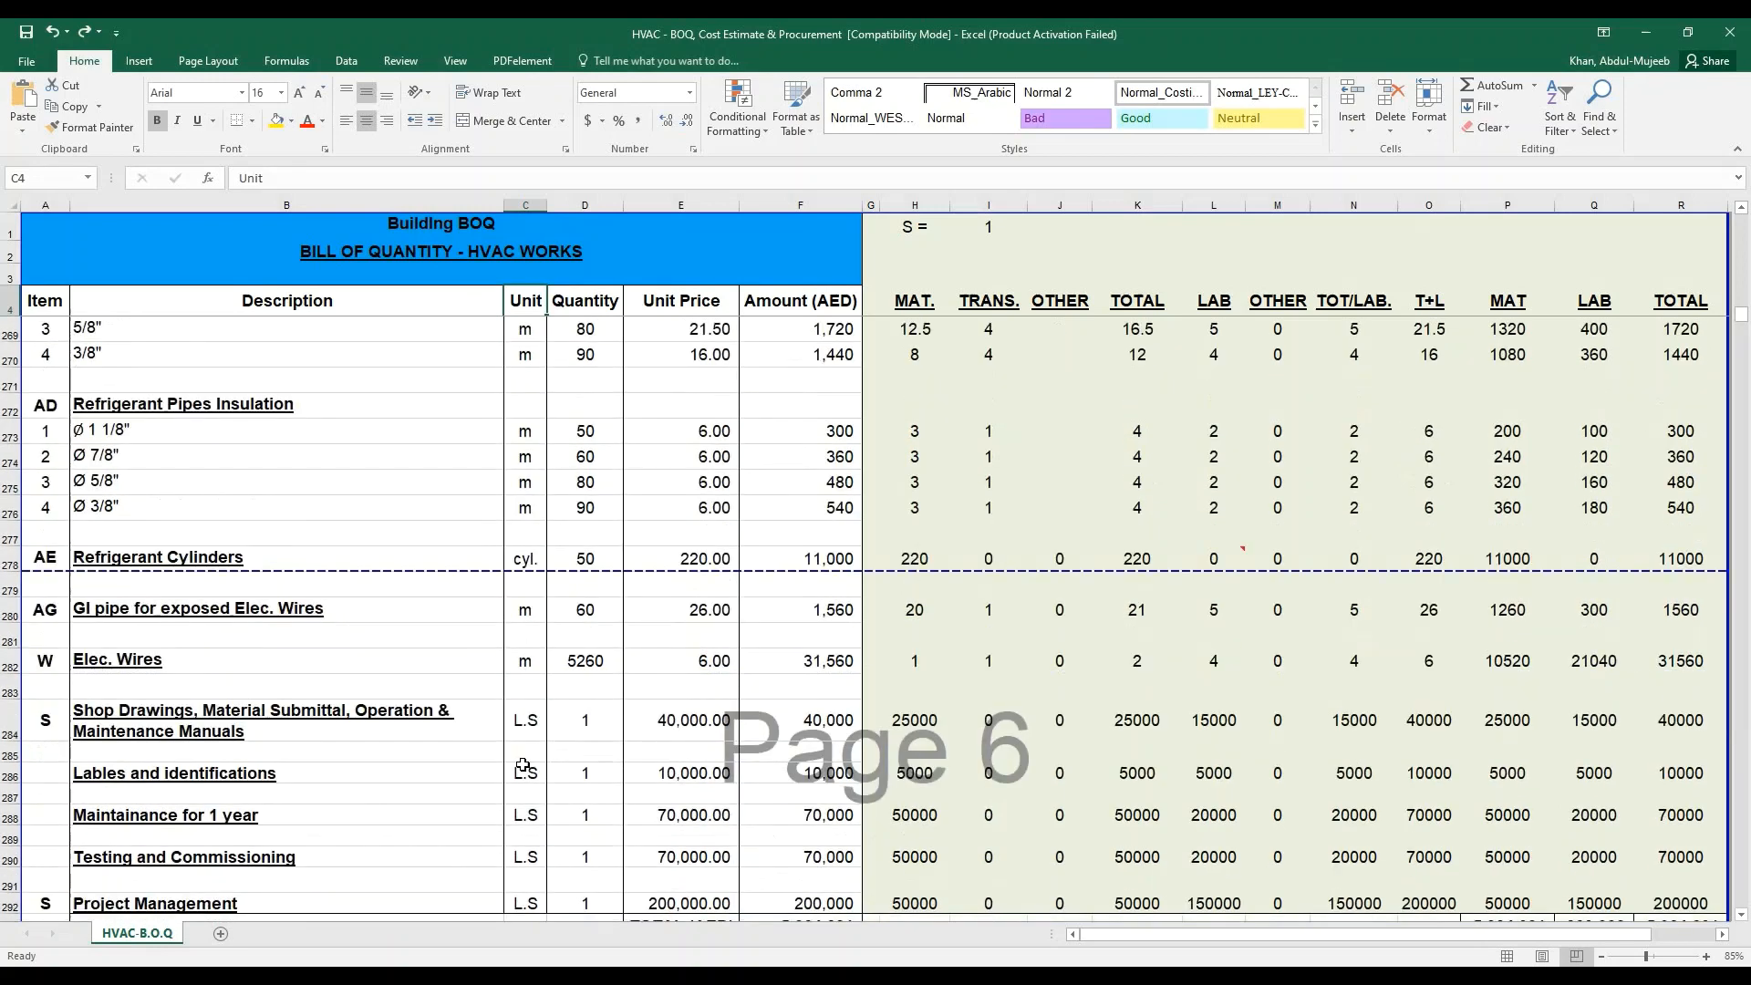
pyautogui.scroll(-3)
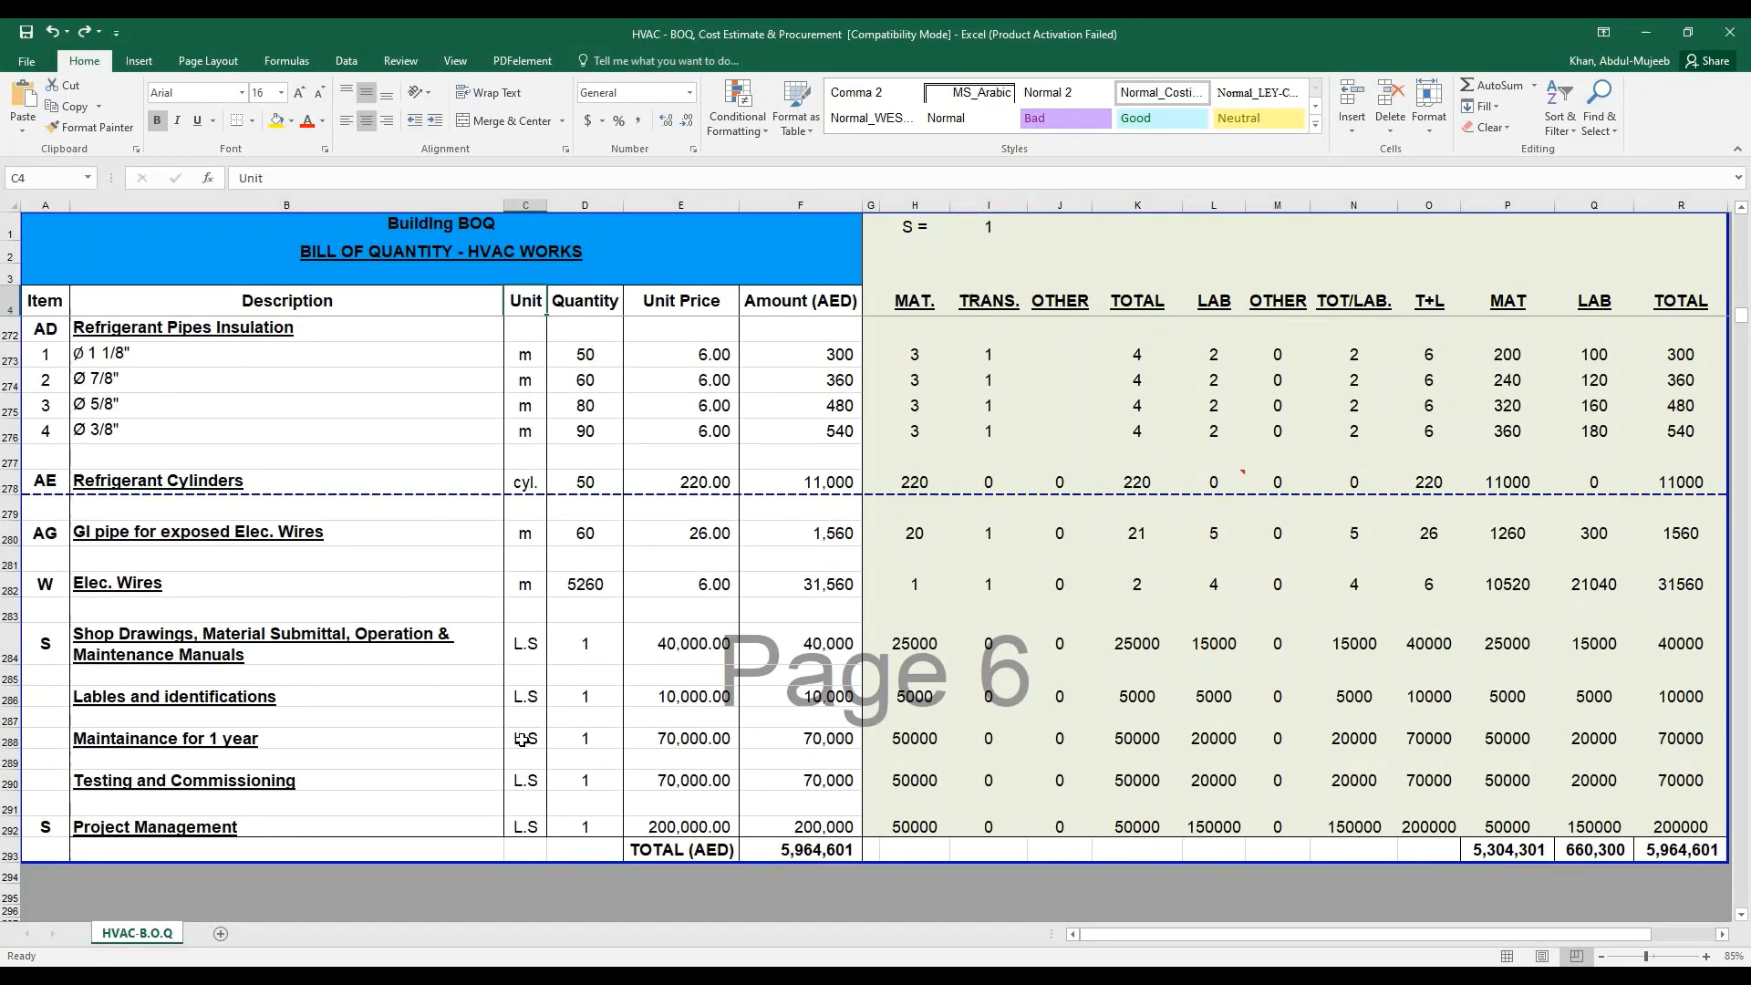
pyautogui.click(257, 643)
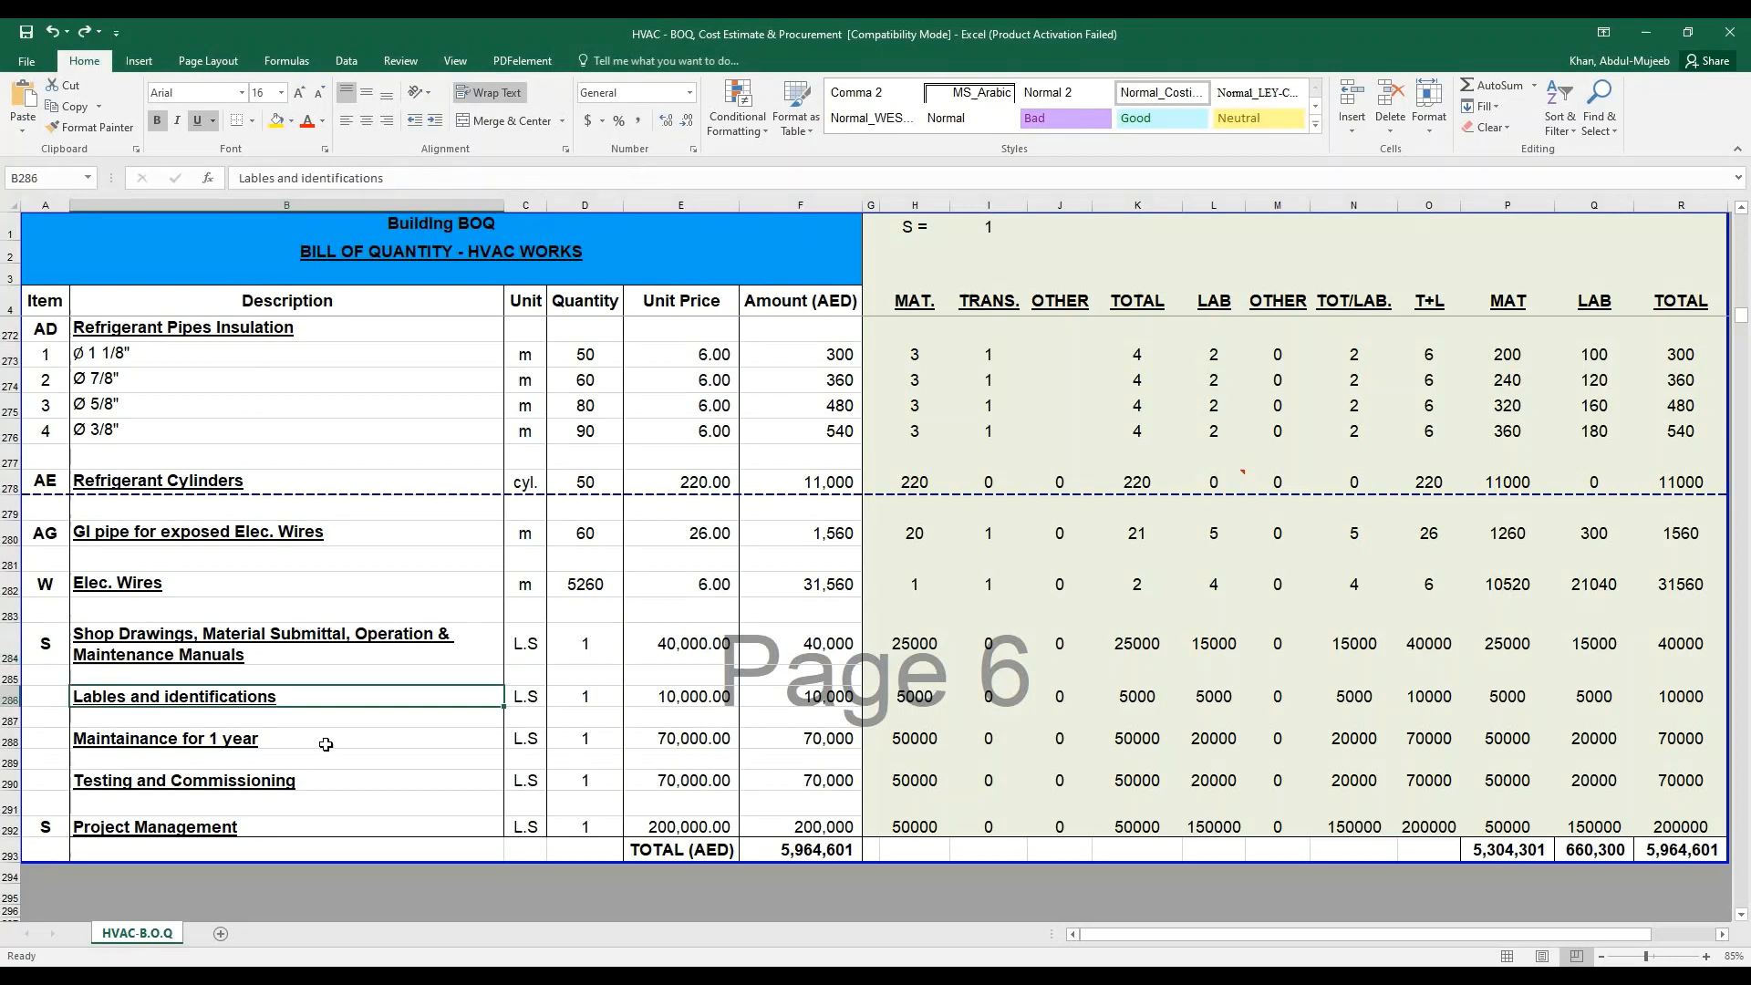
pyautogui.click(165, 738)
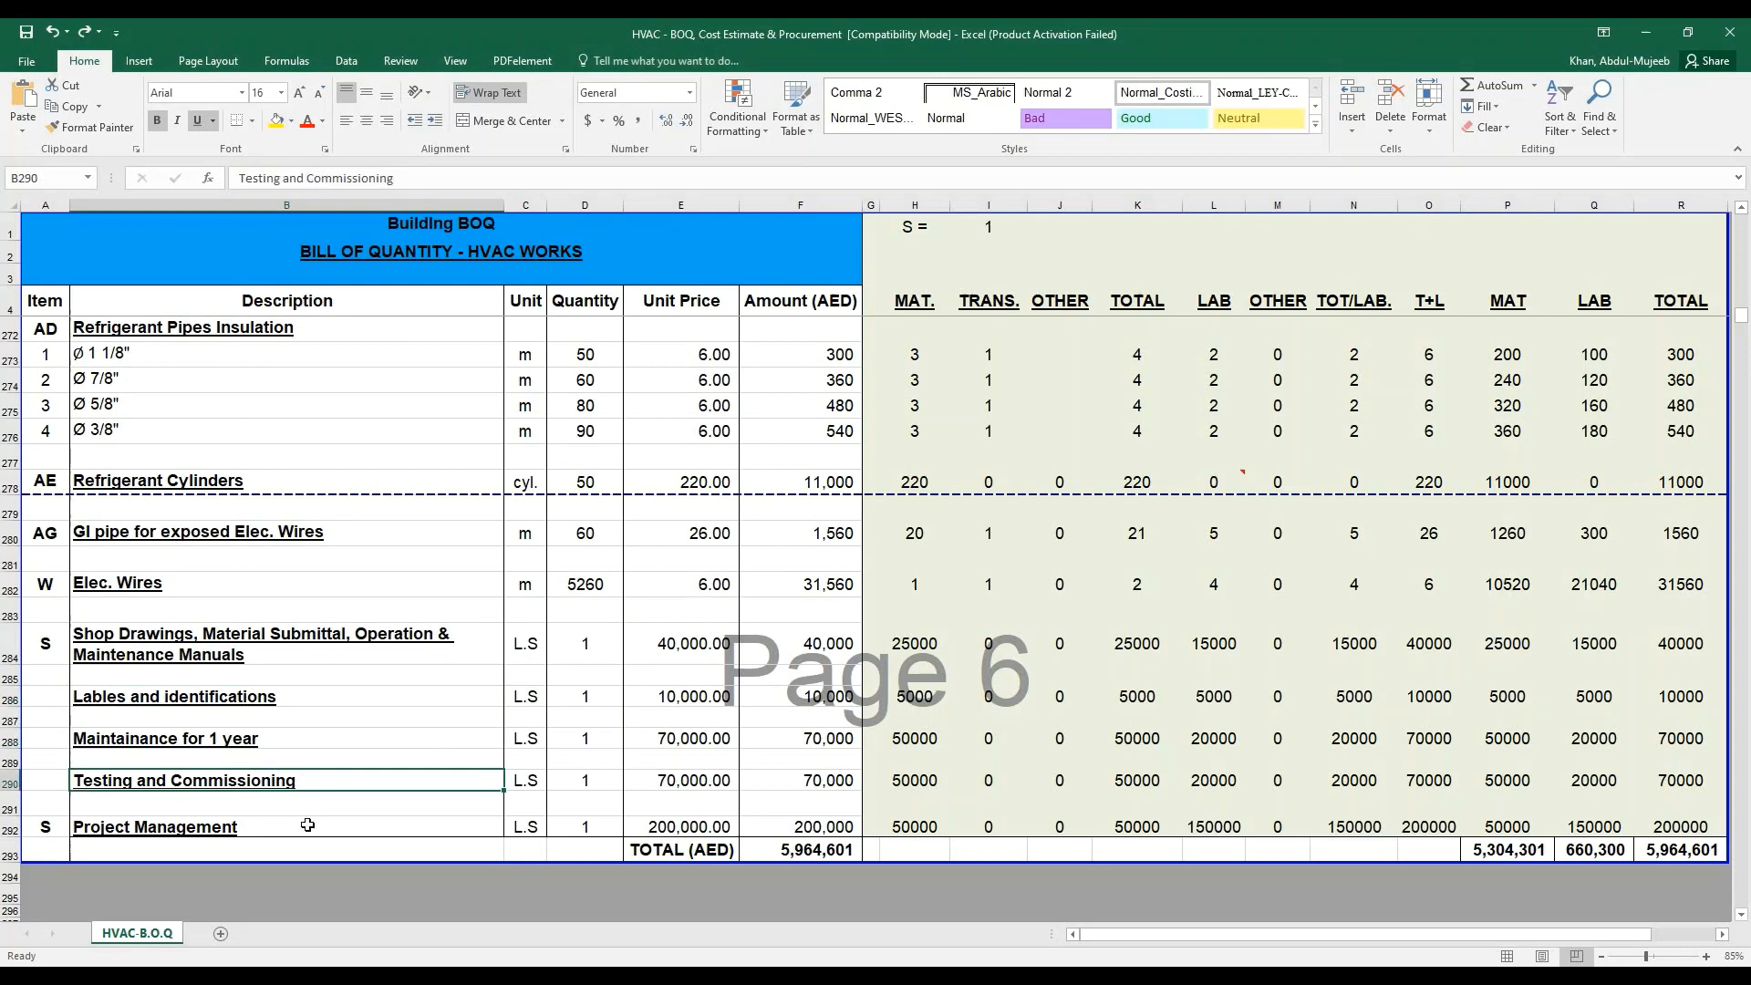
pyautogui.click(154, 826)
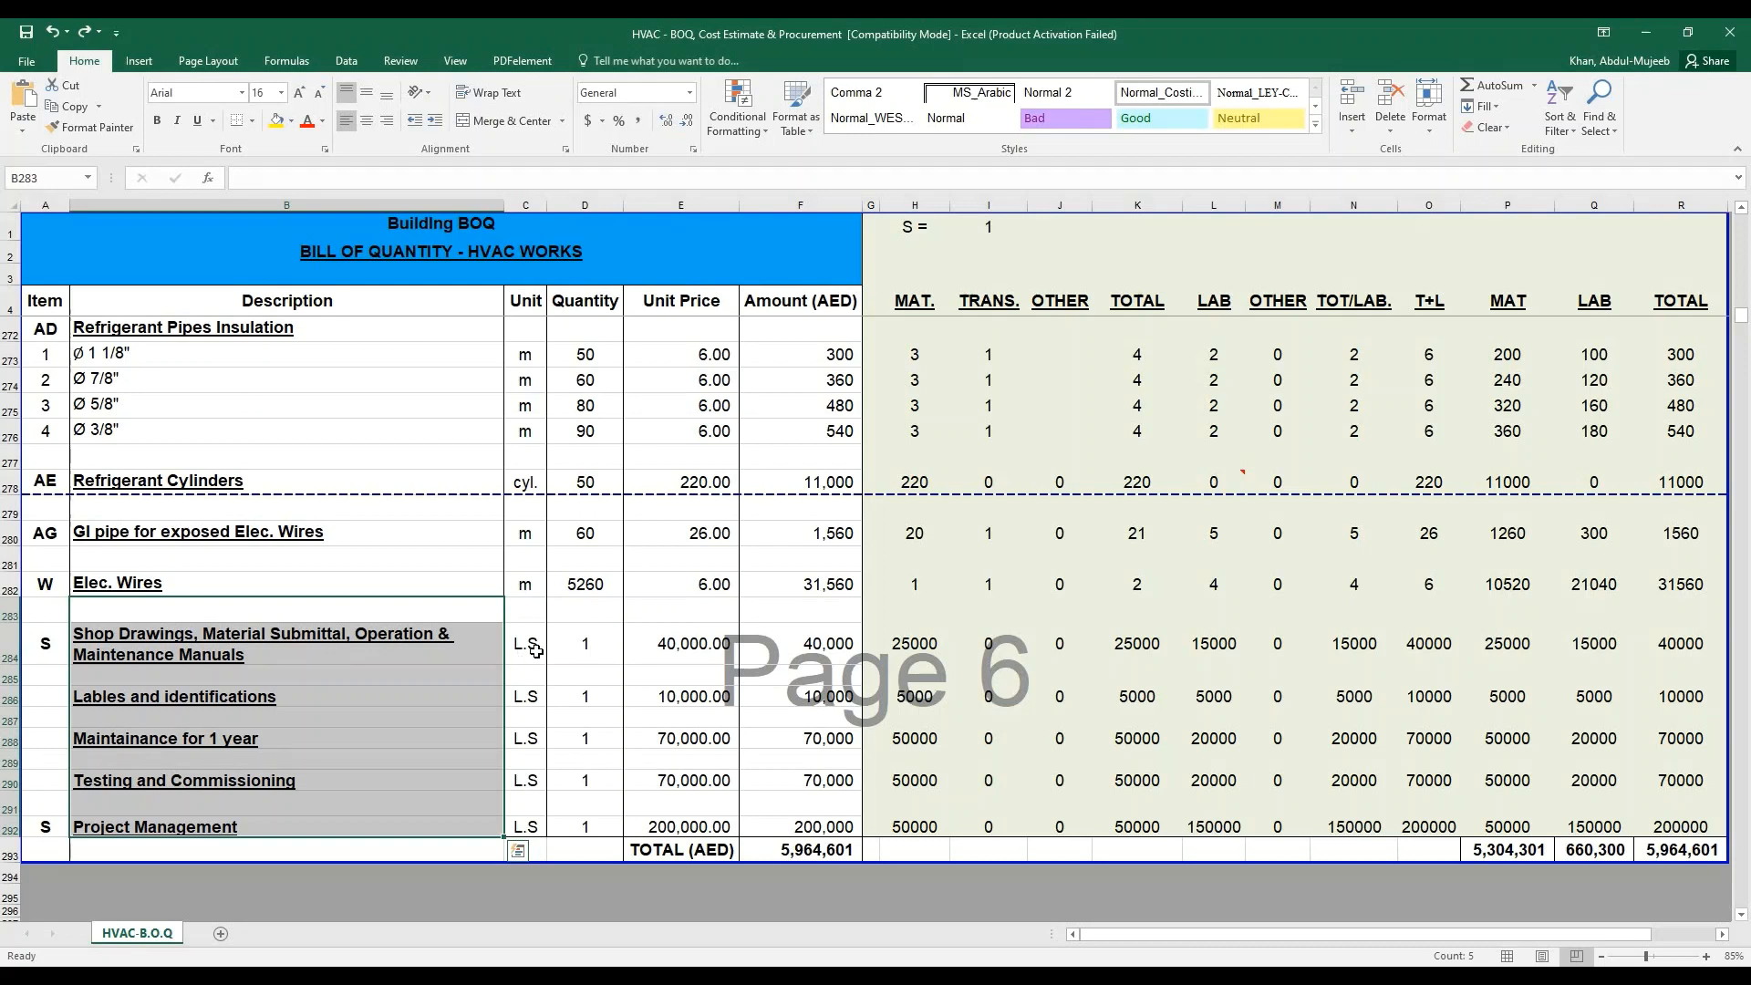
pyautogui.click(525, 643)
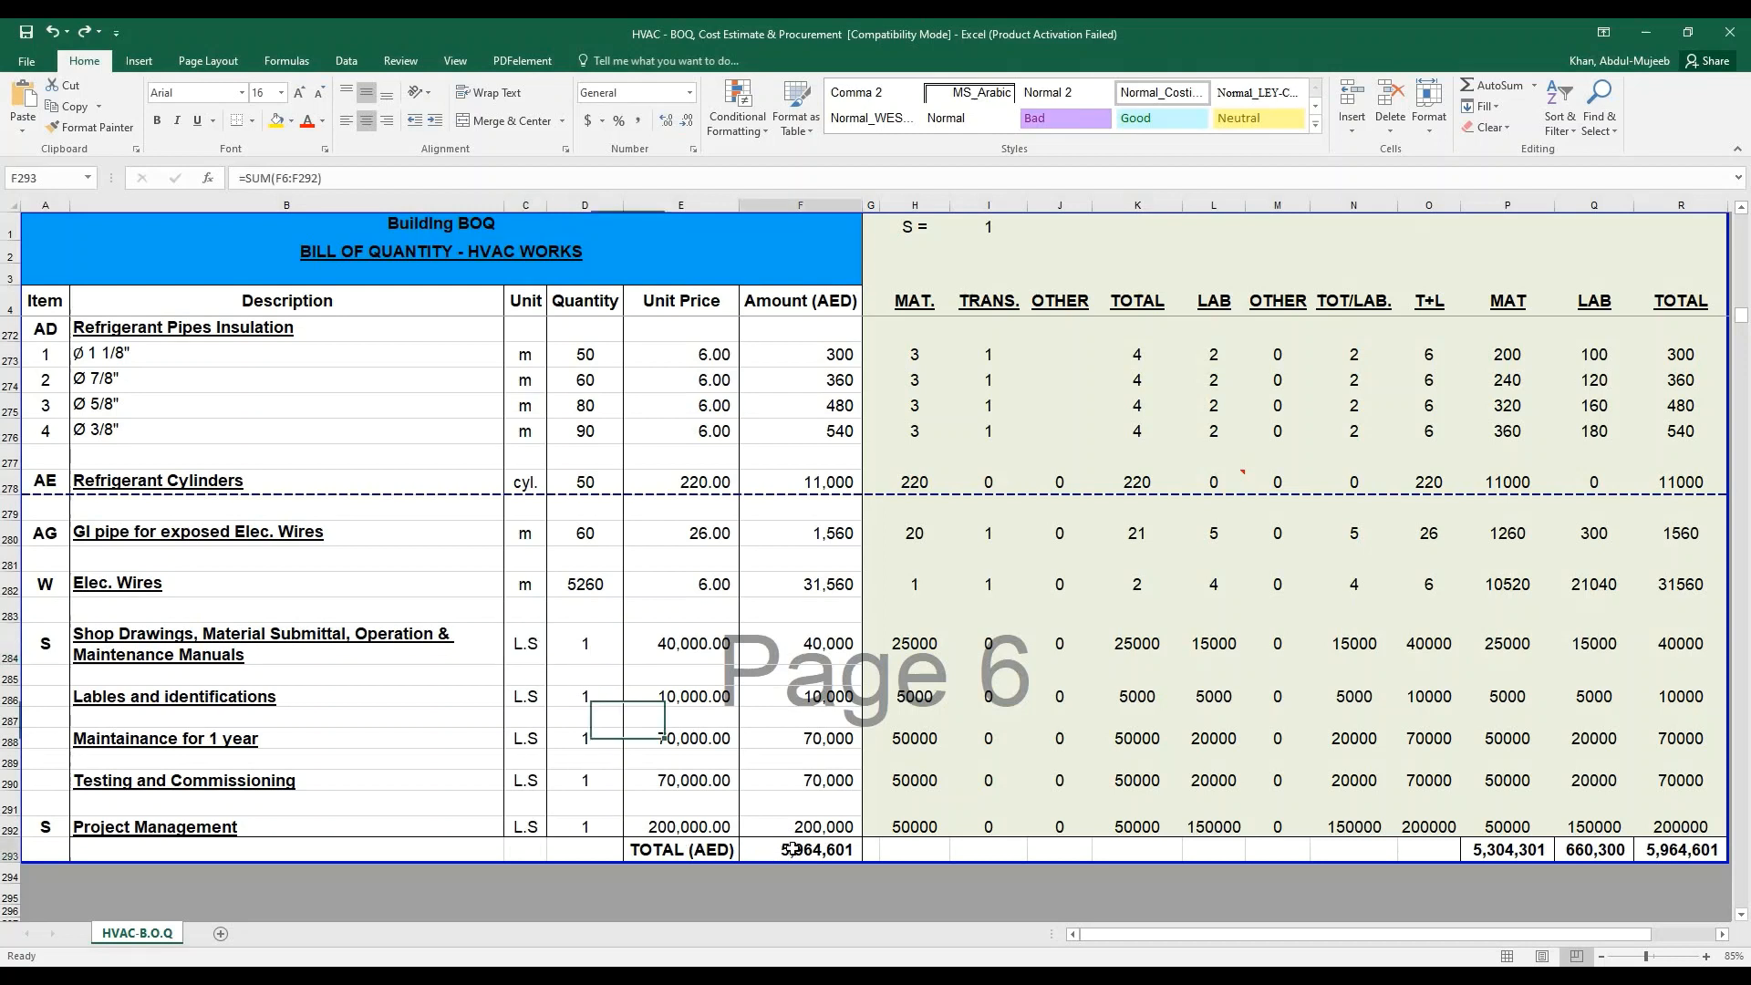
pyautogui.click(800, 850)
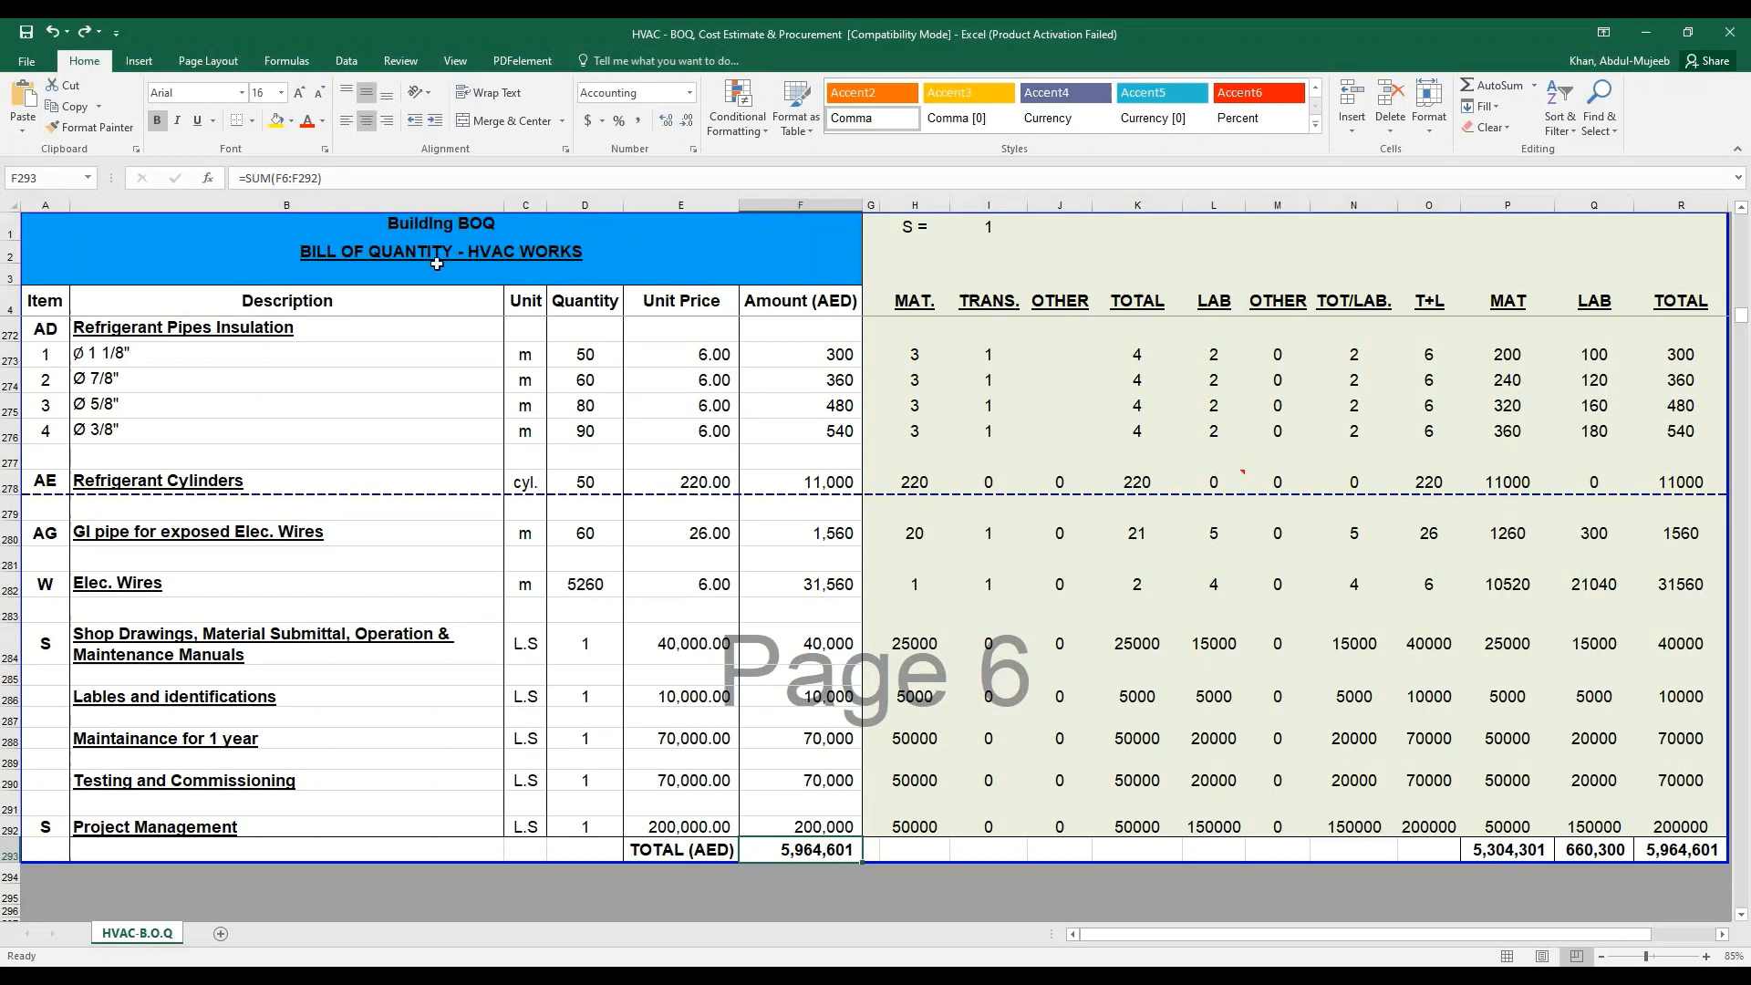
pyautogui.moveTo(586, 268)
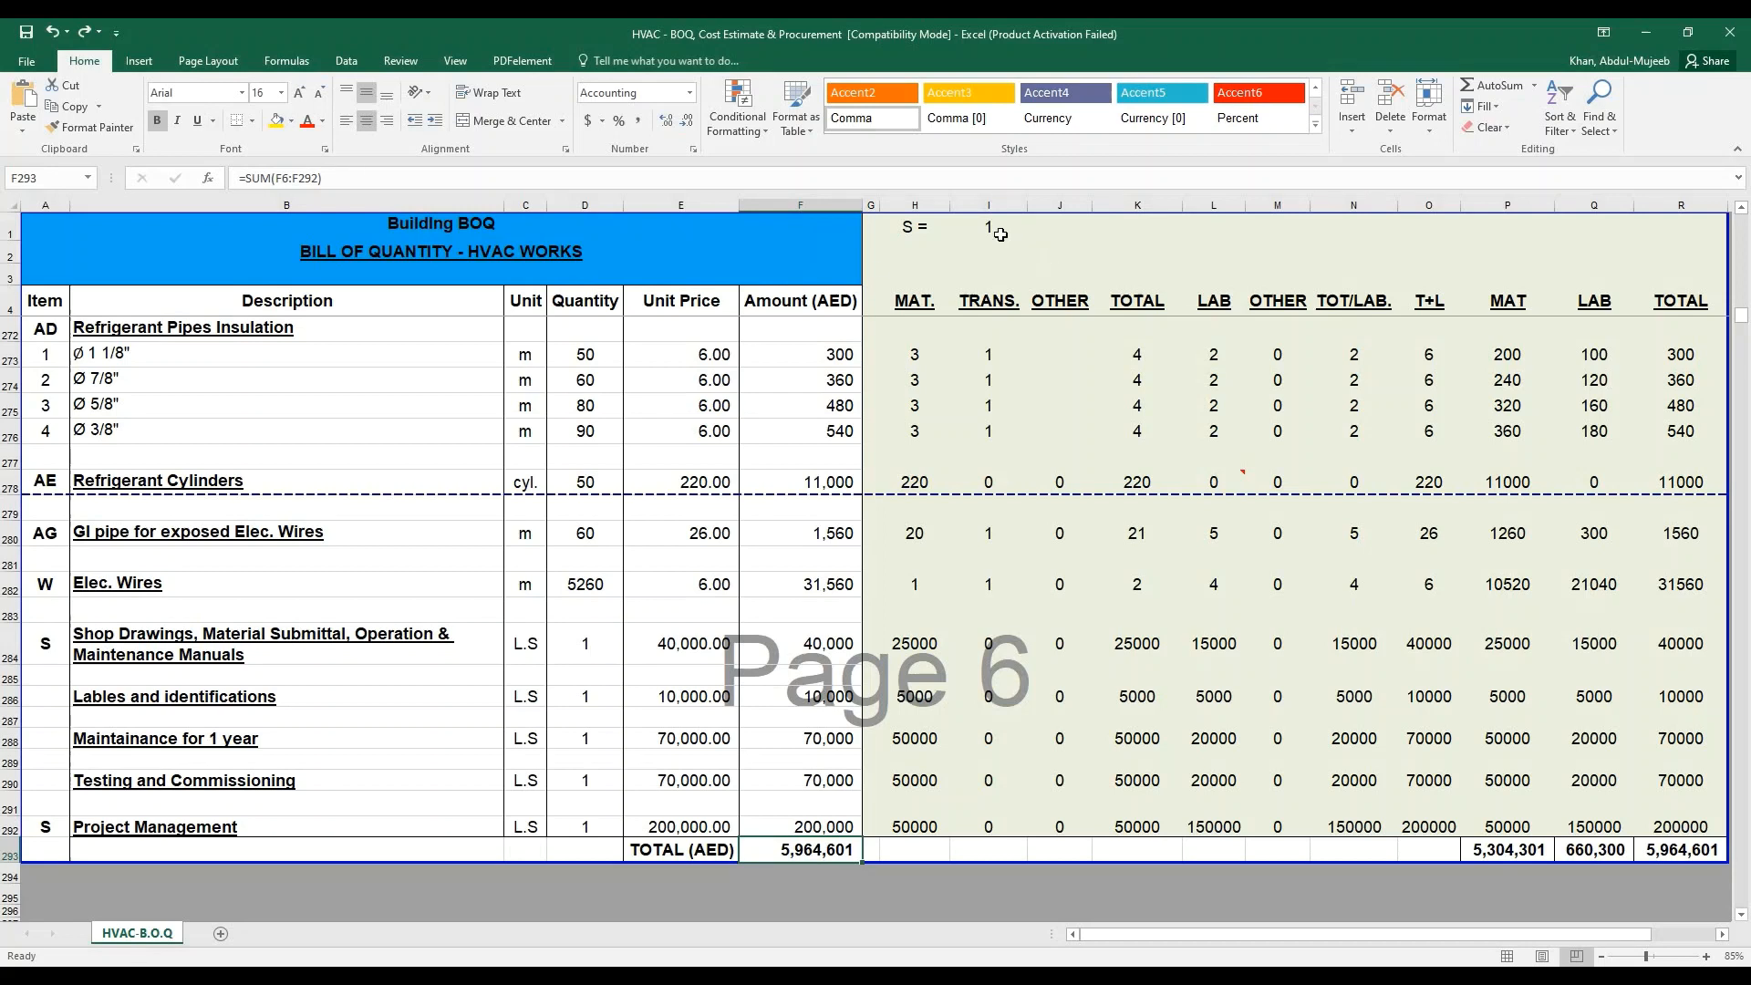
# - Change the safety factor S in I1 to 1.15, raising the grand total to 6,859,850
pyautogui.click(987, 228)
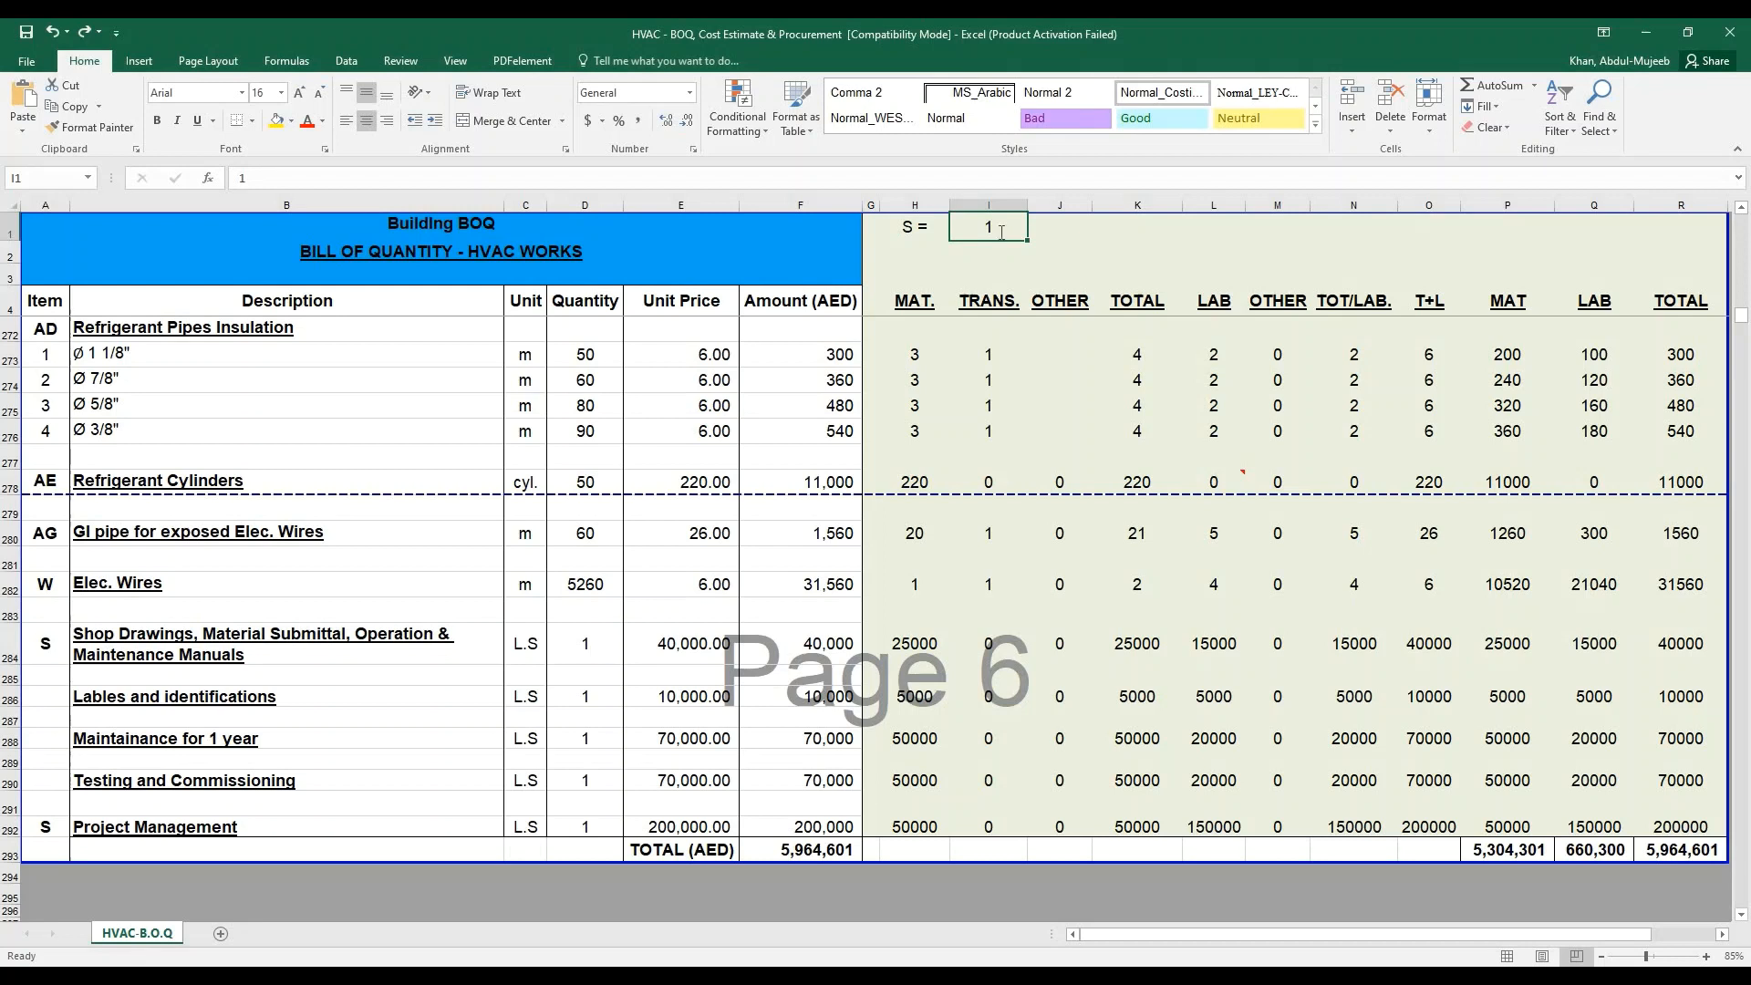
pyautogui.write('.1')
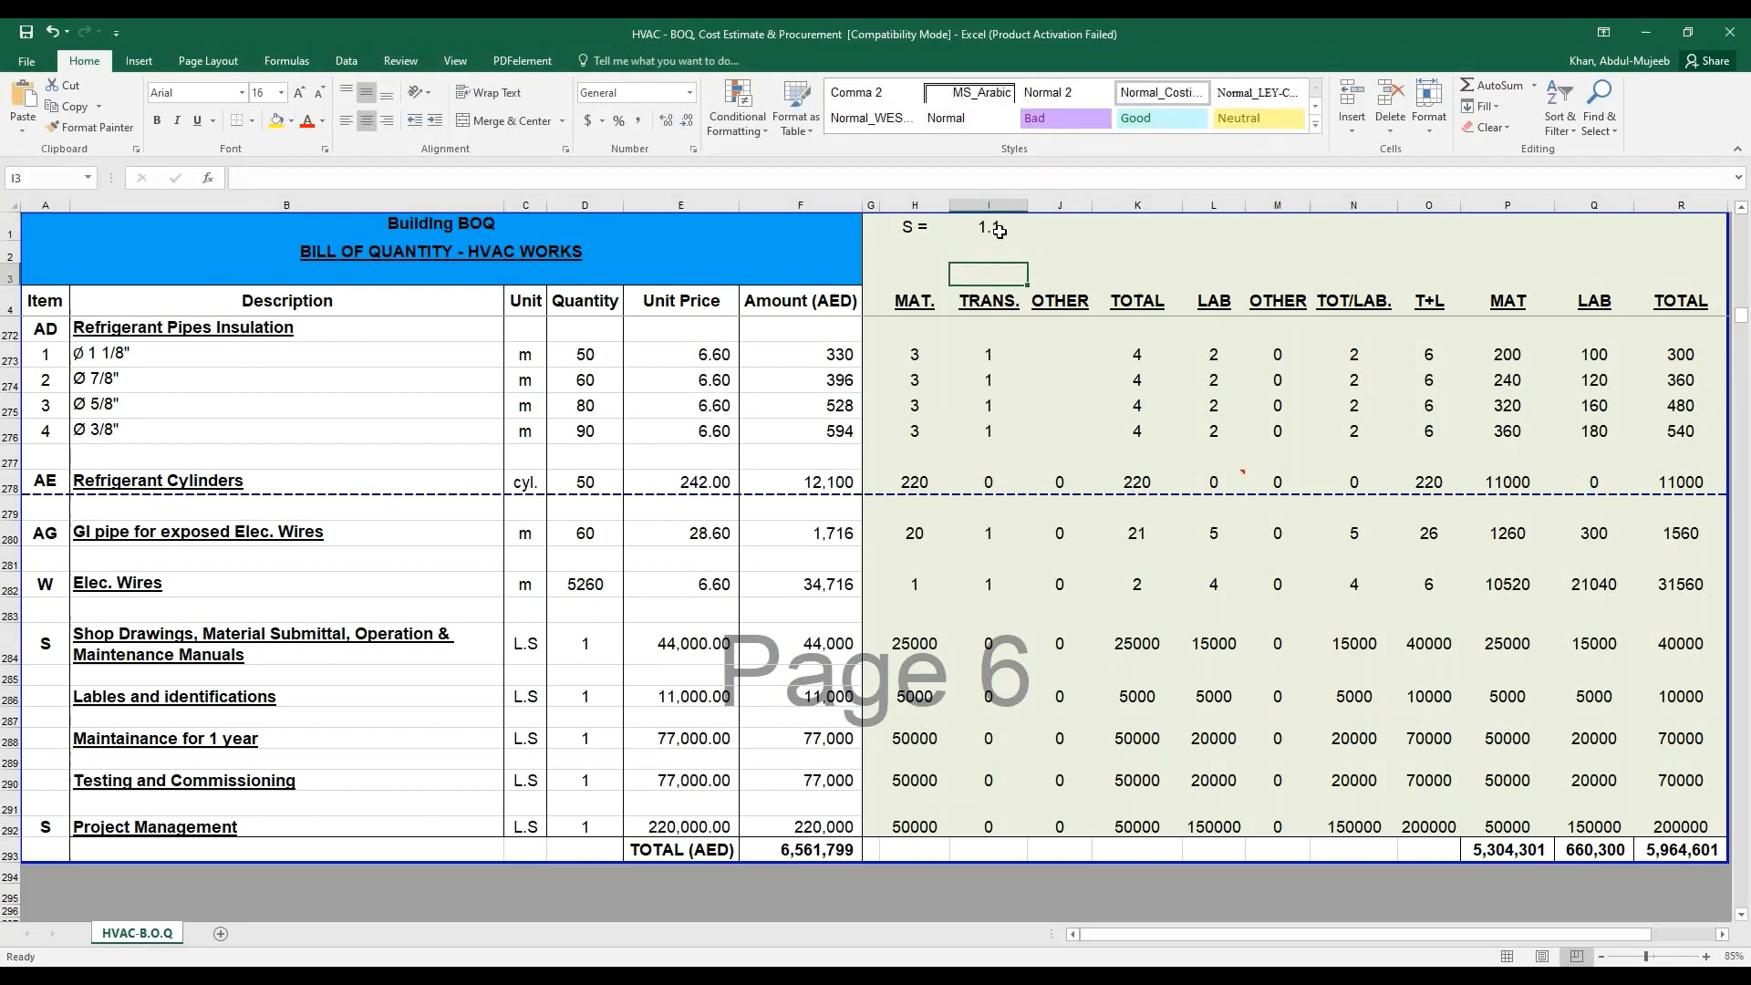
pyautogui.moveTo(1190, 506)
pyautogui.write('1')
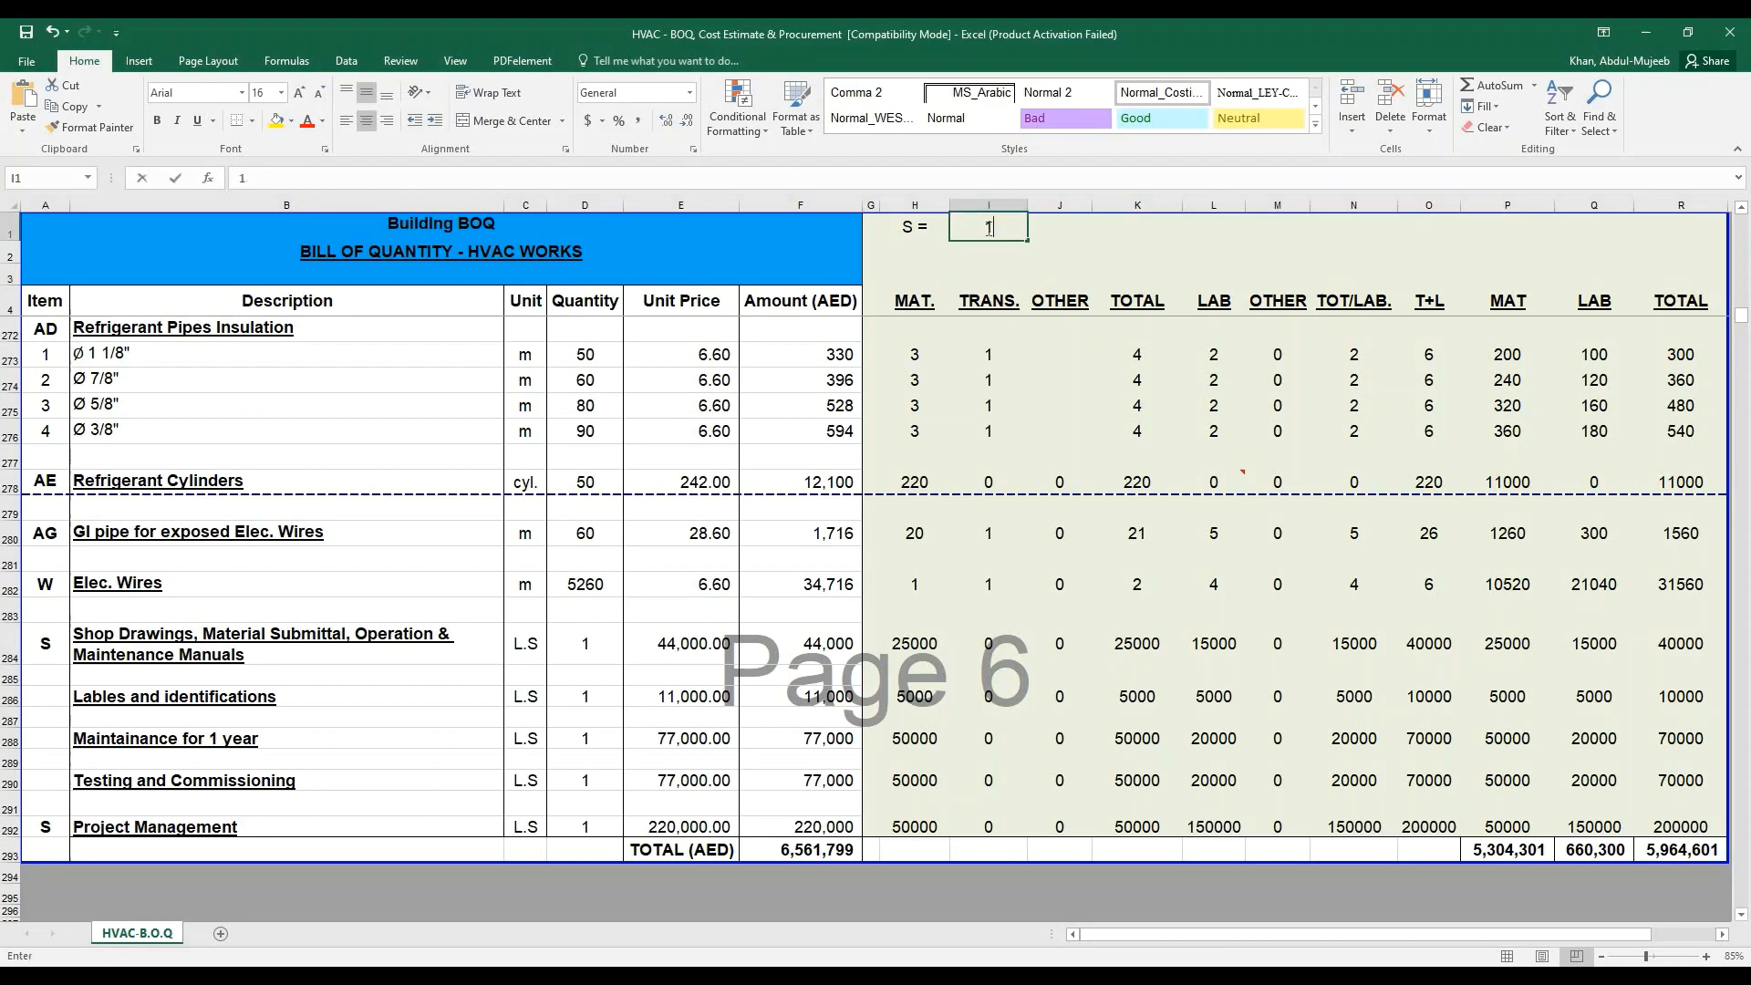
pyautogui.write('.15')
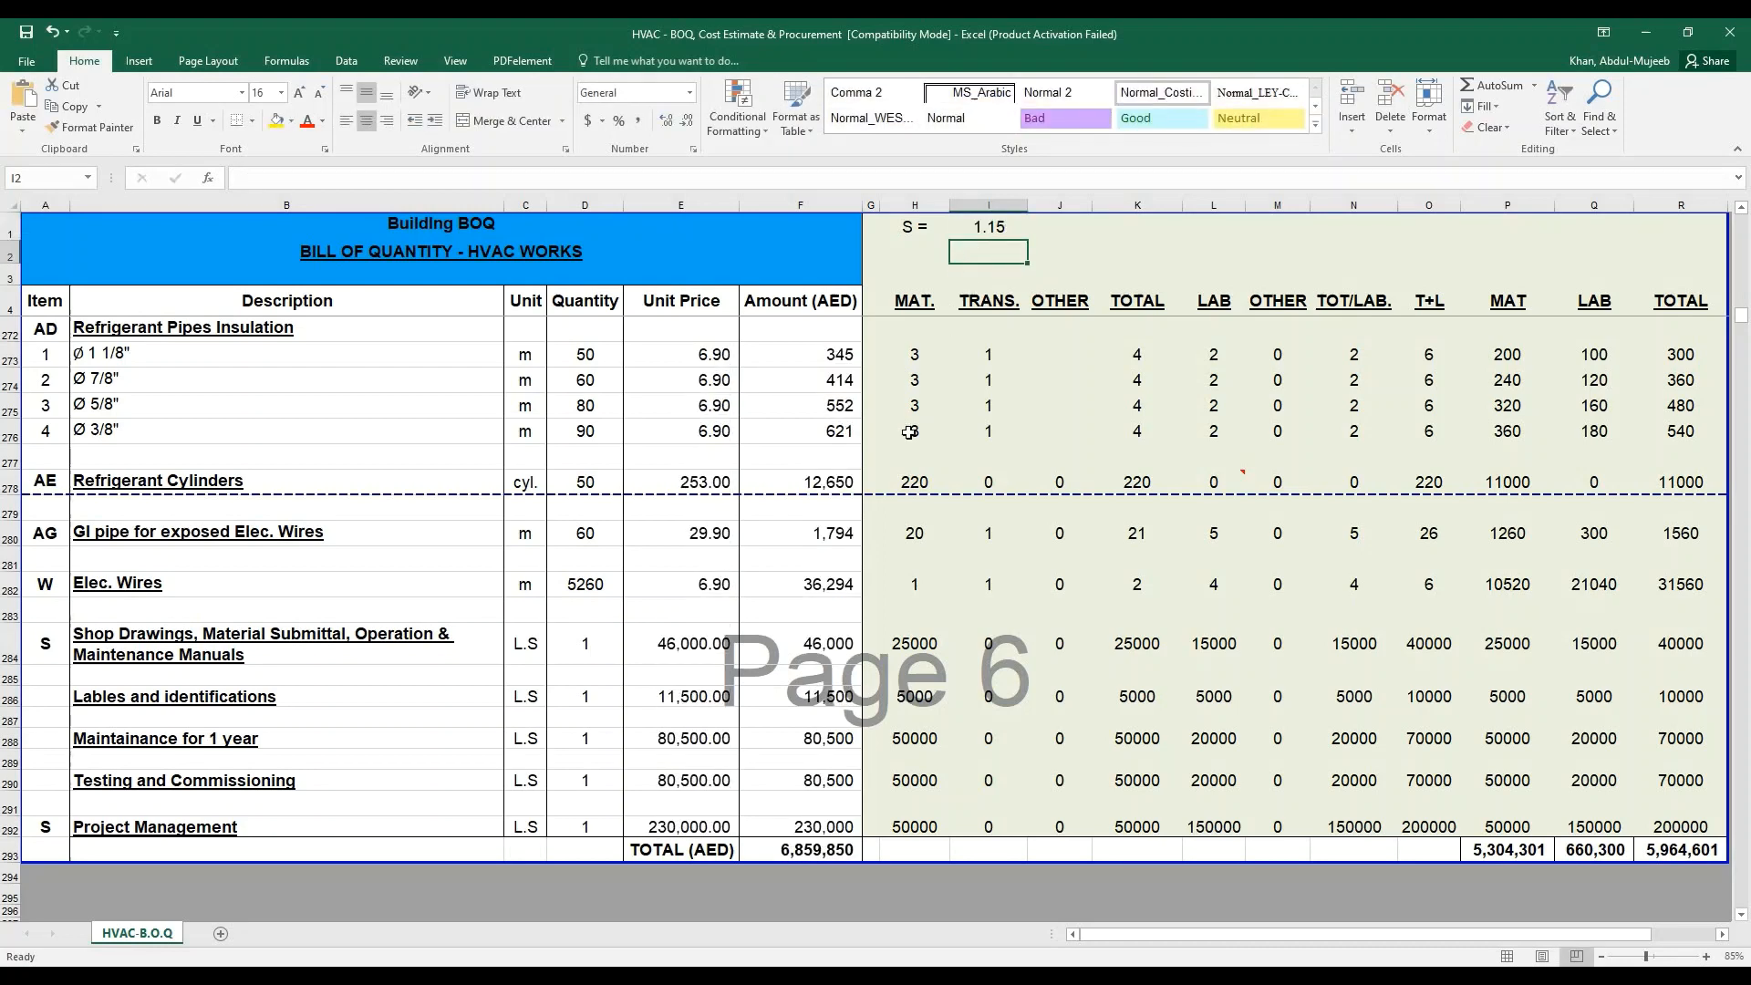
pyautogui.moveTo(882, 603)
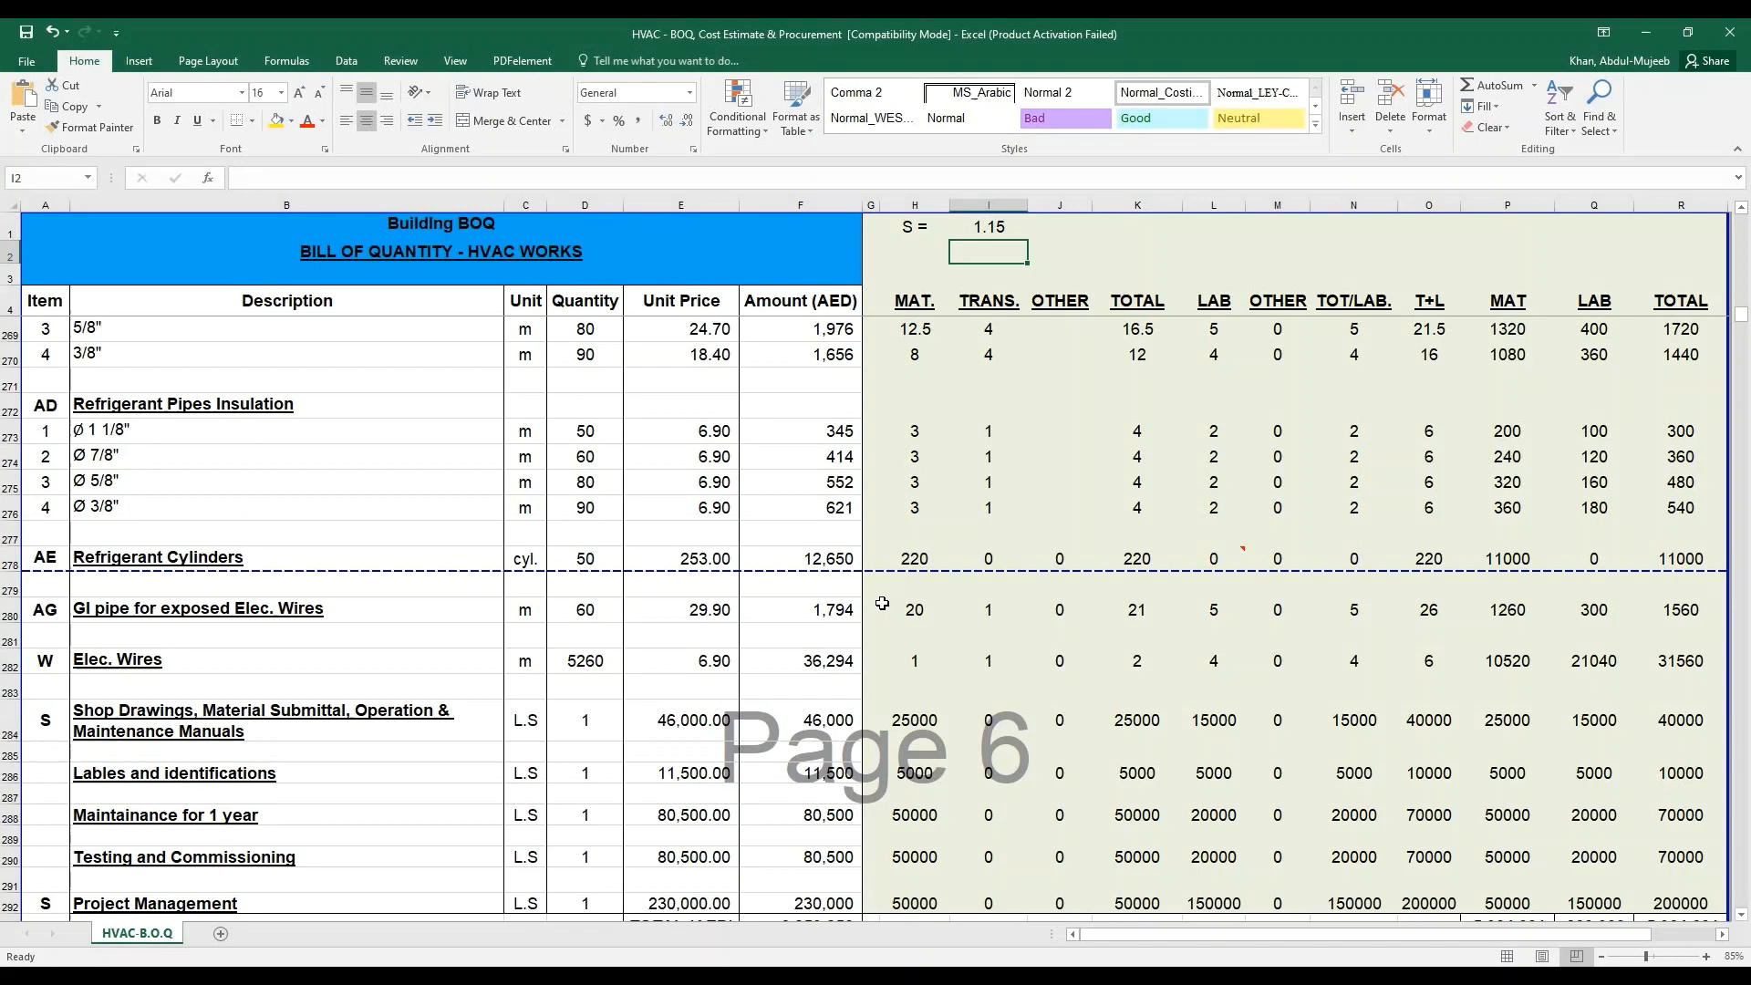
pyautogui.moveTo(836, 666)
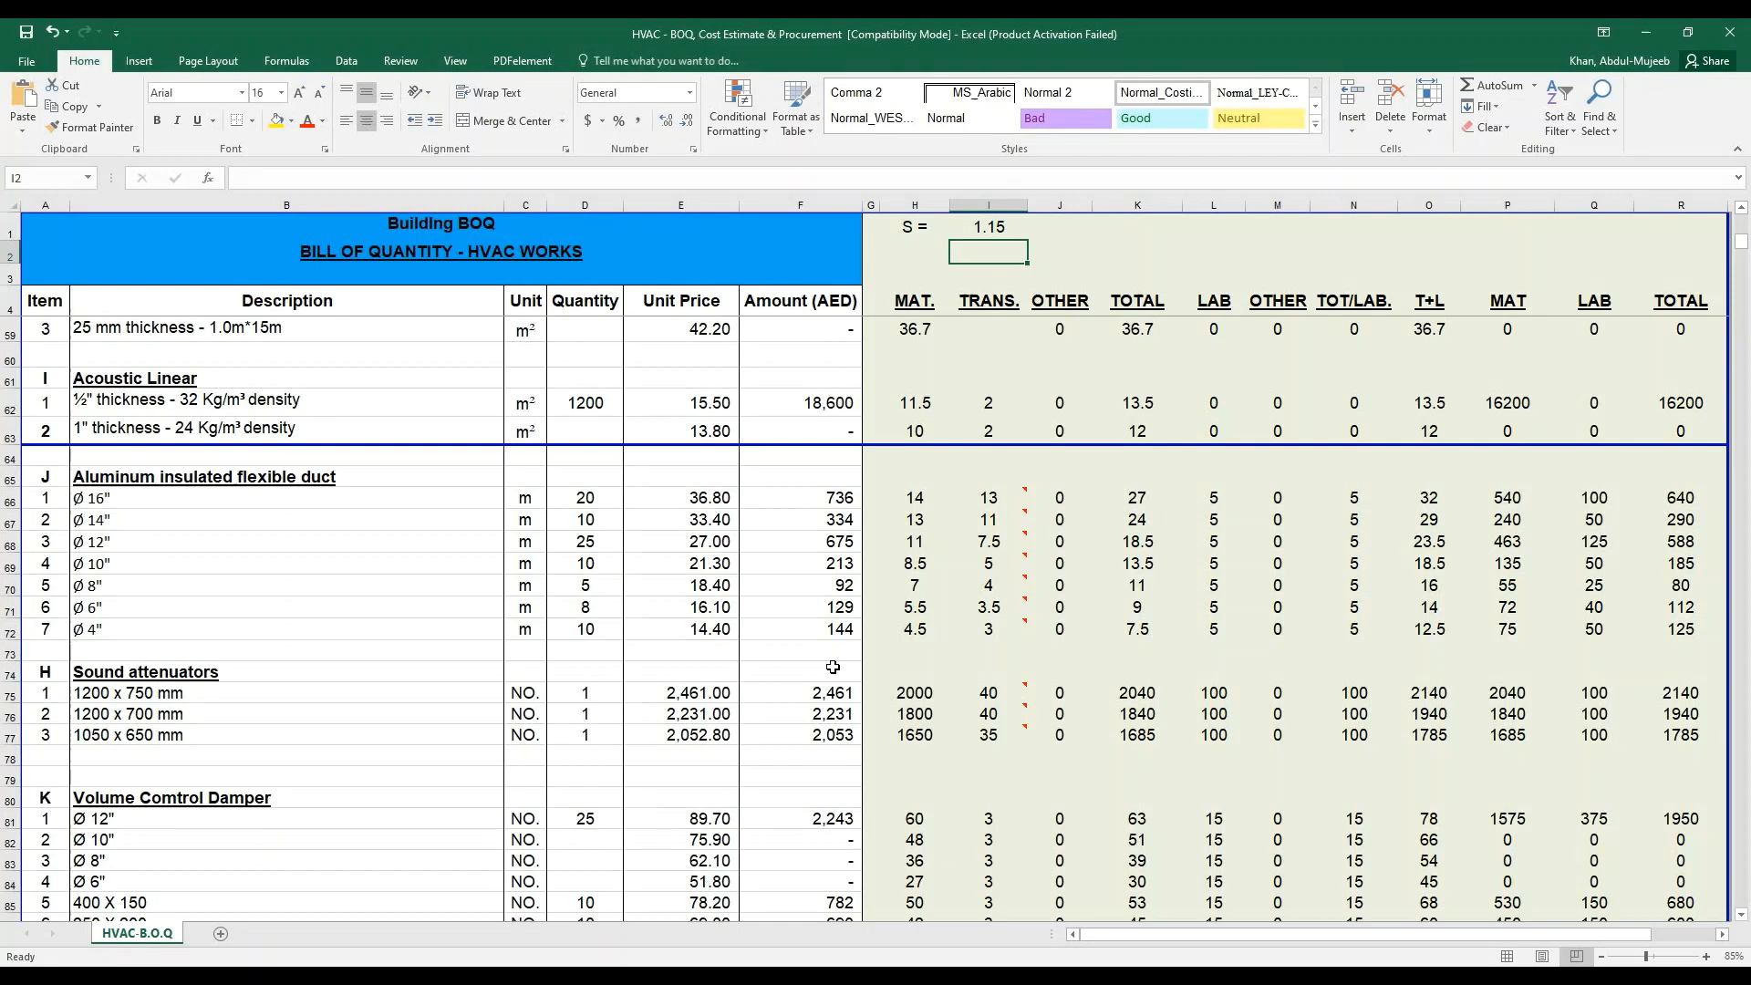
pyautogui.moveTo(1171, 414)
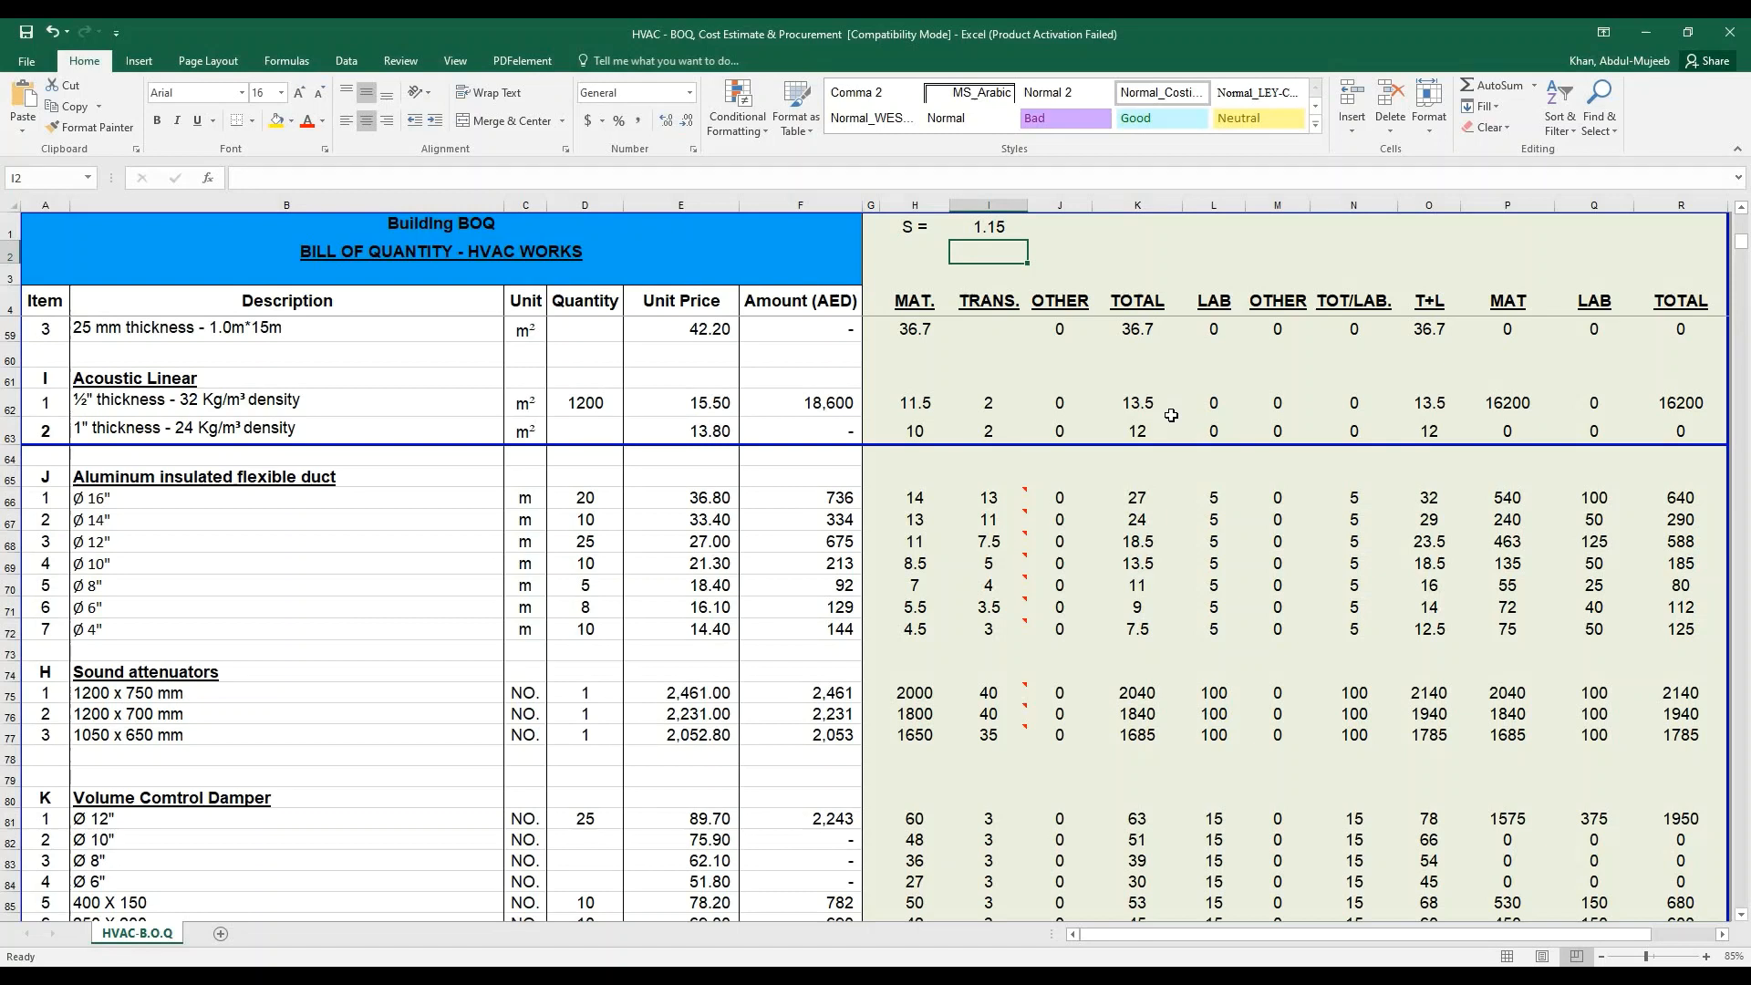